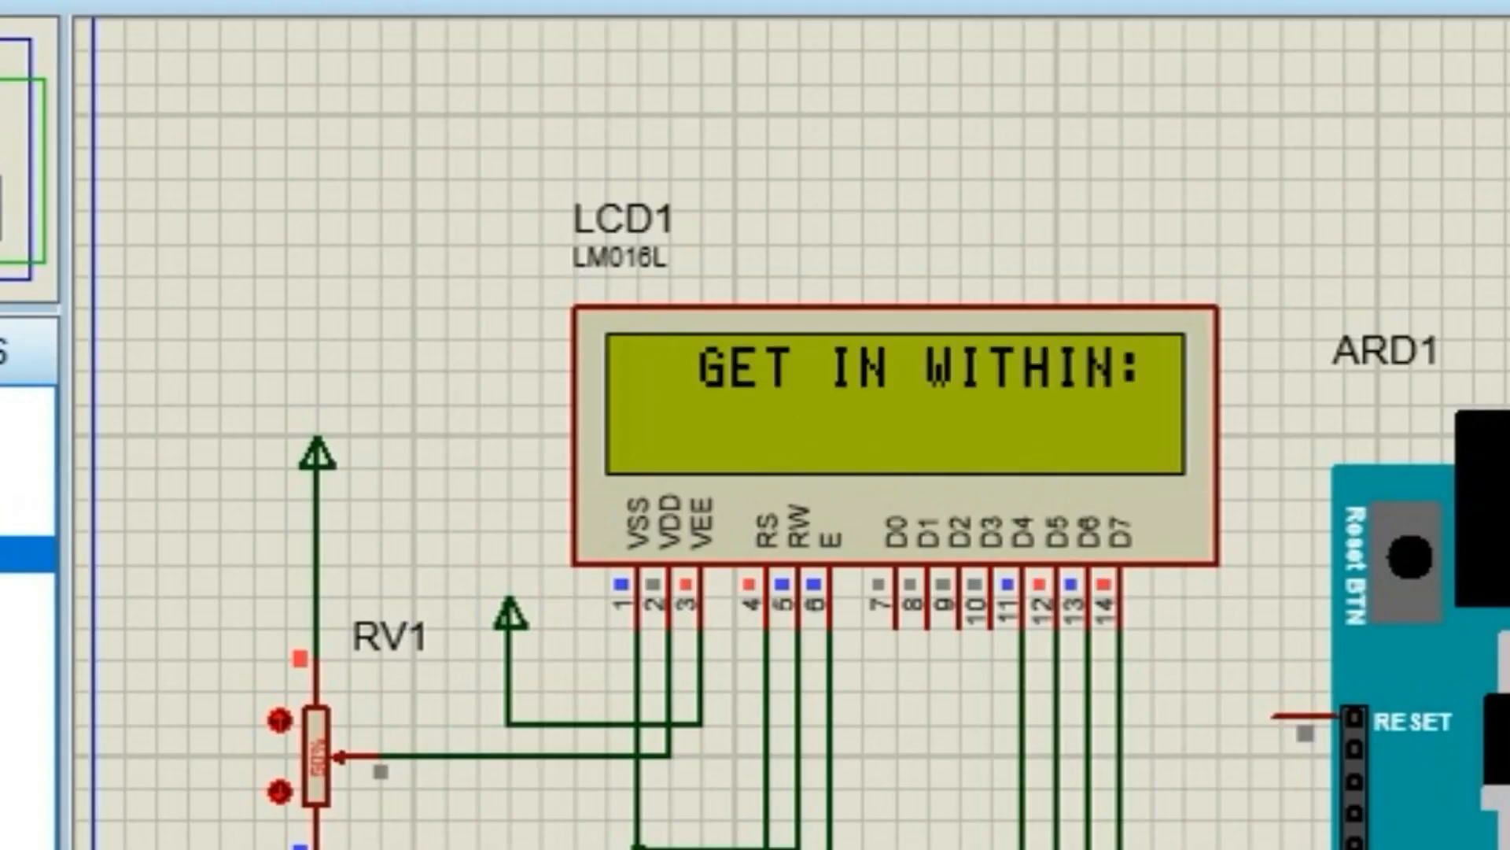
mouse_move(771, 486)
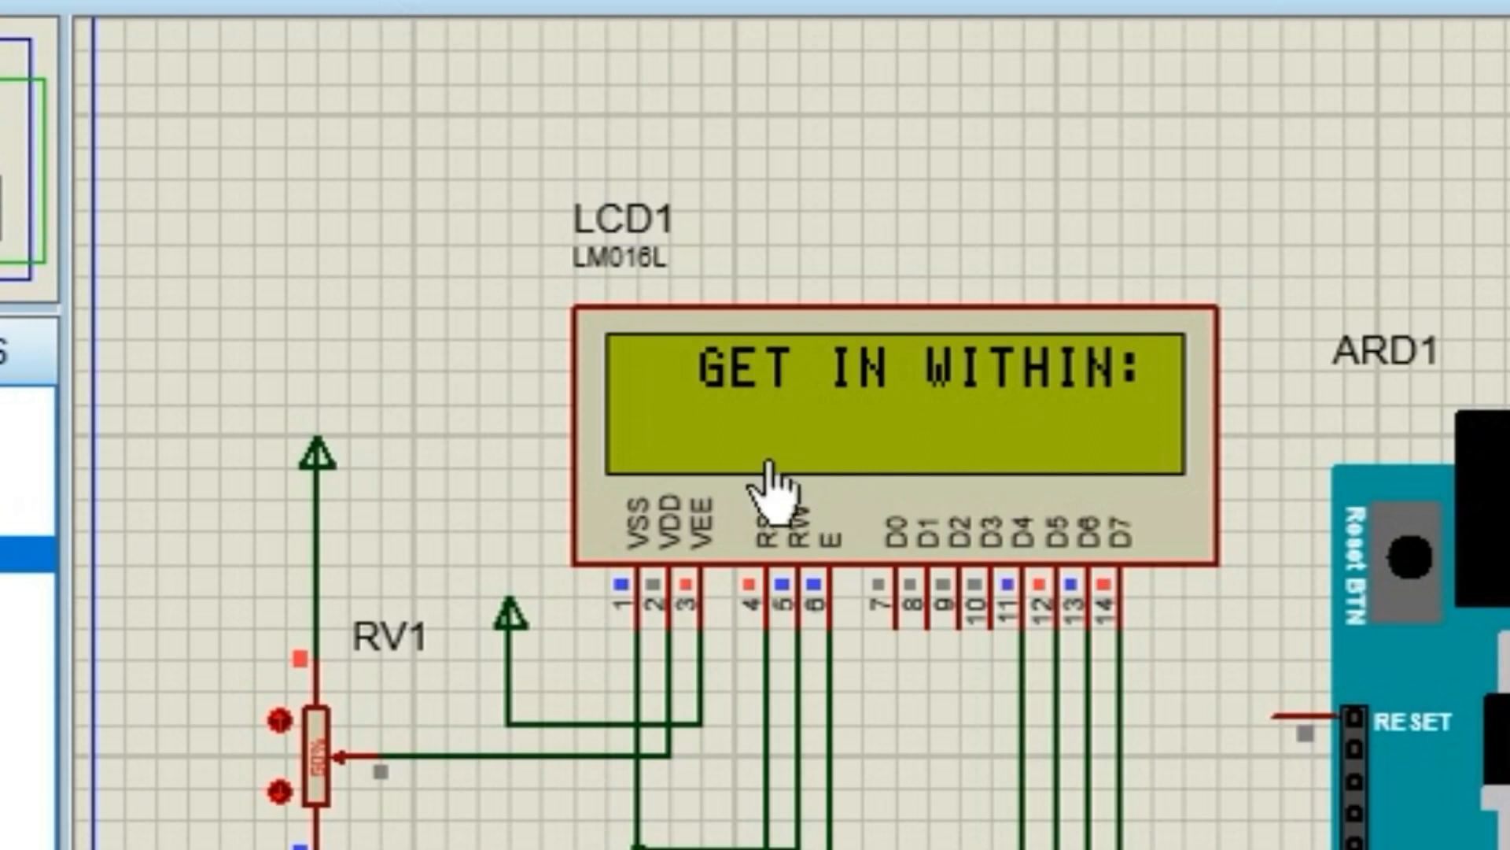
mouse_move(881, 510)
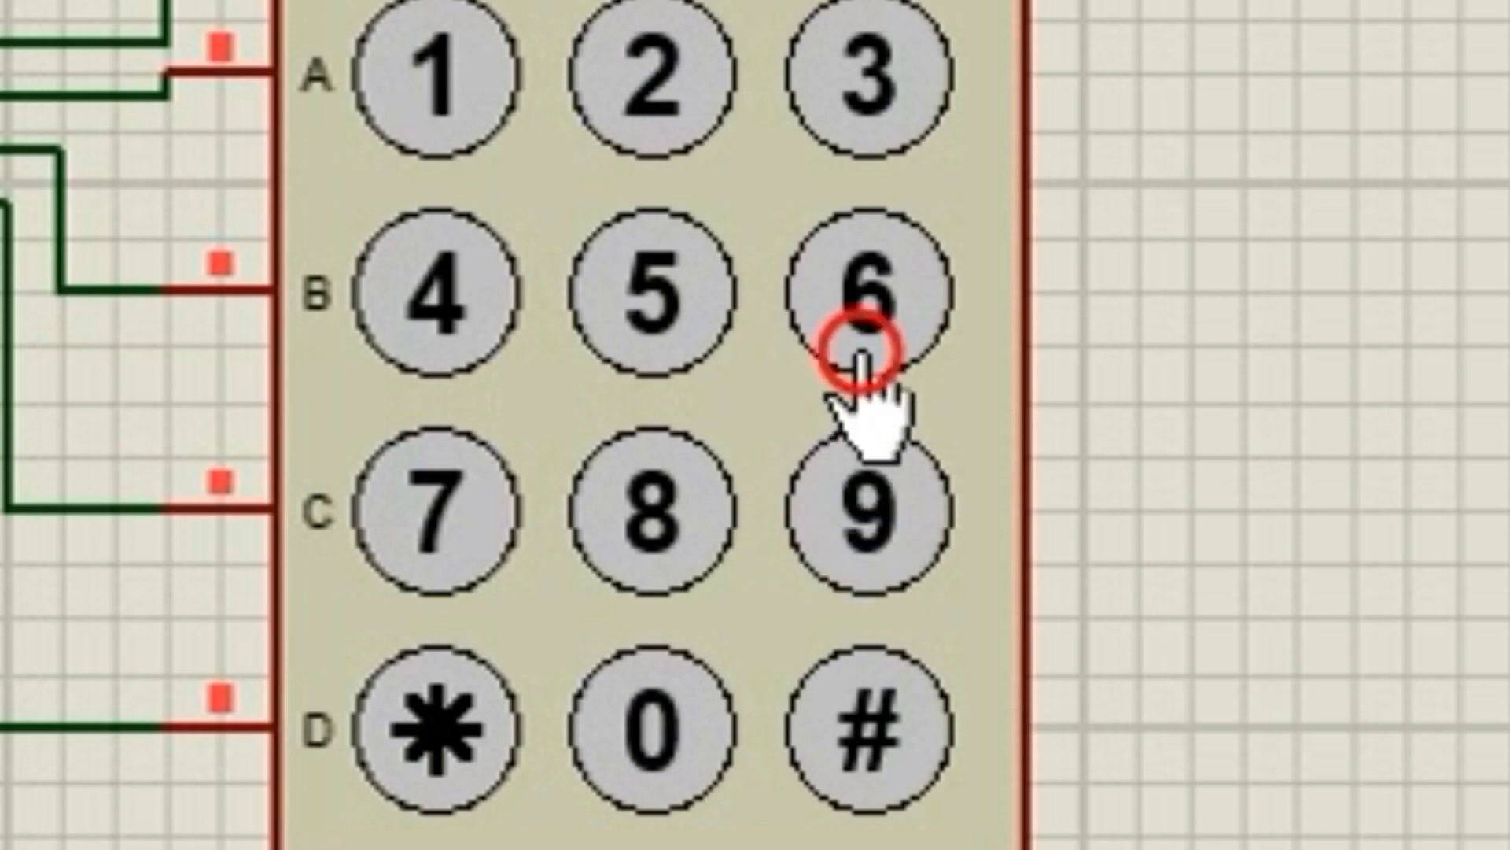
Enter the digit 6 on the keypad of the running password door-lock simulation.
left_click(859, 289)
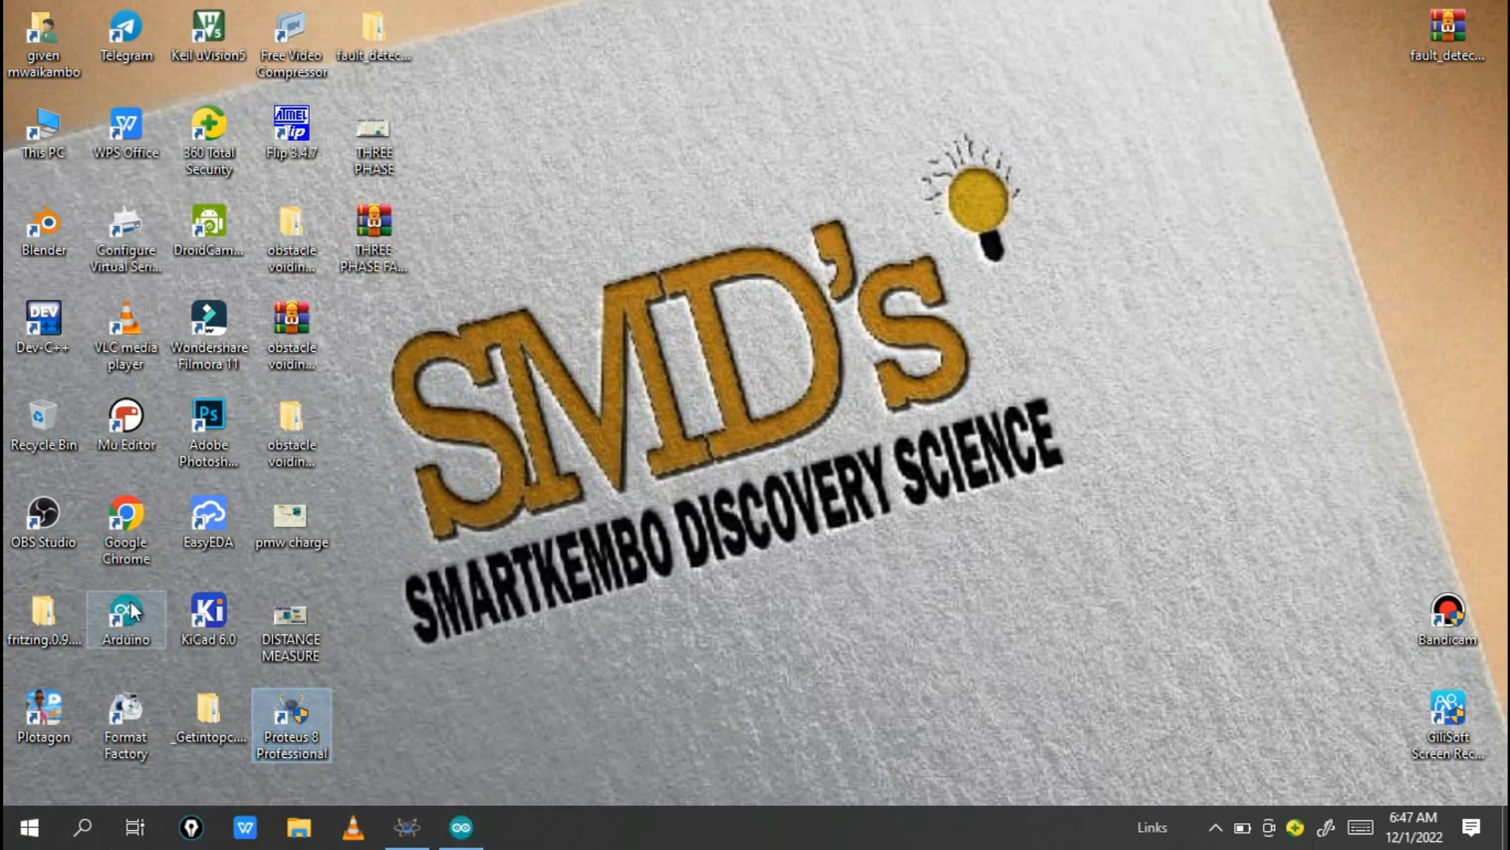
mouse_move(125, 617)
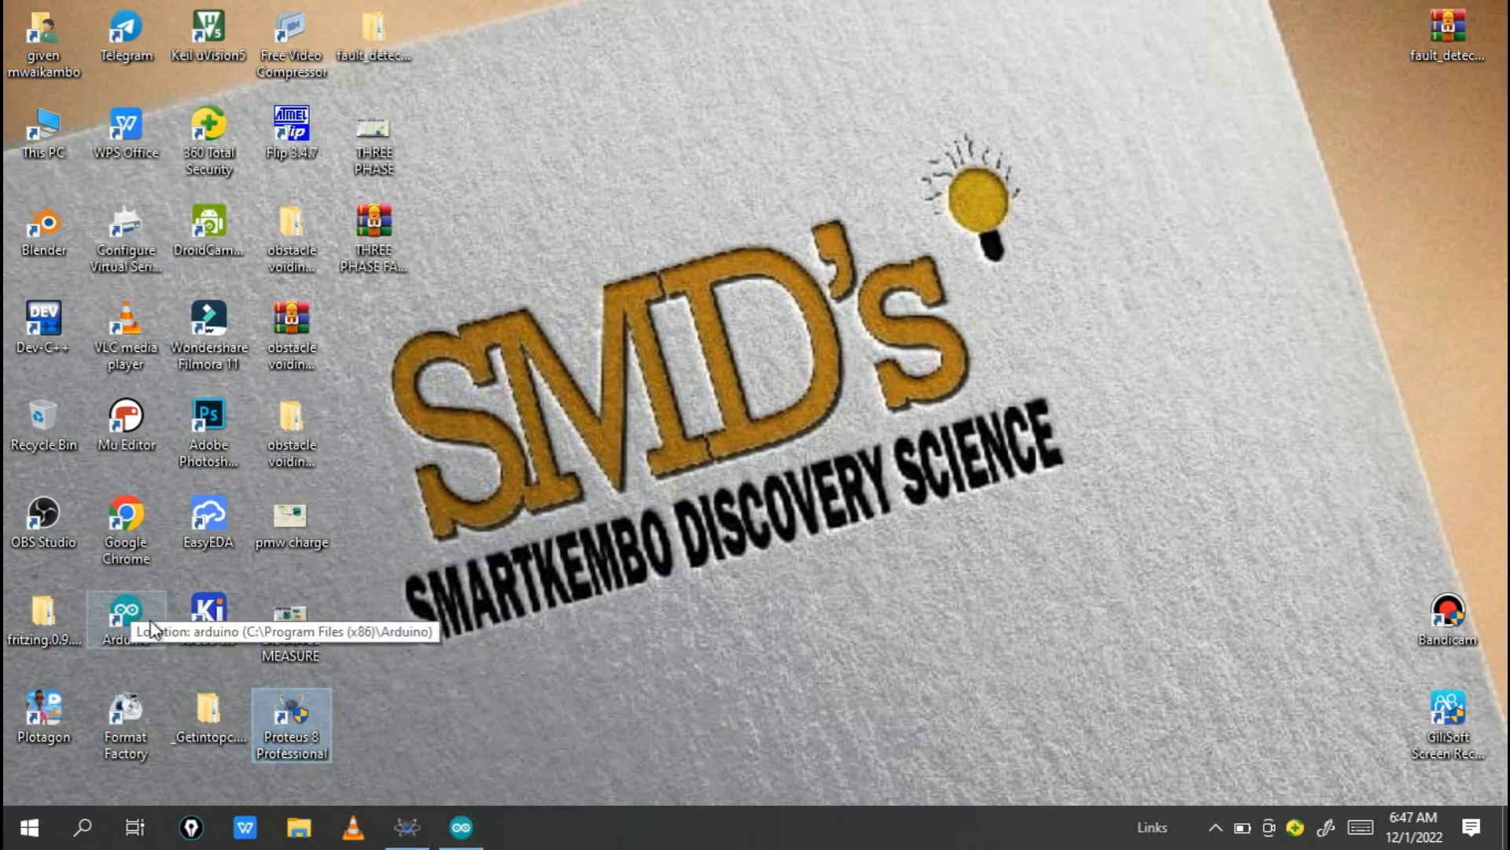
Launch Proteus 8 Professional and open an empty Schematic Capture sheet.
double_click(291, 712)
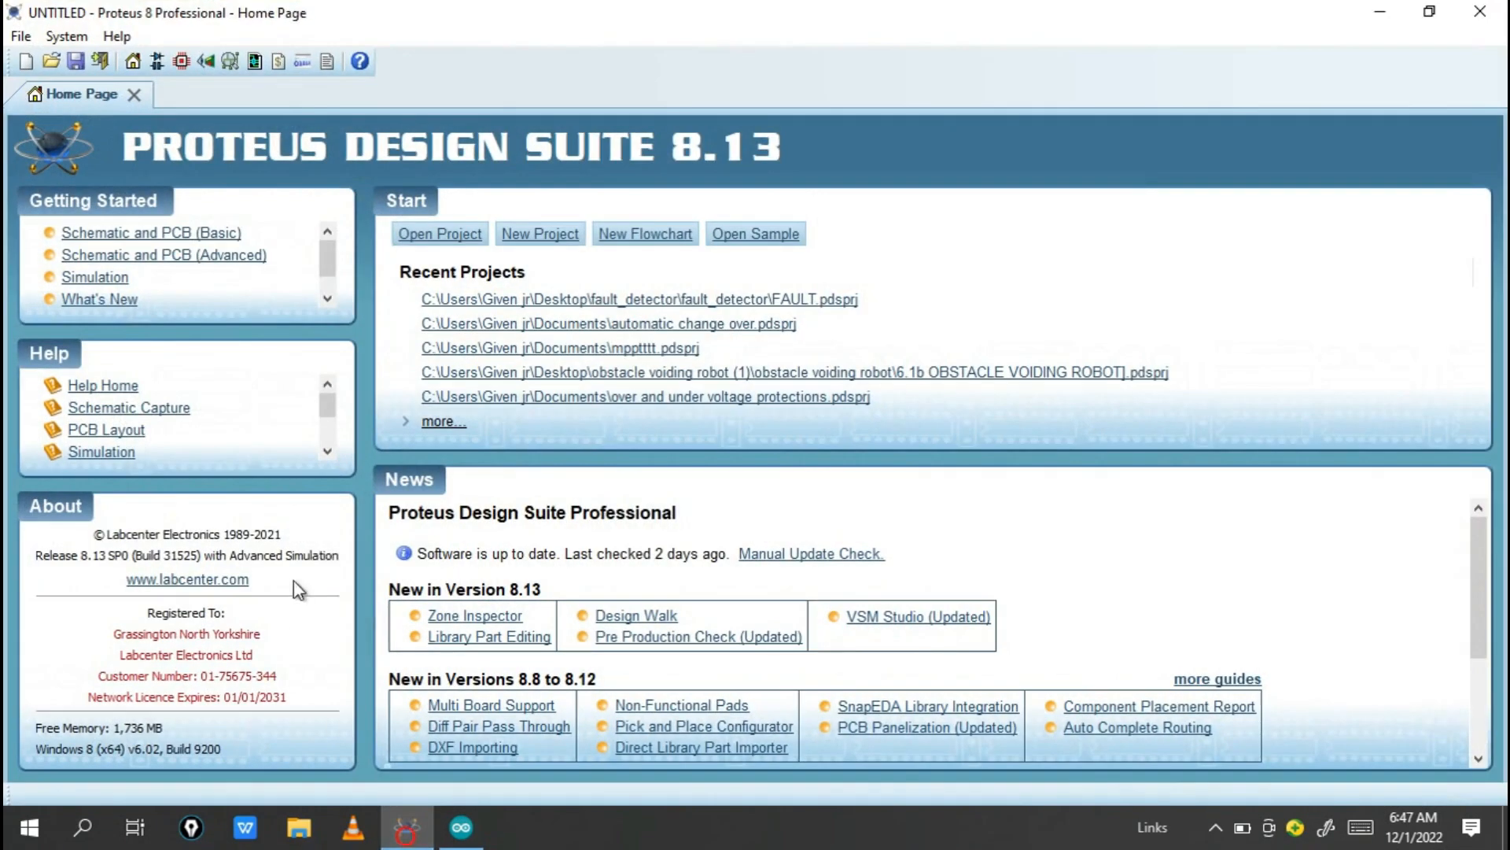
mouse_move(529, 279)
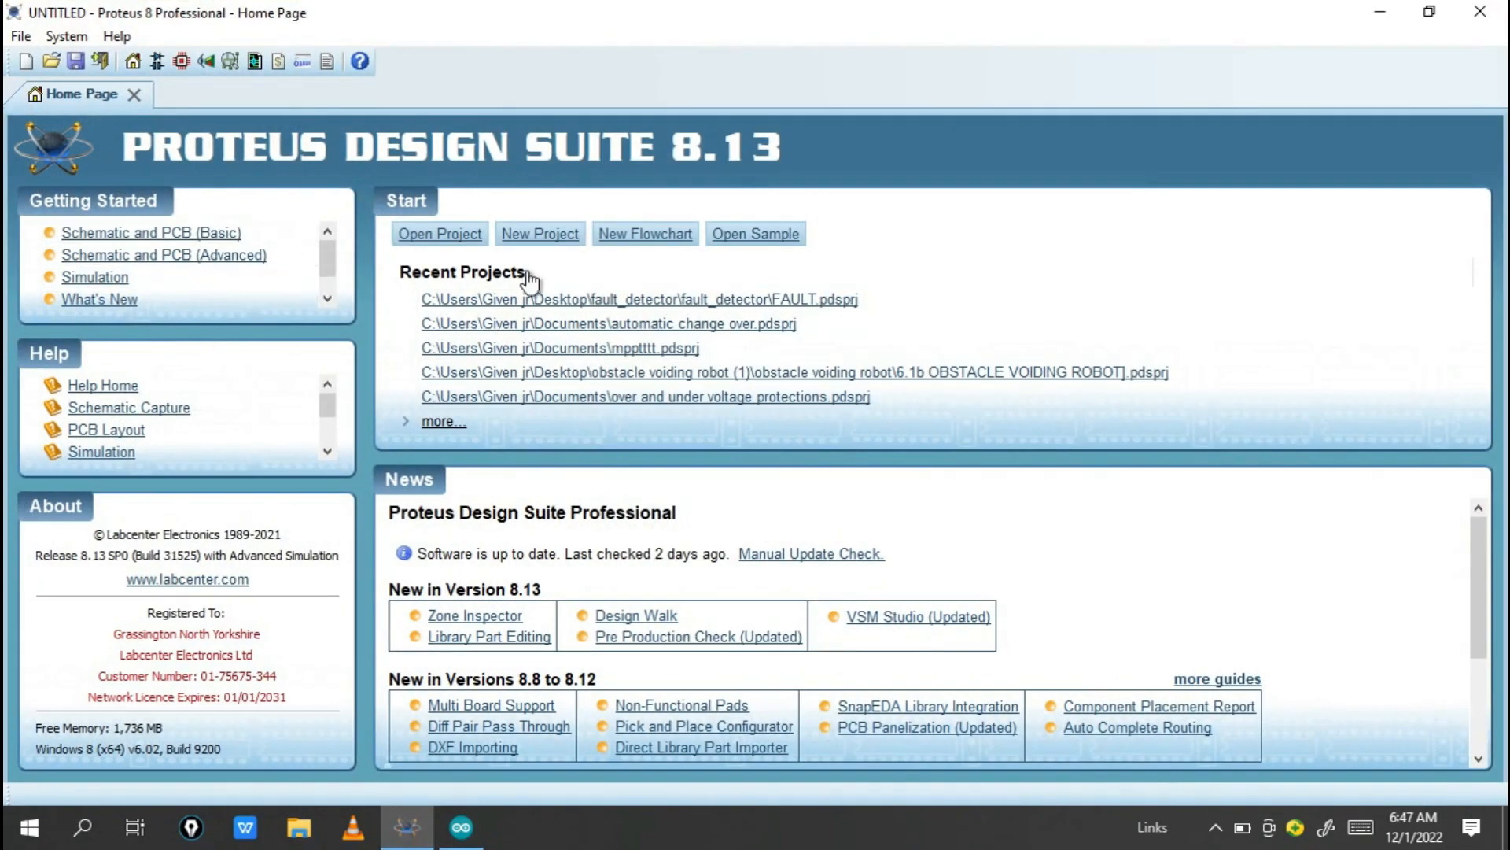
mouse_move(156, 61)
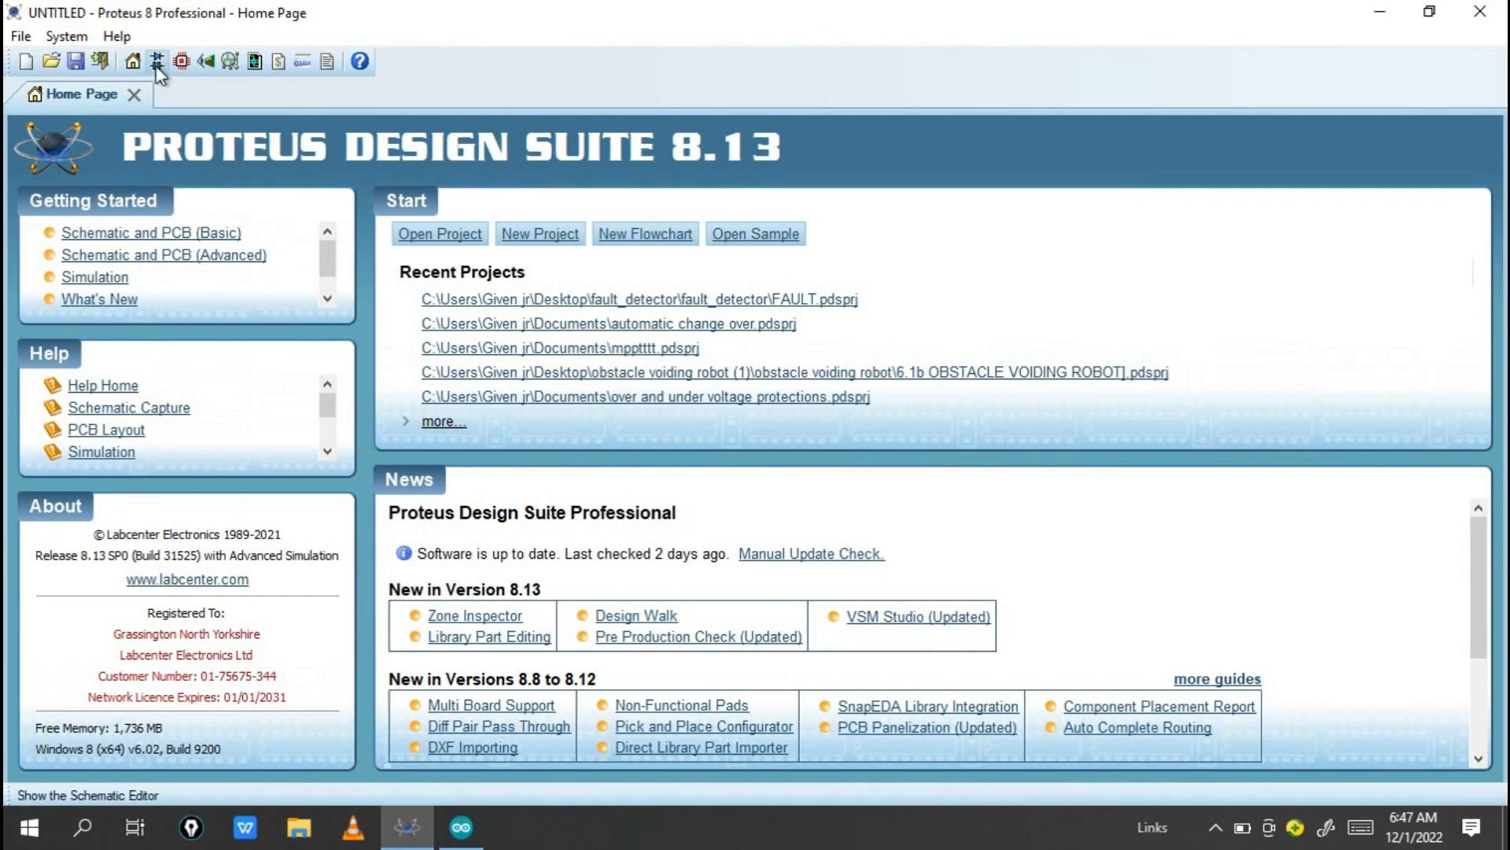
left_click(155, 60)
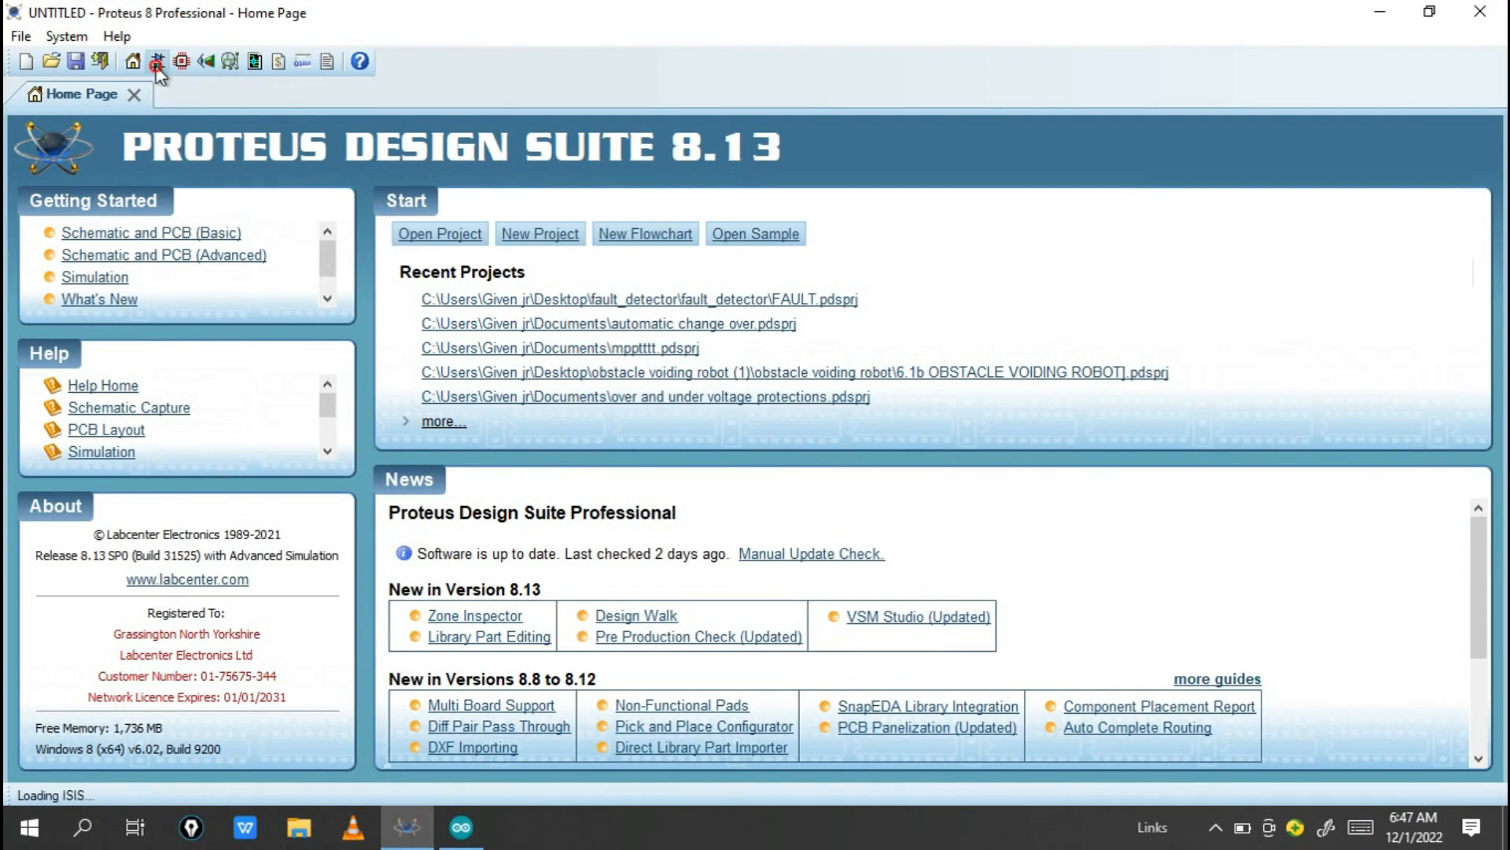
left_click(156, 60)
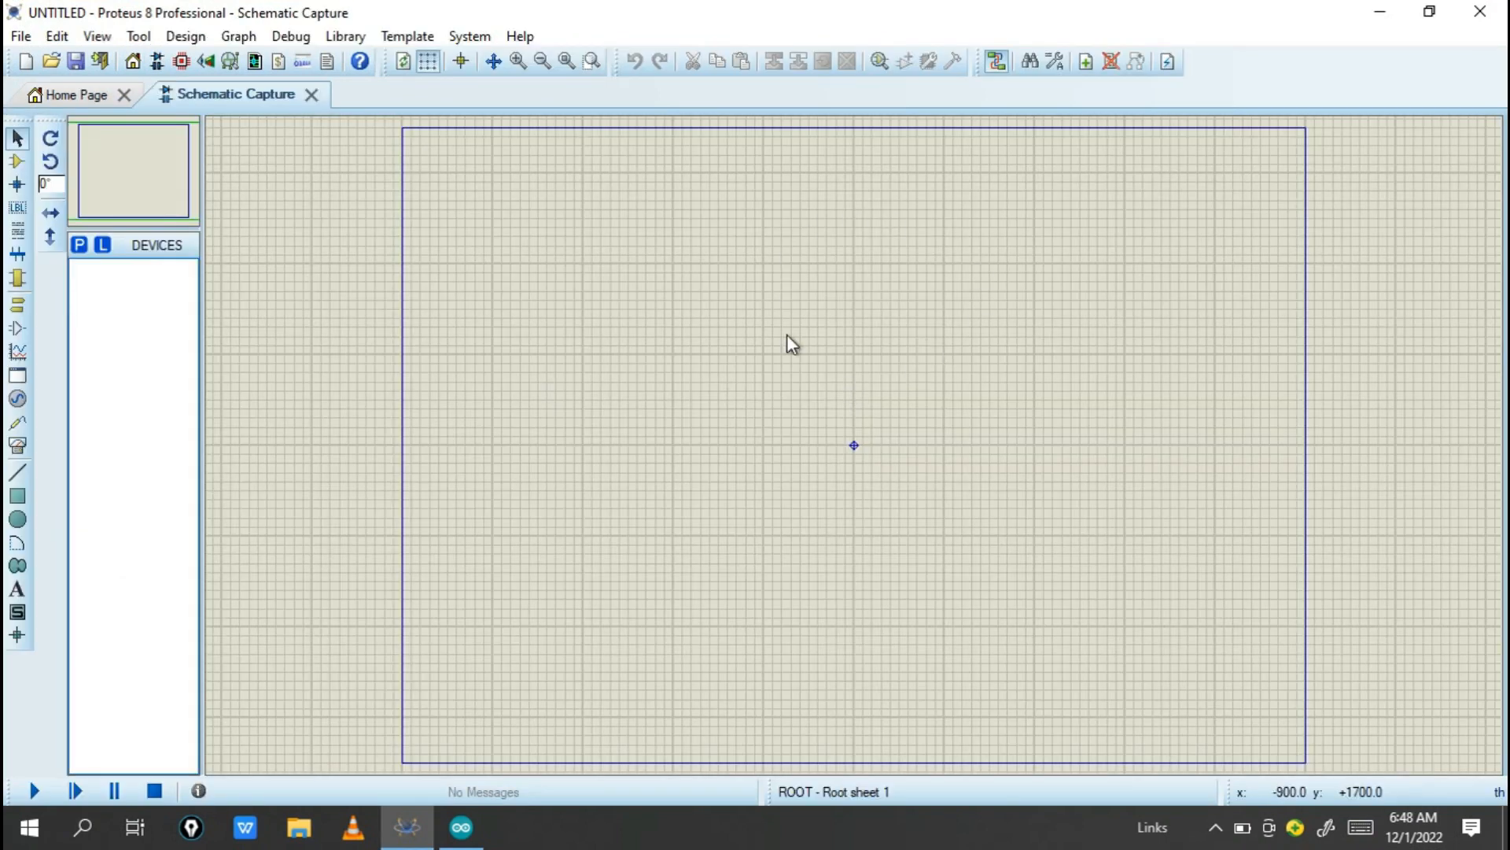
mouse_move(1333, 348)
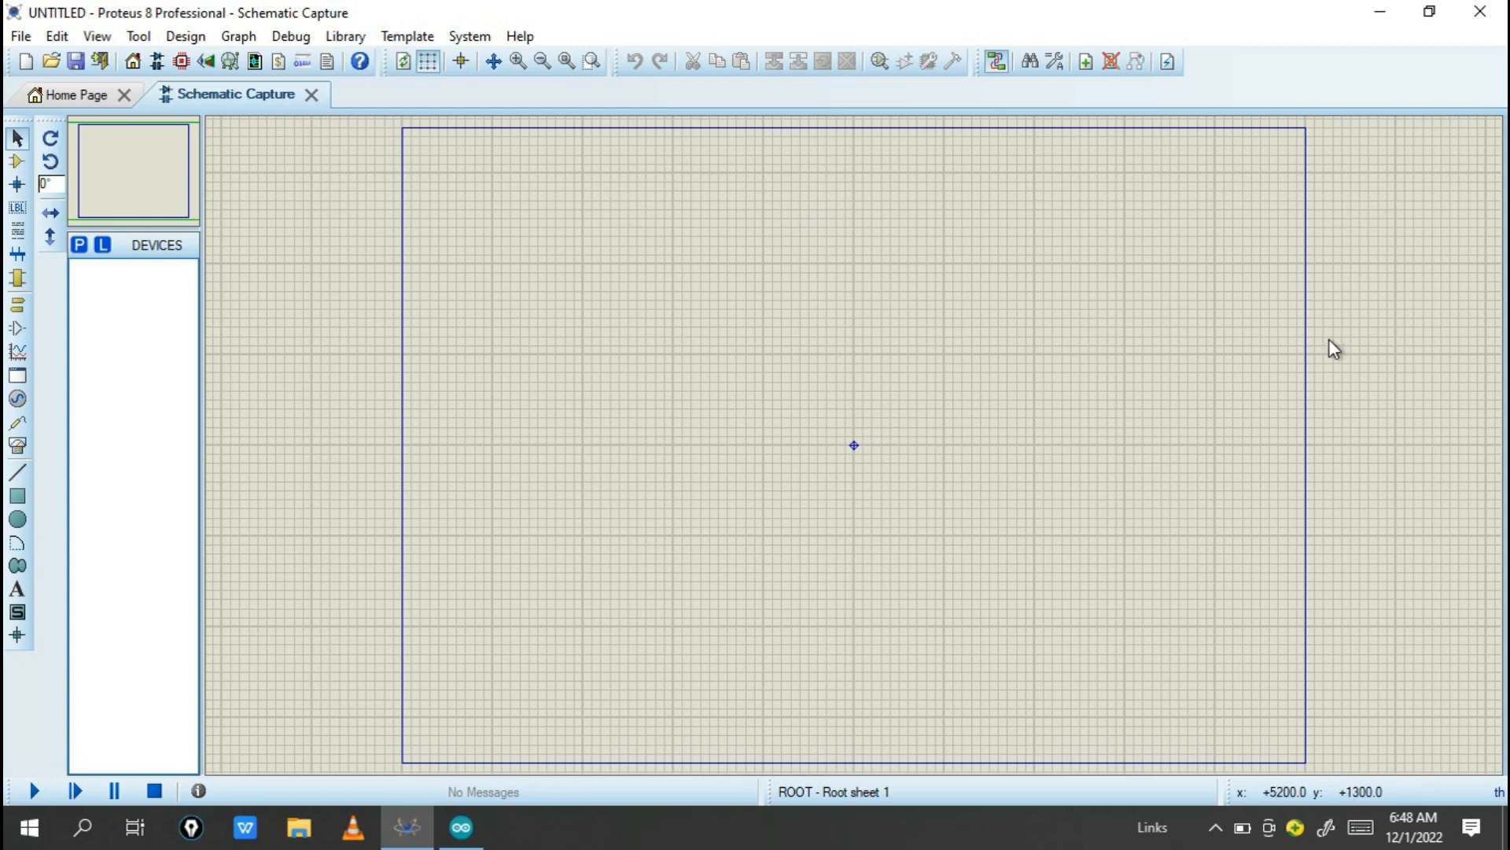
mouse_move(79, 245)
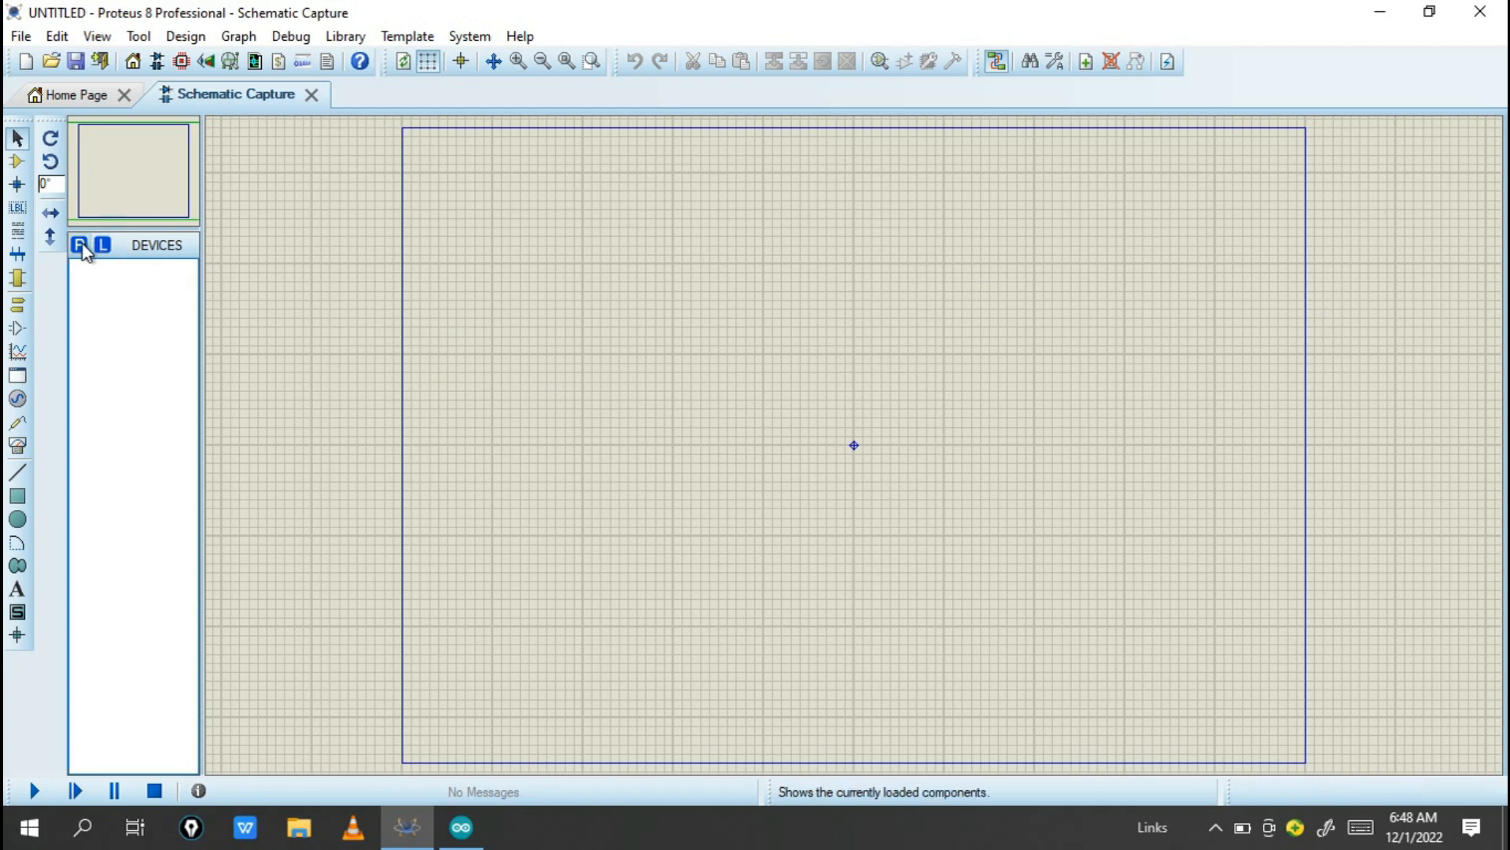
Add the LM016L LCD and search for the Arduino Uno in the component picker.
left_click(81, 245)
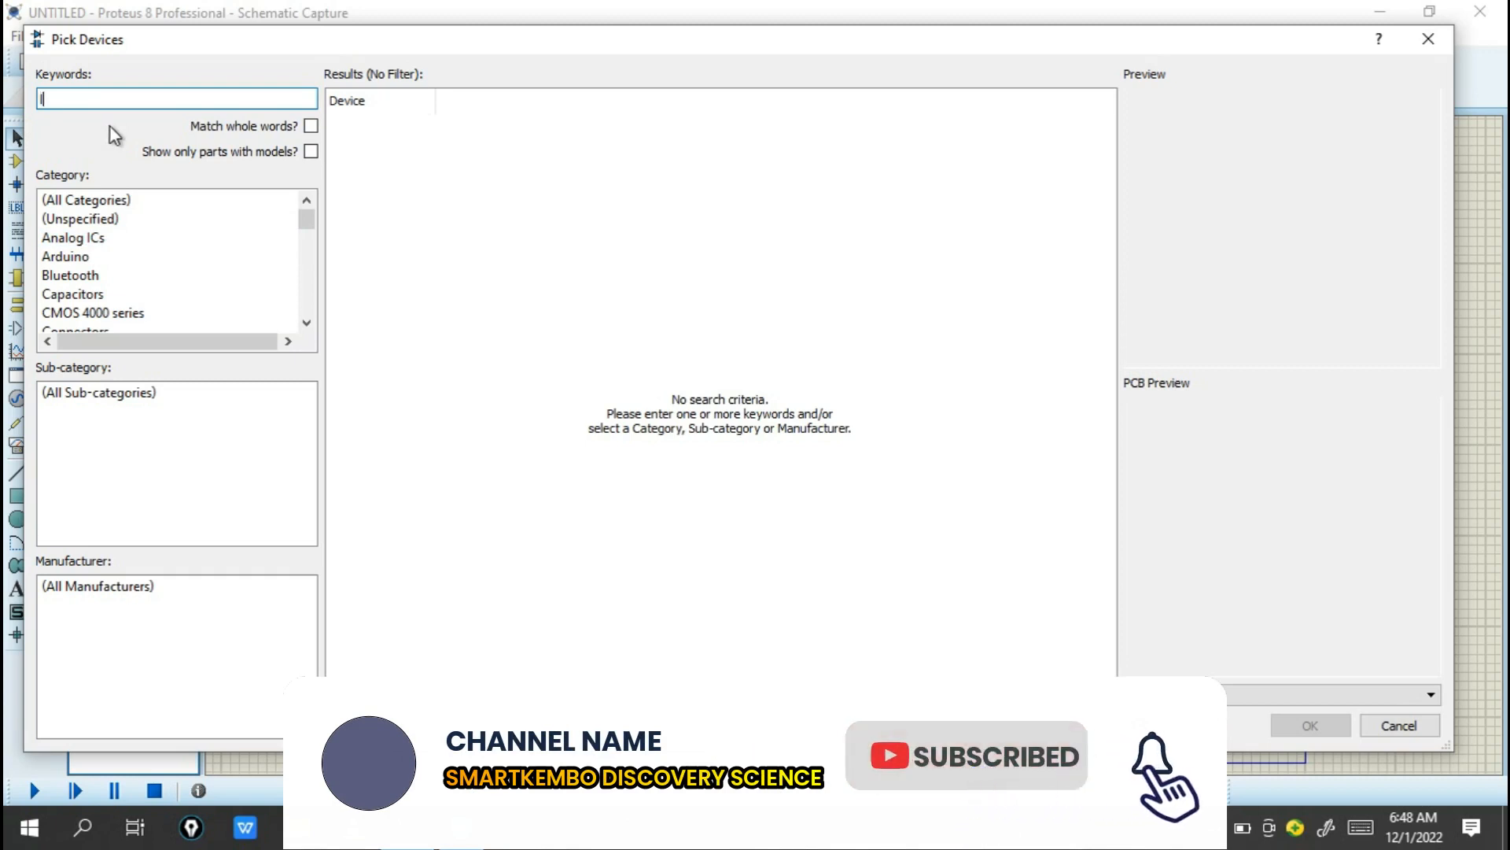
type("lm016l")
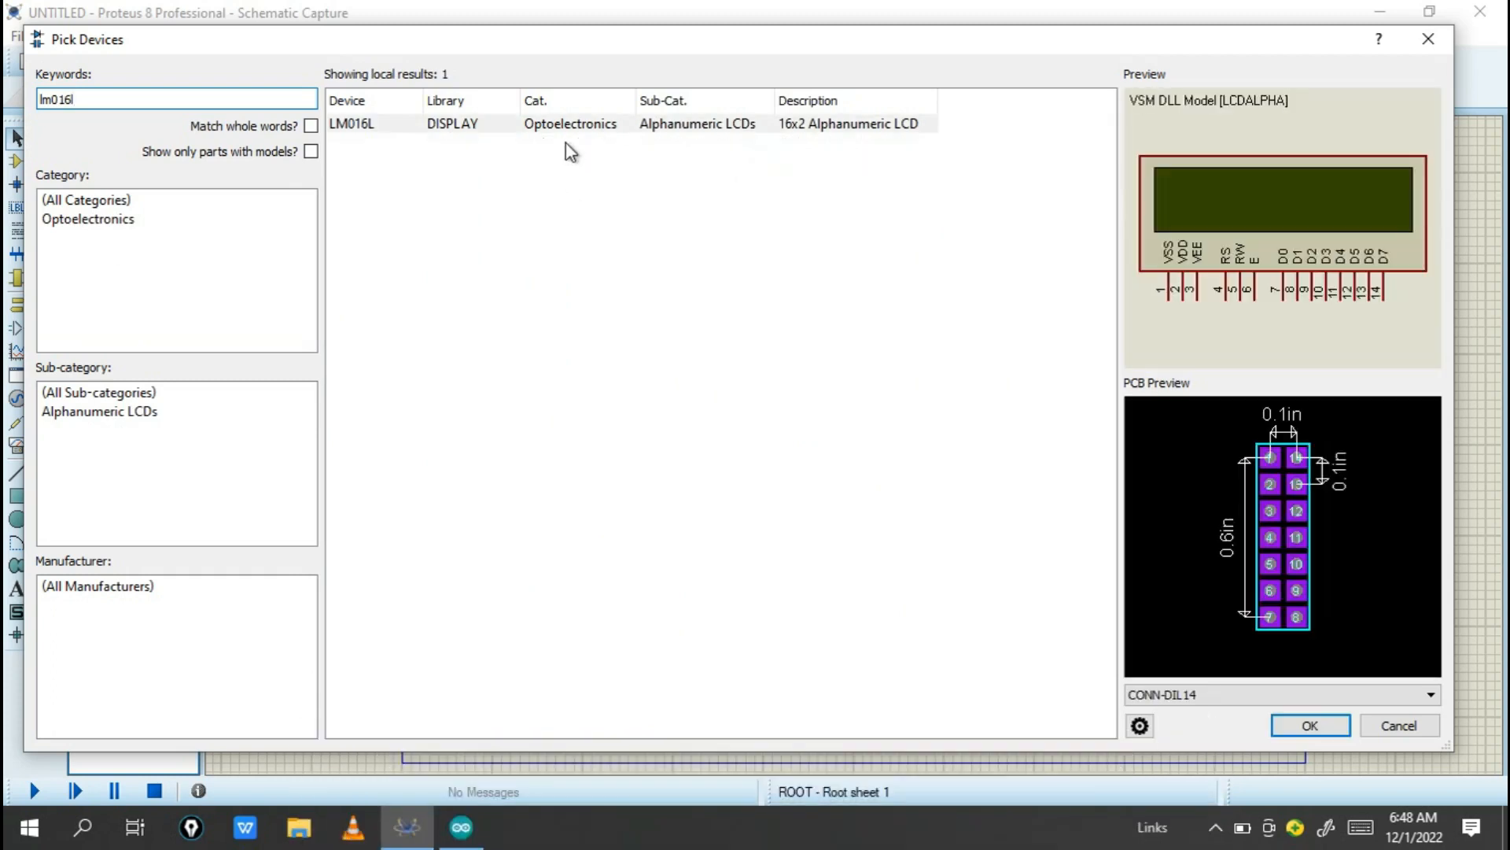
left_click(586, 123)
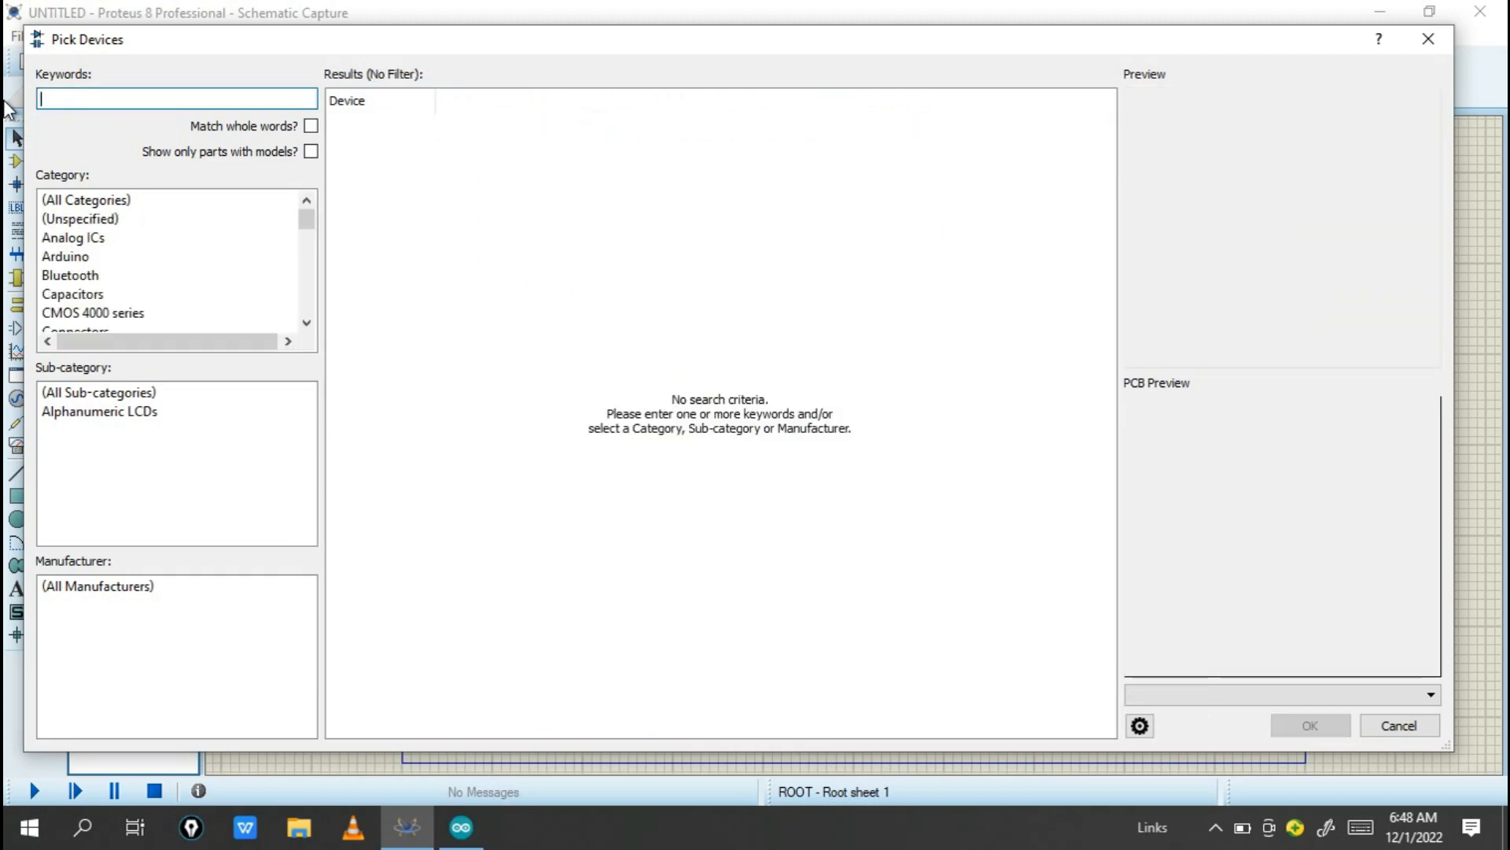
type("arduino")
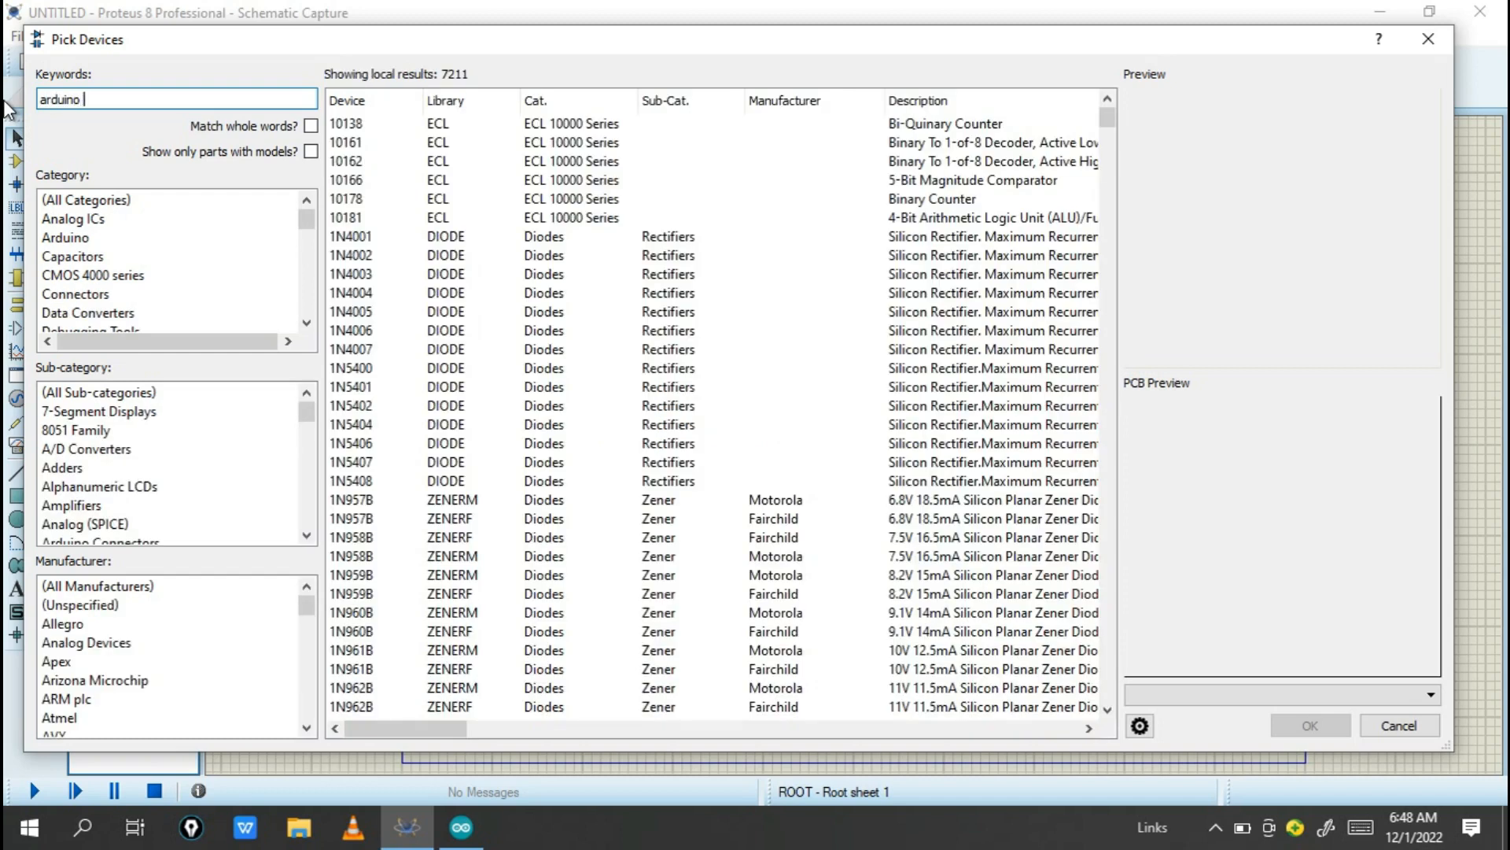
type("uno")
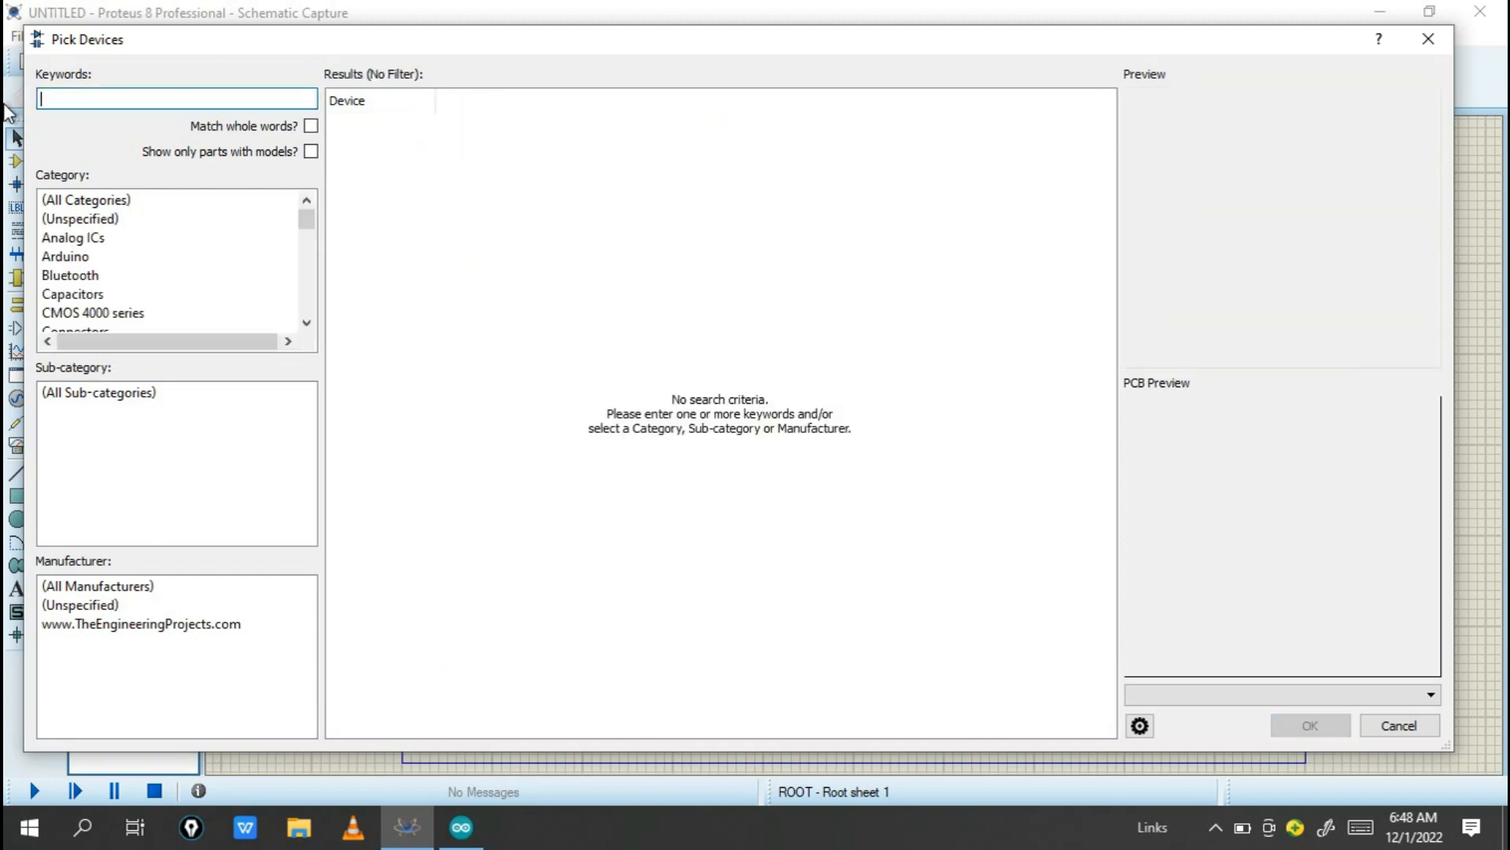
Add the PWM servo motor and phone keypad, then confirm the parts list.
type("ser")
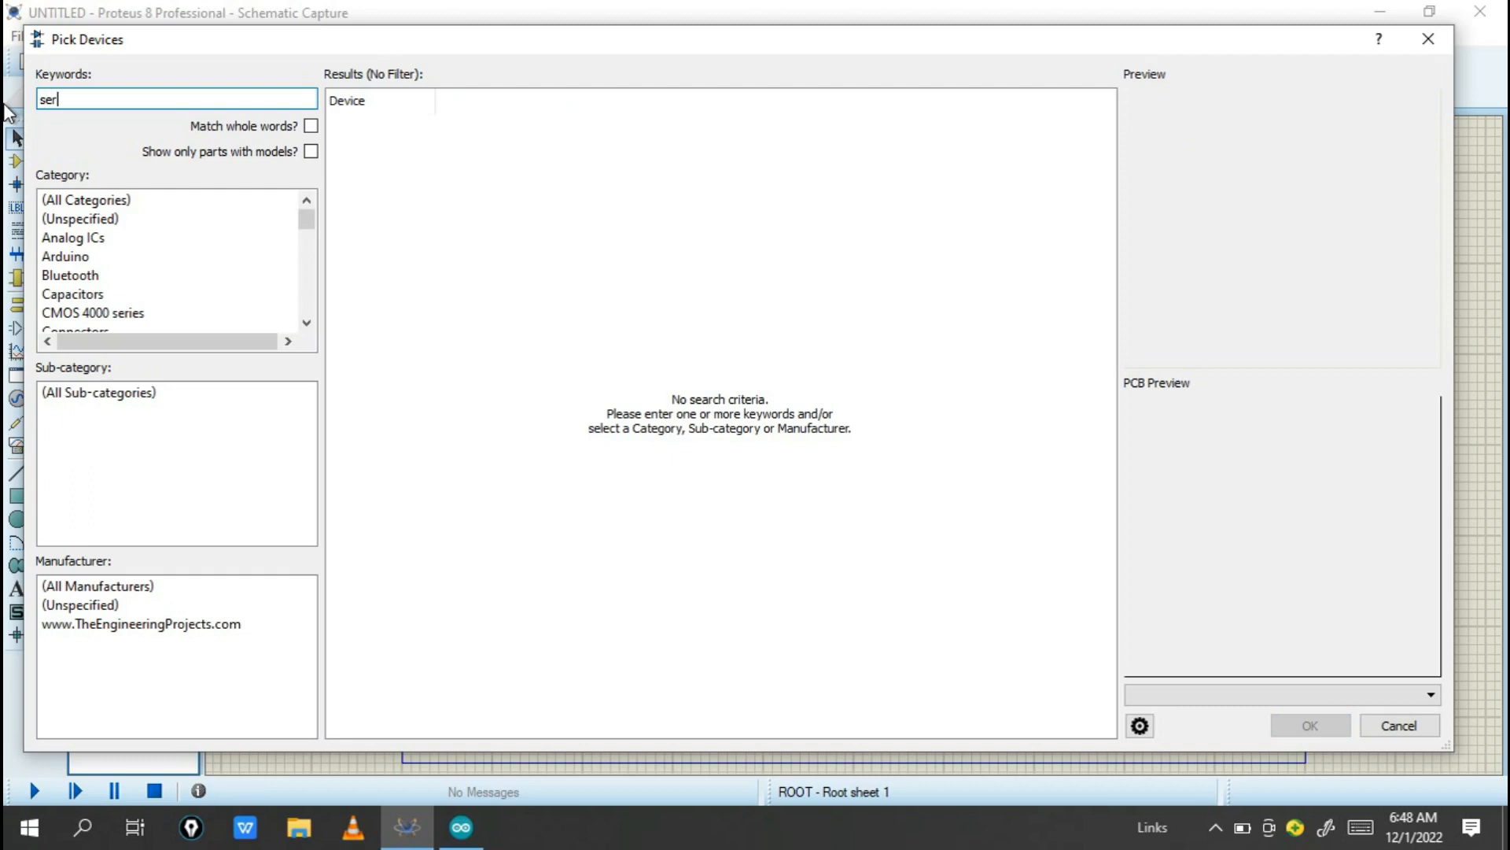
type("vo")
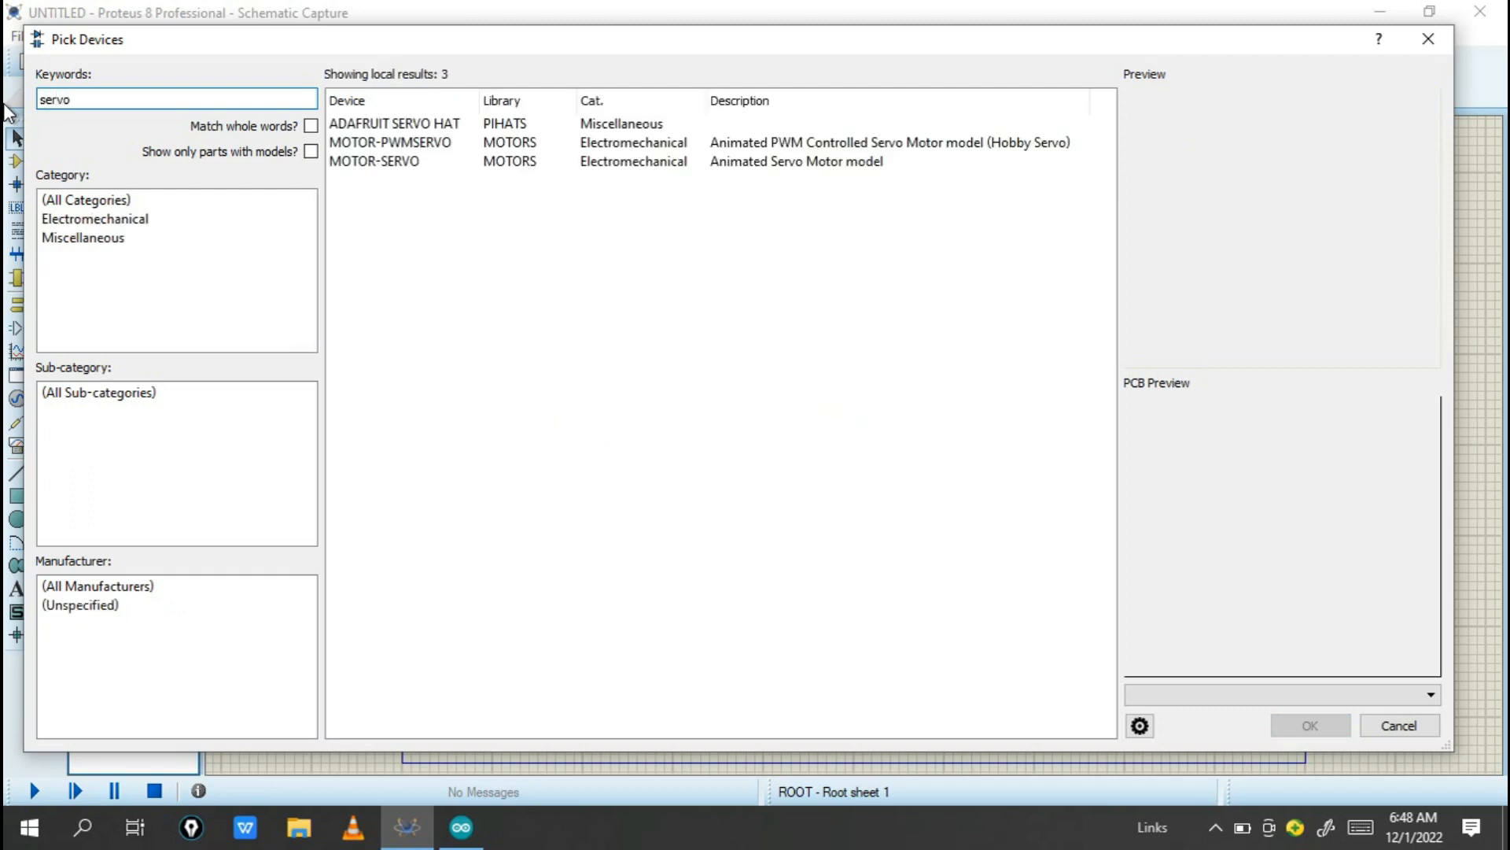
left_click(373, 161)
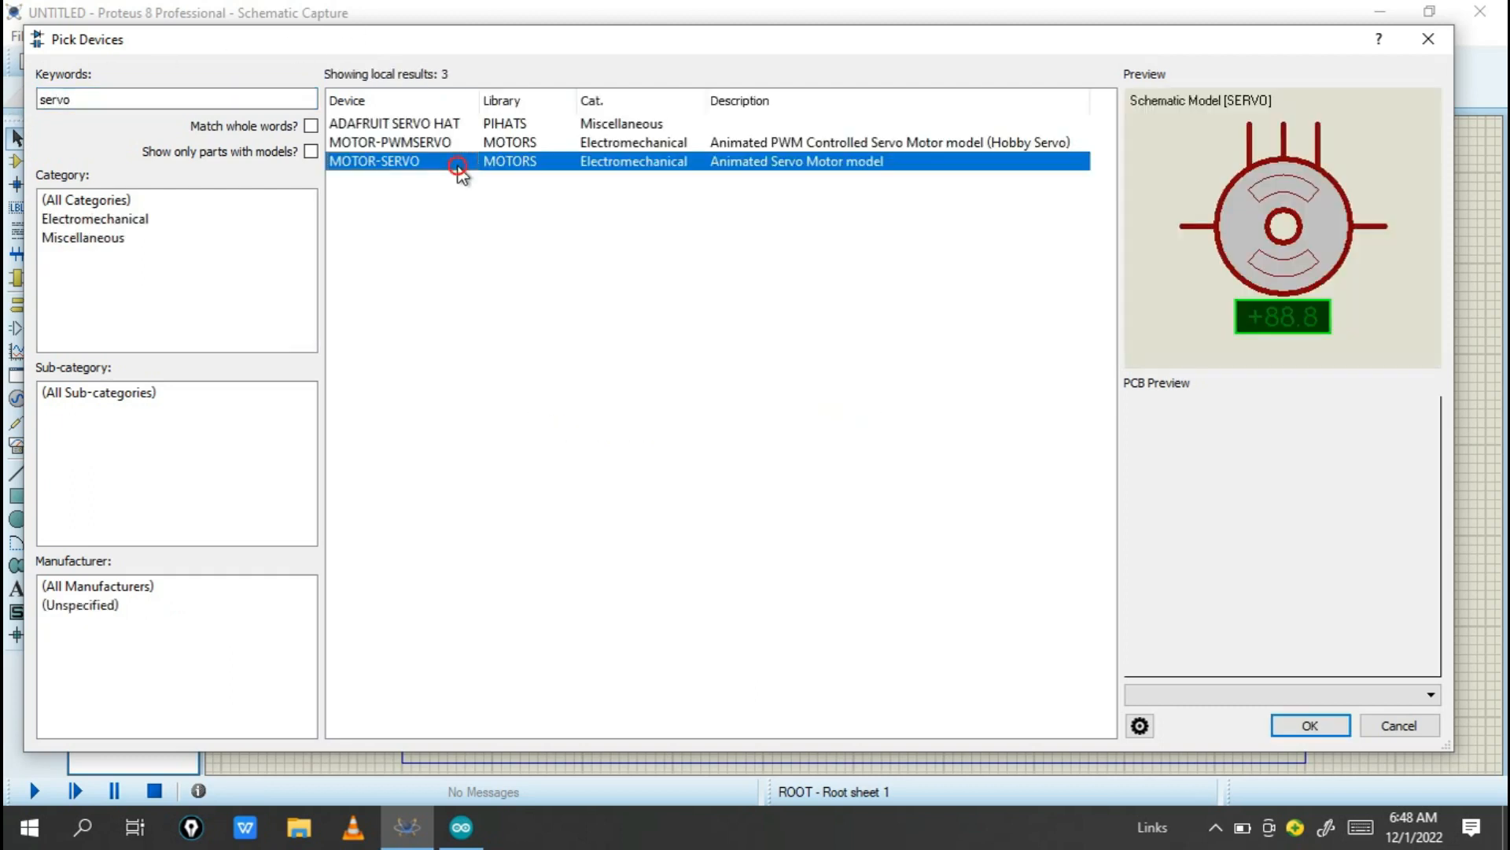
left_click(390, 143)
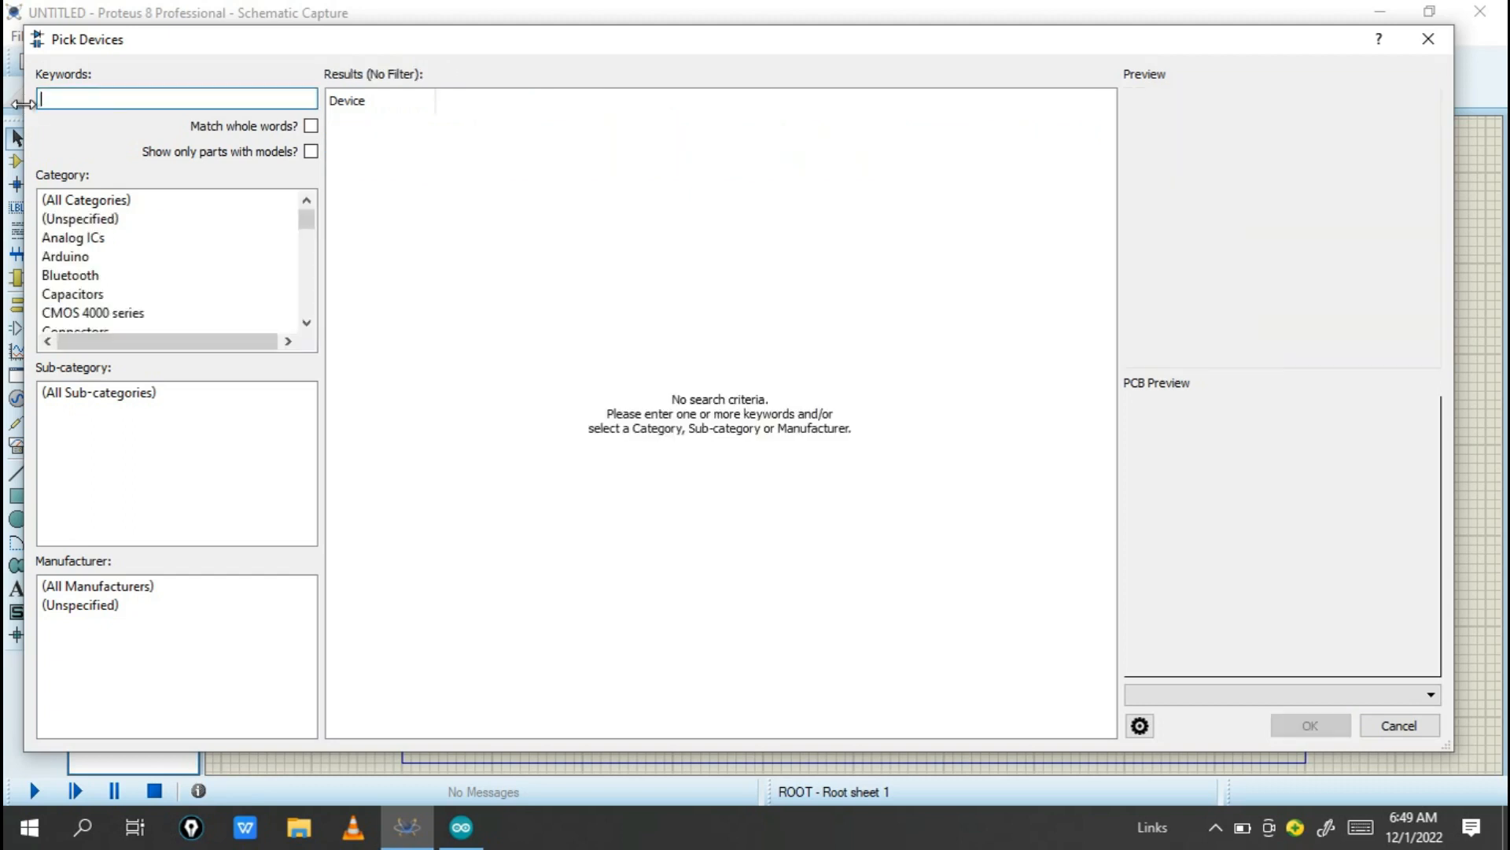
type("k")
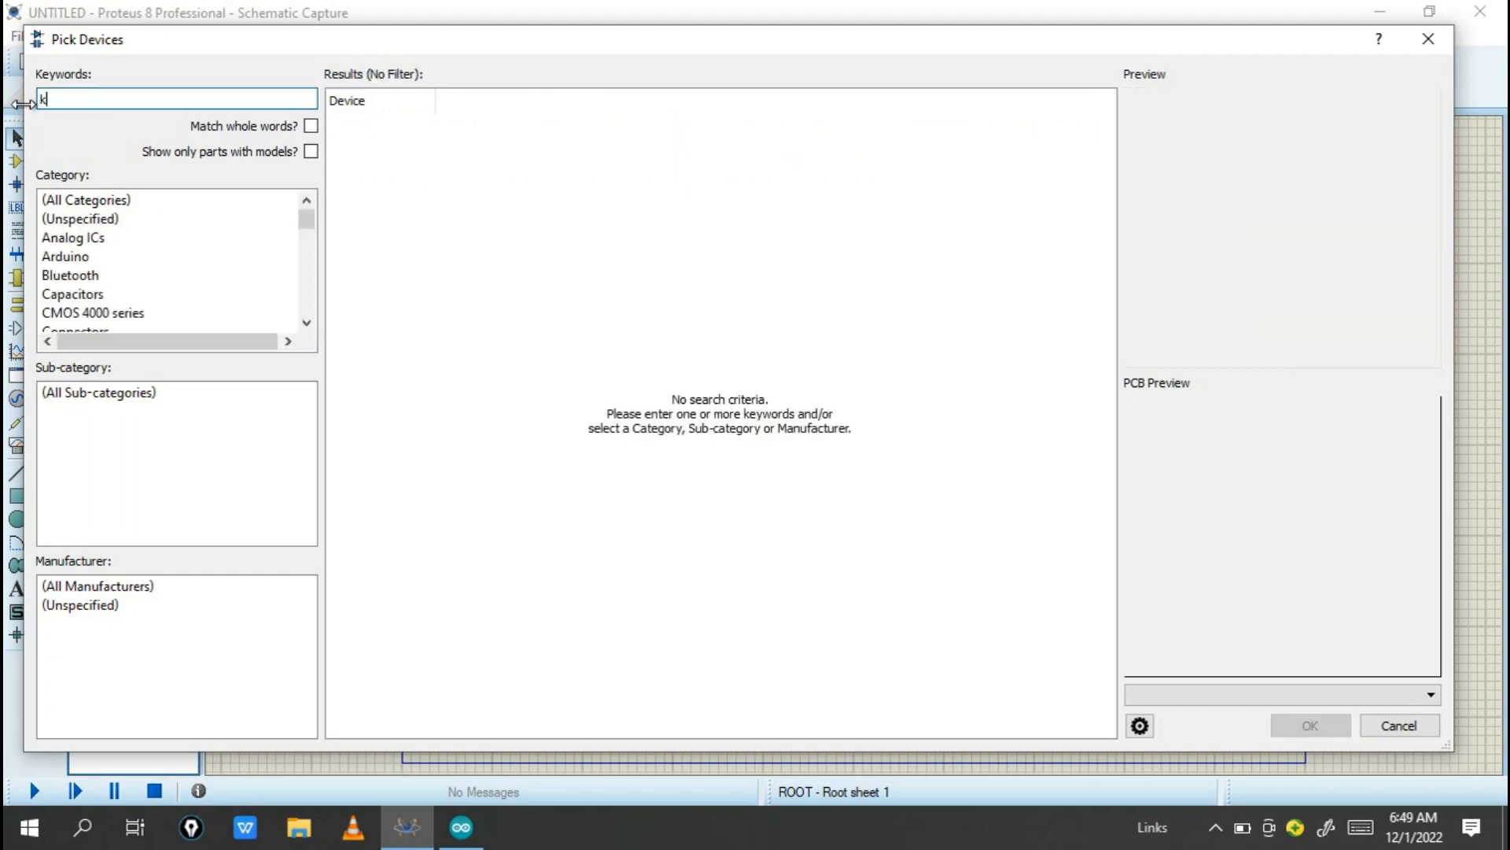
type("eypa")
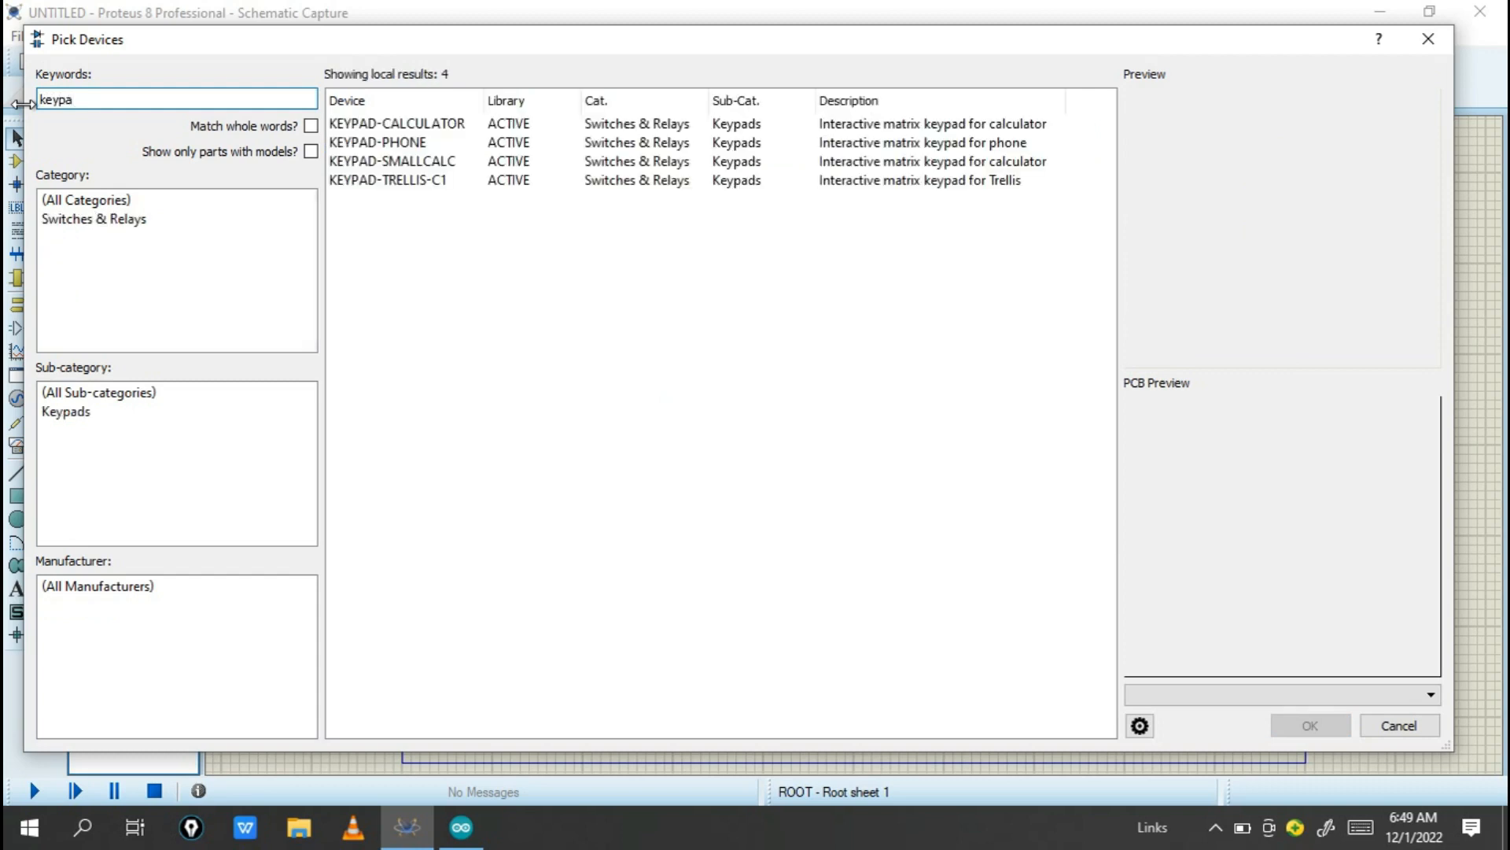
left_click(403, 151)
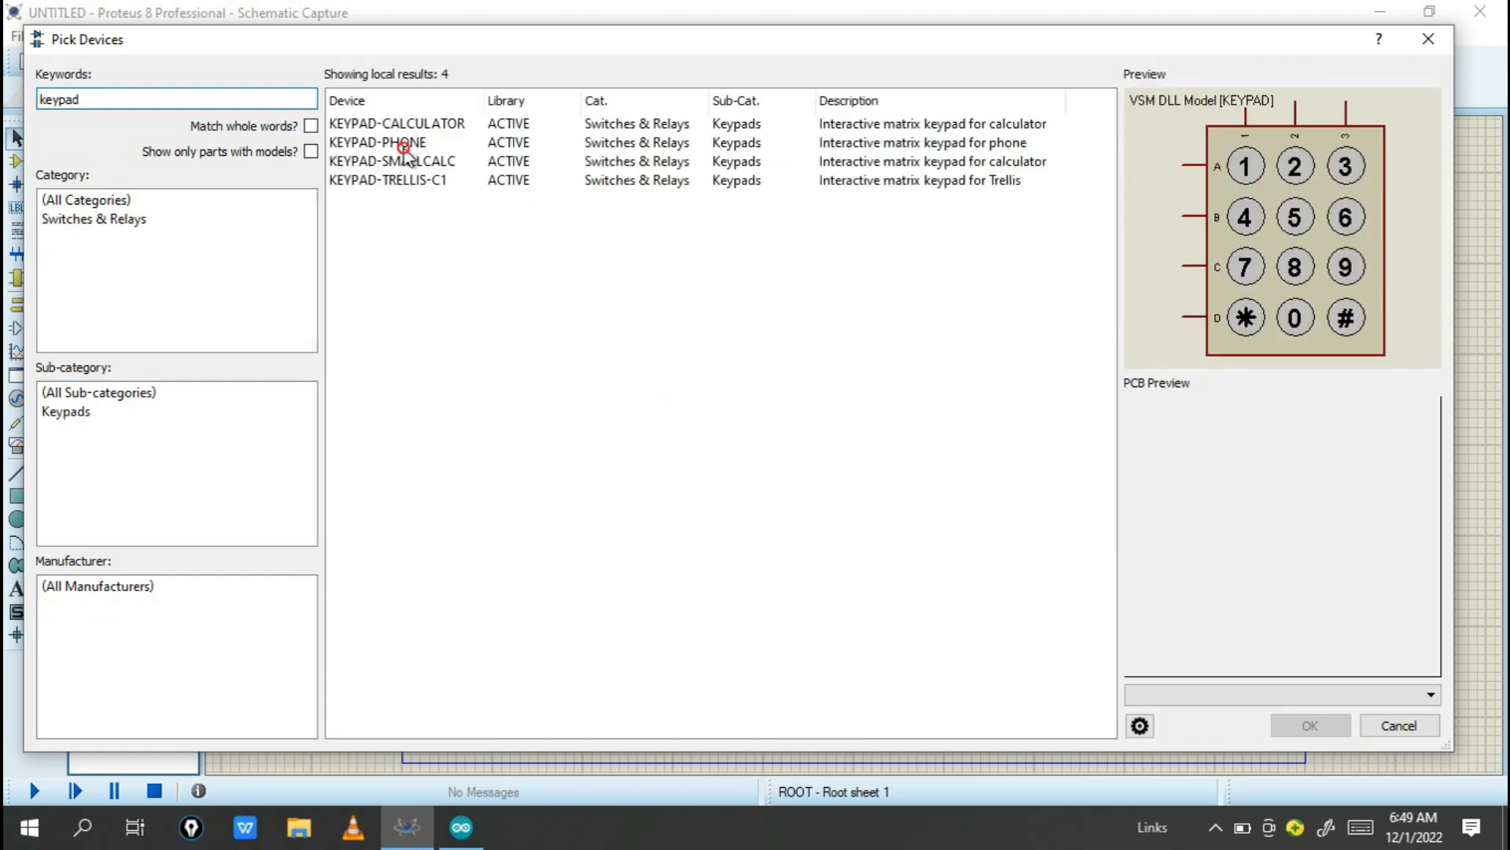
left_click(378, 142)
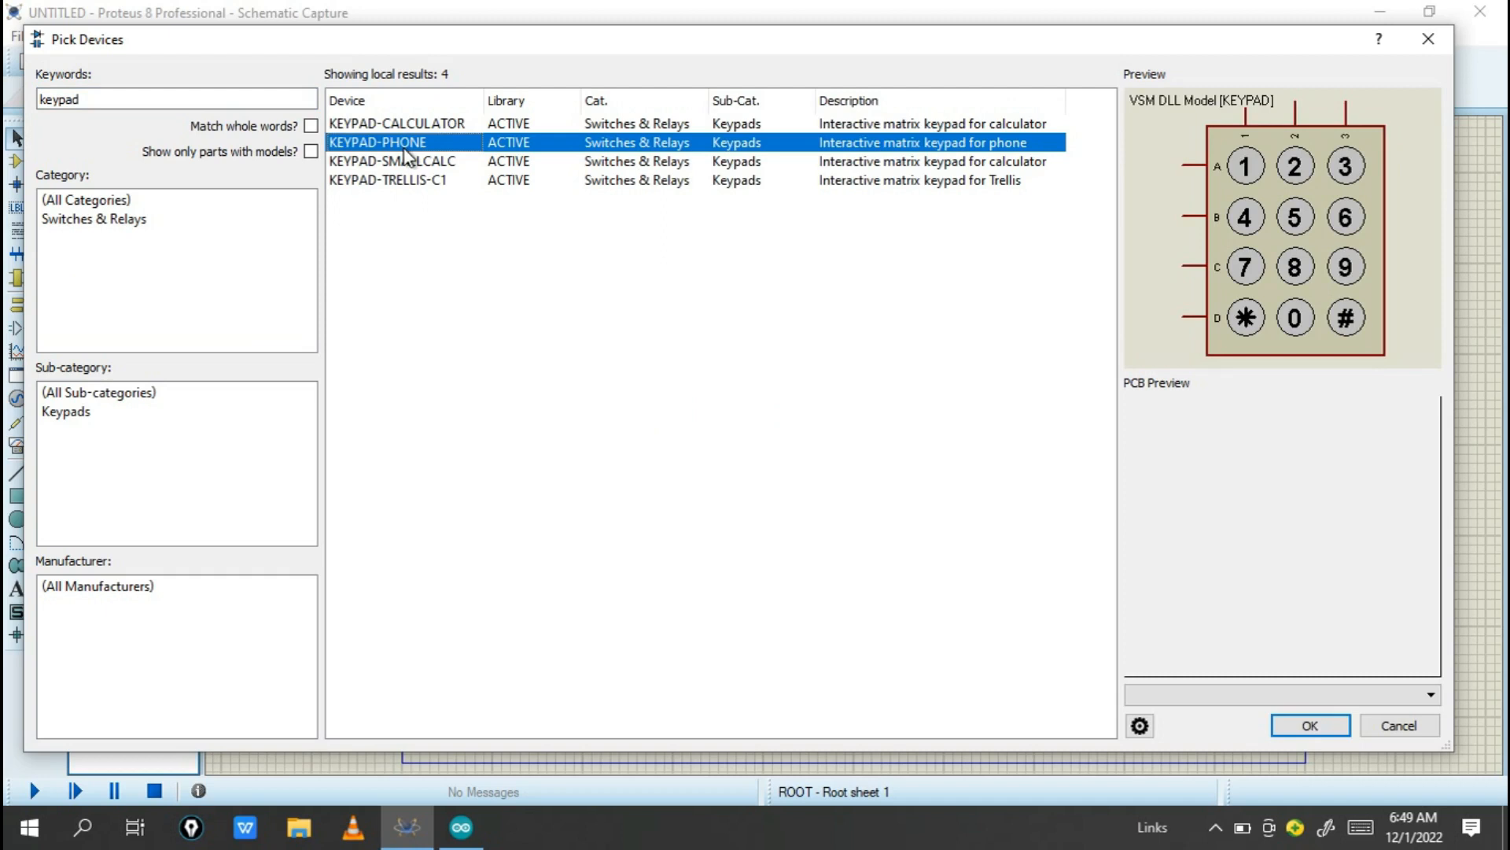
mouse_move(1398, 100)
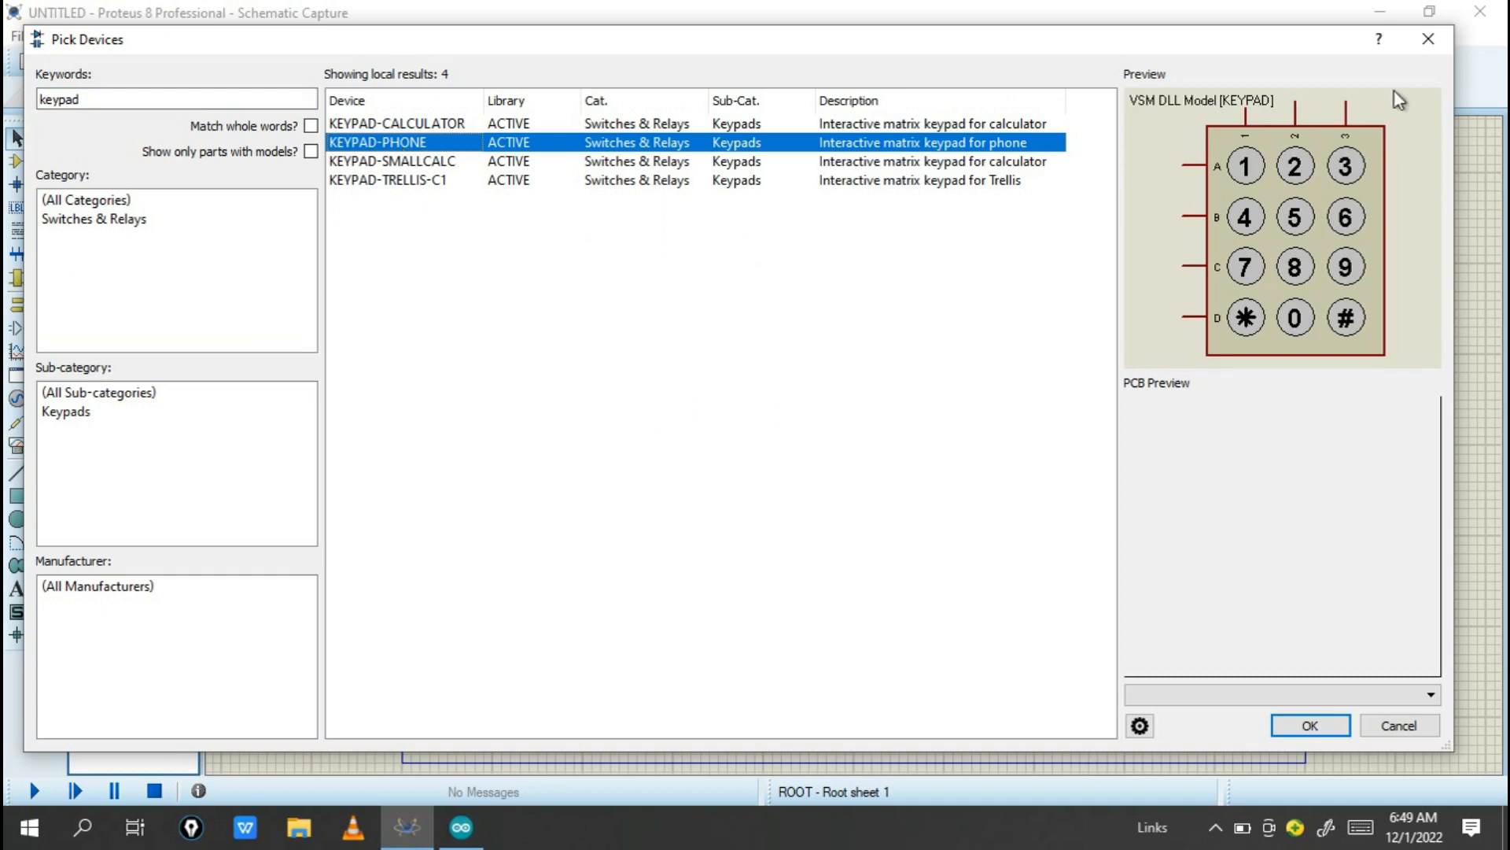
mouse_move(561, 152)
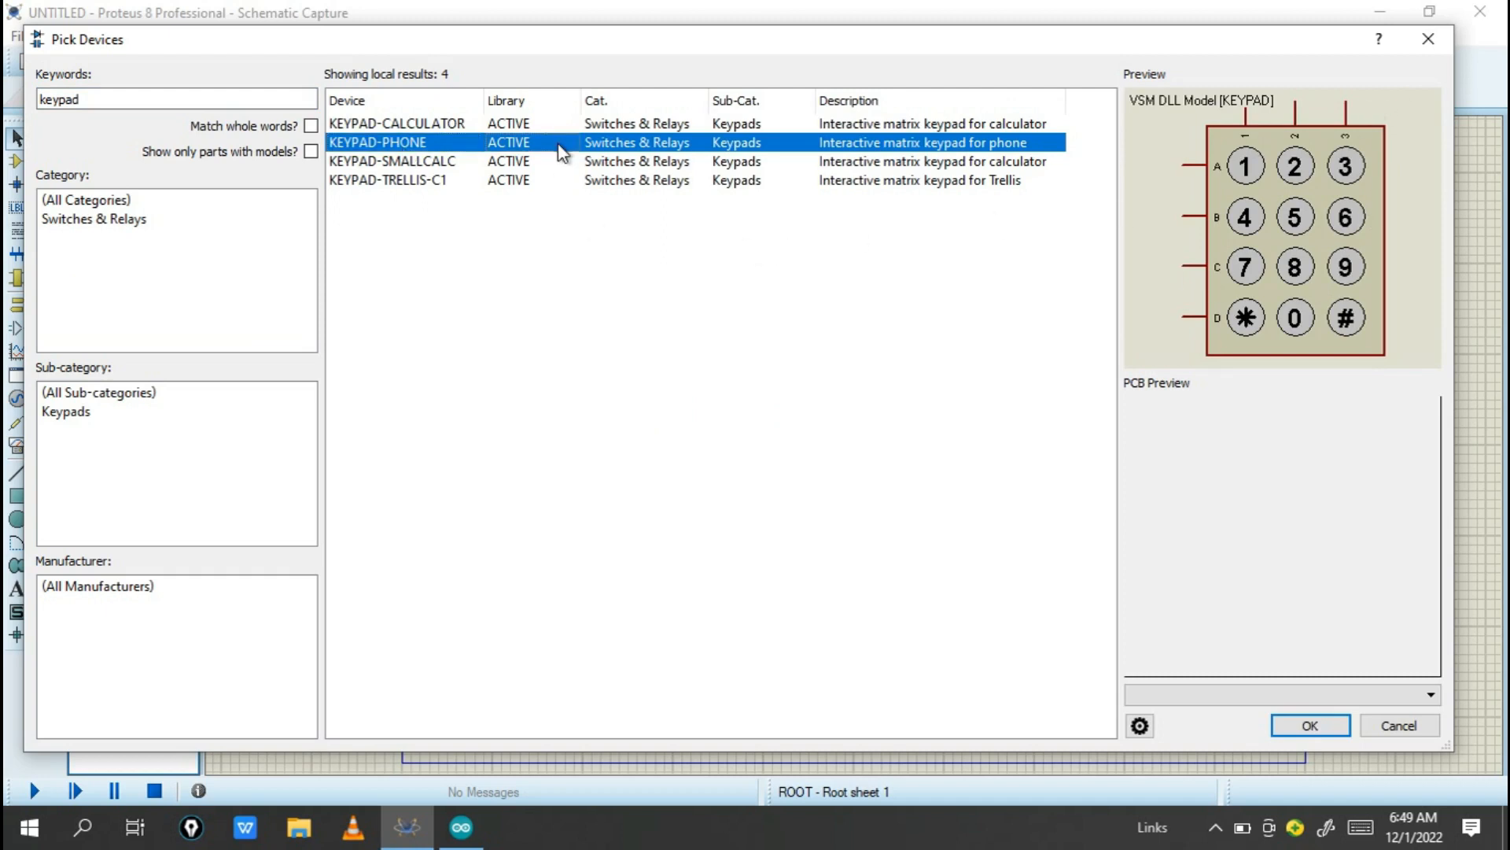
left_click(1307, 725)
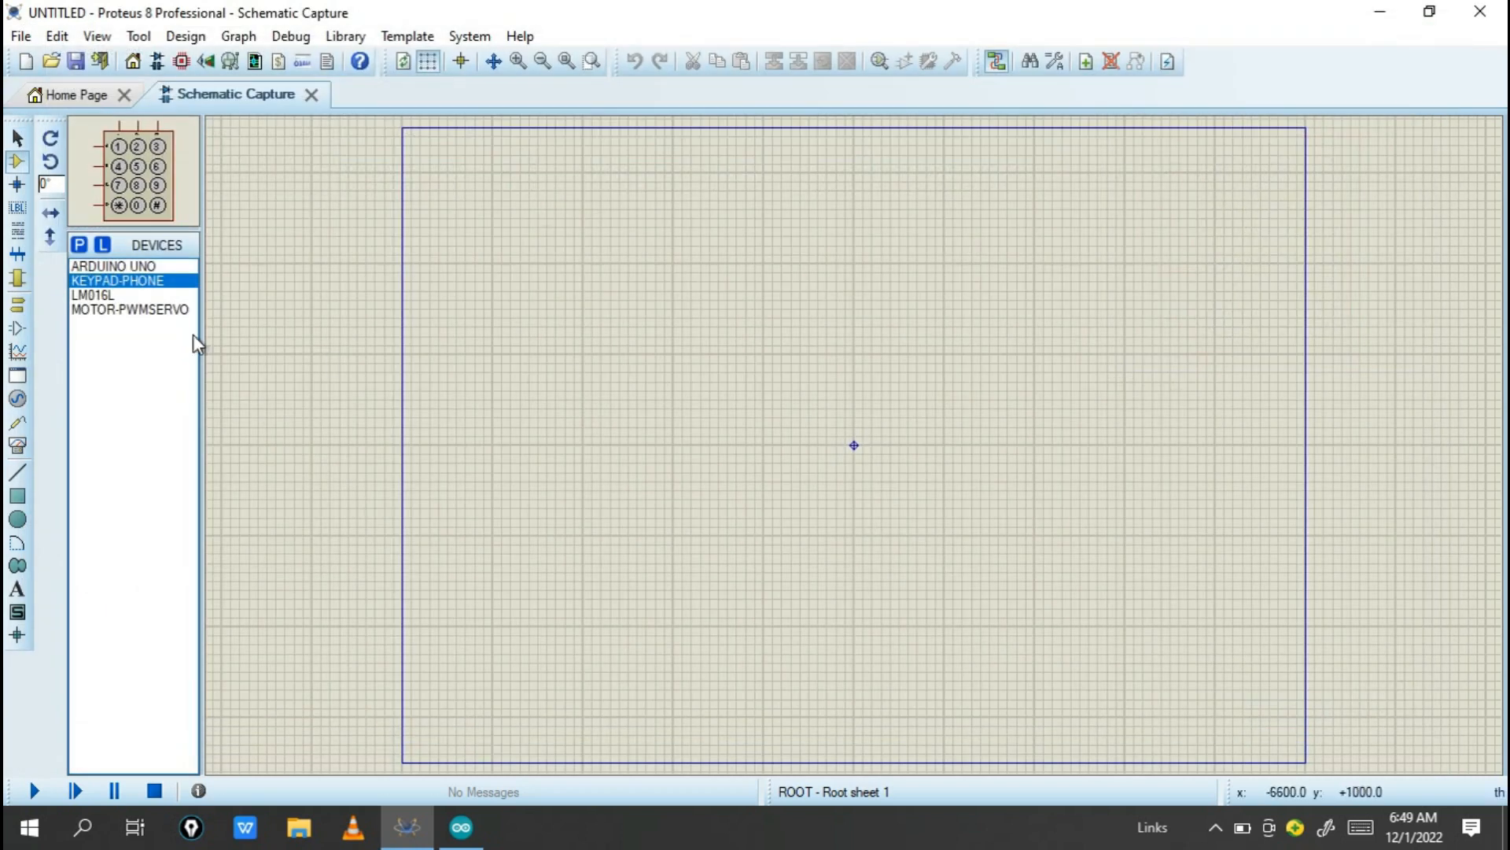
mouse_move(128, 317)
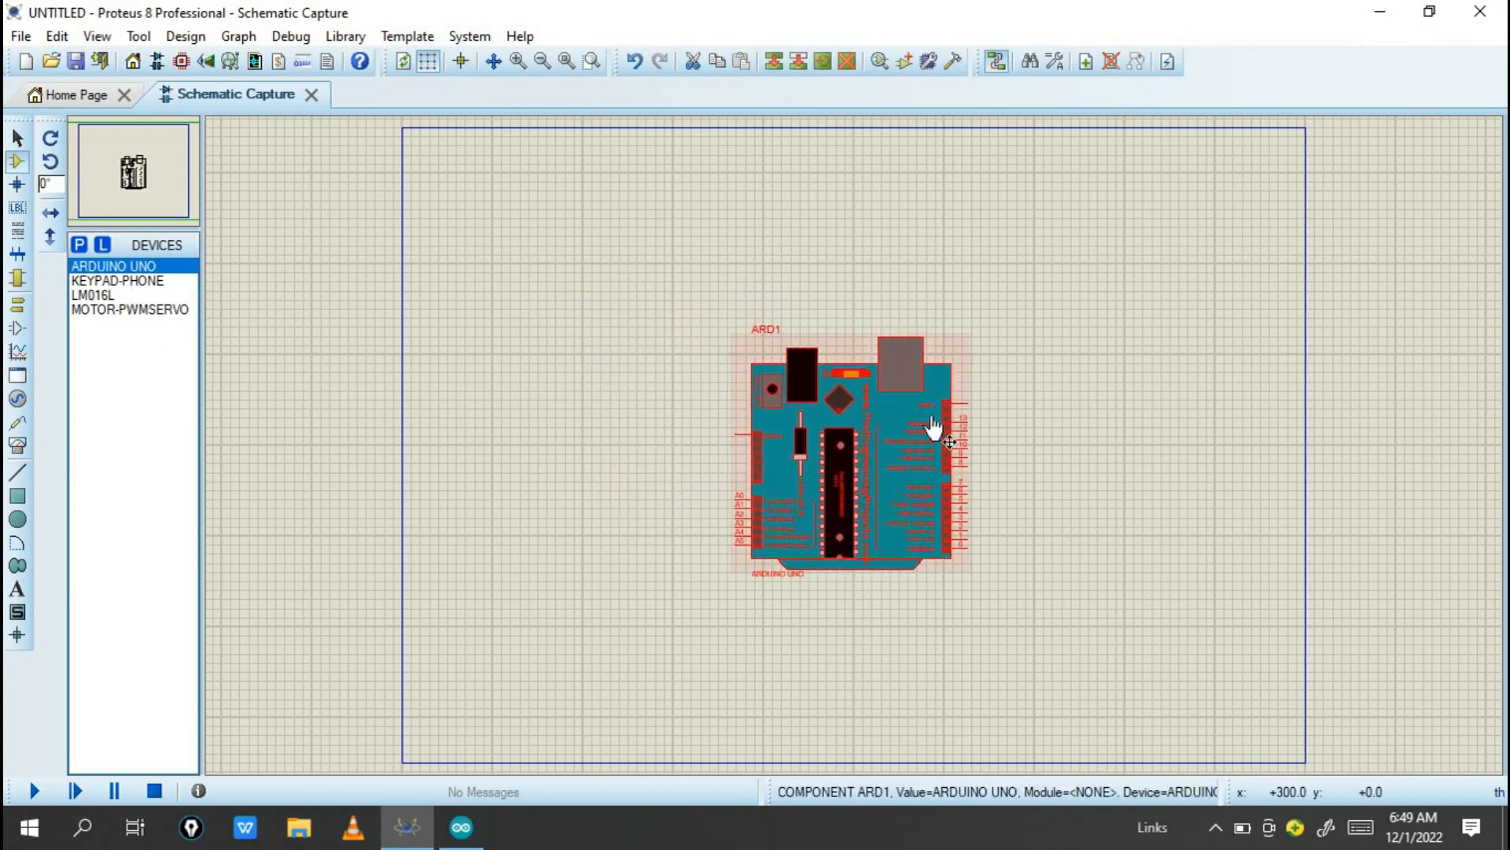
Place the Arduino Uno, phone keypad, LM016L LCD and PWM servo motor on the sheet.
left_click(116, 280)
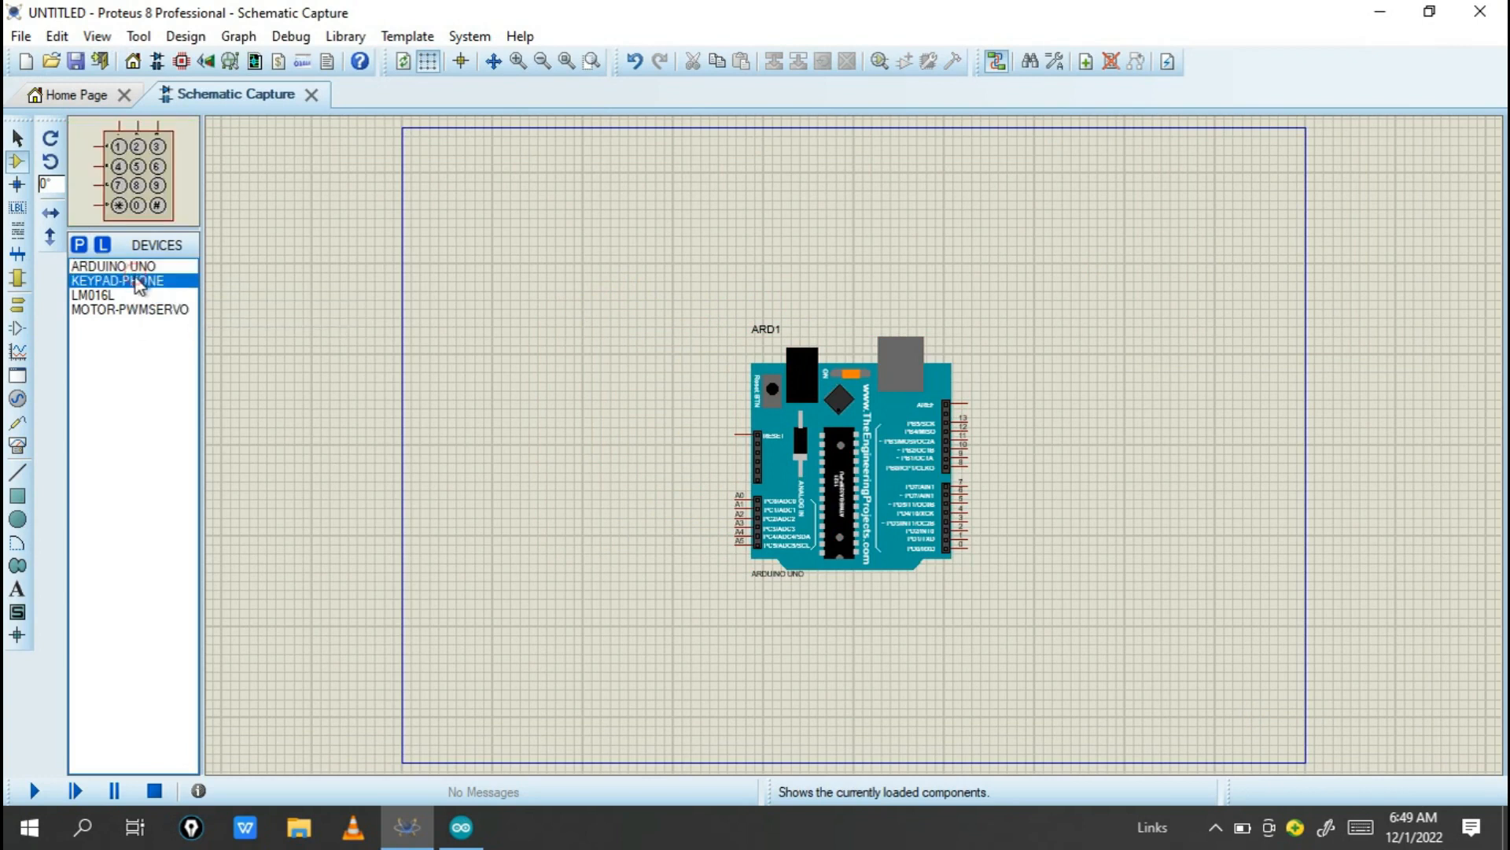
left_click(1142, 506)
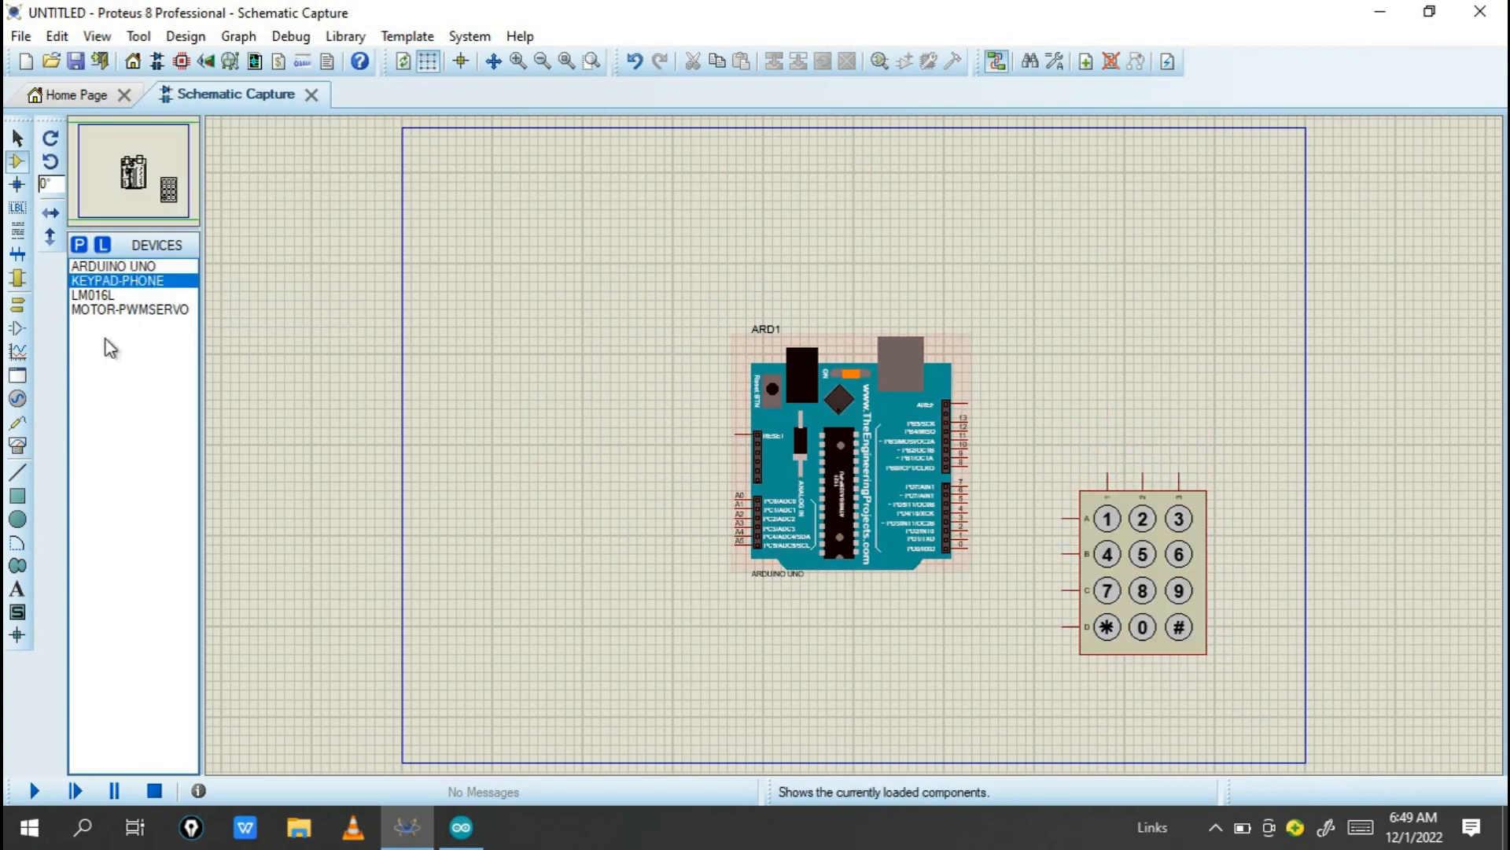
left_click(93, 295)
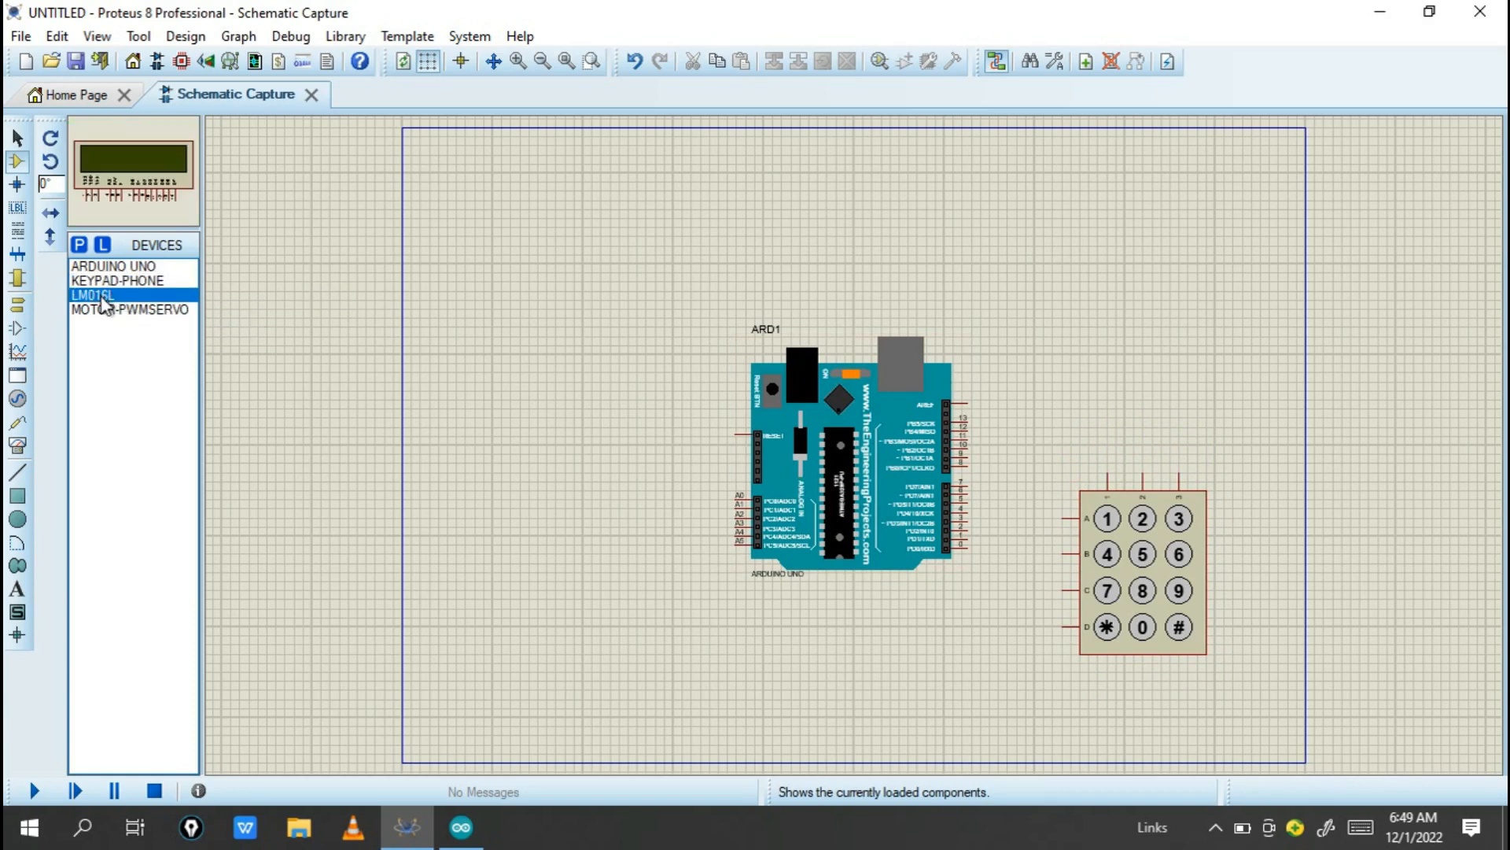
left_click(600, 279)
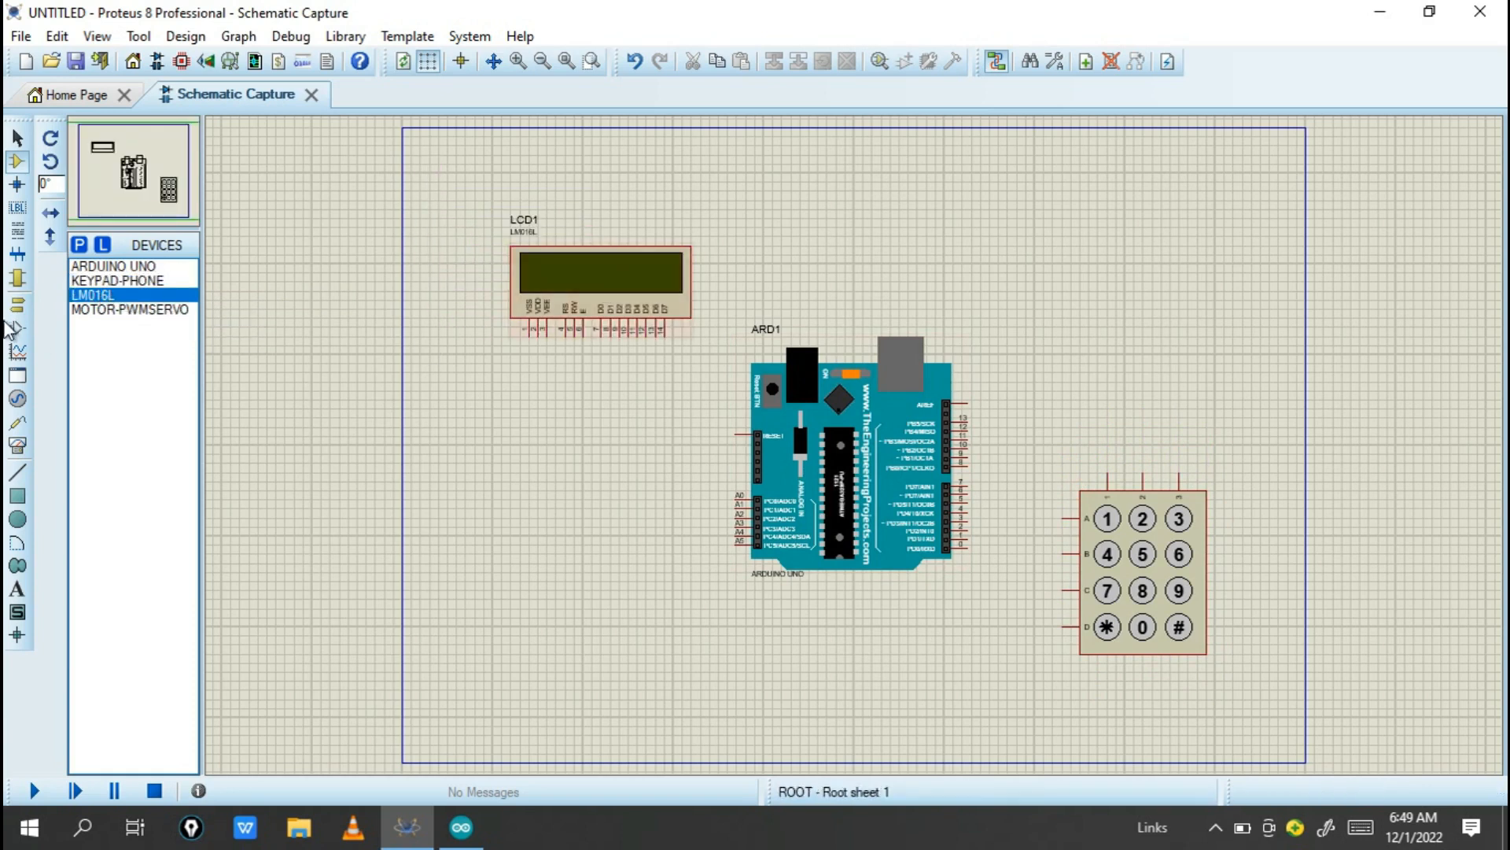
mouse_move(171, 310)
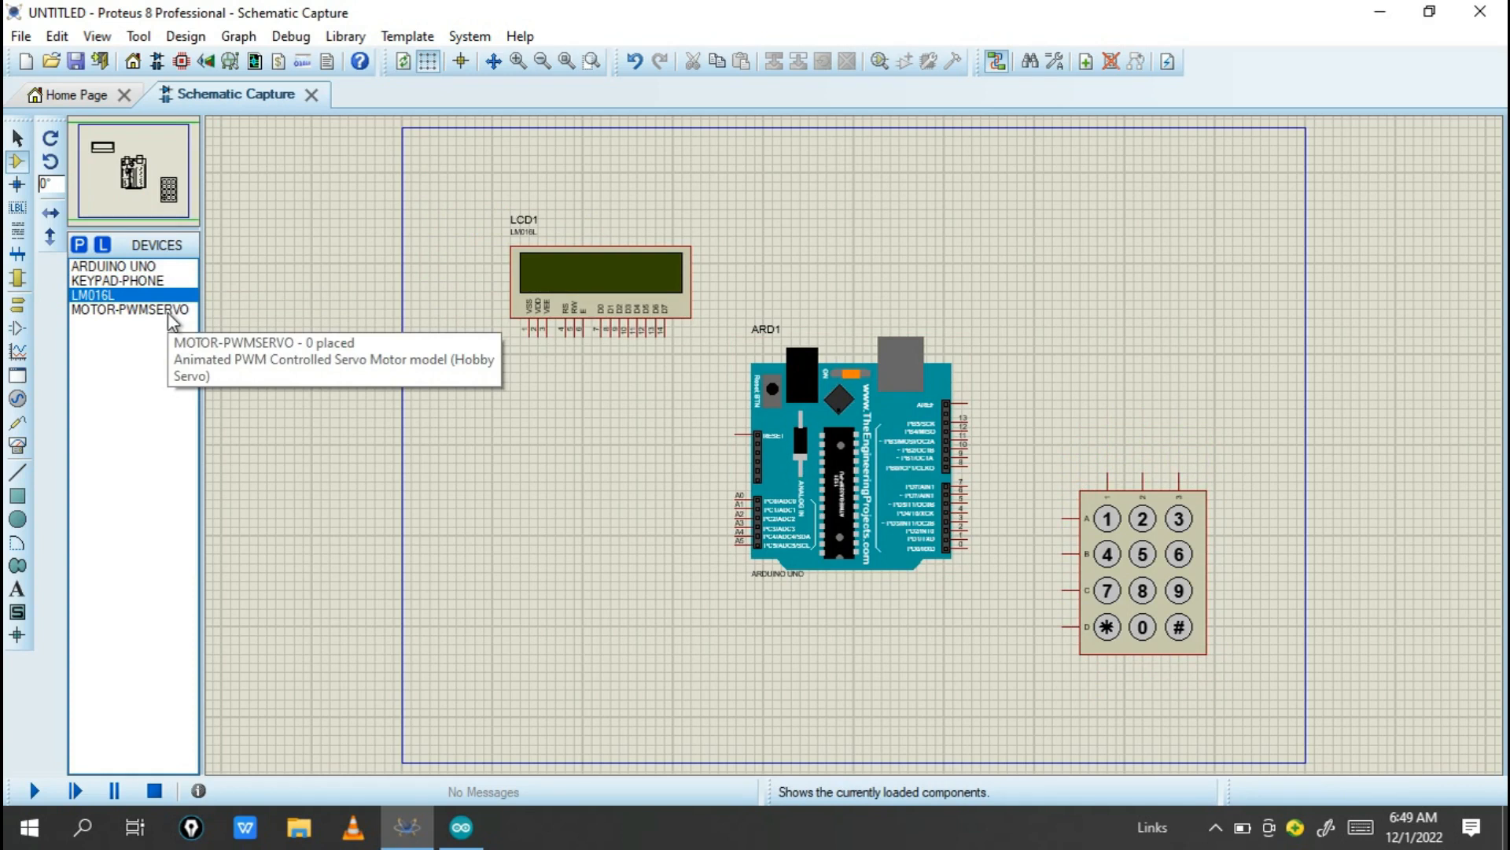
left_click(132, 309)
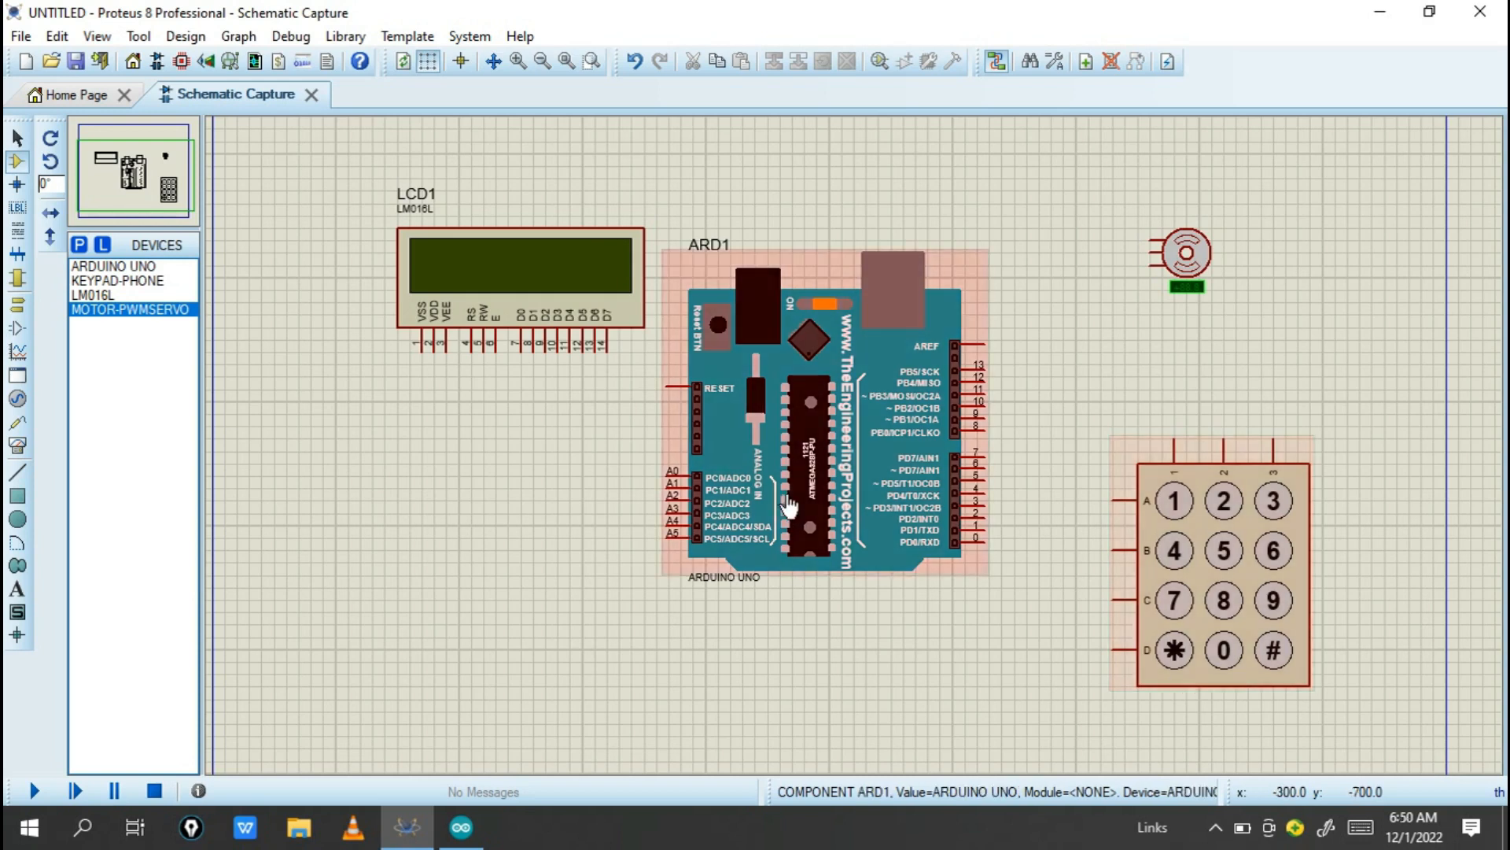
Following the sketch's LiquidCrystal pins, wire LCD RS, E, D4–D7 to A4, A5, A3–A0.
left_click(459, 827)
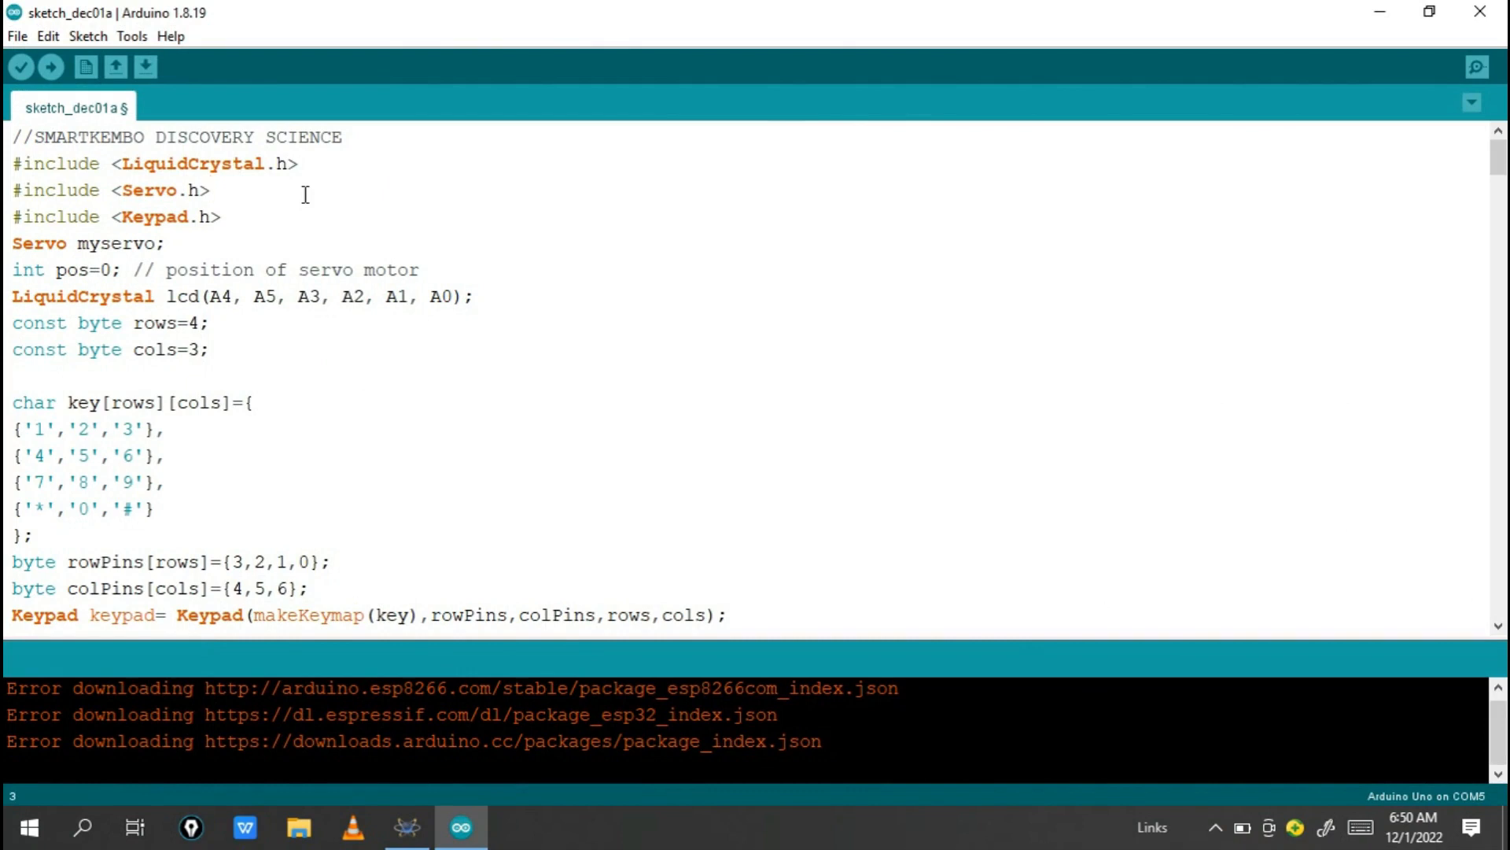
mouse_move(291, 375)
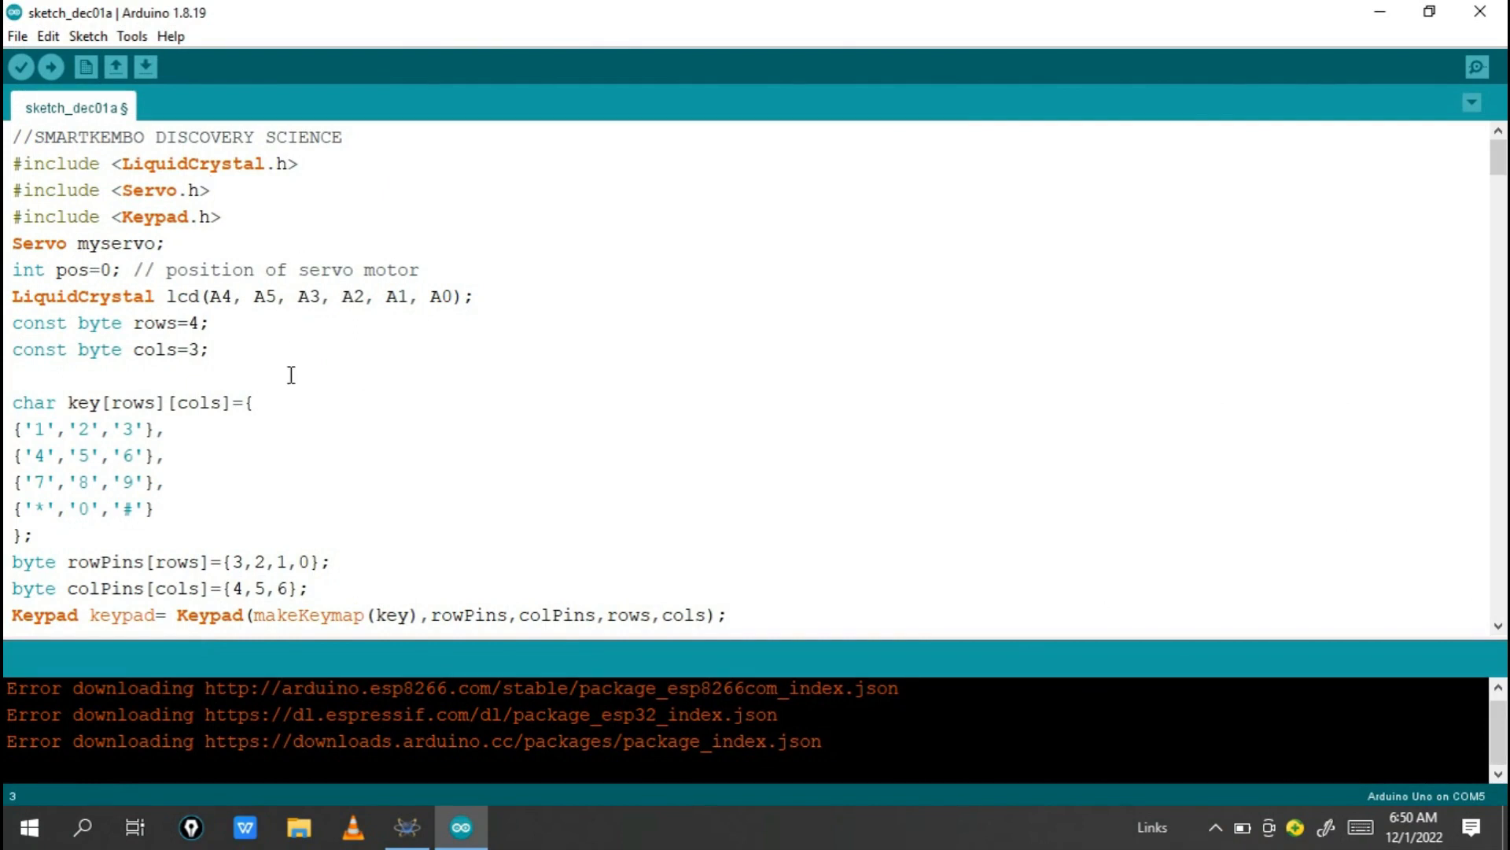
mouse_move(304, 437)
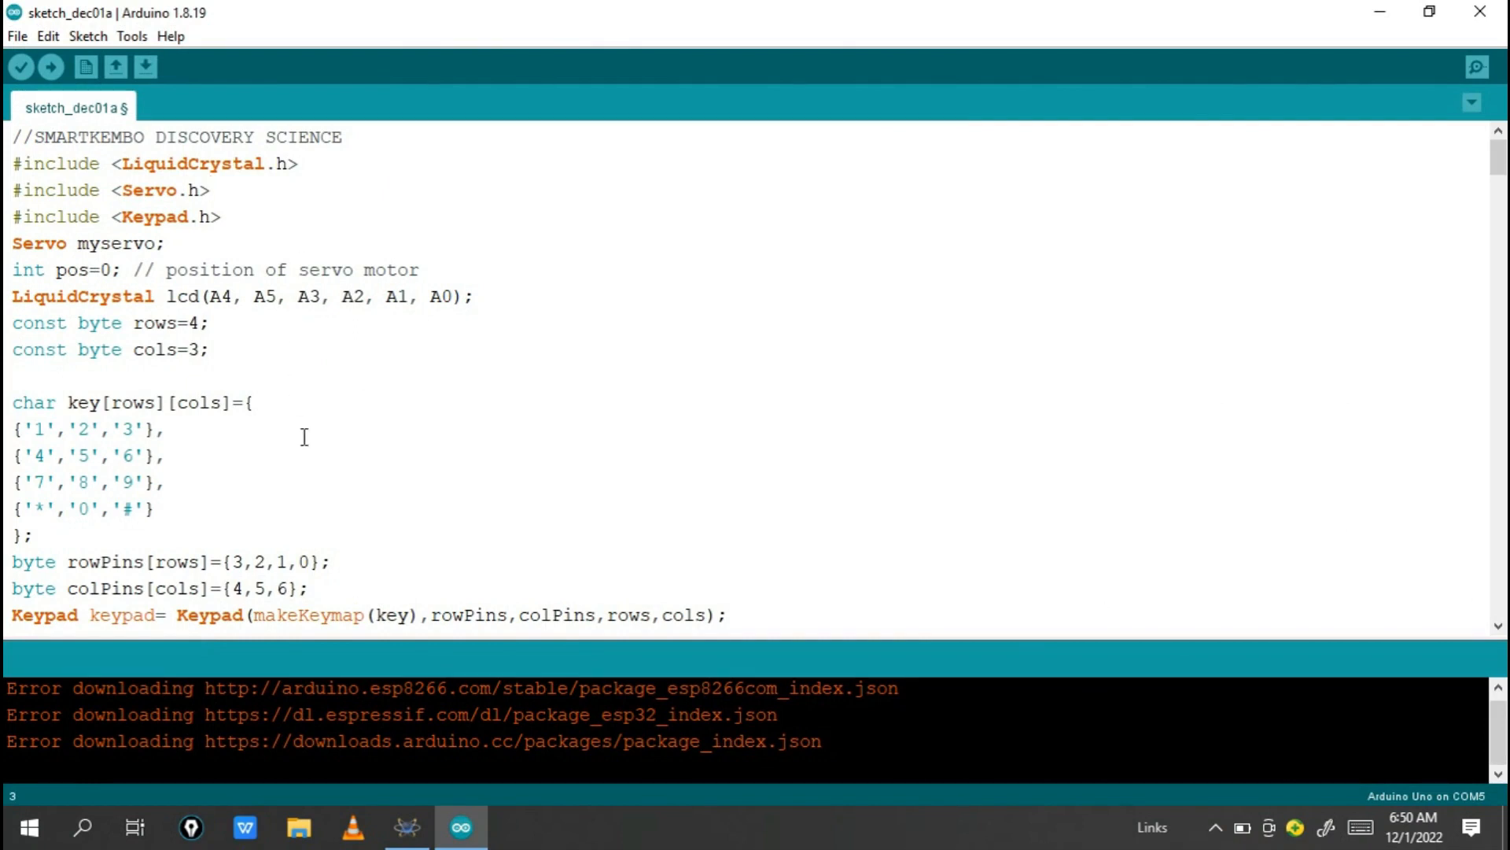
mouse_move(329, 349)
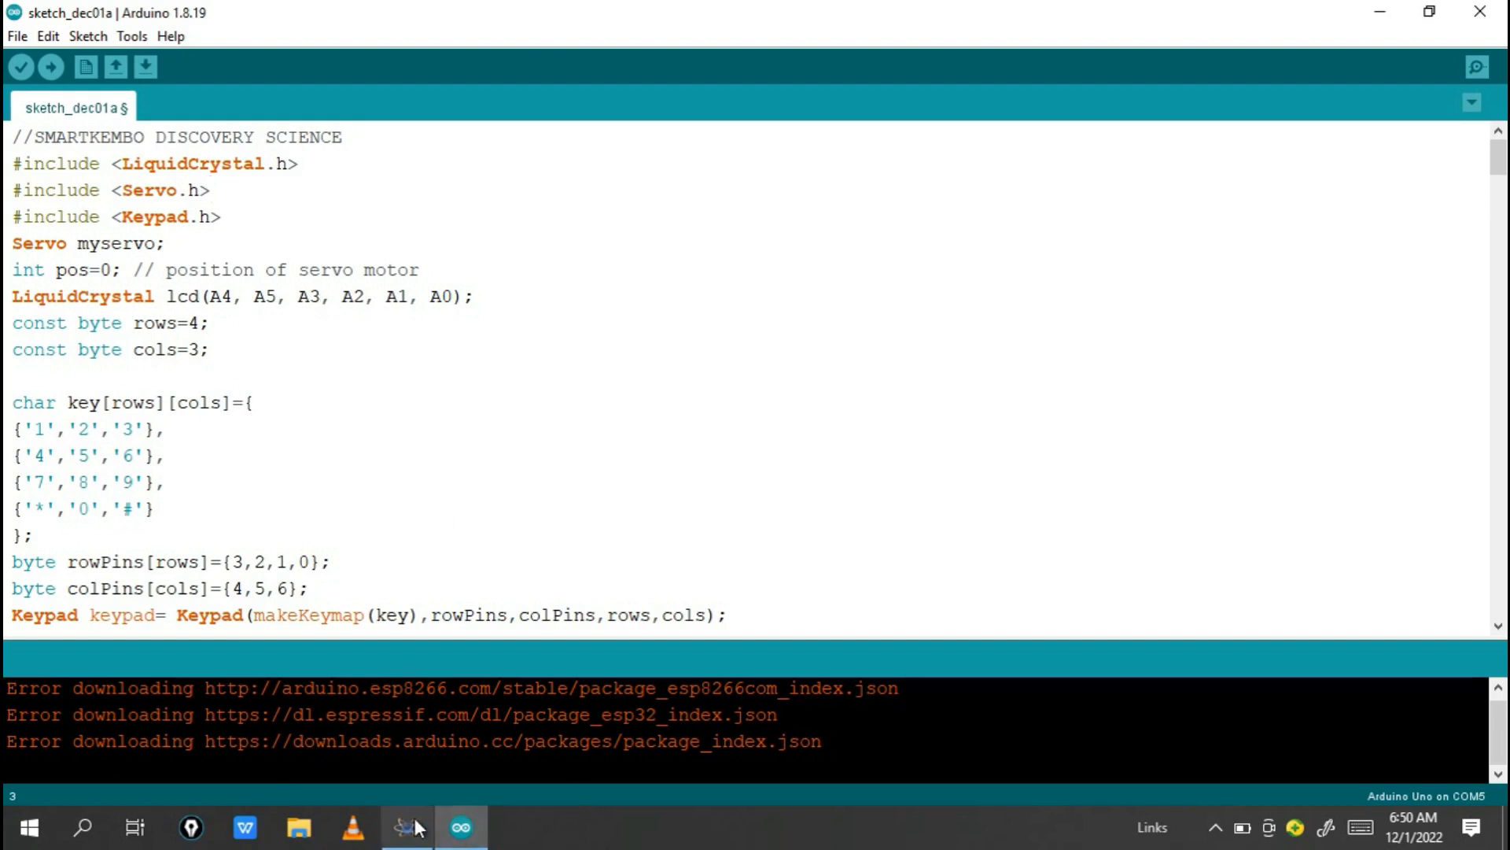
left_click(406, 827)
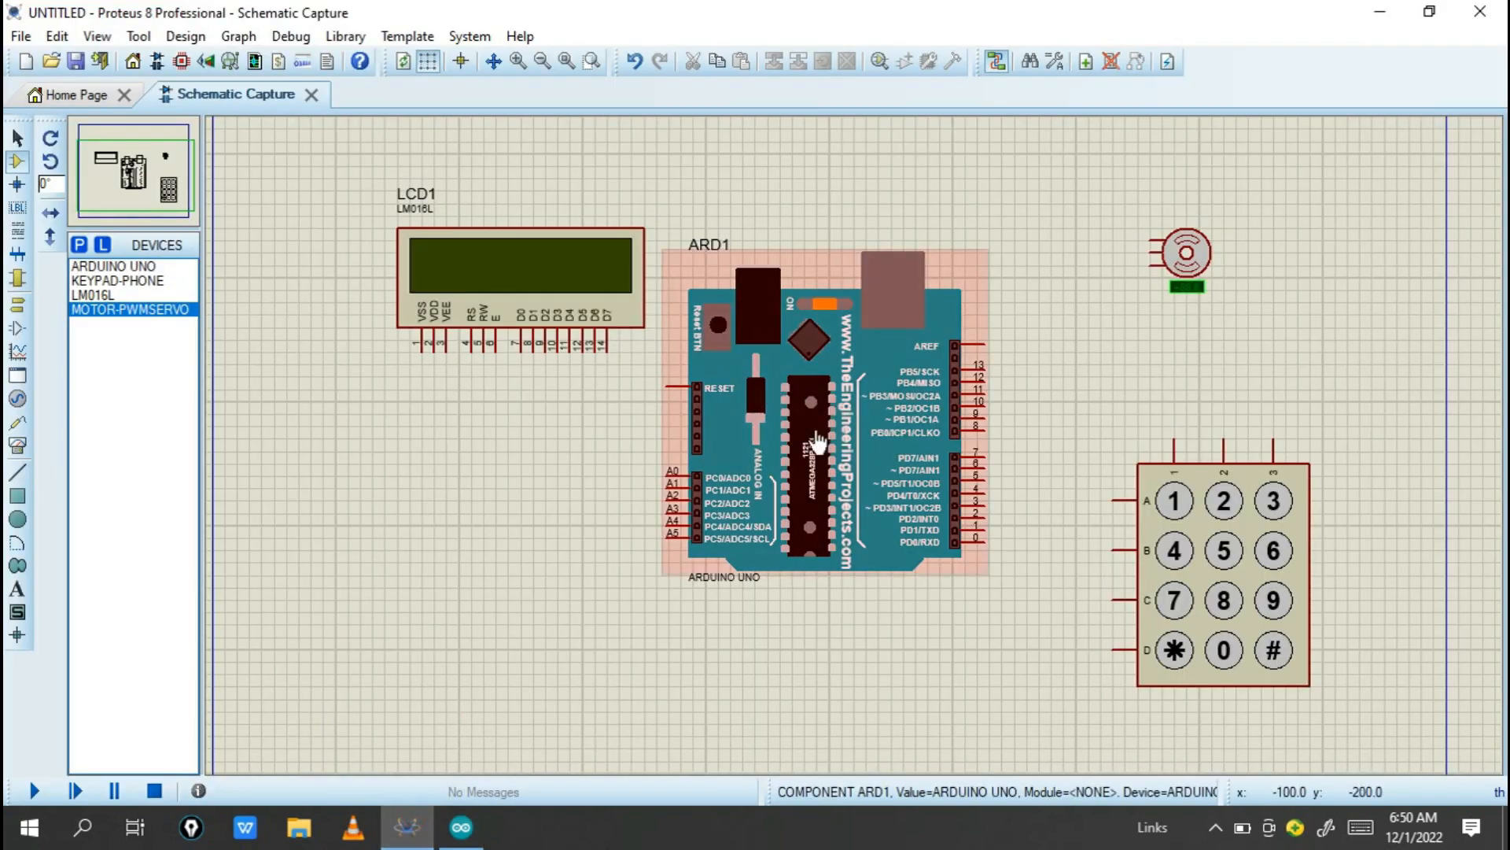
mouse_move(756, 308)
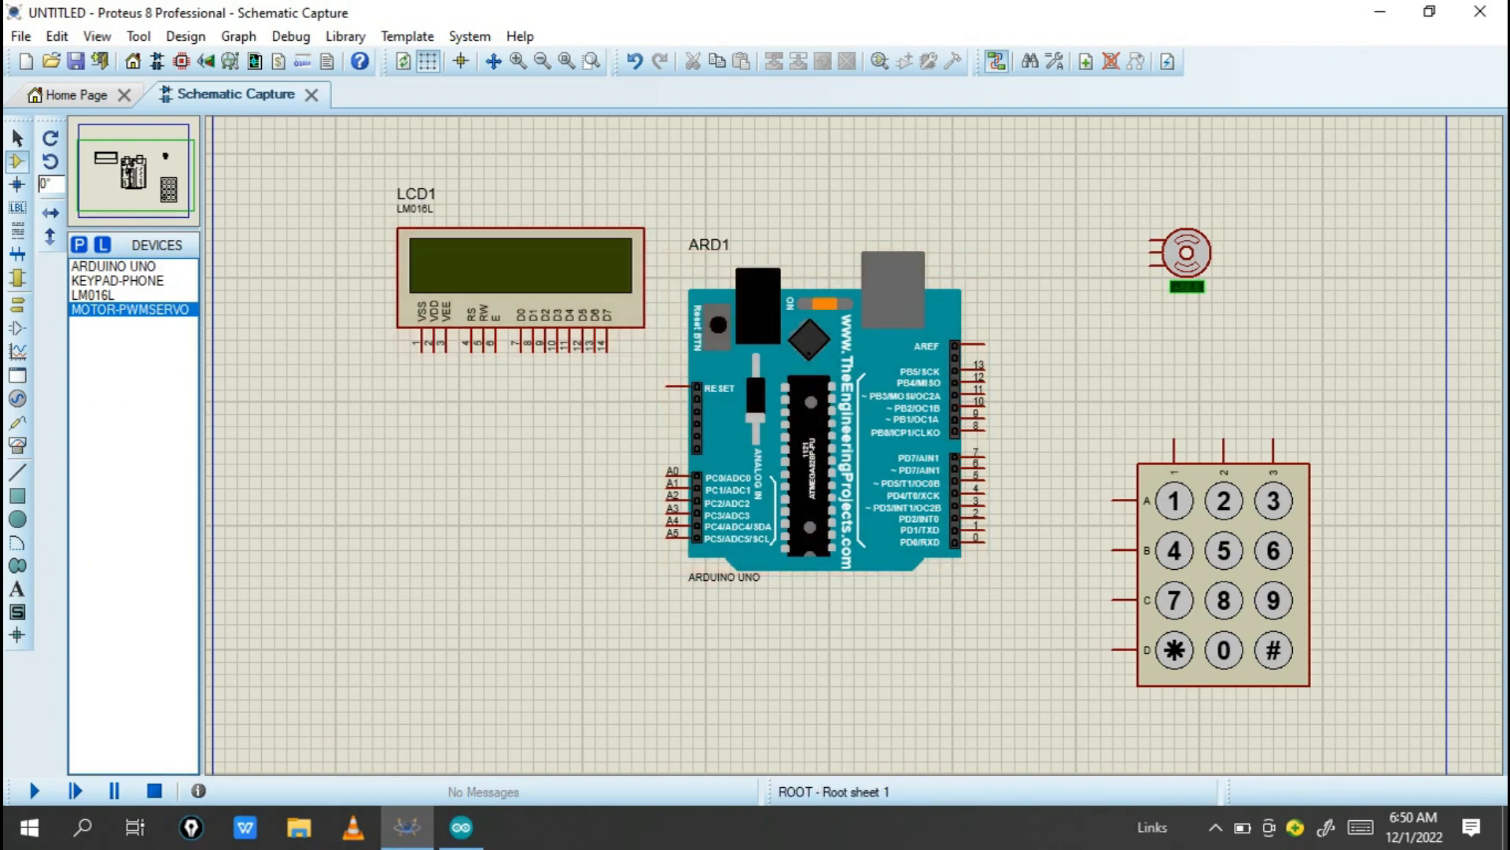
left_click(460, 827)
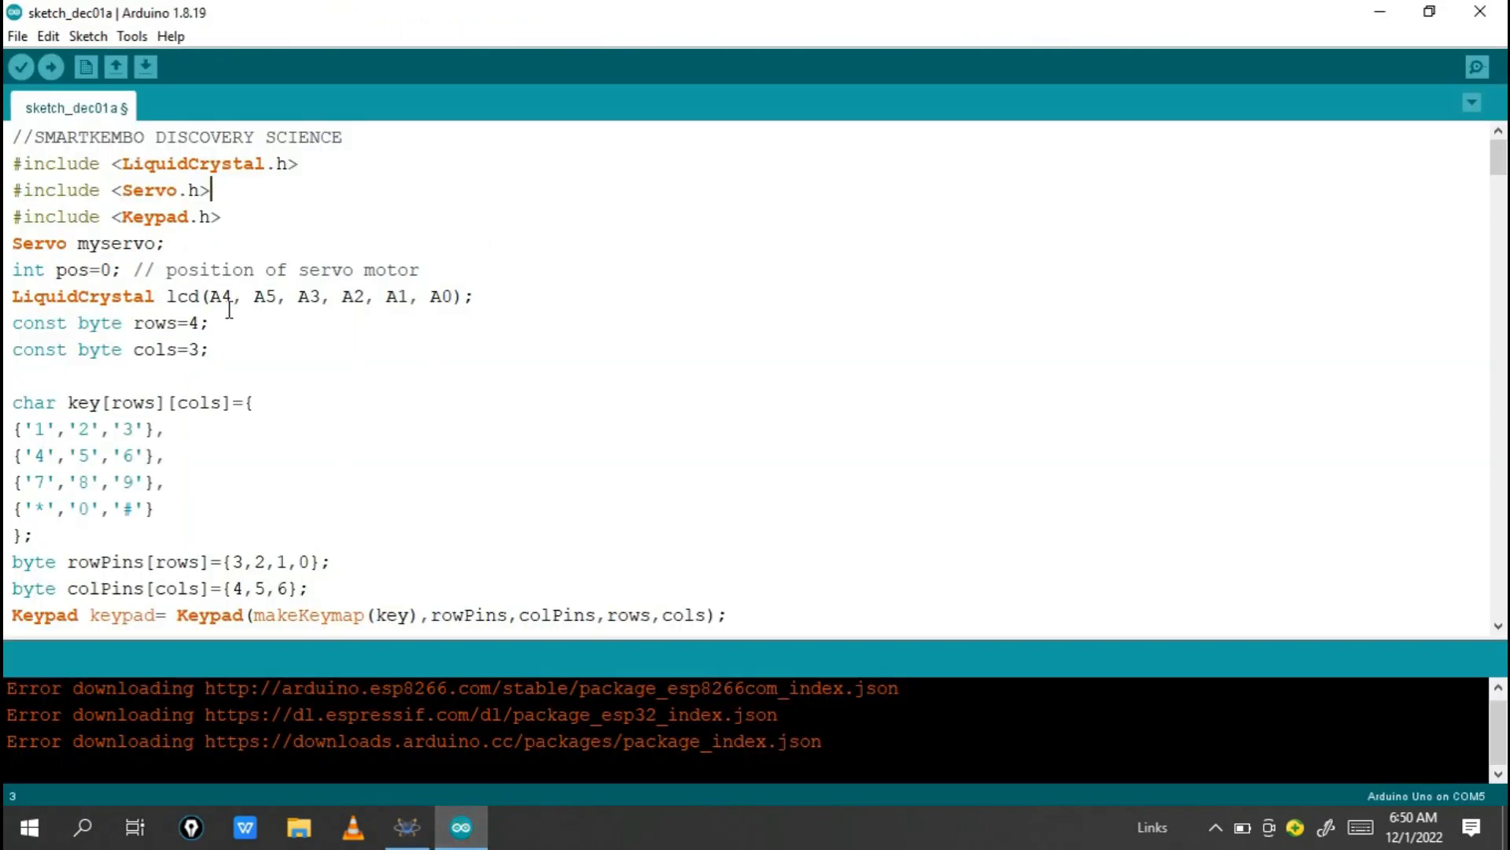
mouse_move(163, 299)
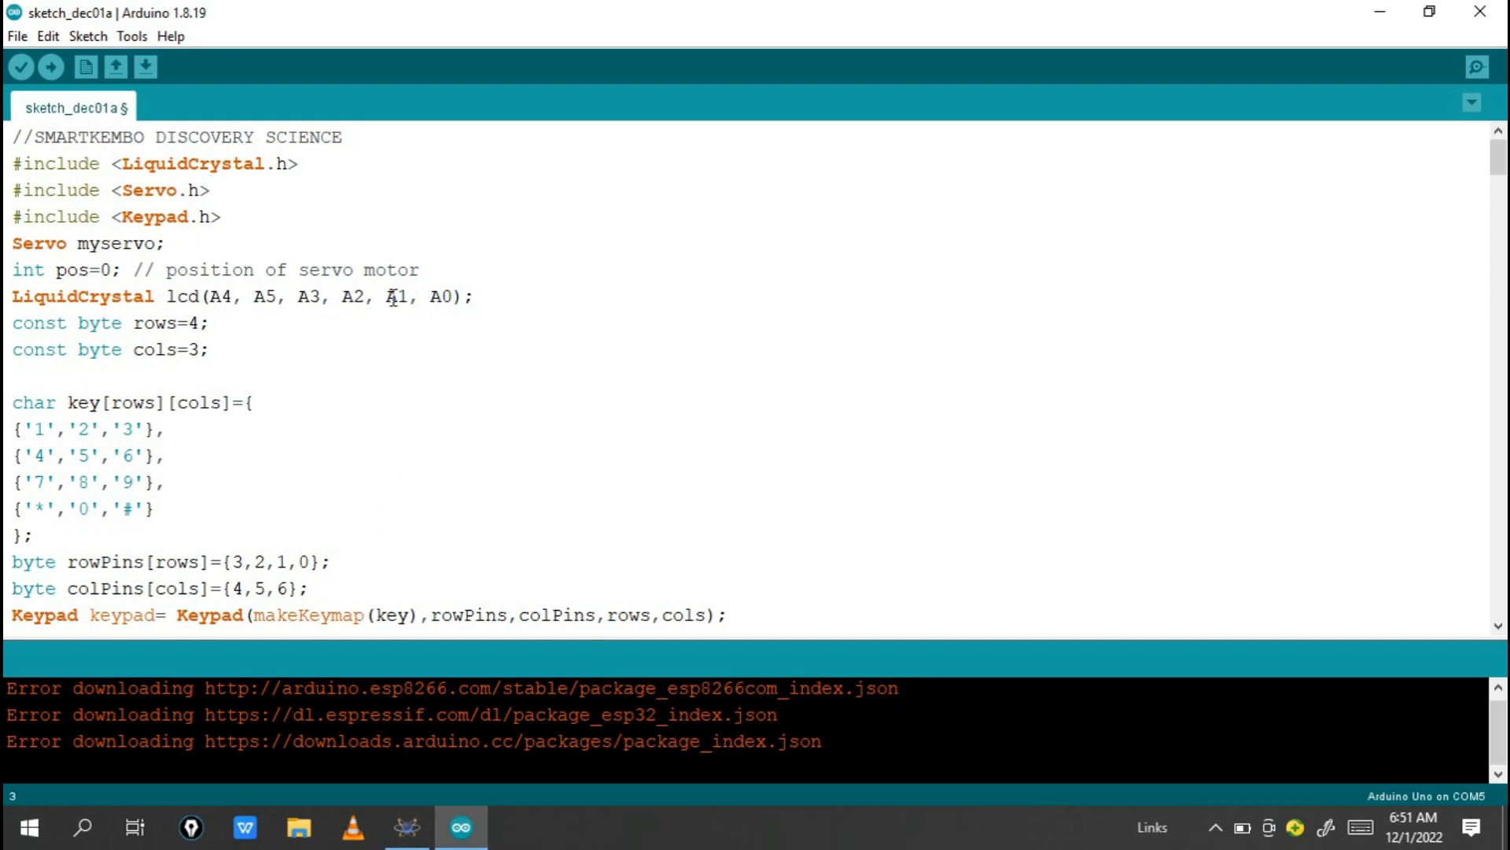
mouse_move(318, 301)
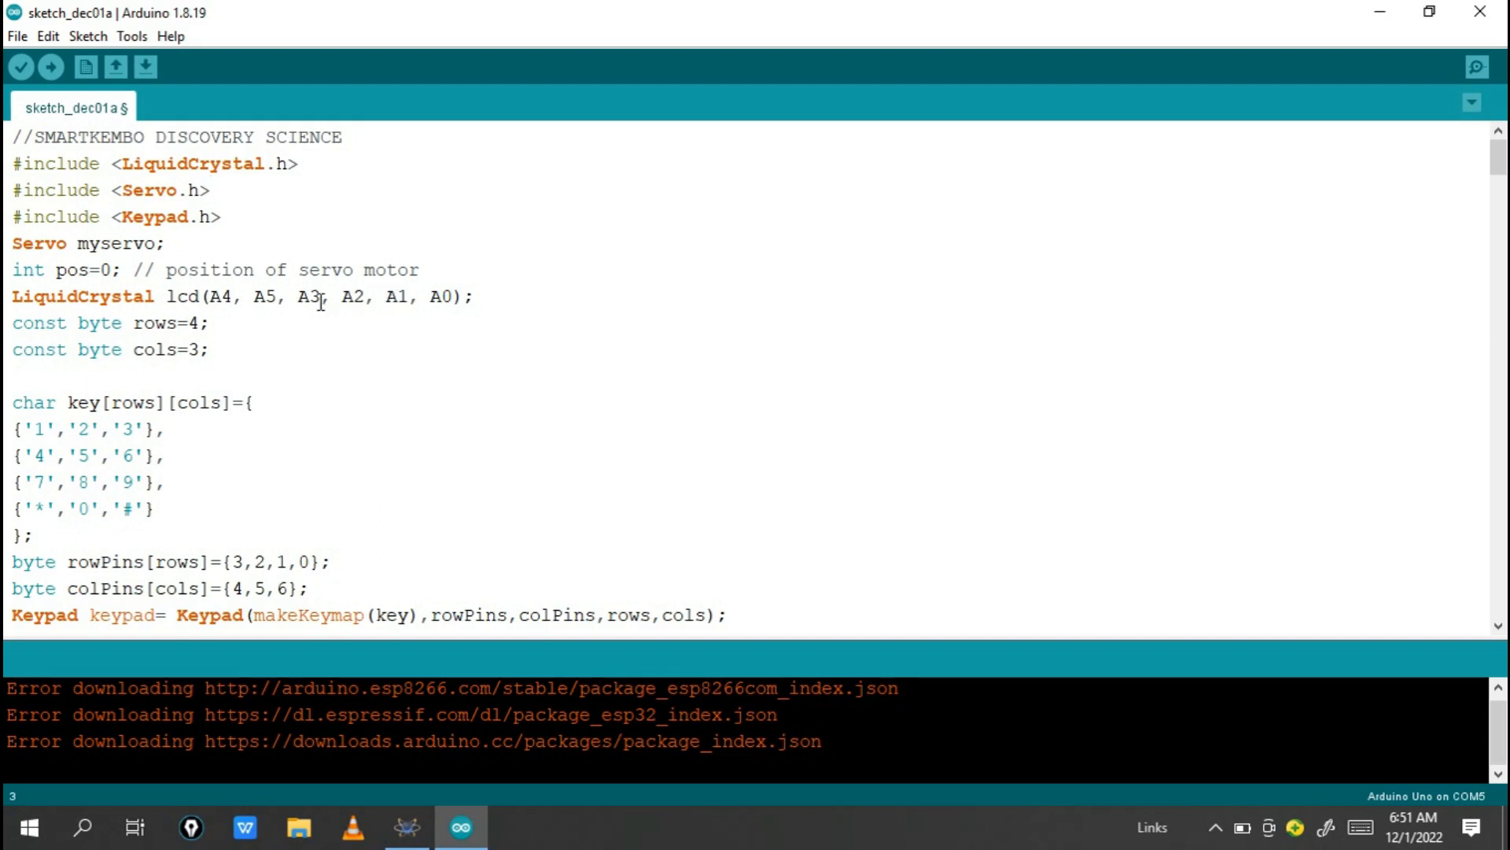
mouse_move(276, 322)
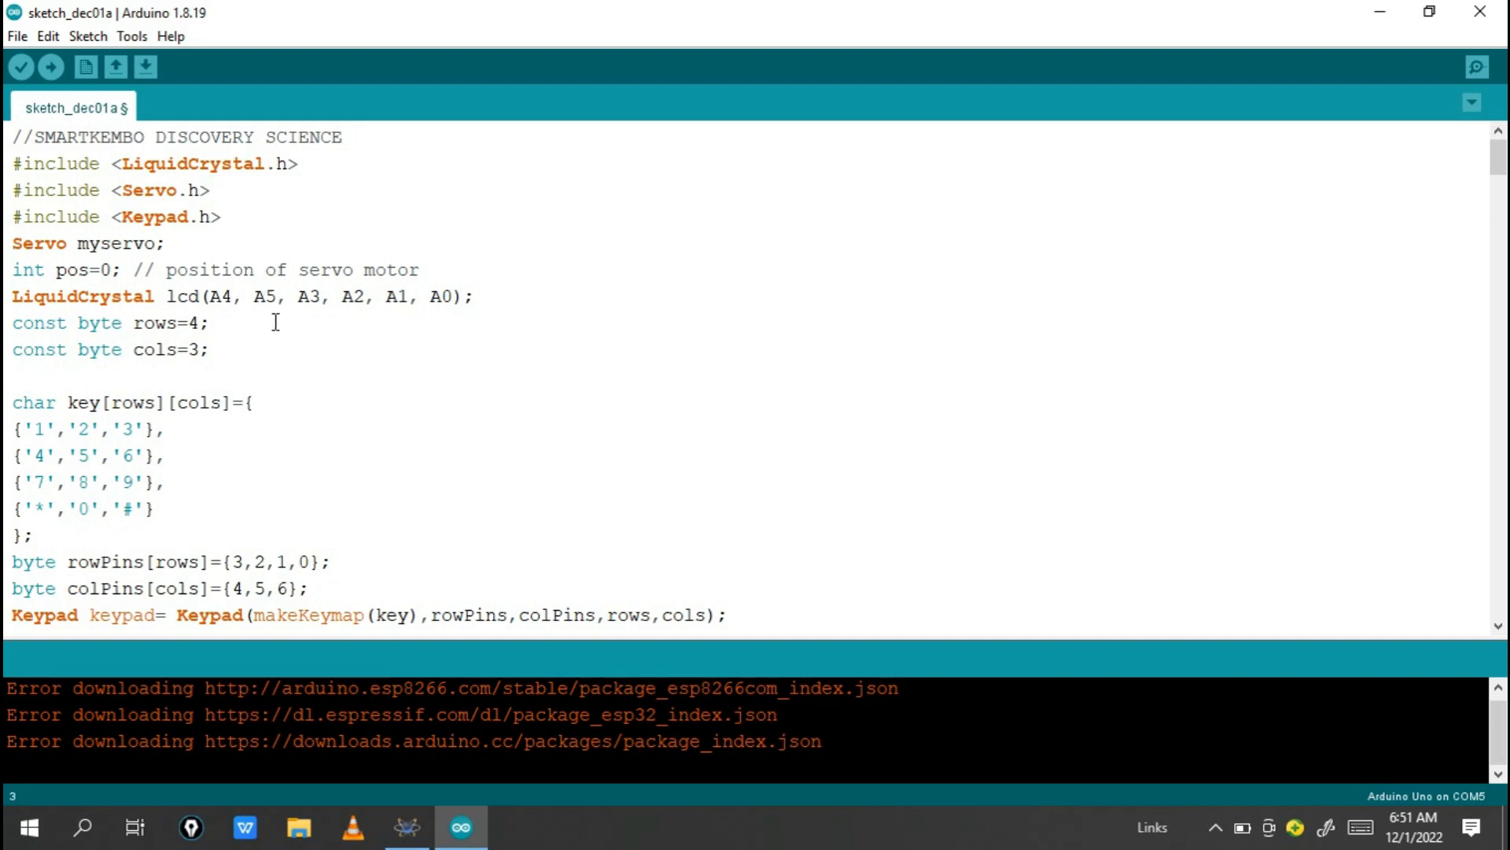
left_click(211, 296)
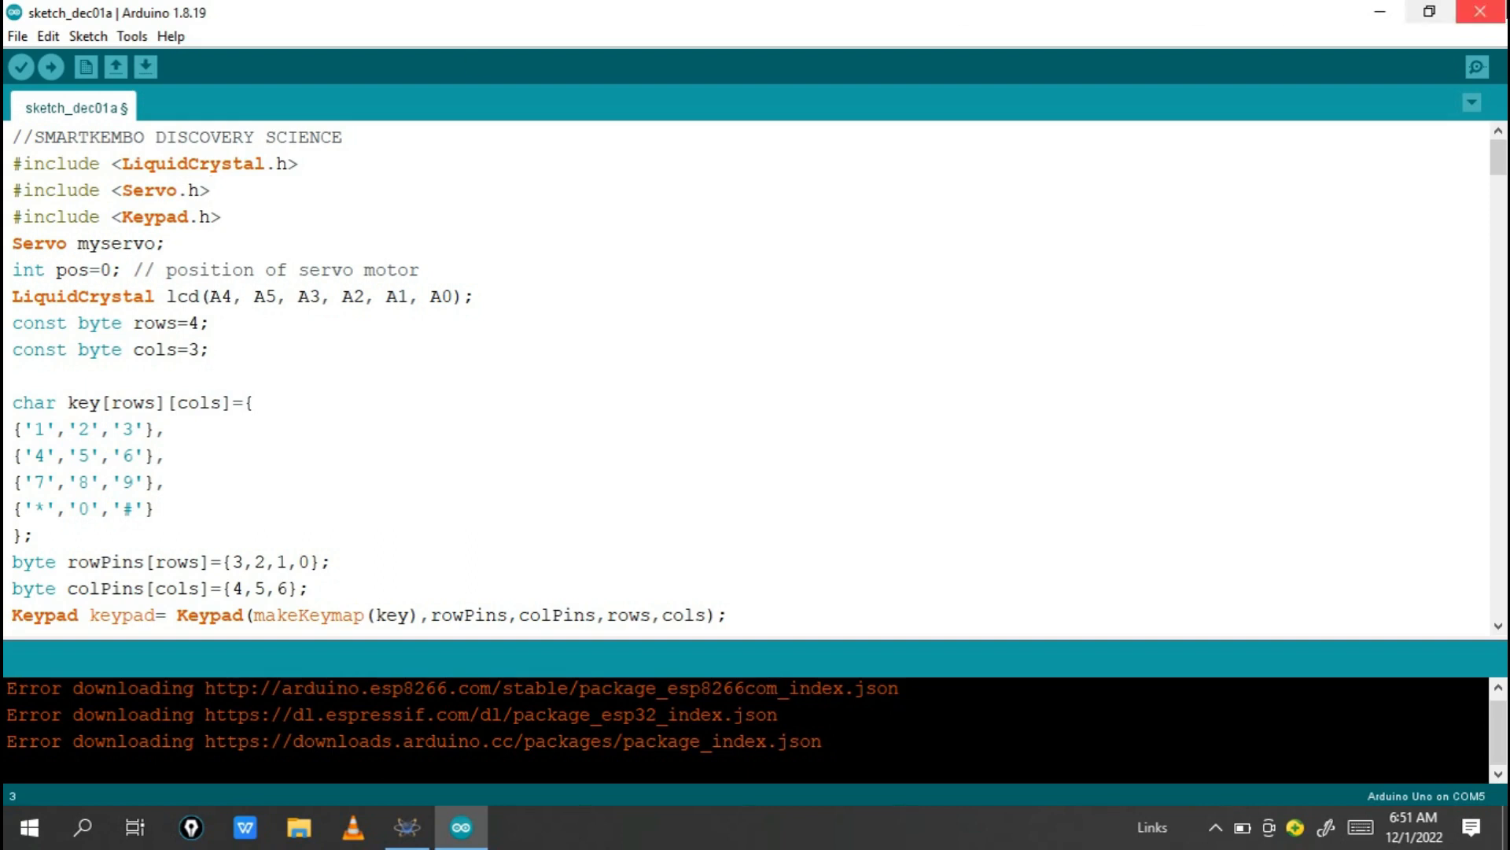
left_click(406, 828)
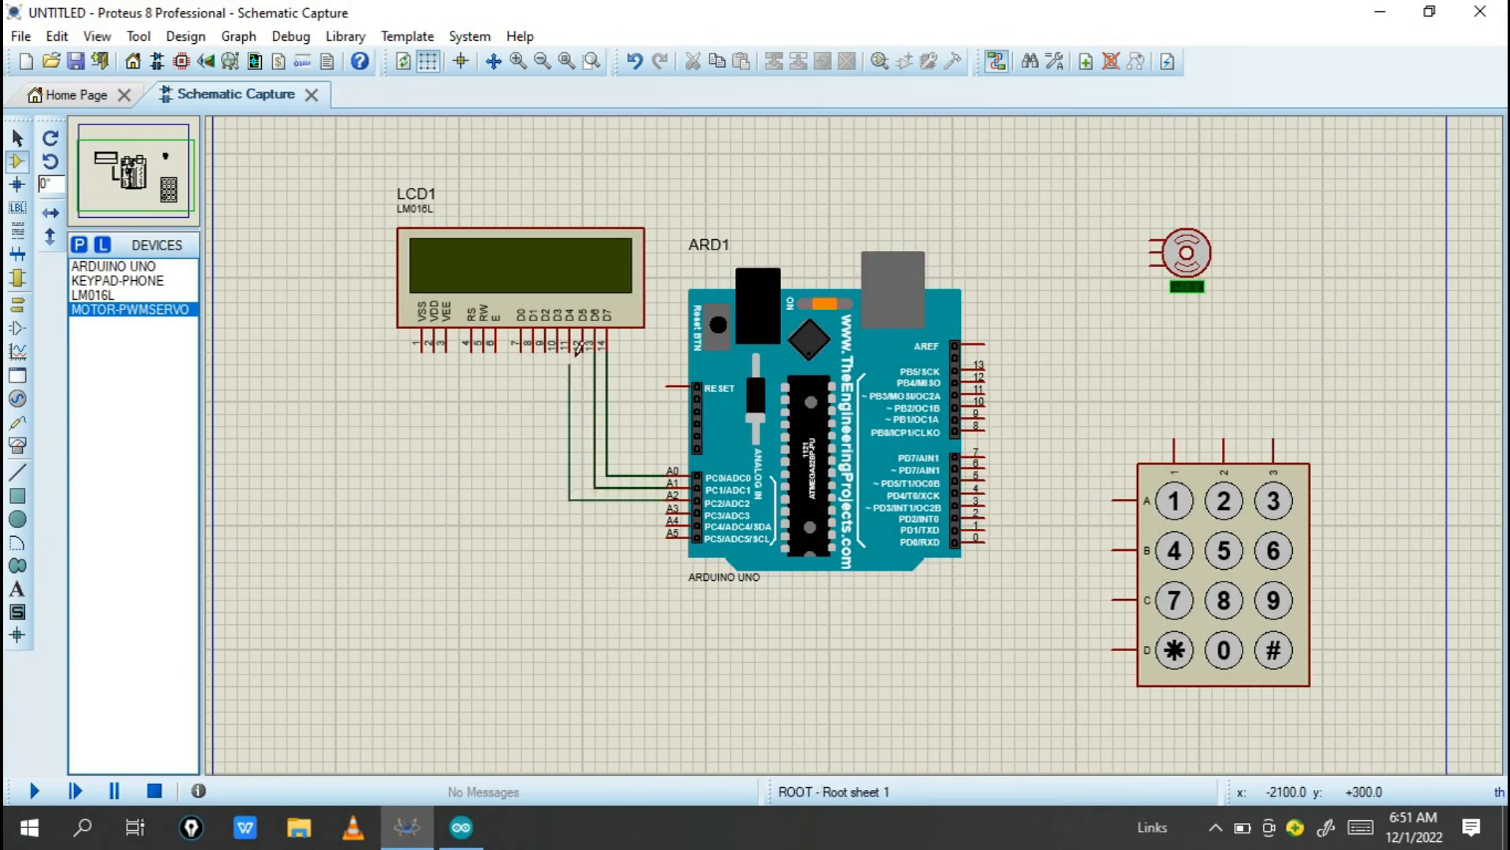
left_click(475, 347)
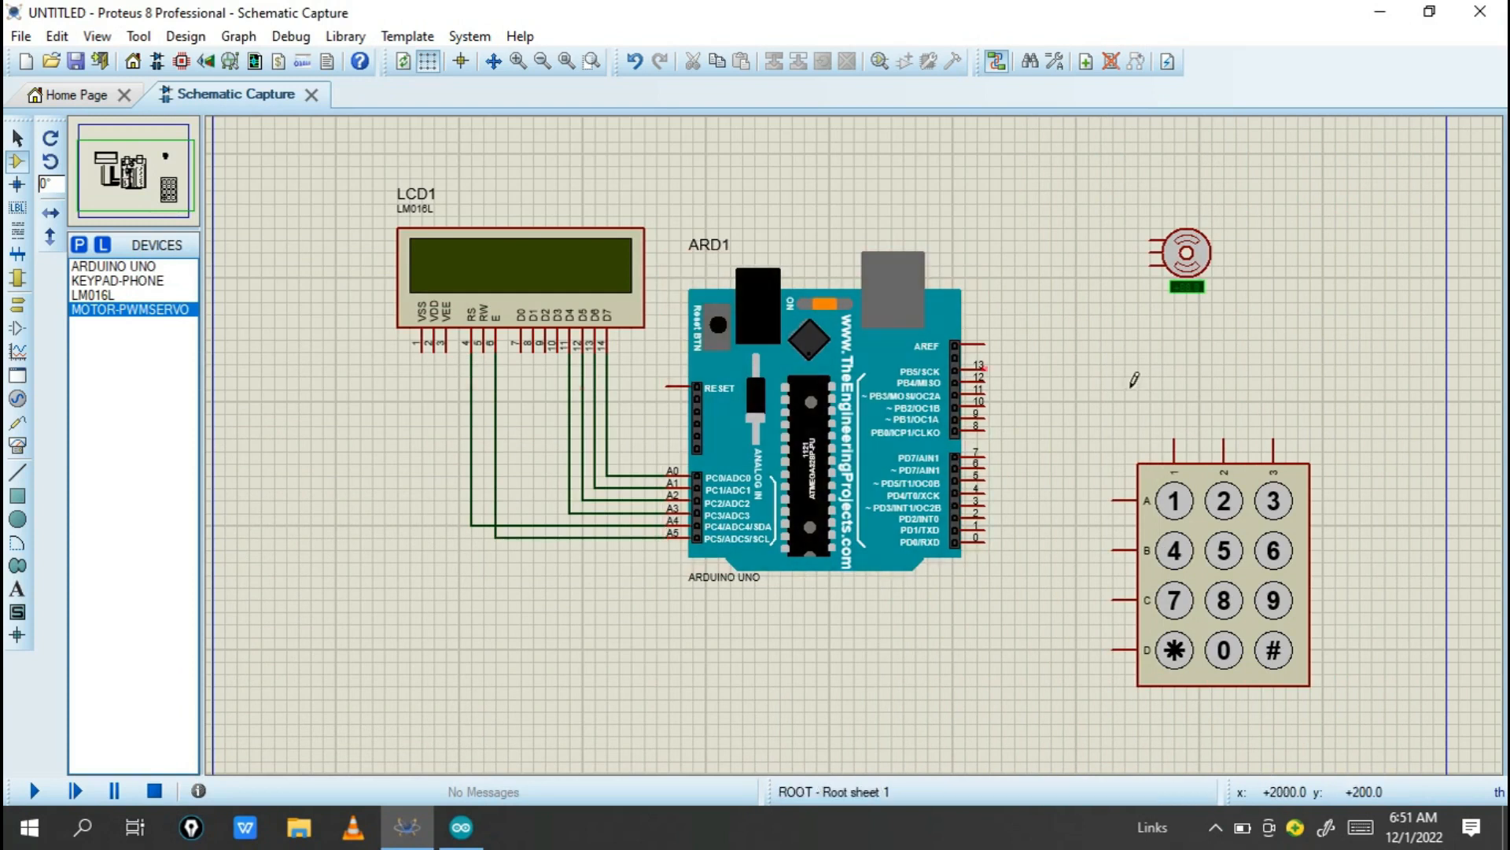
mouse_move(1320, 563)
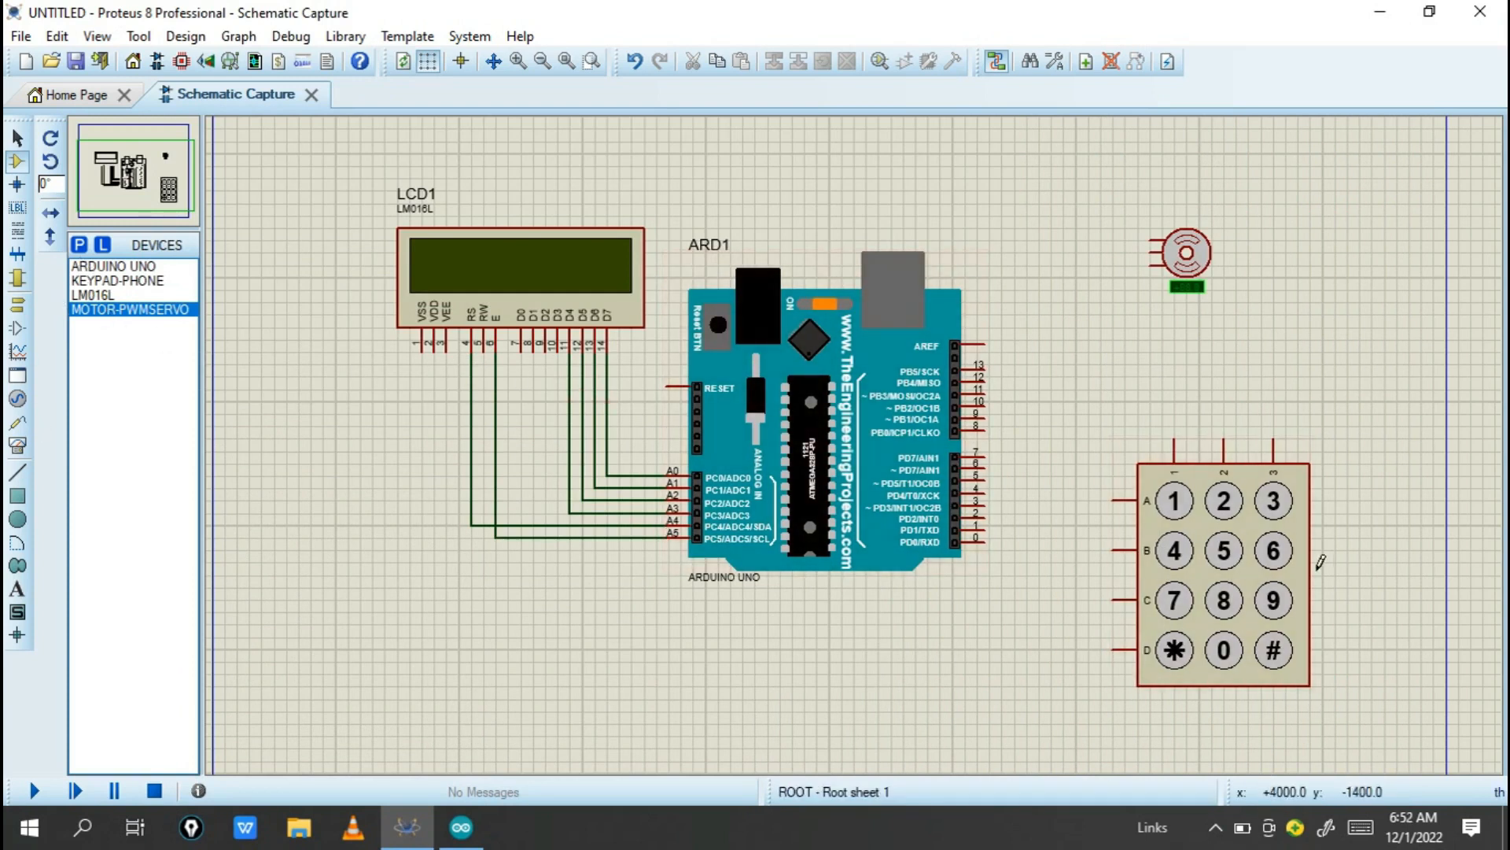
left_click(460, 826)
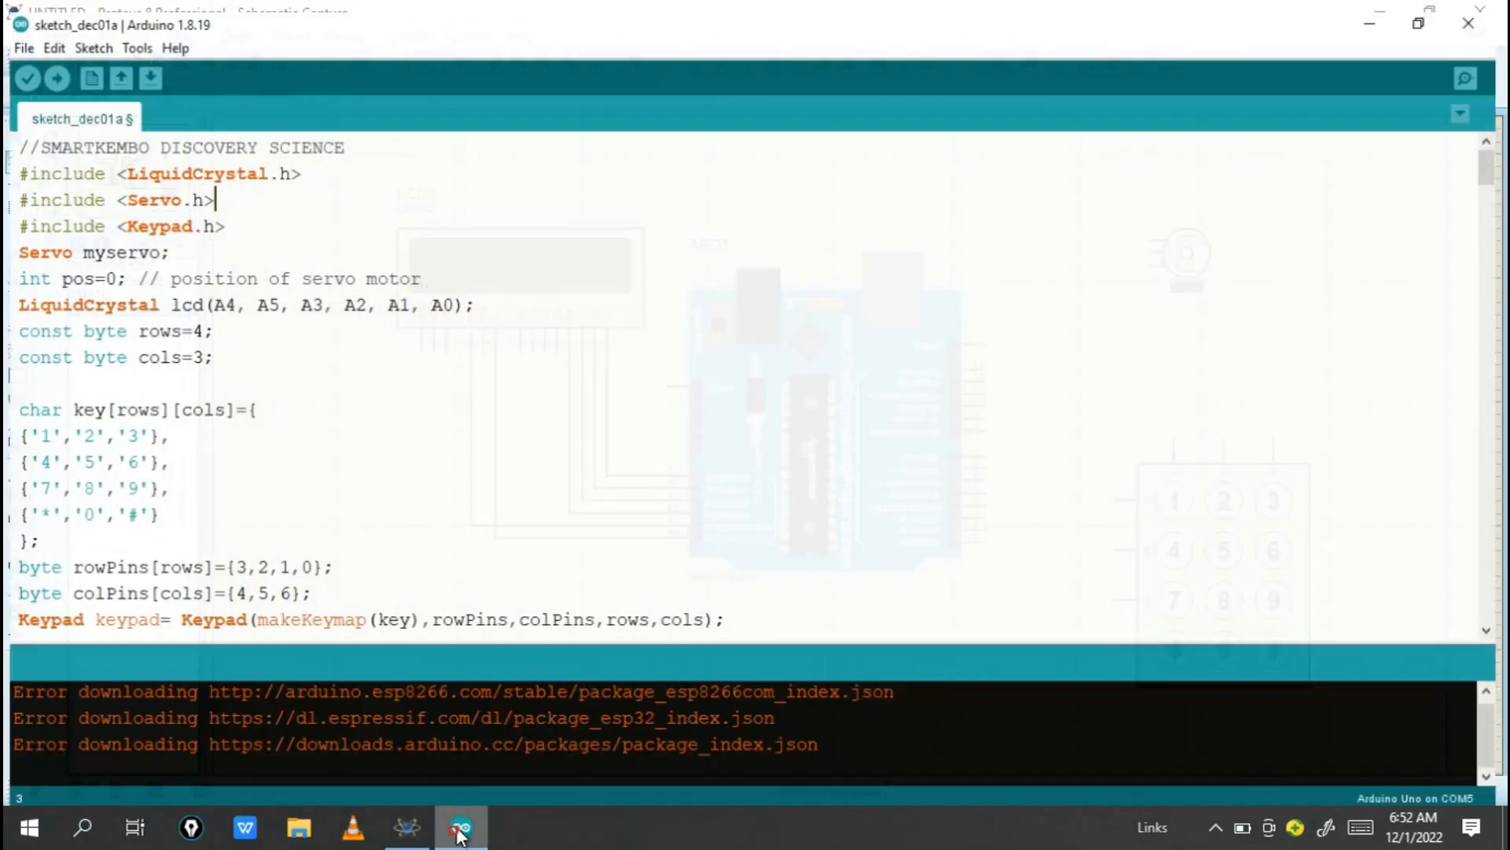
Check rowPins in the sketch and wire keypad rows A–D to Arduino pins 3, 2, 1, 0.
left_click(460, 827)
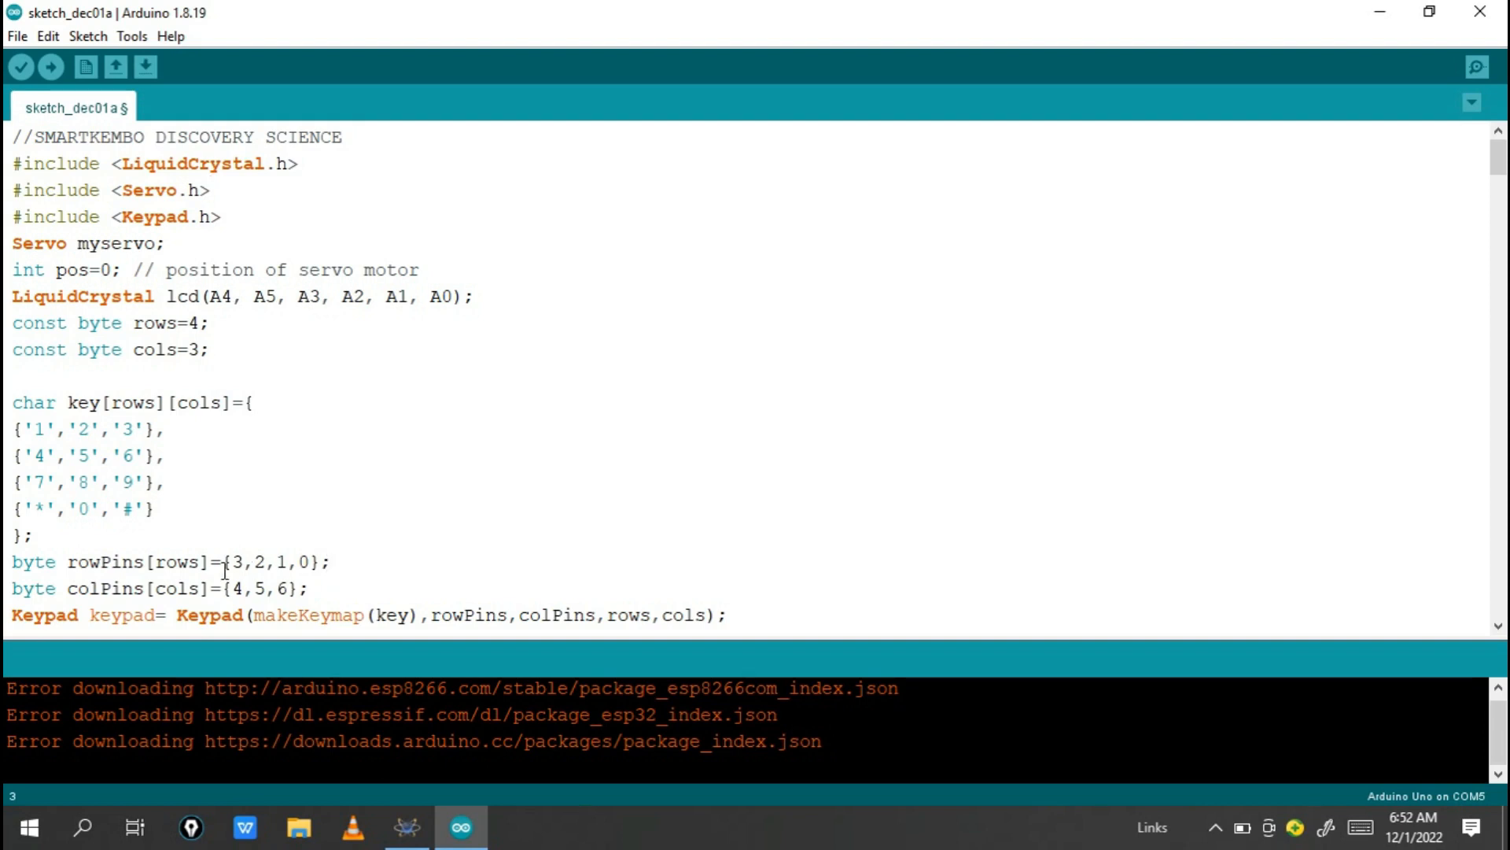
mouse_move(430, 657)
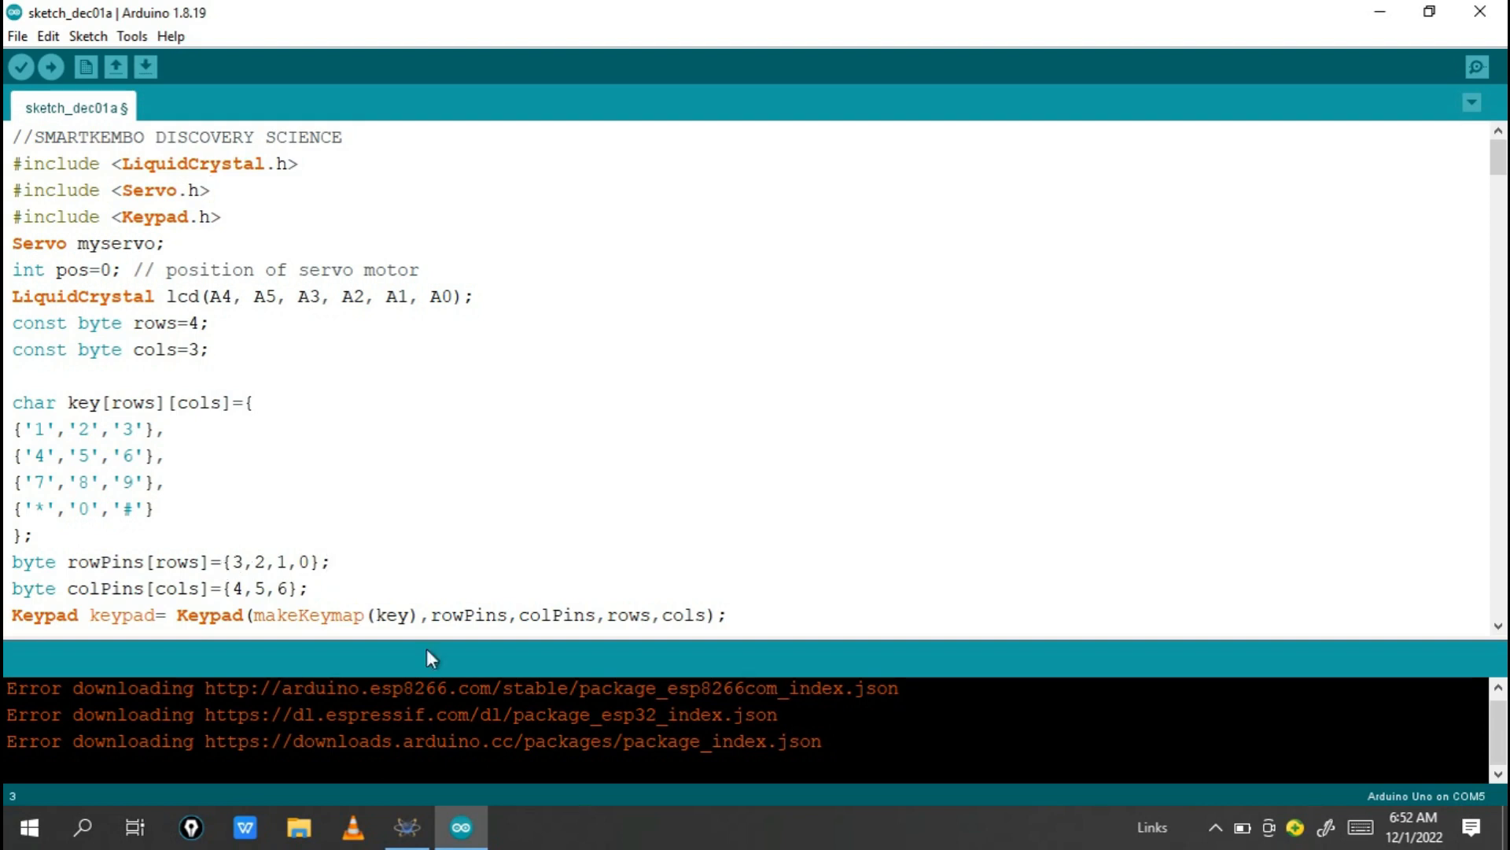
left_click(406, 827)
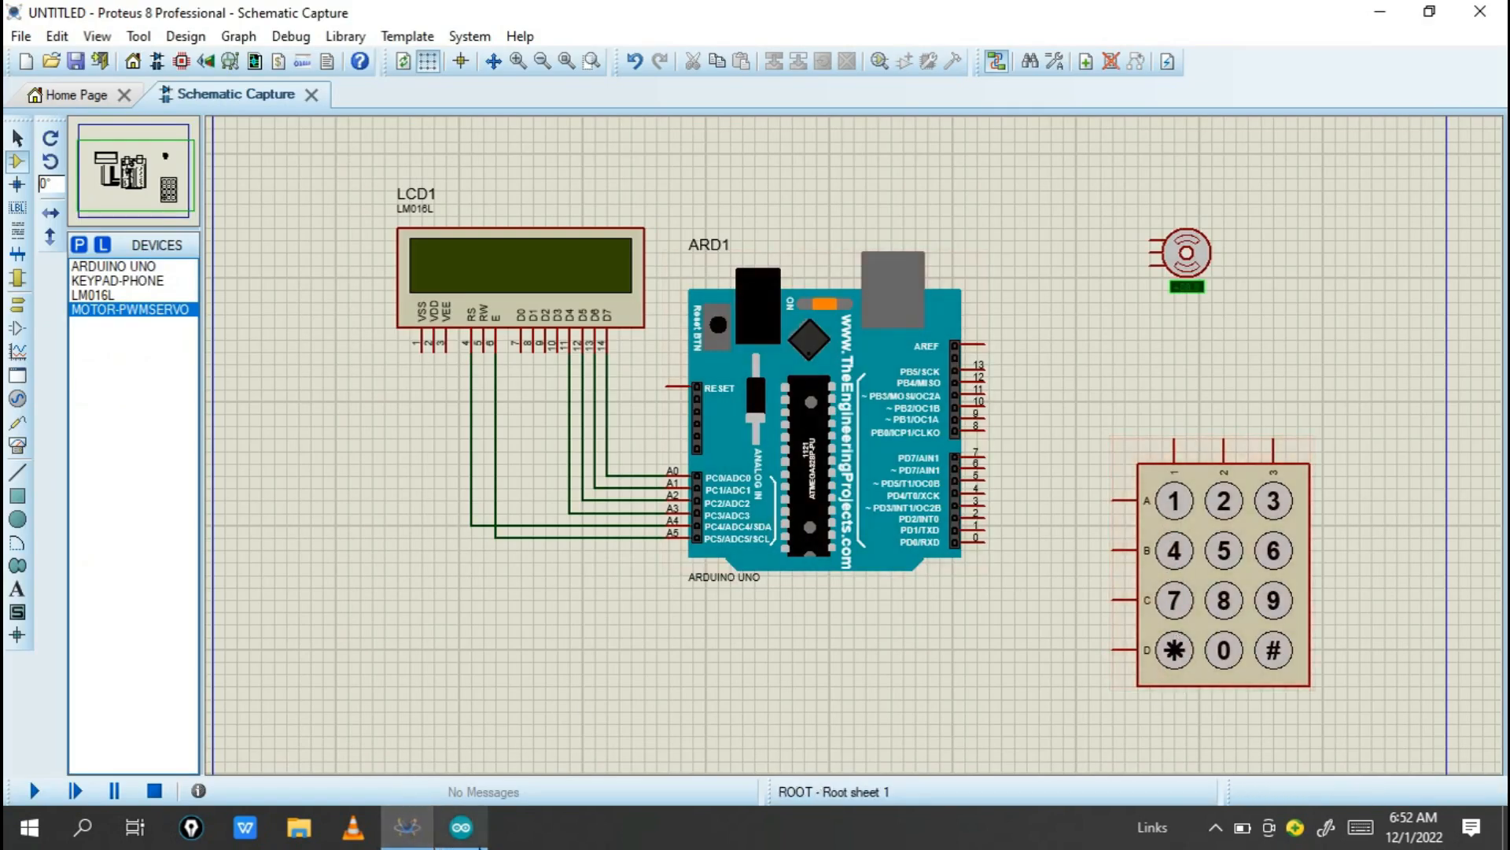
left_click(460, 827)
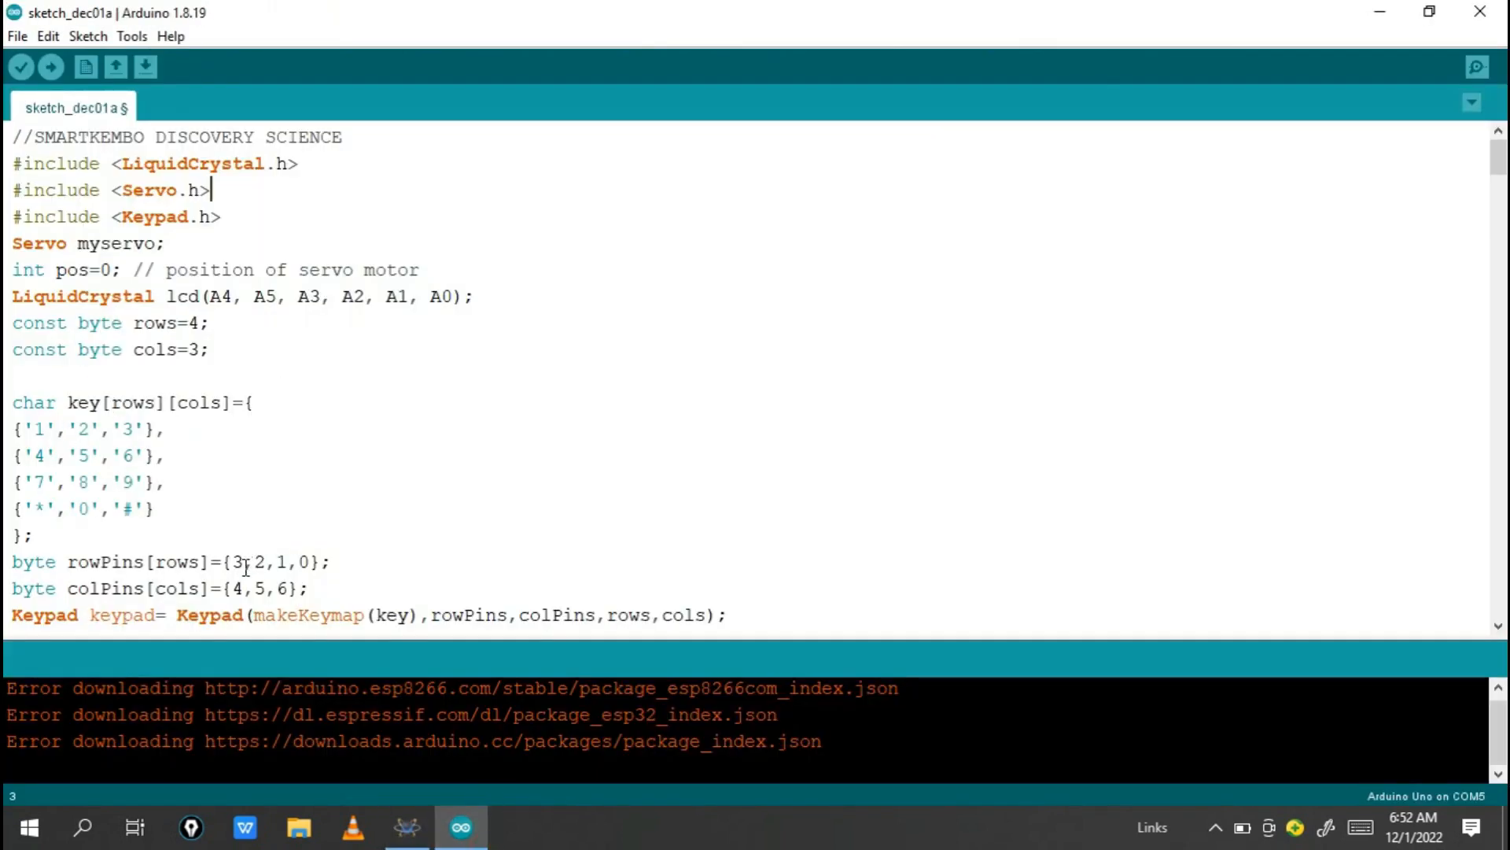
left_click(296, 561)
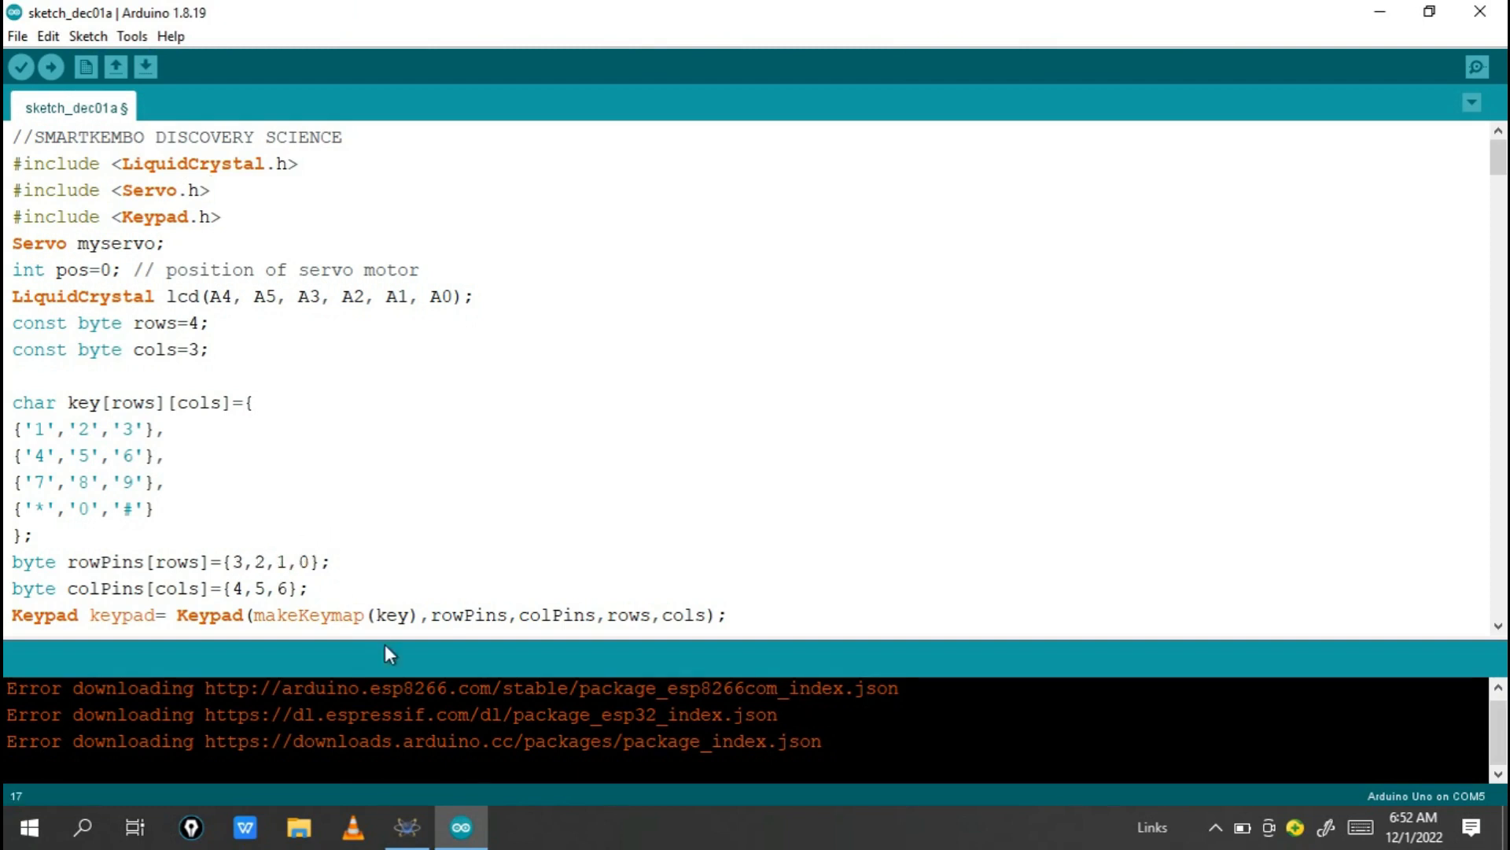
left_click(407, 826)
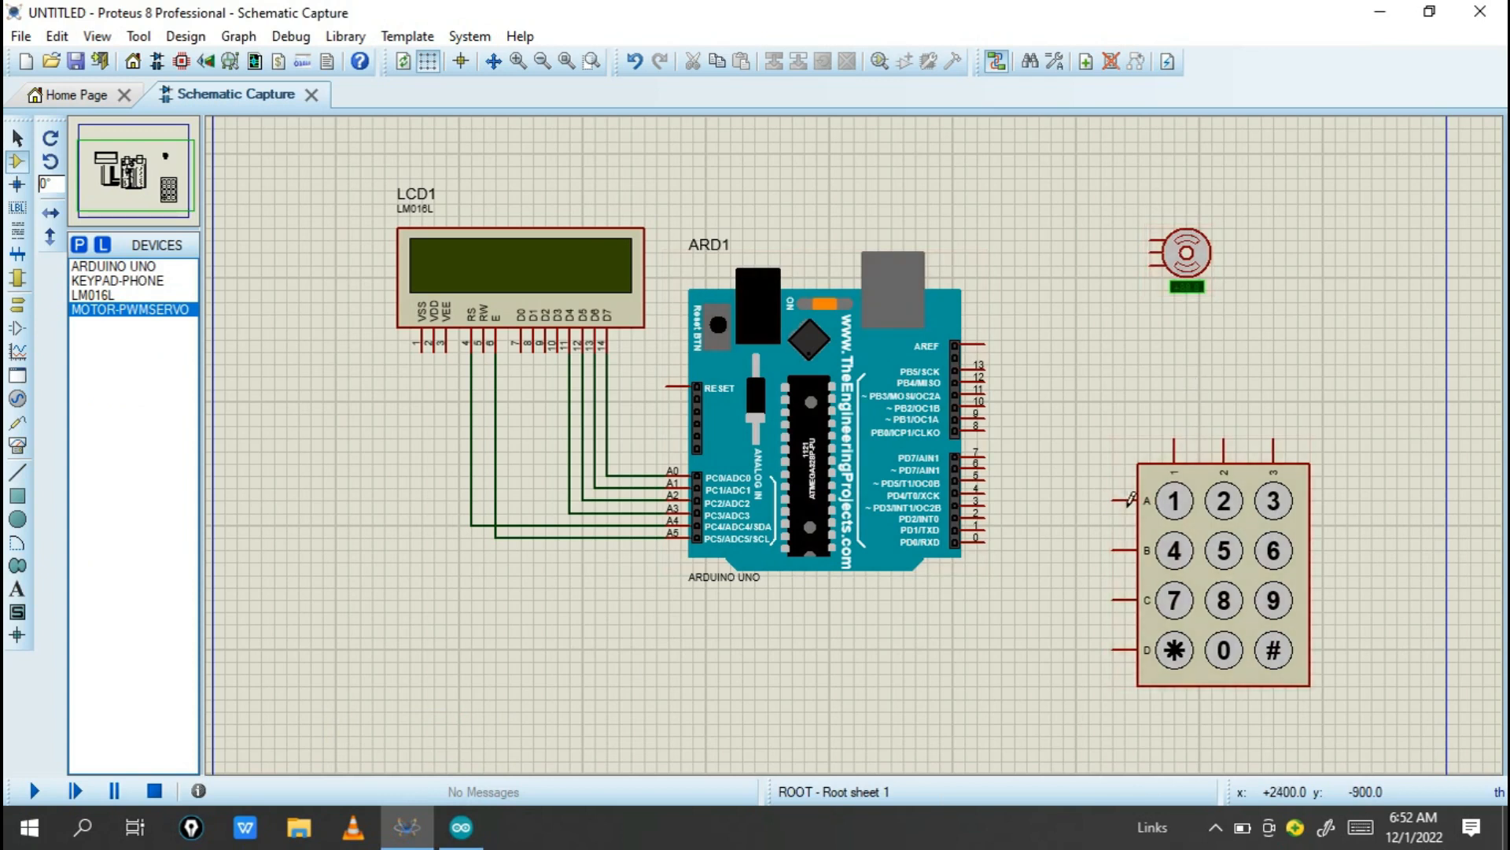
left_click(1108, 550)
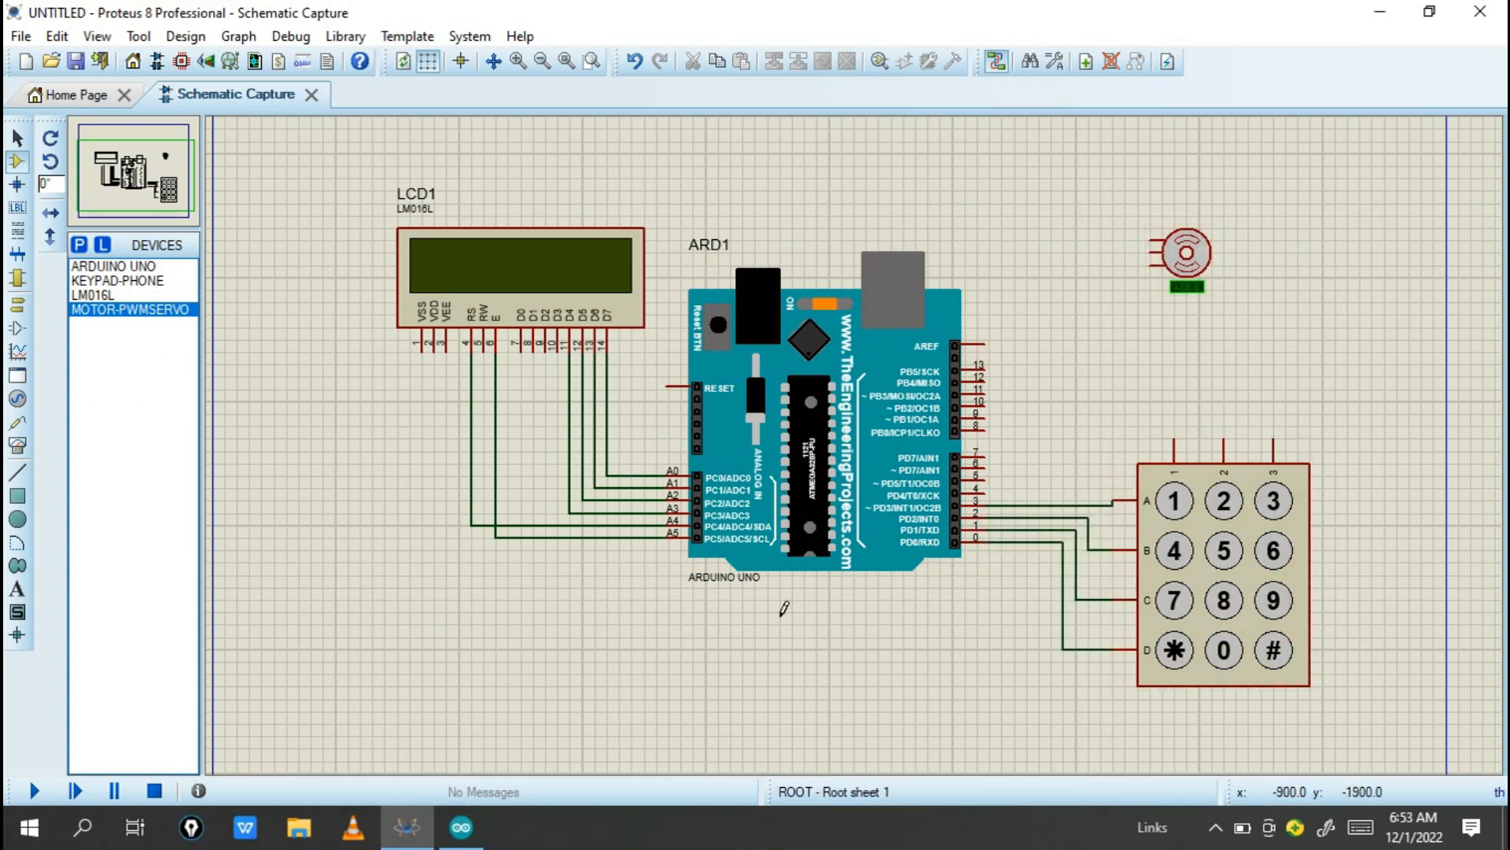
Read the keypad colPins 4, 5 and 6 in the sketch and return to the schematic.
left_click(459, 827)
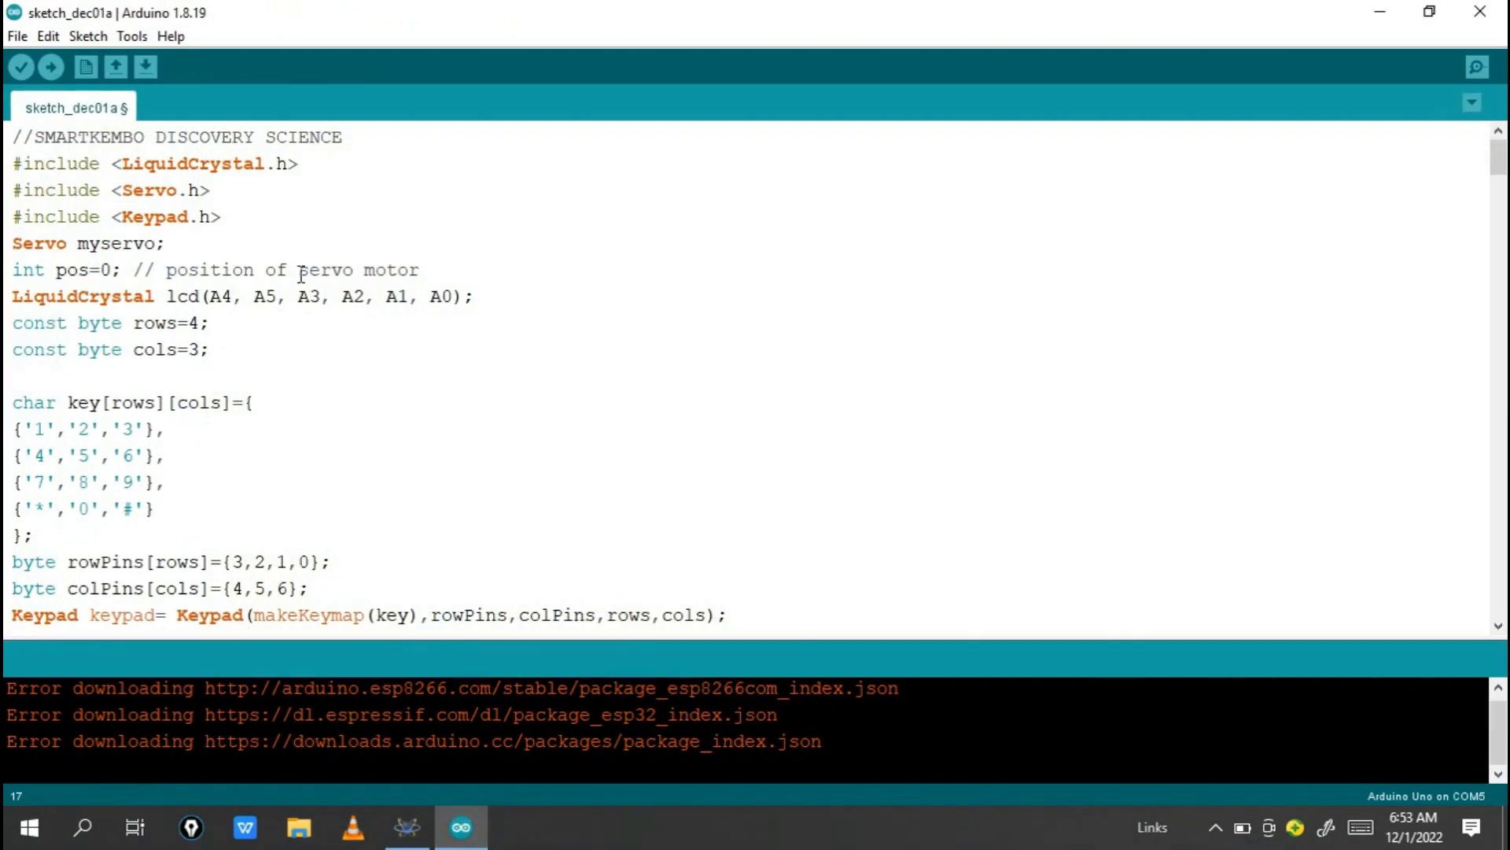
left_click(252, 588)
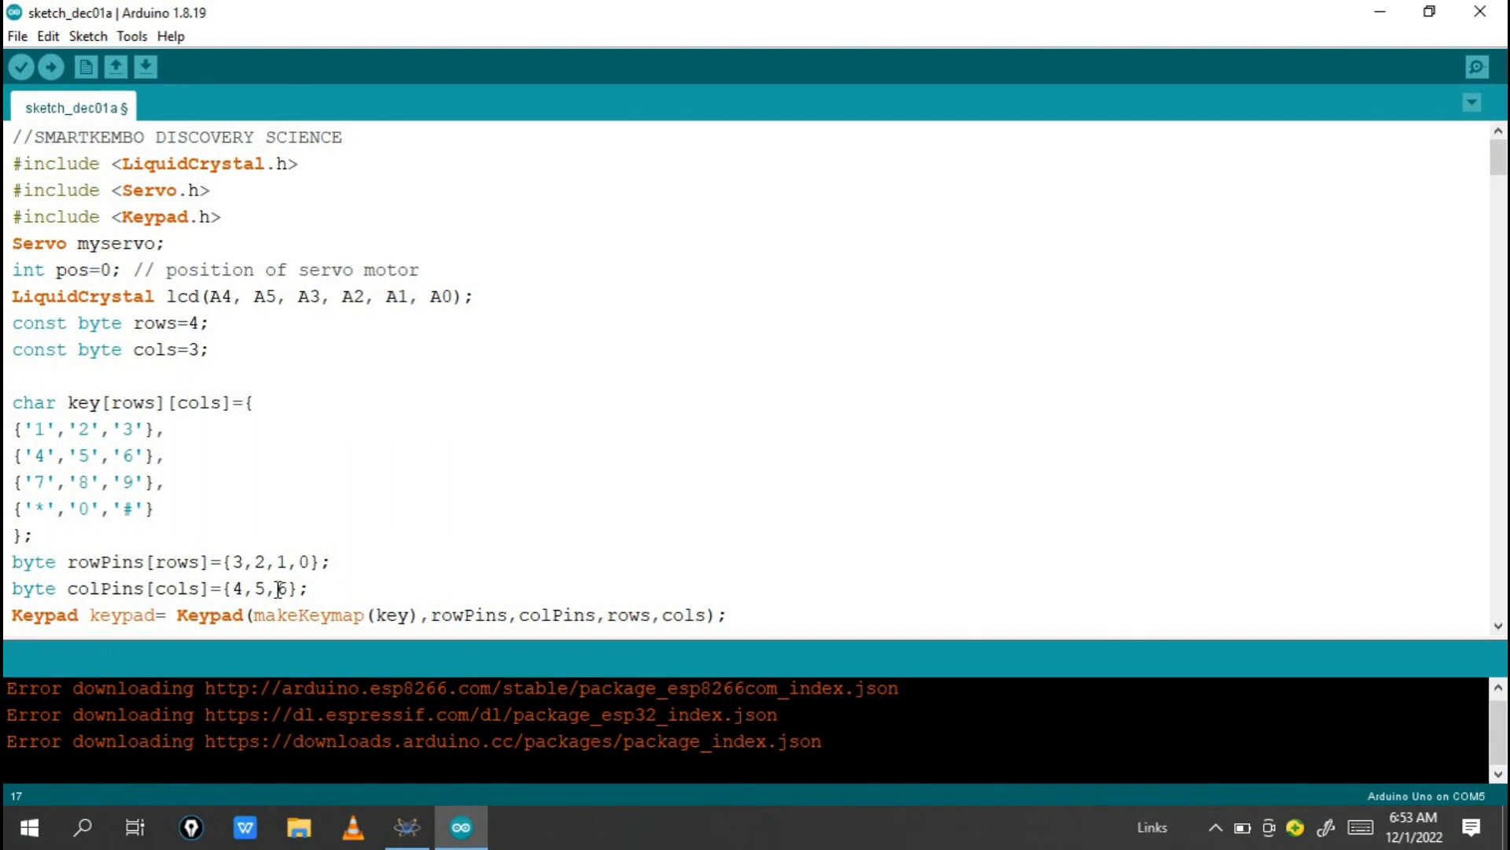
left_click(406, 827)
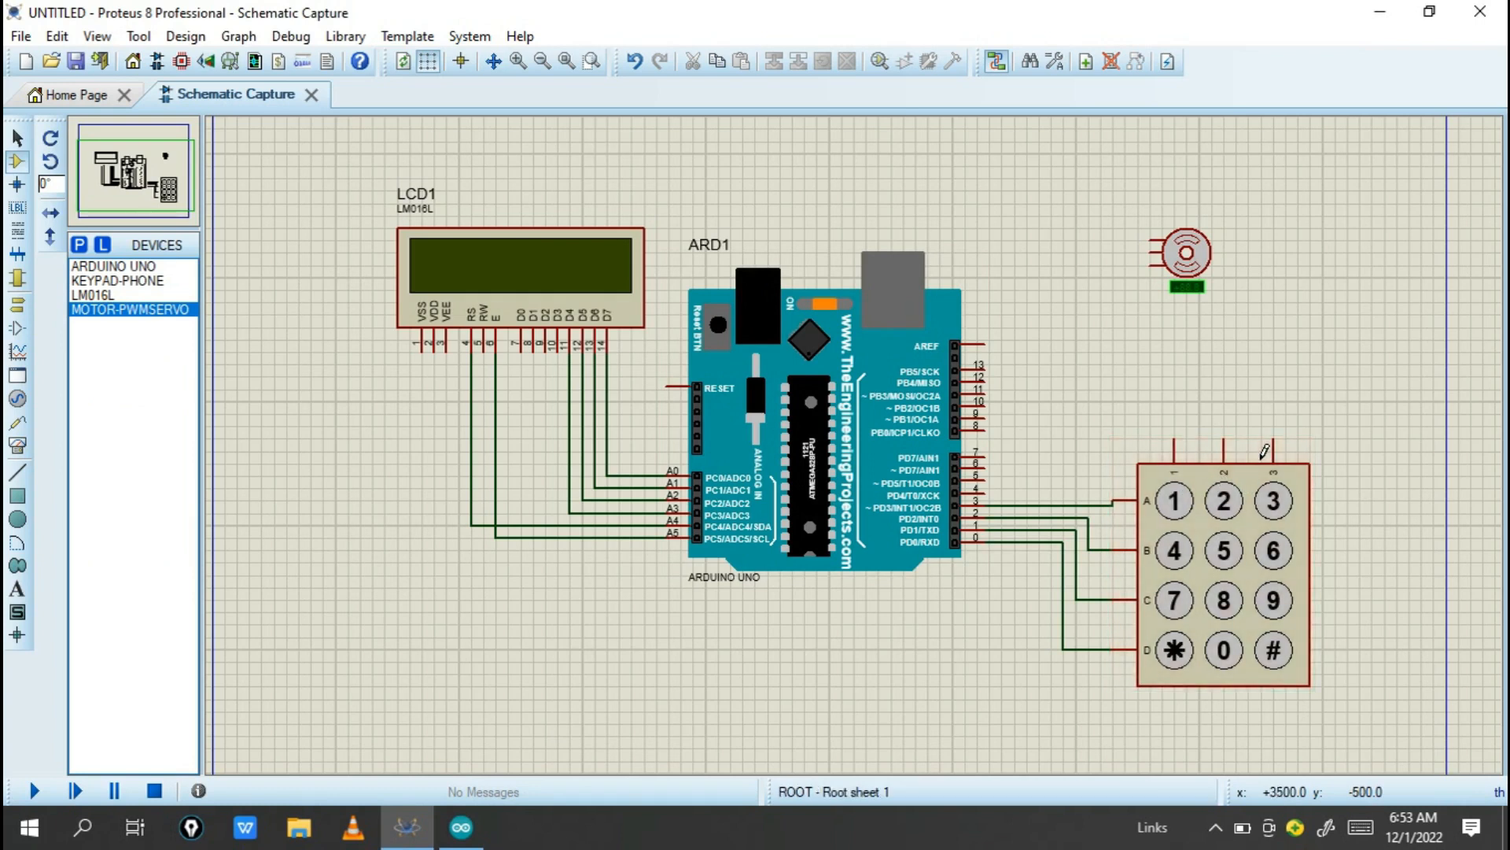
mouse_move(1271, 310)
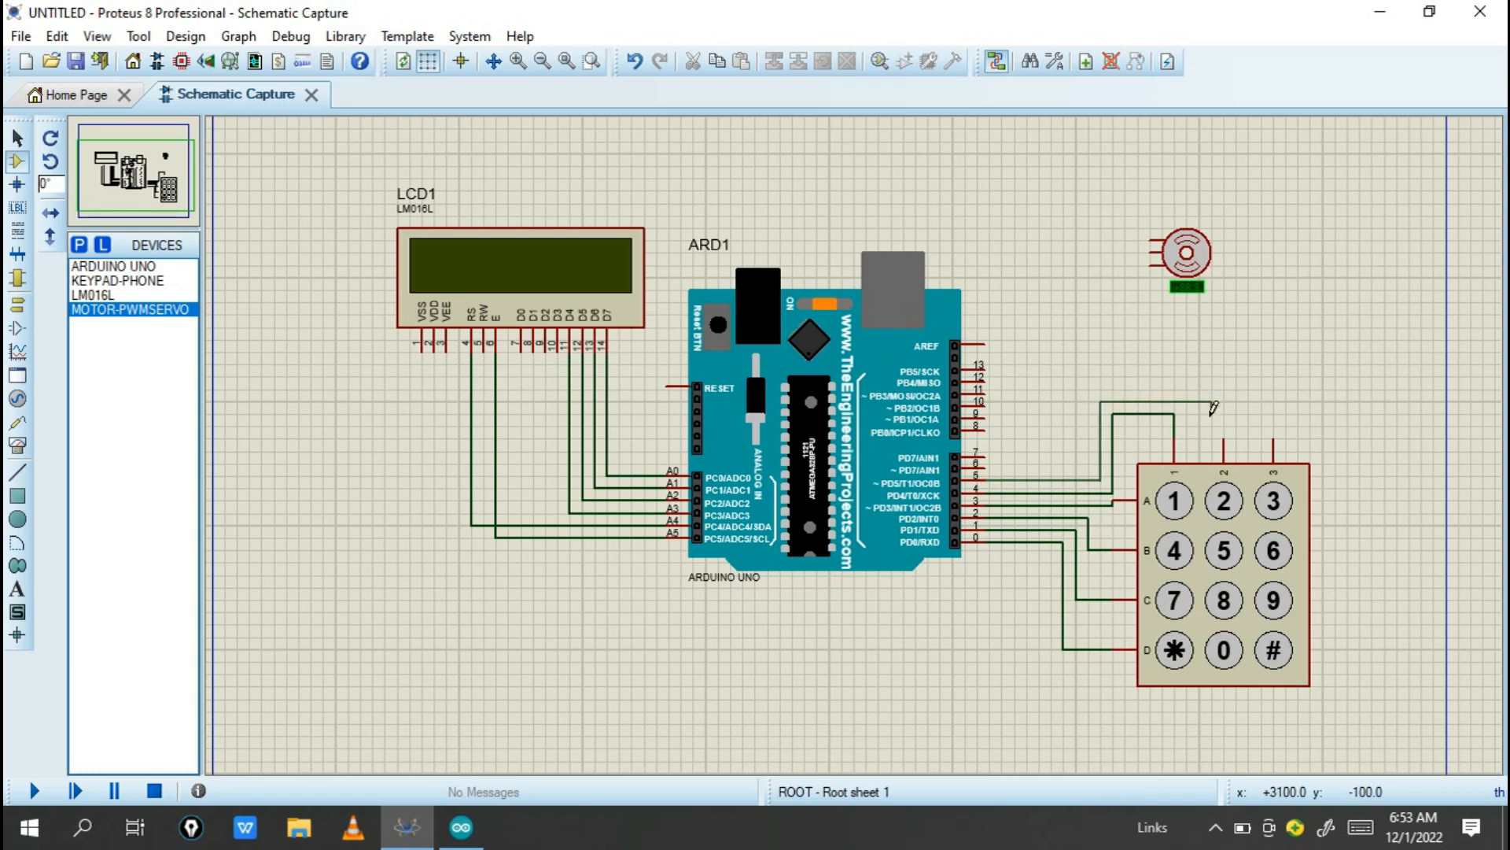
mouse_move(984, 459)
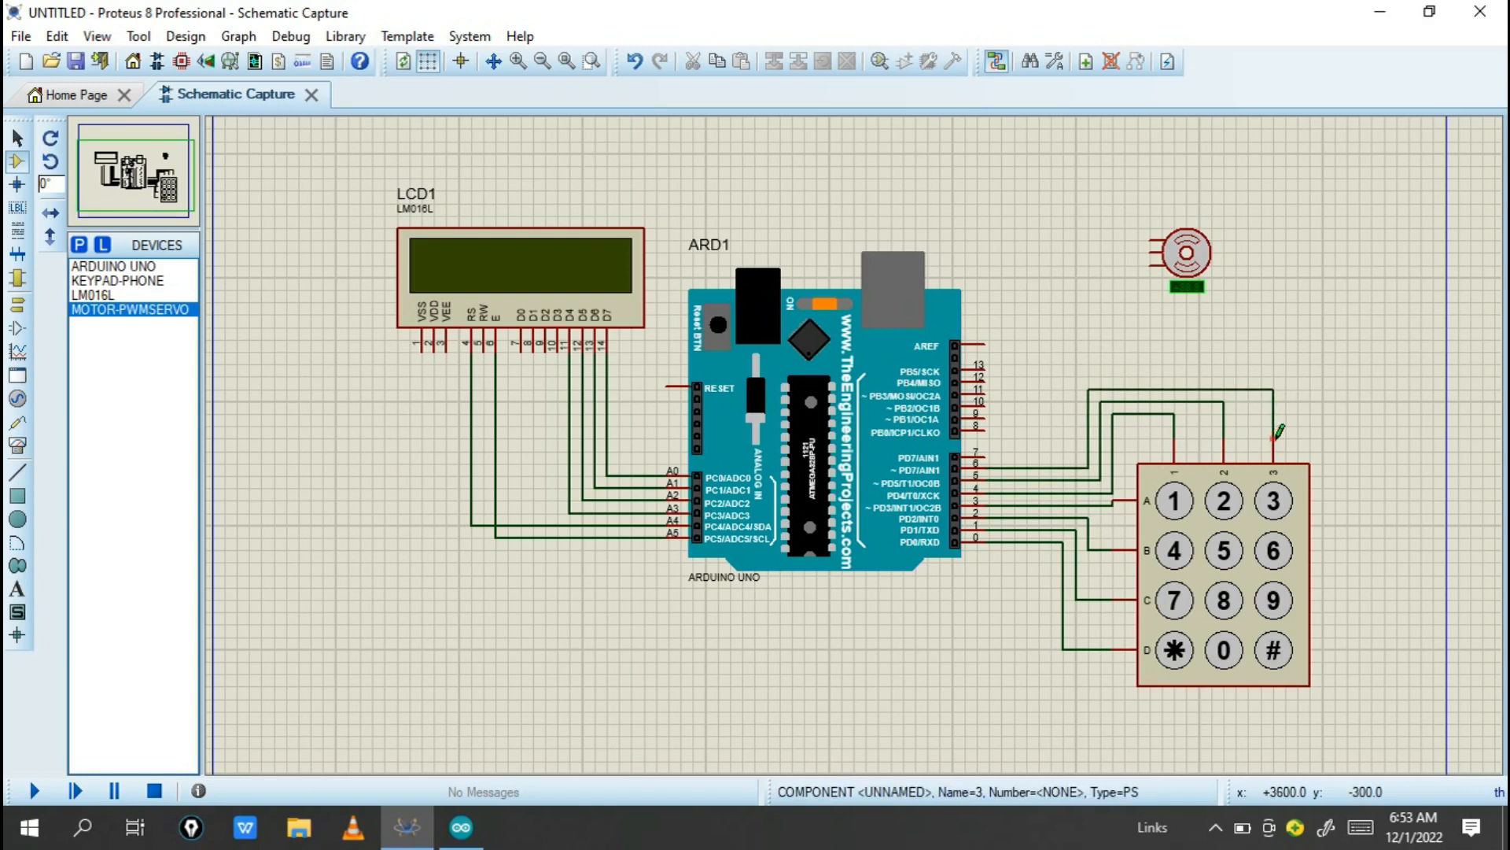
left_click(460, 827)
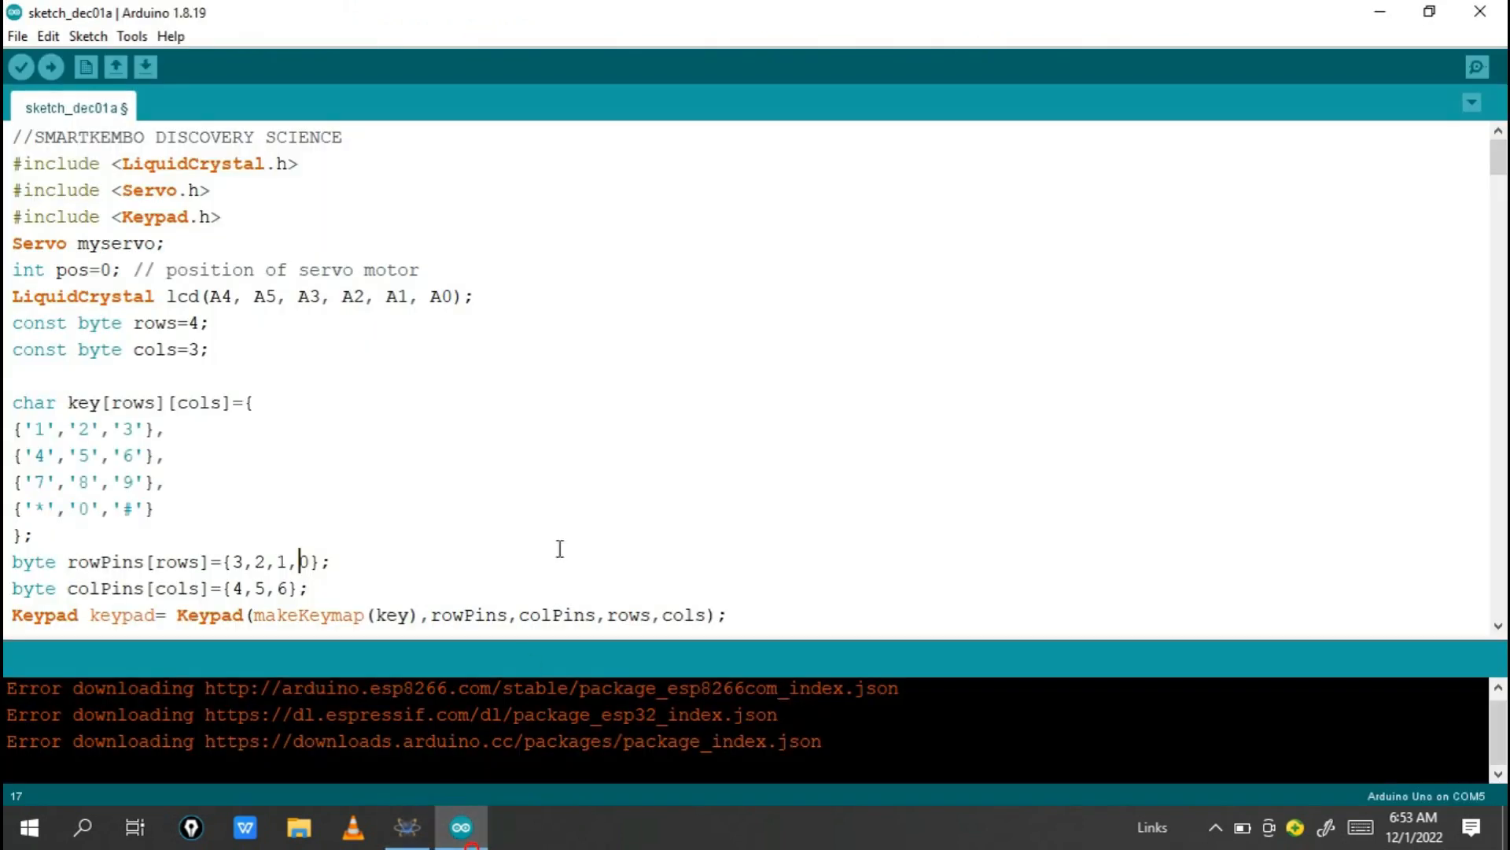
scroll("down", 3)
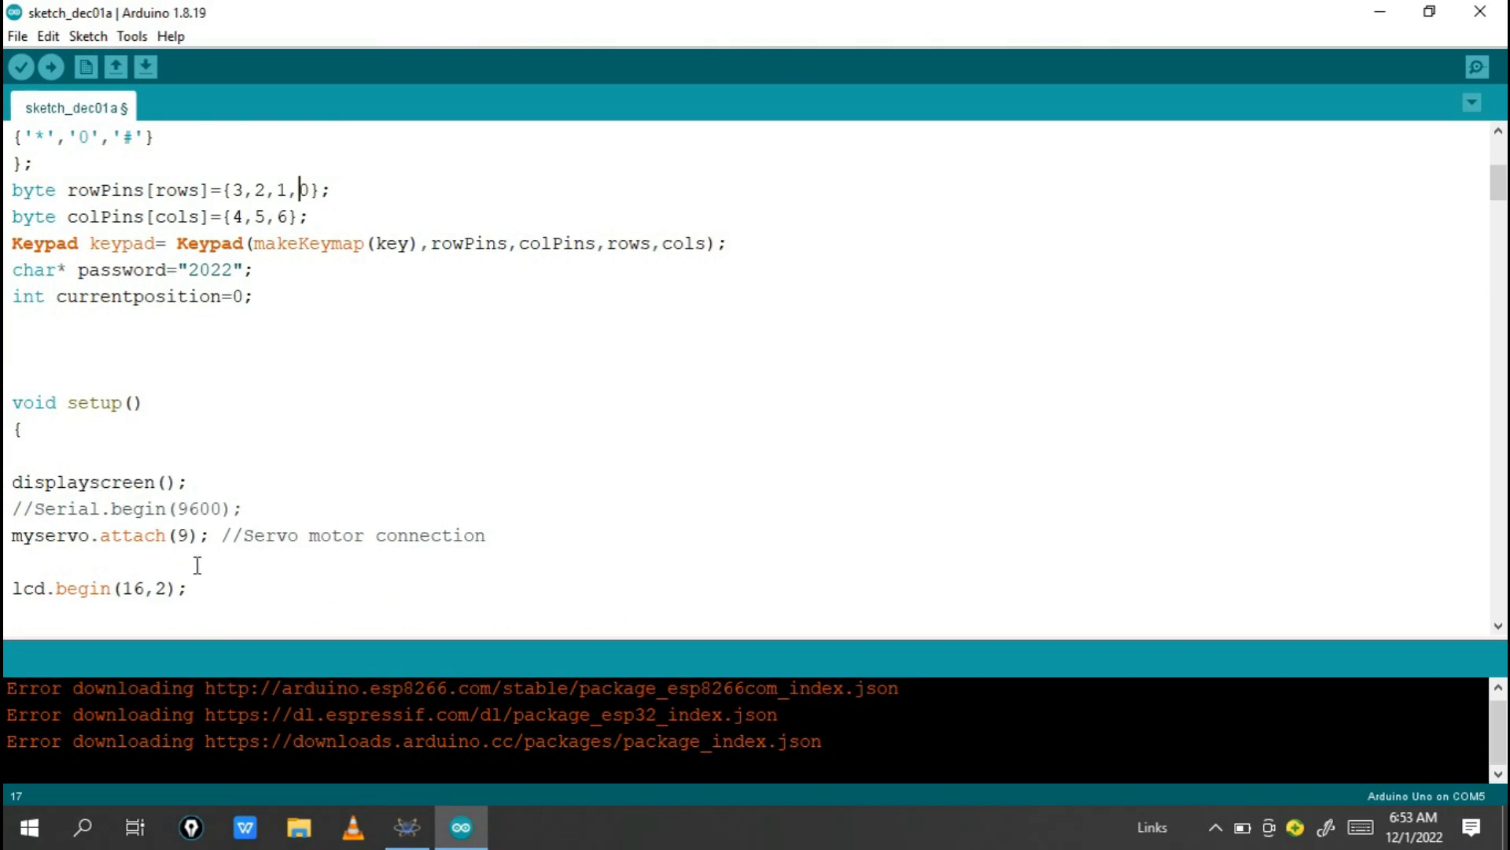
scroll("up", 3)
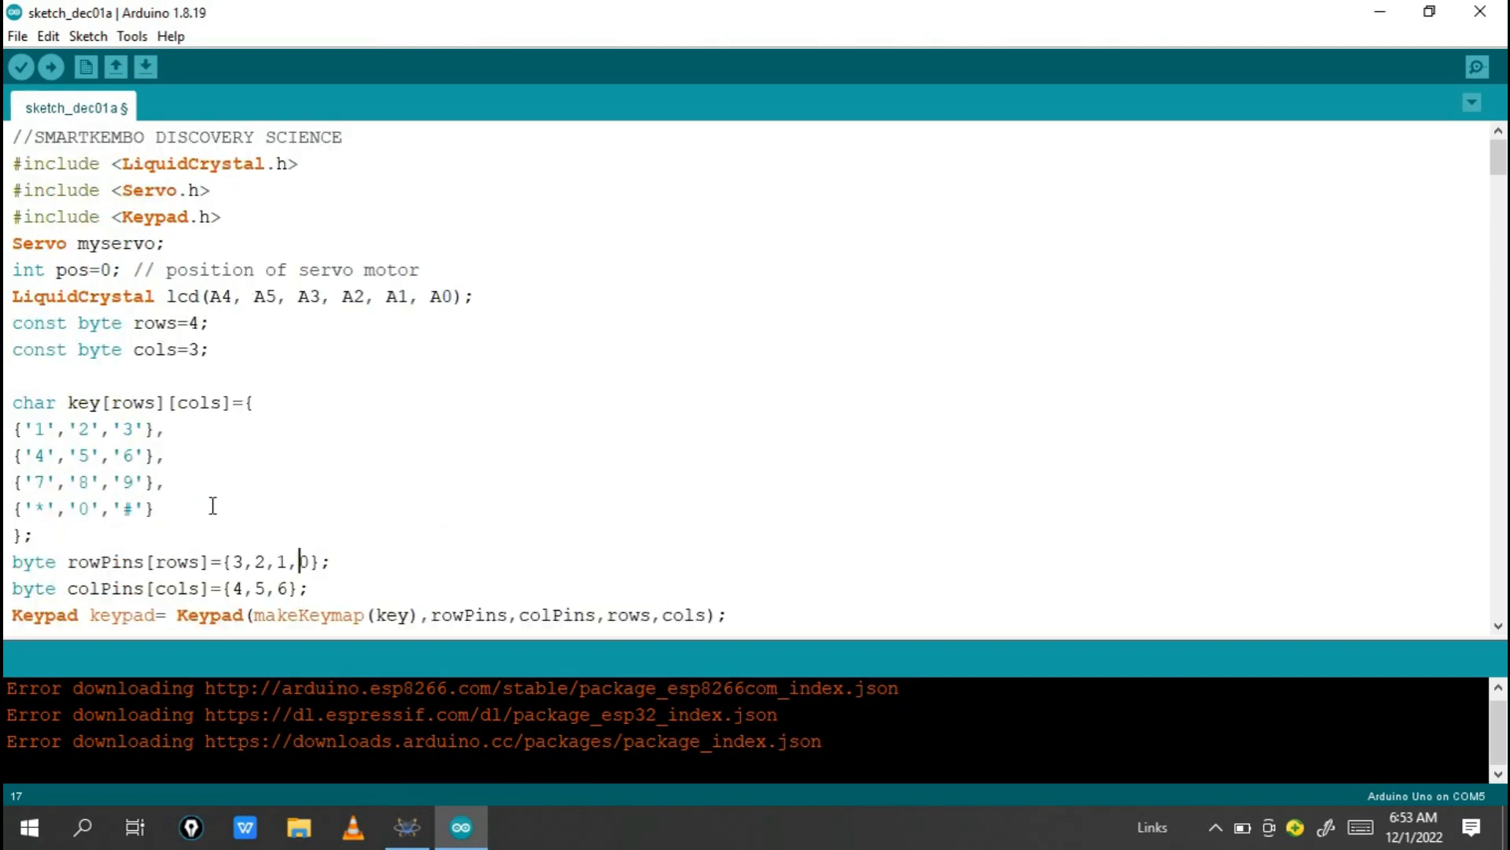
scroll("down", 3)
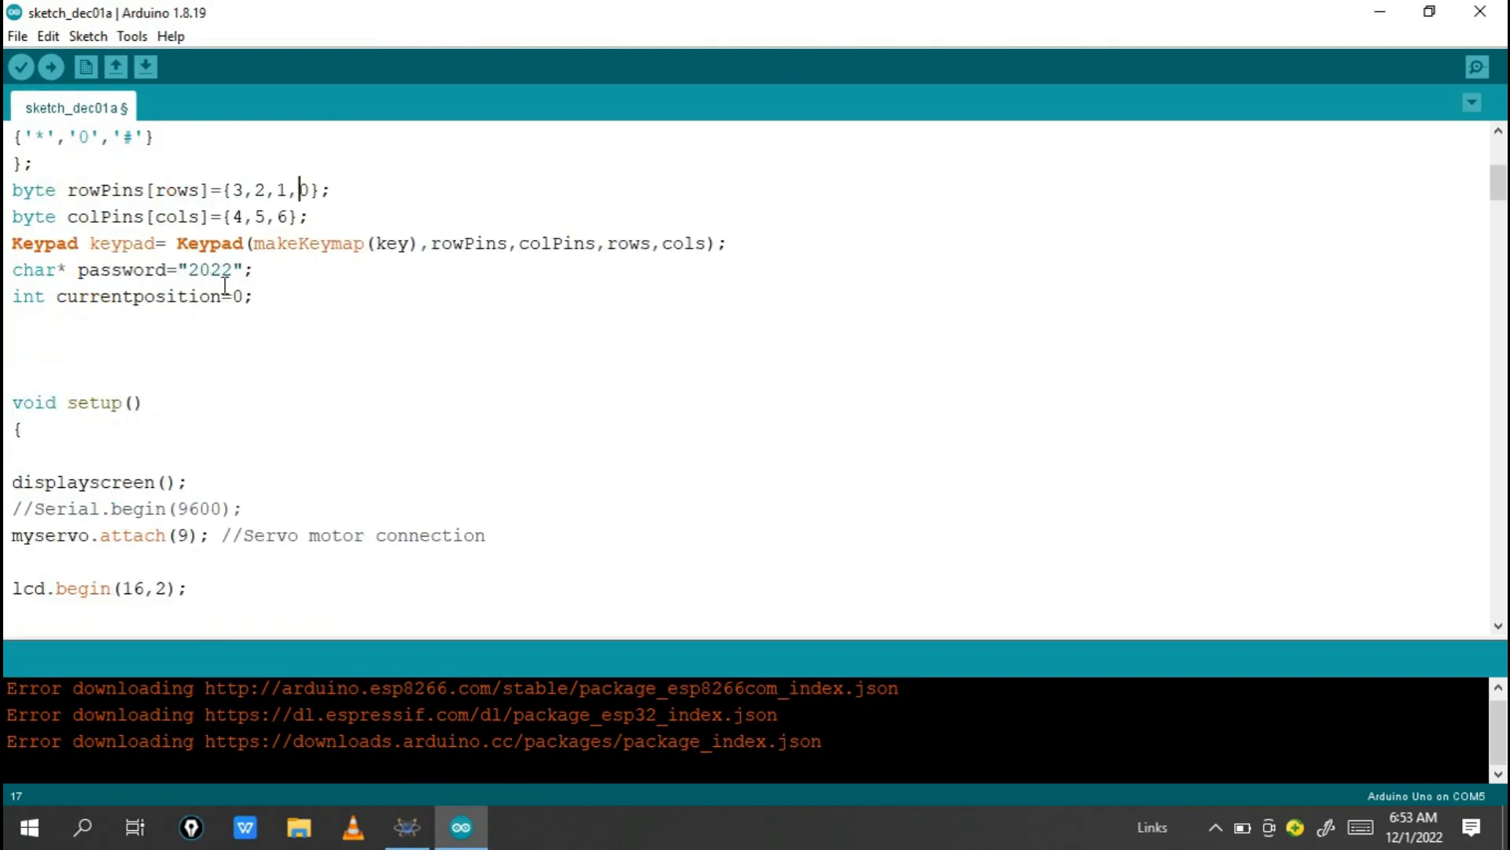
scroll("down", 3)
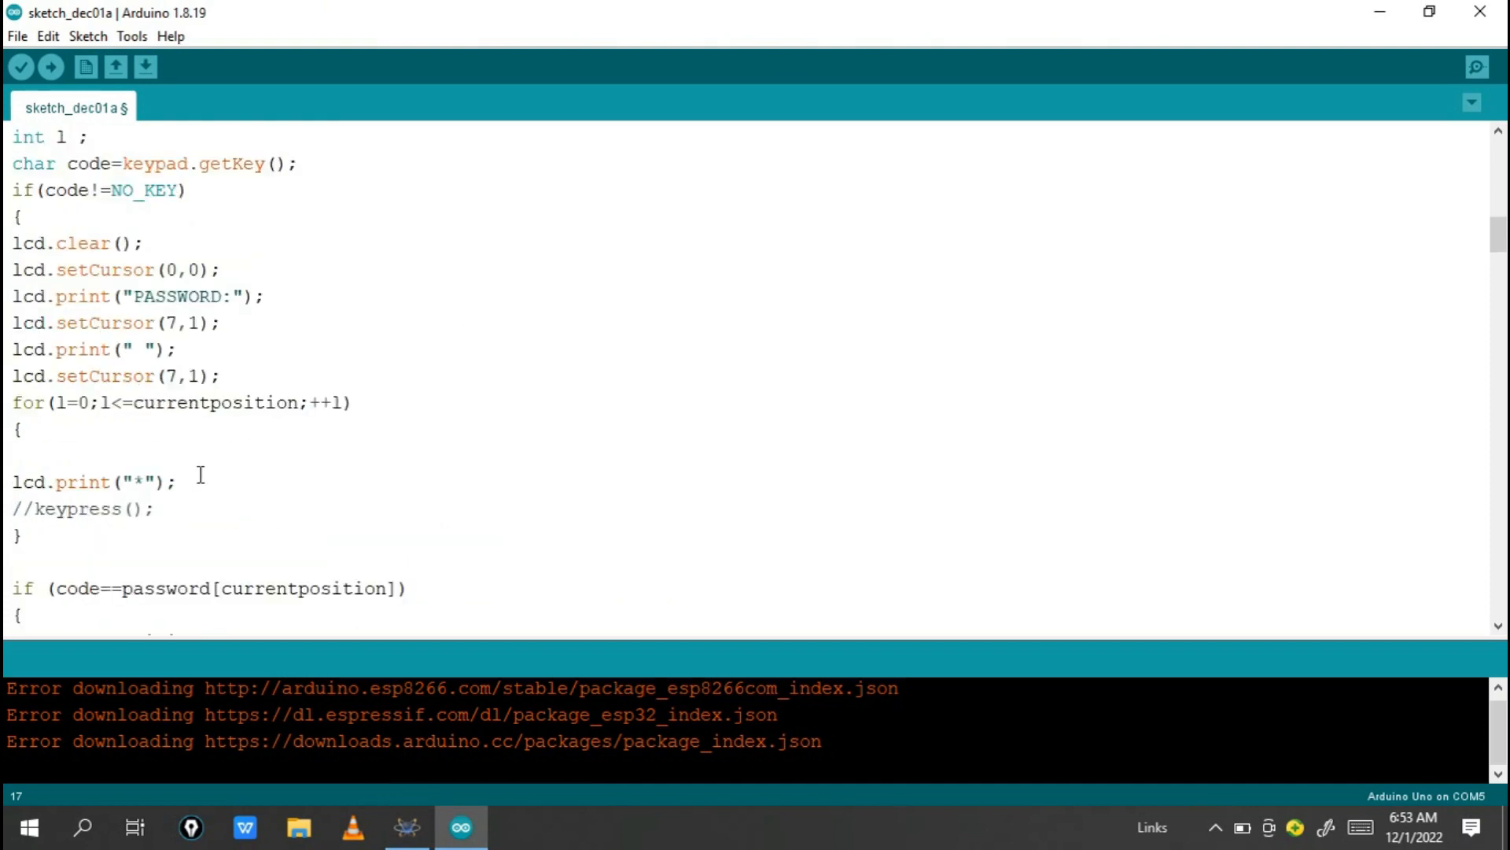
scroll("up", 3)
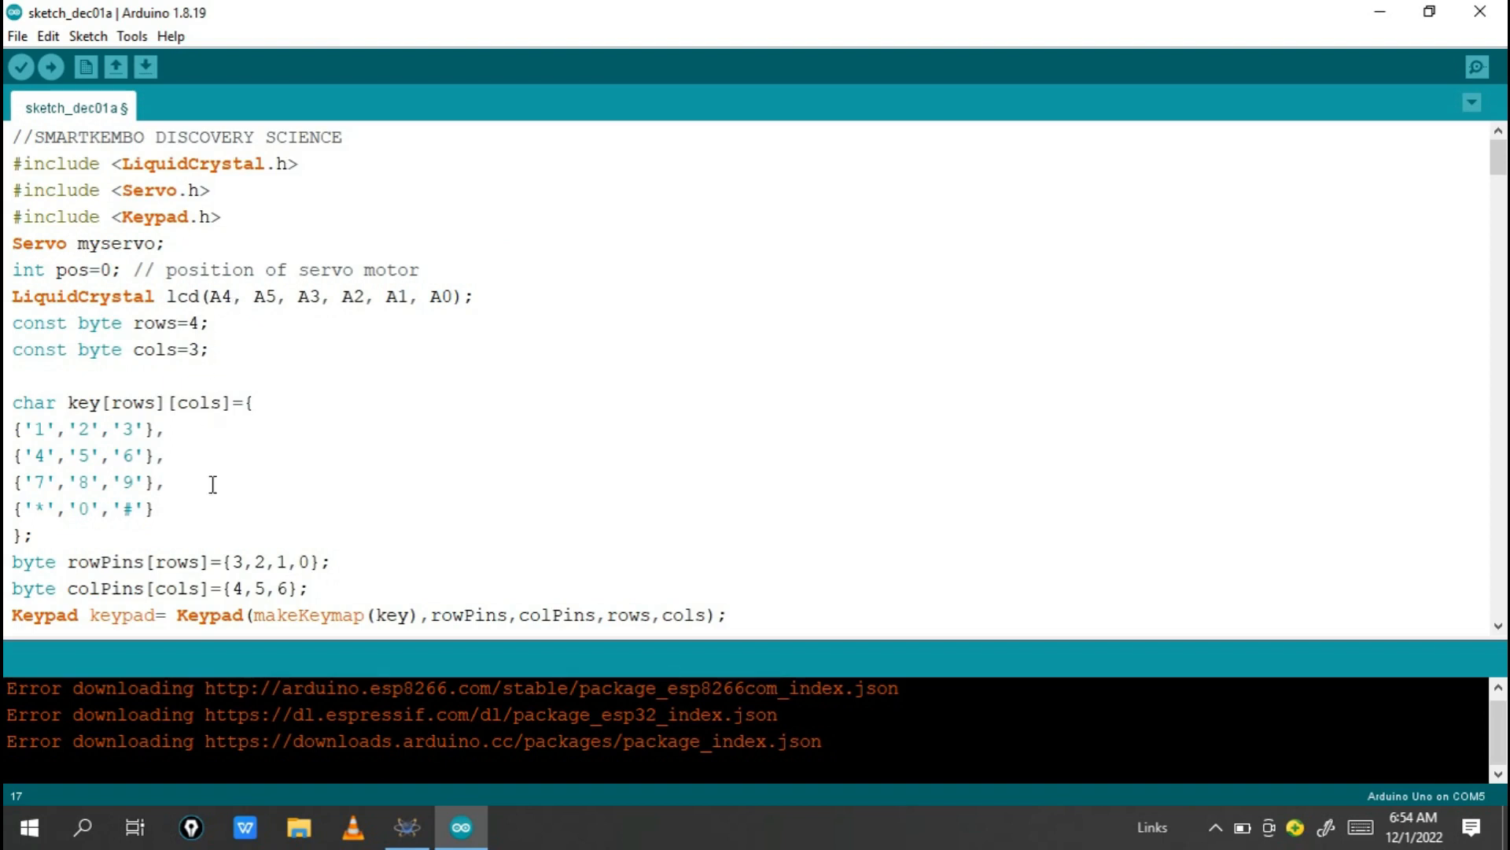
mouse_move(1498, 155)
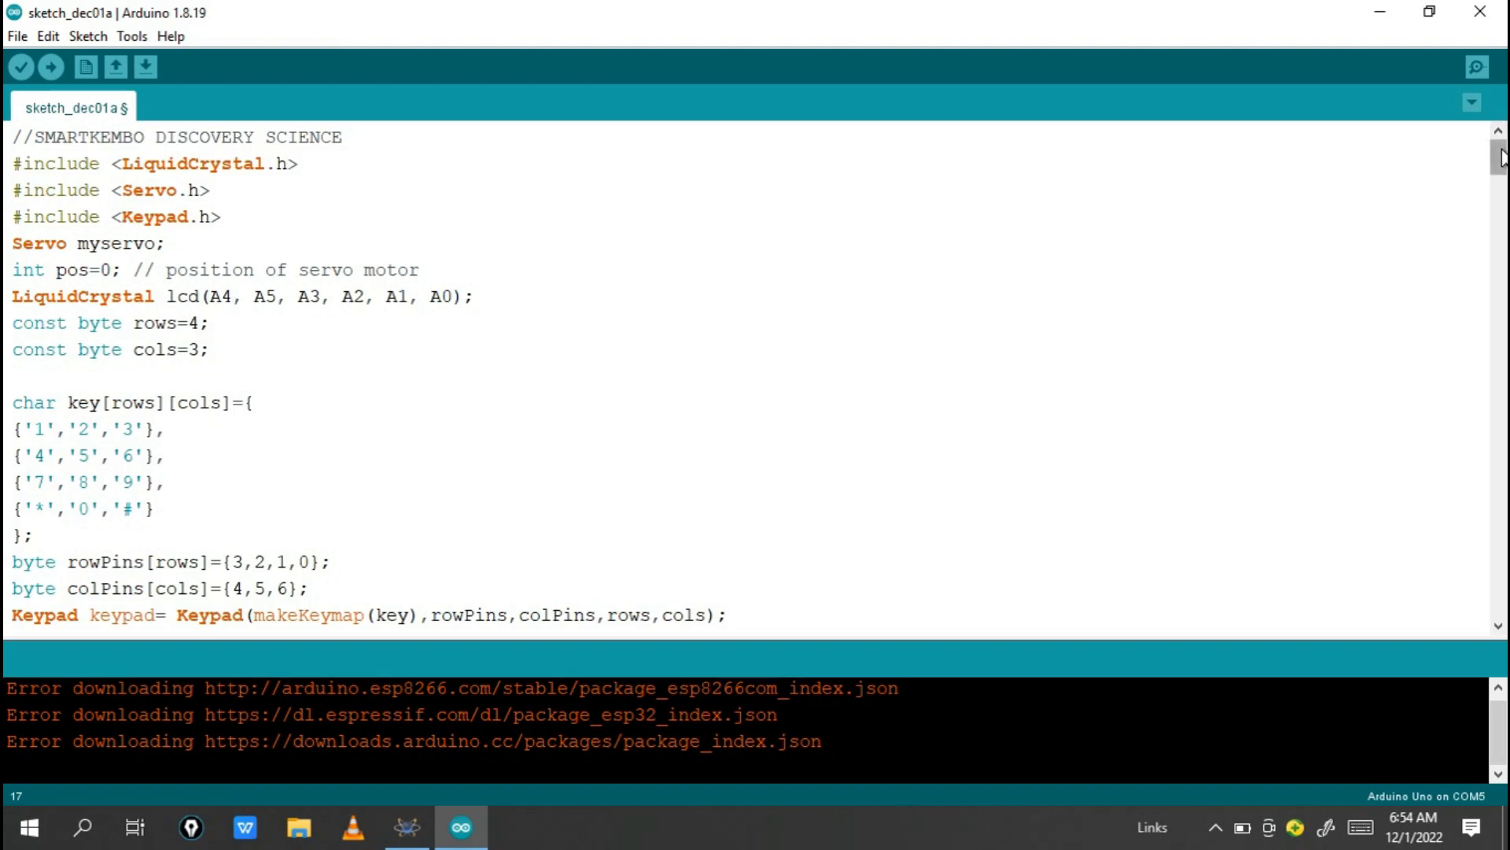
scroll("down", 3)
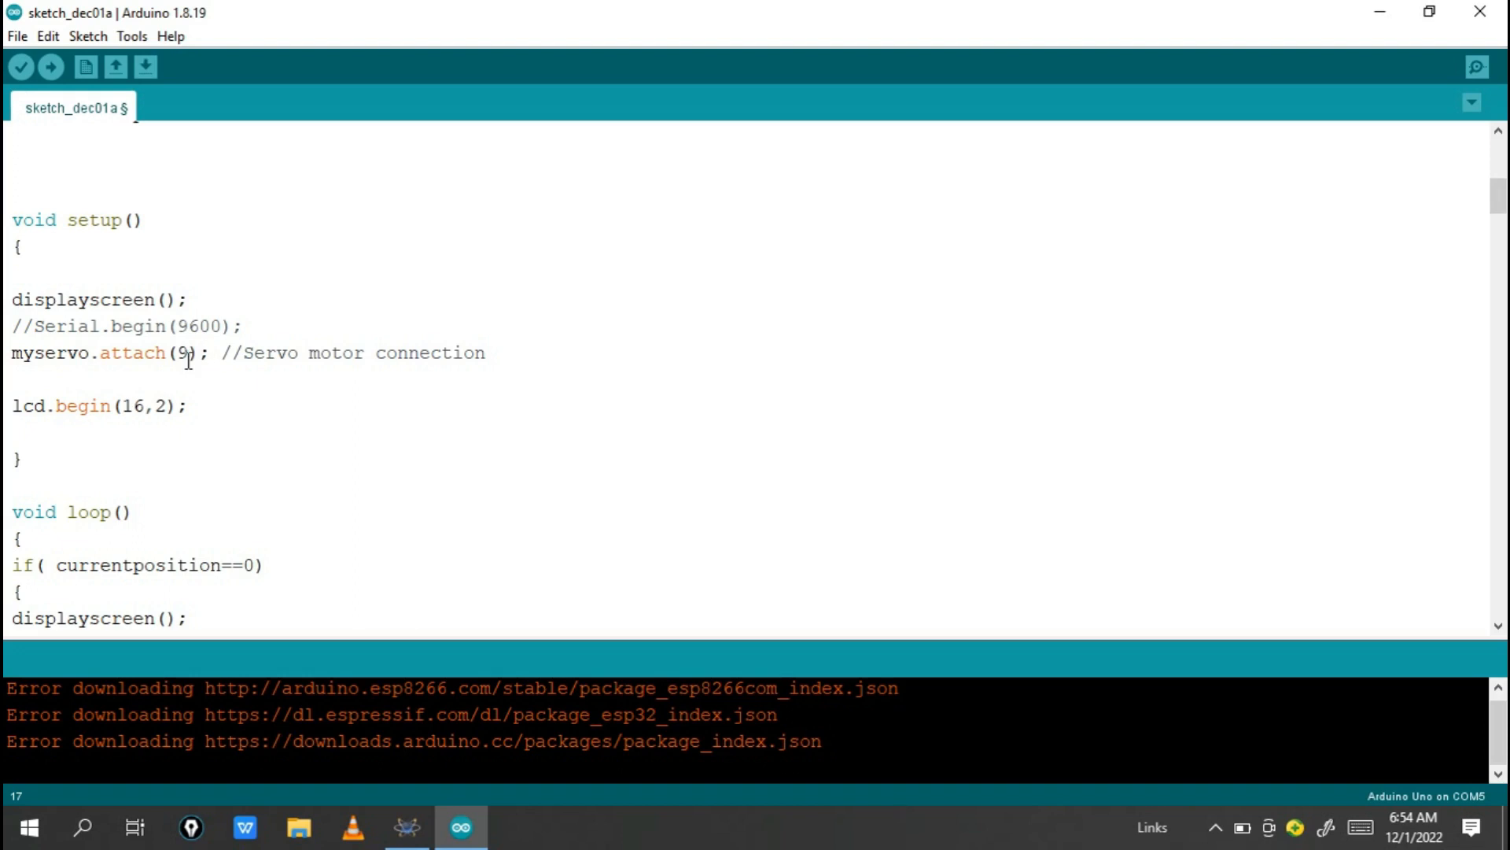
mouse_move(1481, 12)
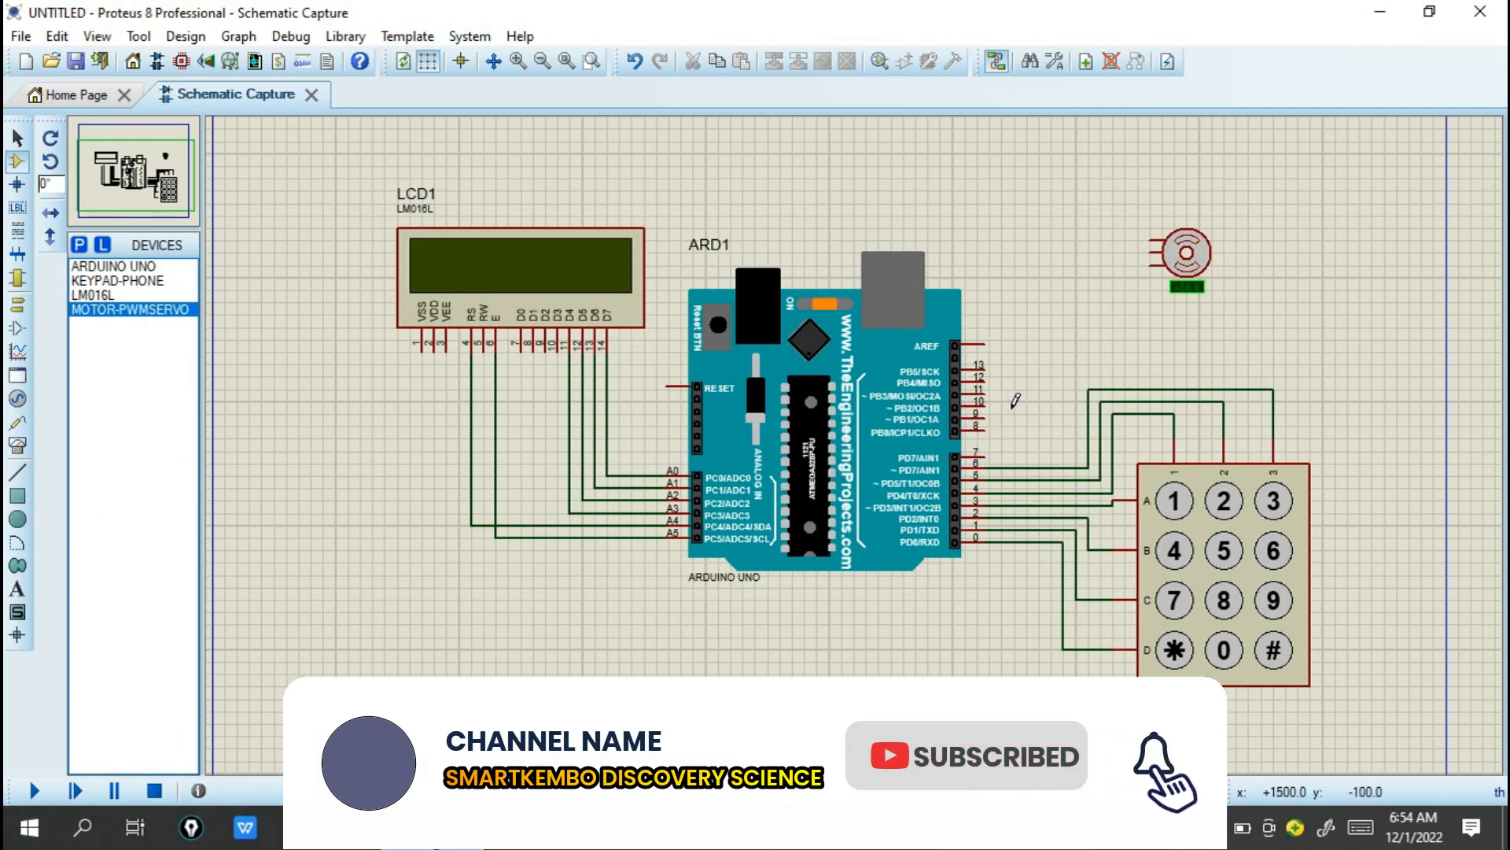
mouse_move(1087, 260)
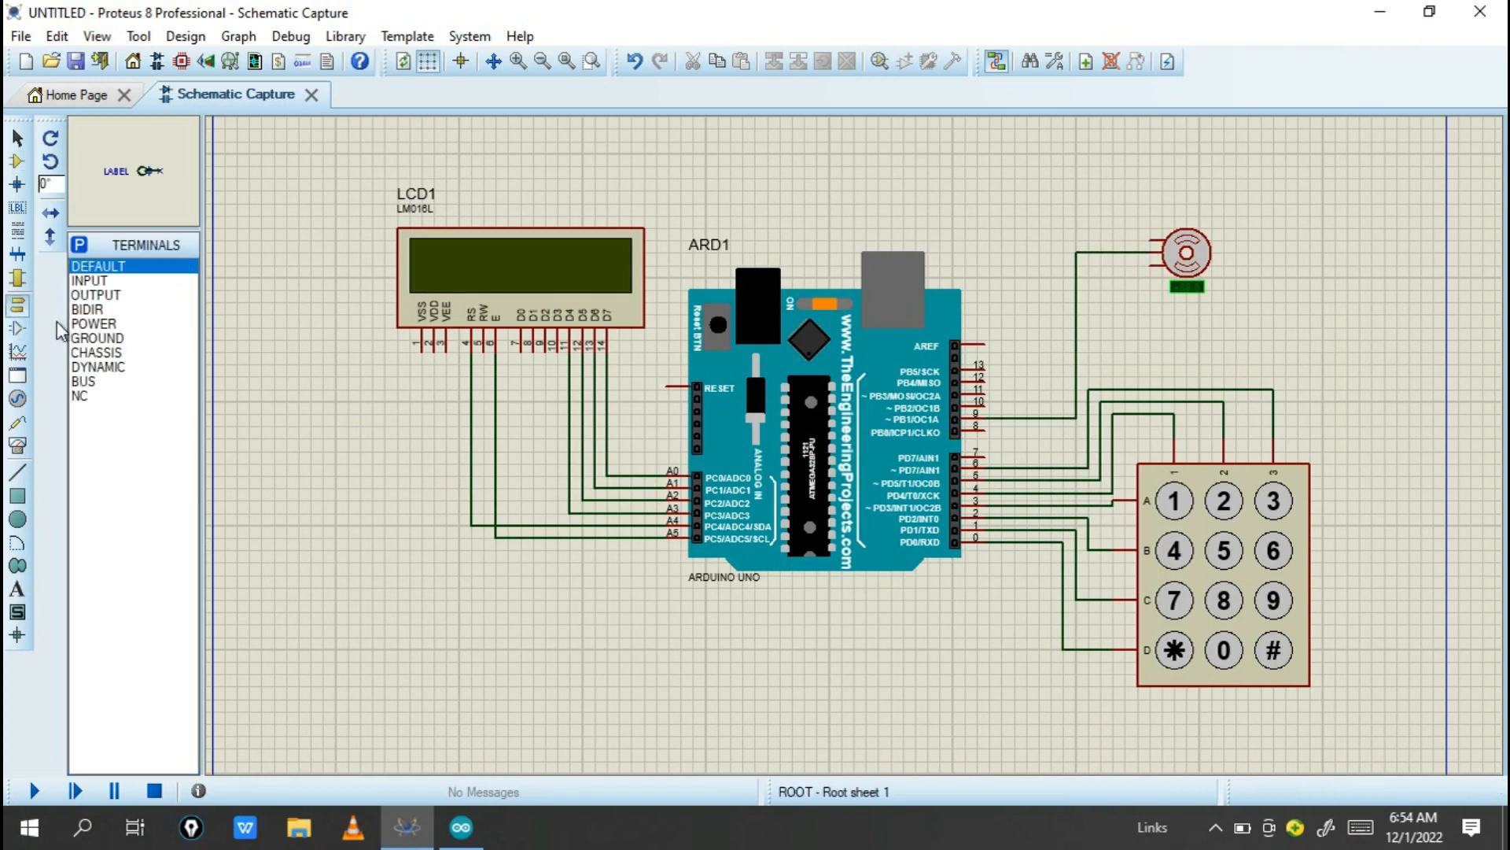
Place a ground terminal below the servo and pick a power terminal for it.
left_click(97, 338)
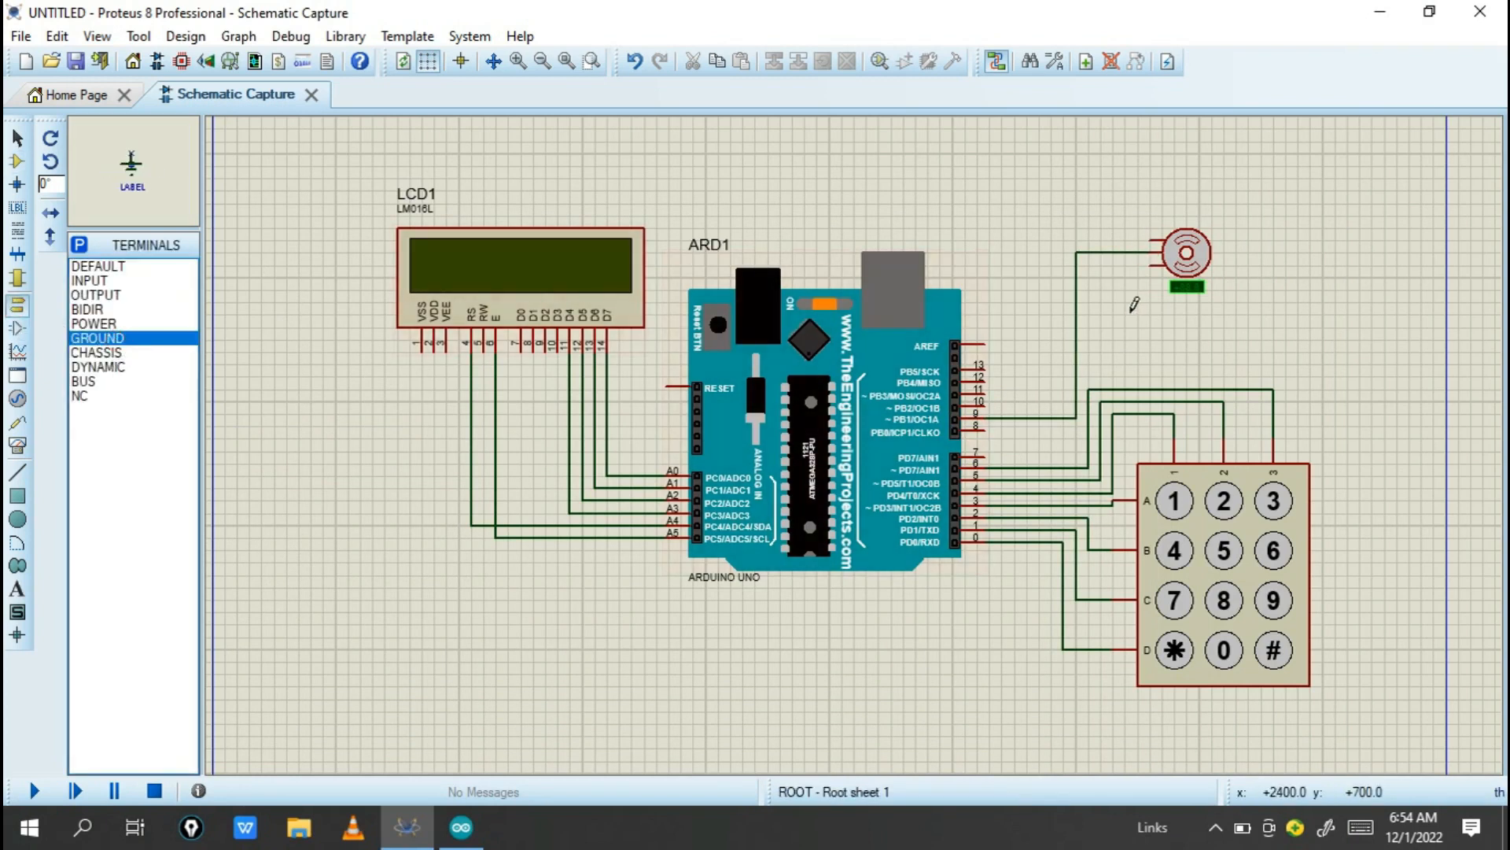
left_click(1137, 316)
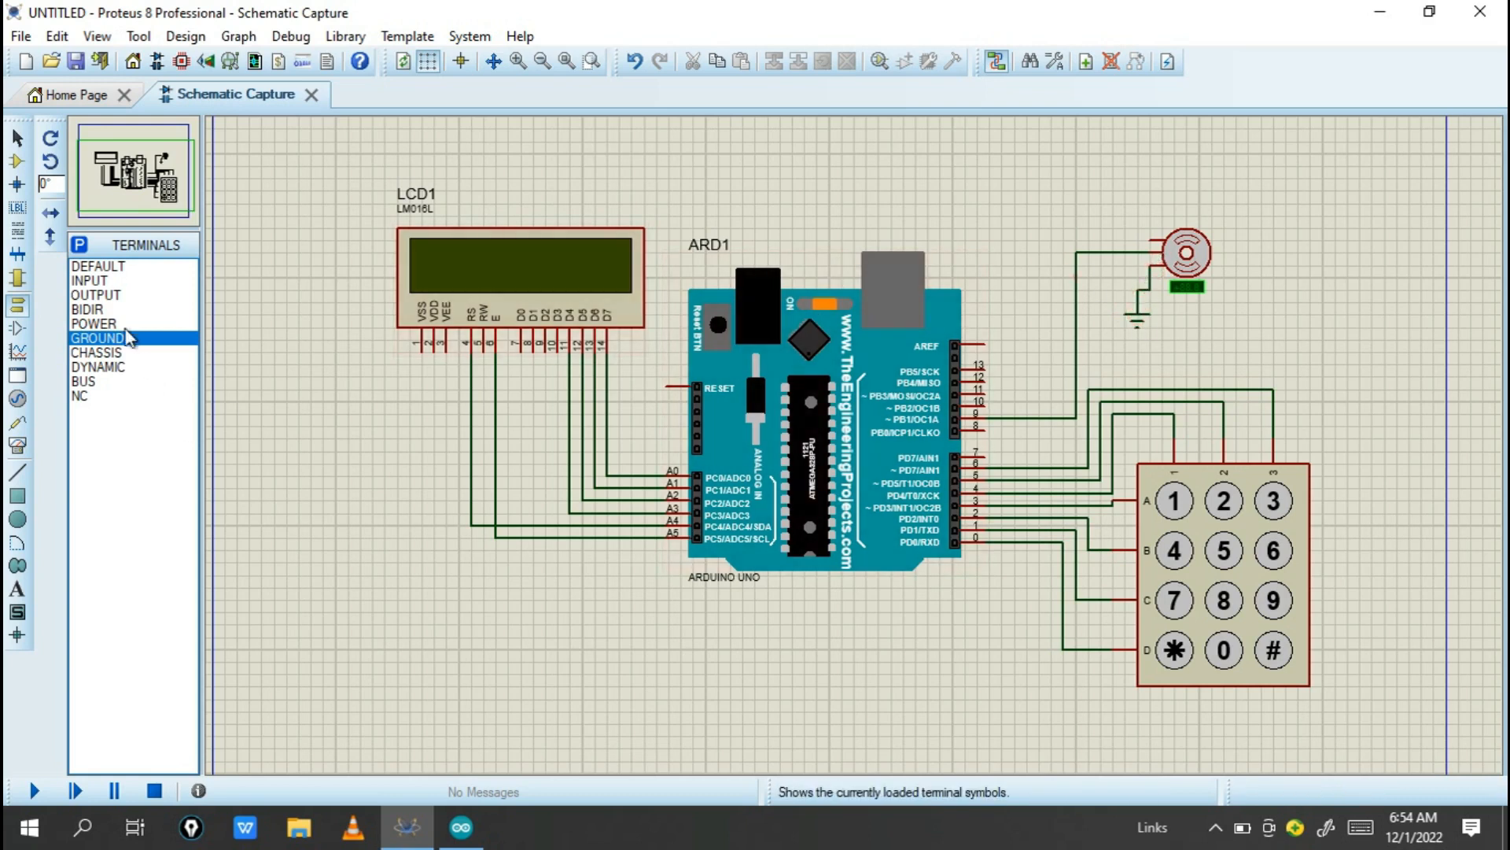
left_click(94, 323)
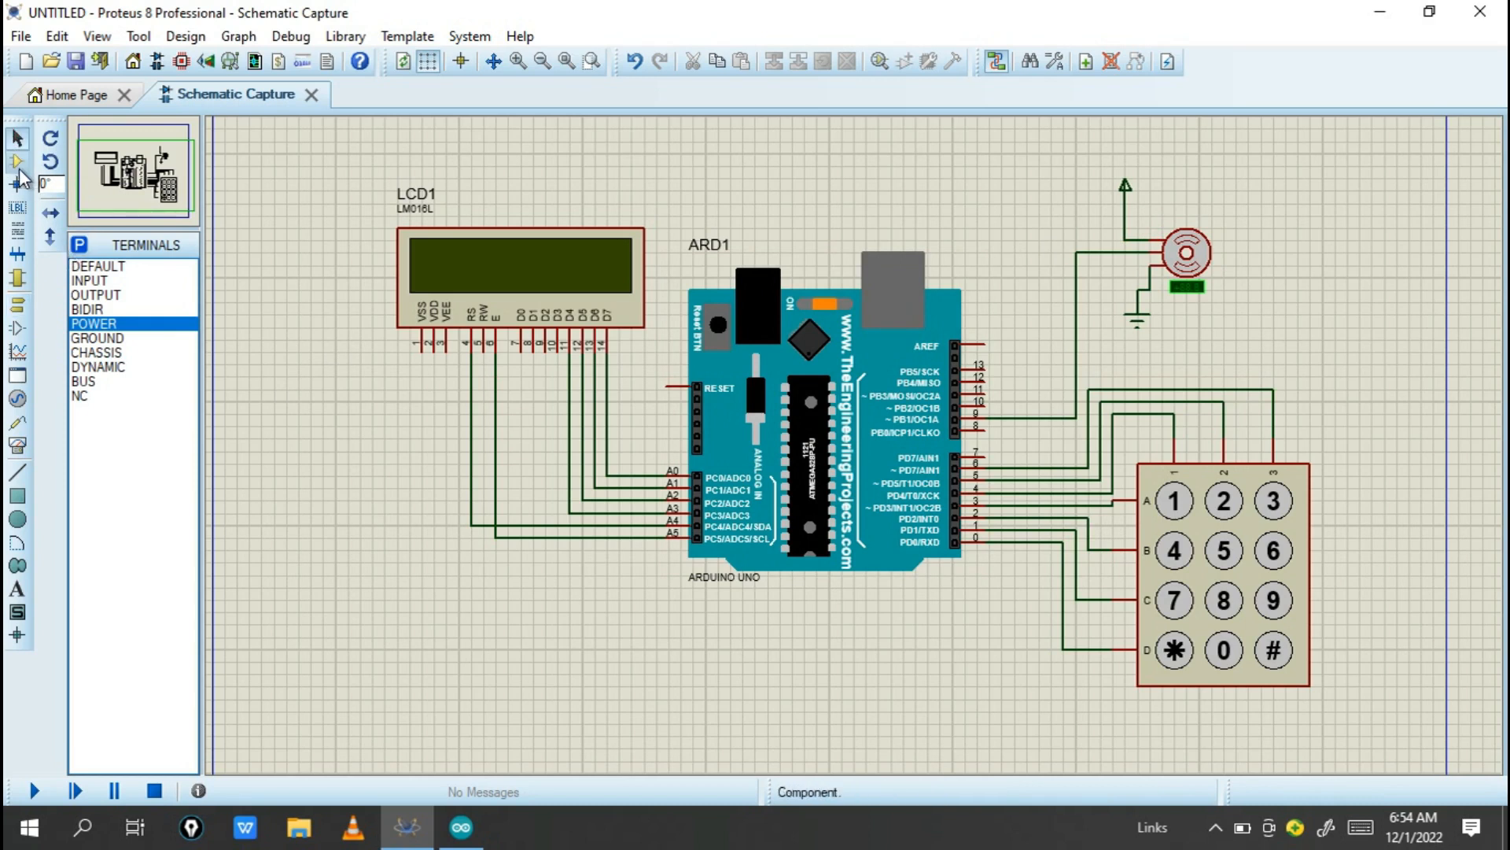
Pick the POT-HG potentiometer from the component library for RV1.
left_click(102, 244)
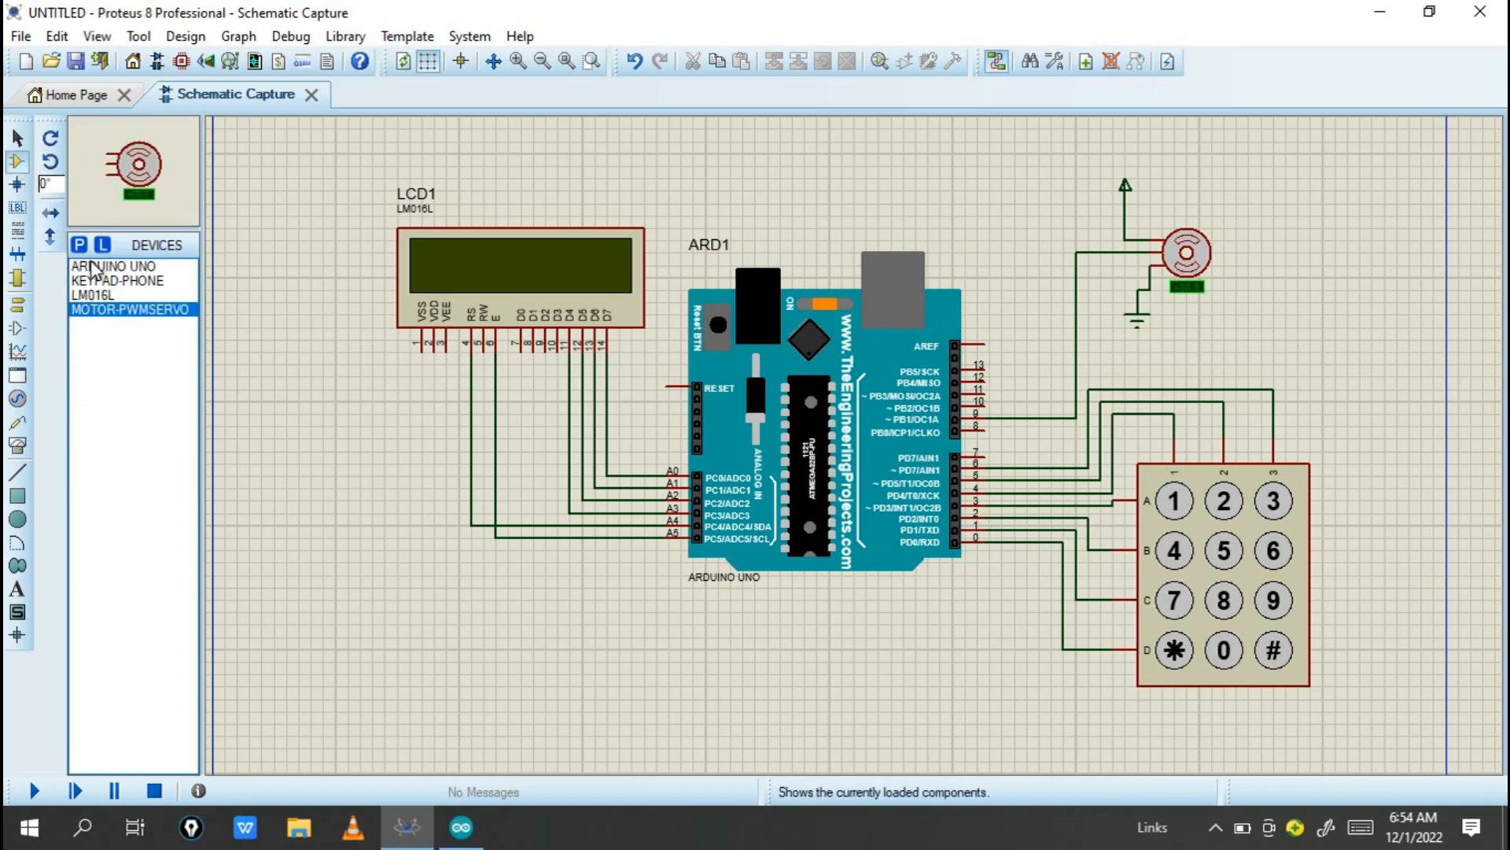
left_click(78, 245)
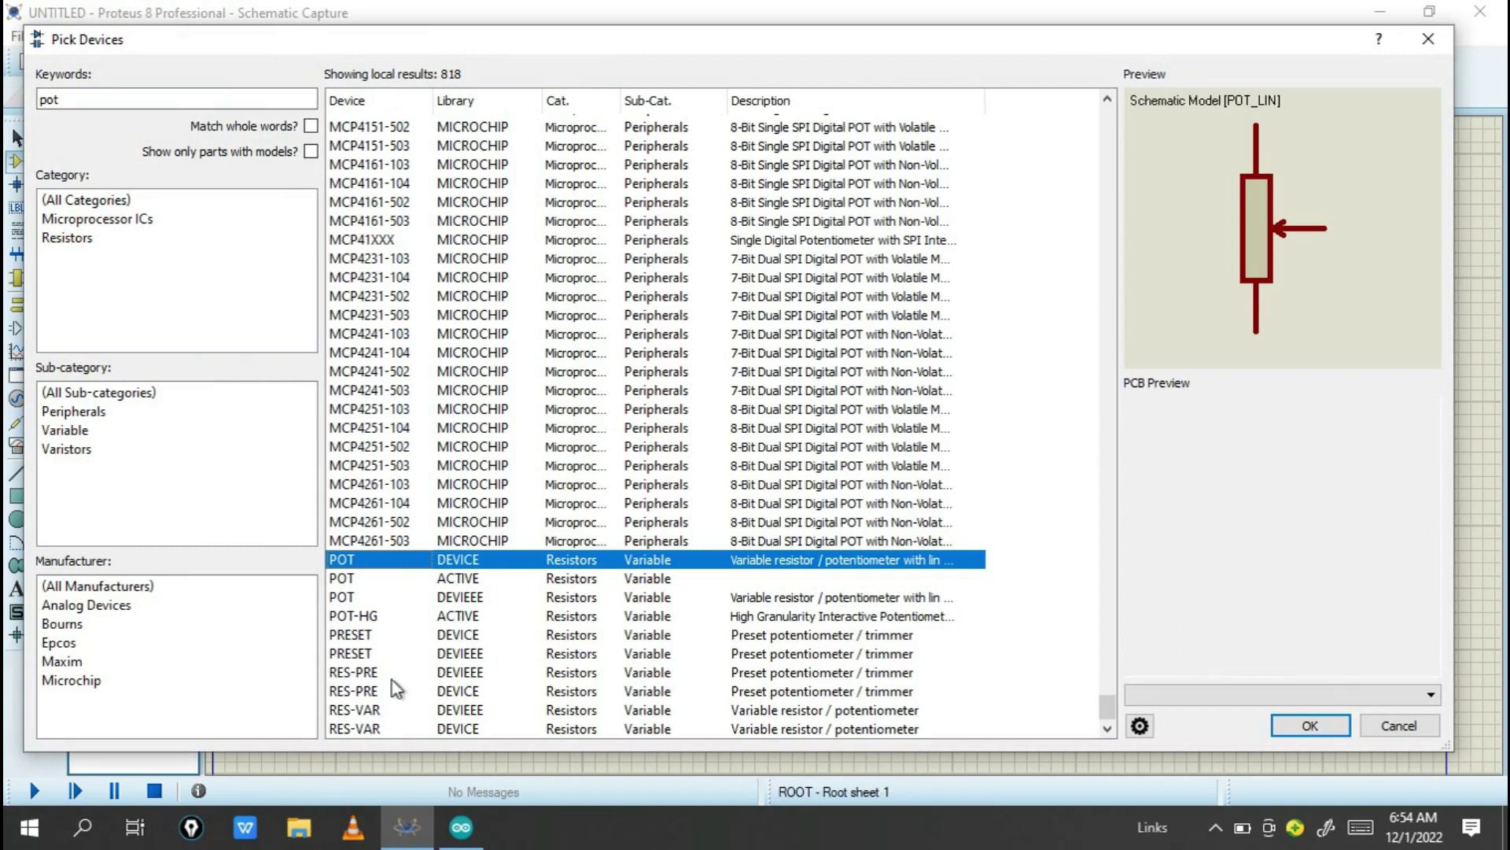
left_click(376, 615)
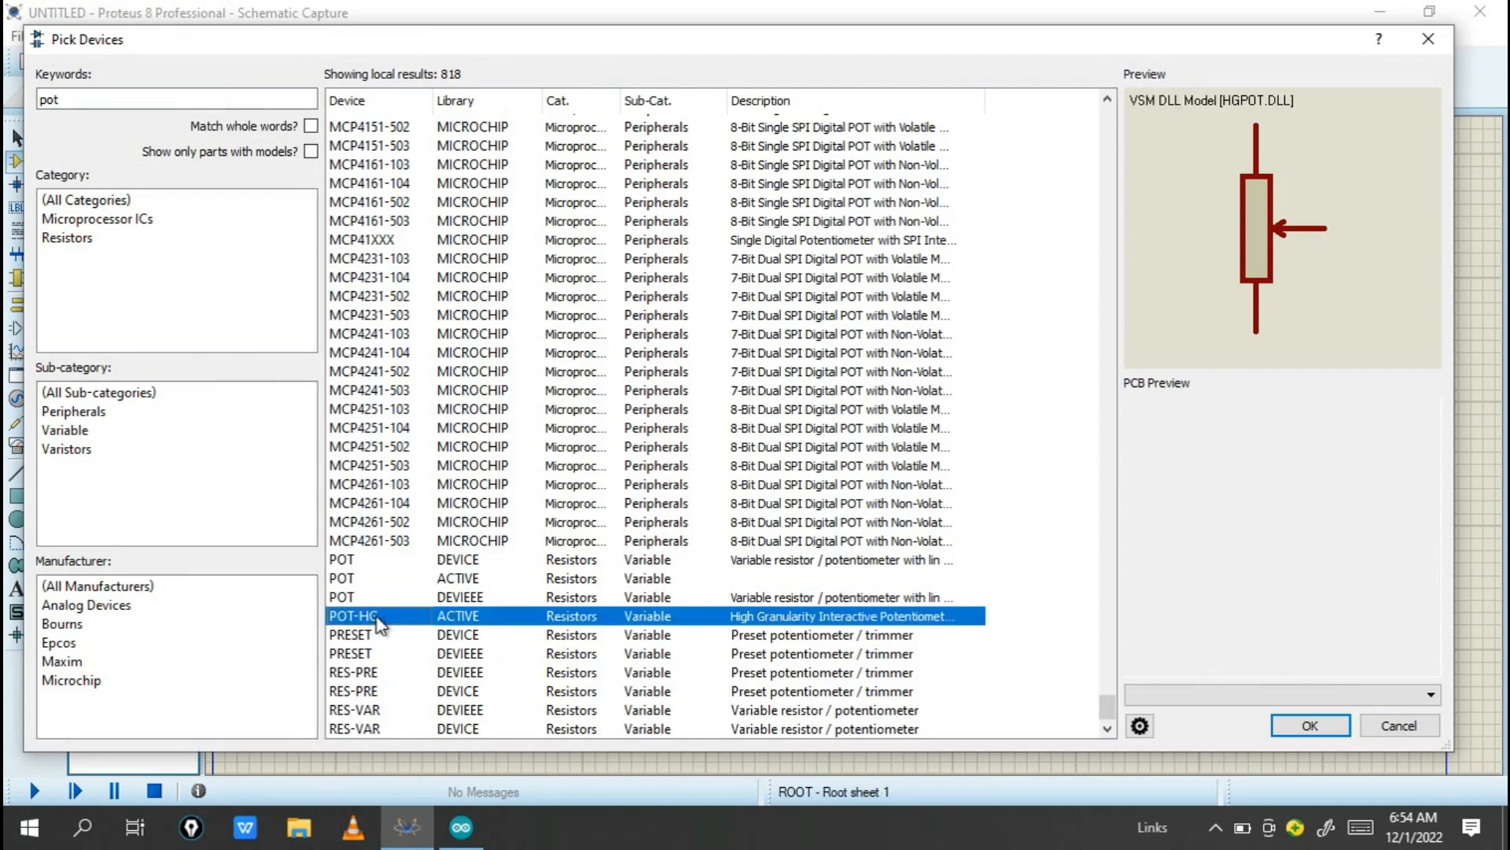
left_click(1308, 724)
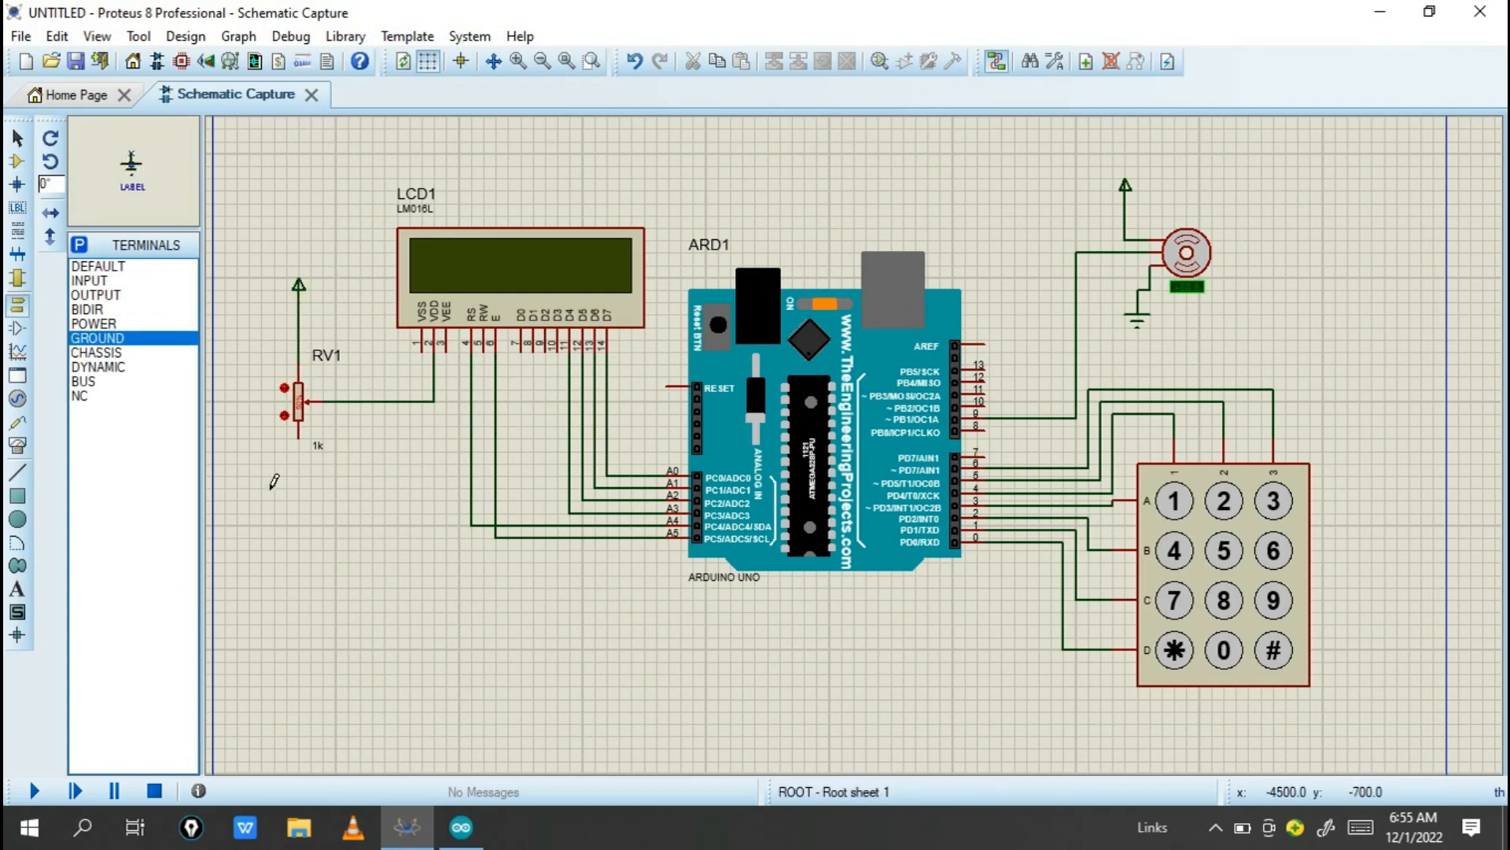
Place a ground terminal beneath RV1 and a power terminal on the LCD supply.
left_click(424, 477)
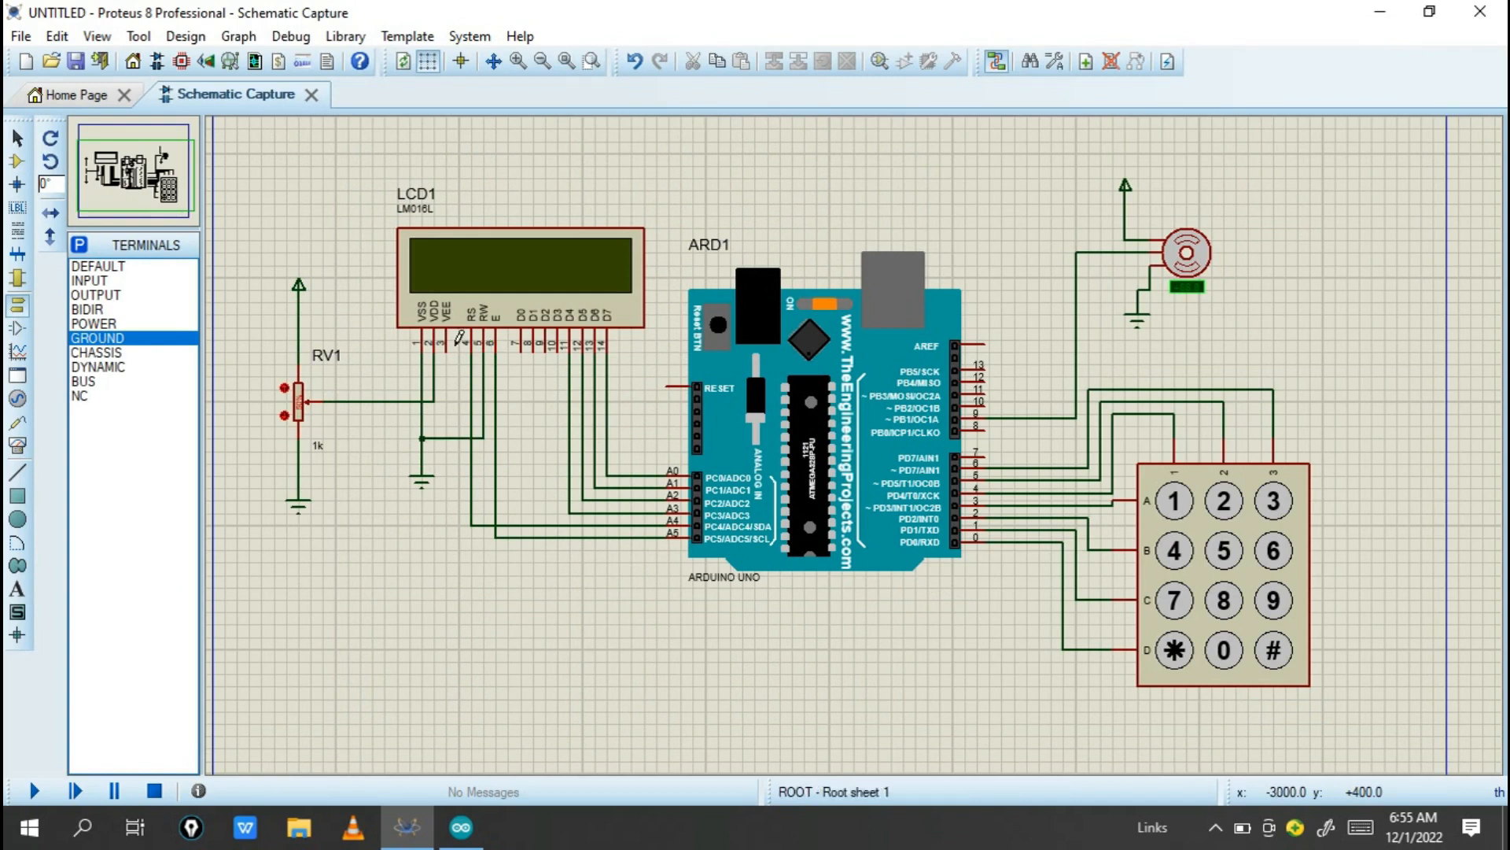
left_click(93, 322)
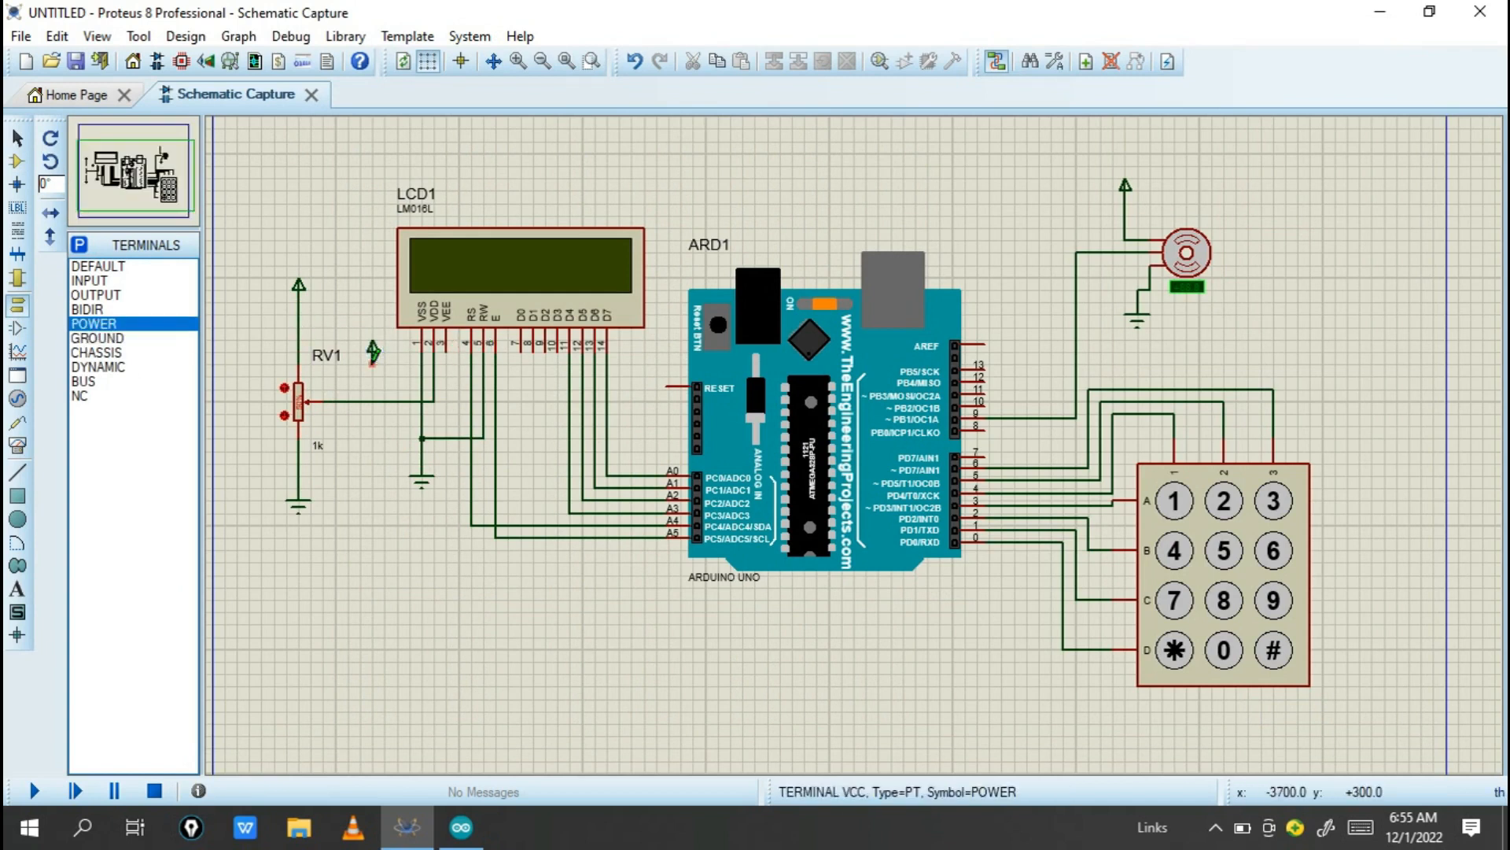
left_click(818, 472)
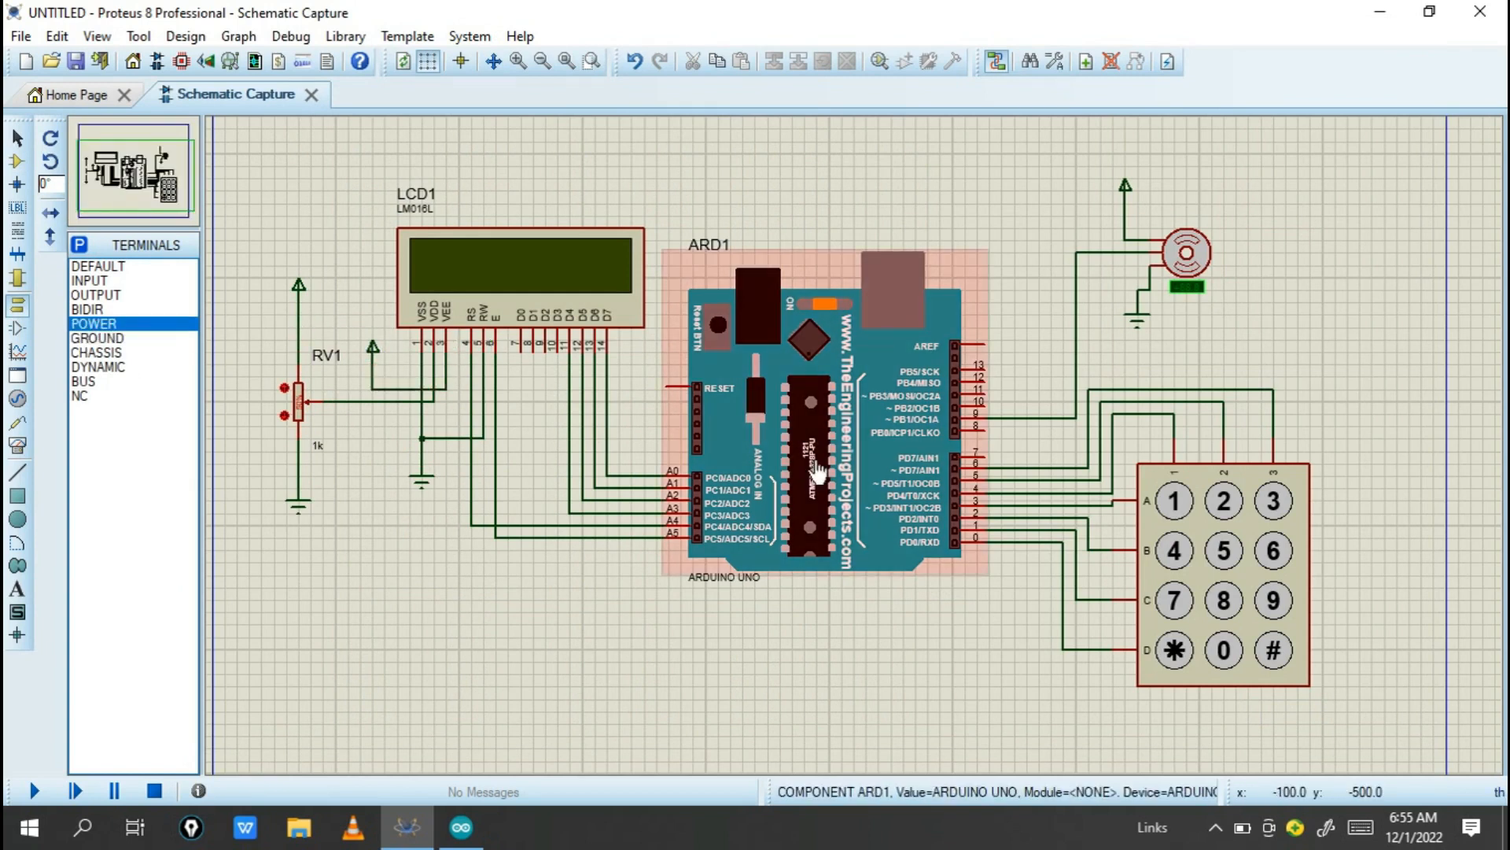
mouse_move(881, 439)
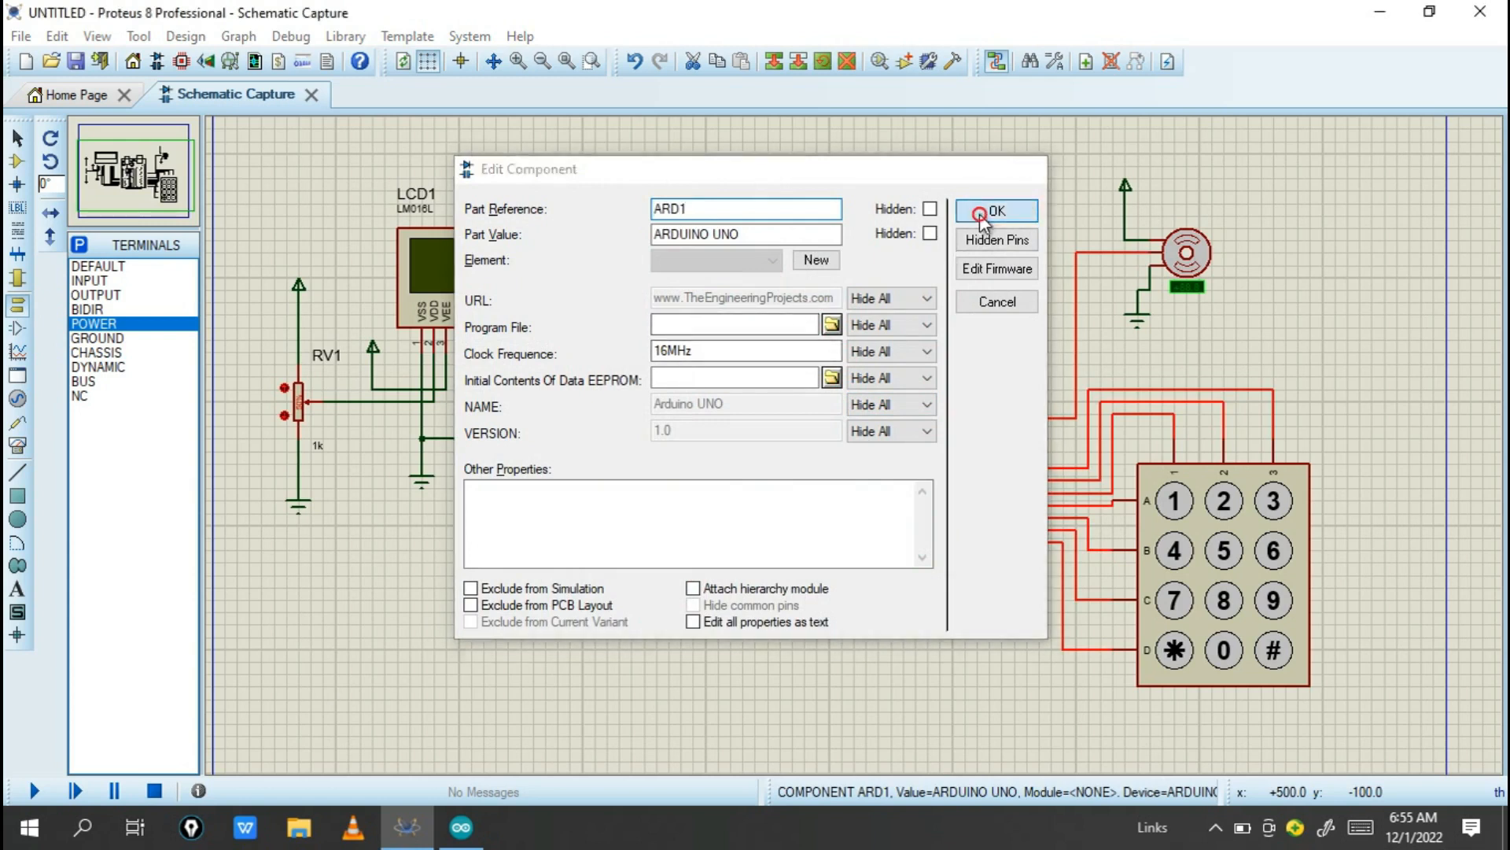
Close ARD1's properties unchanged, run and stop the simulation (2 errors), then return to the sketch.
left_click(995, 210)
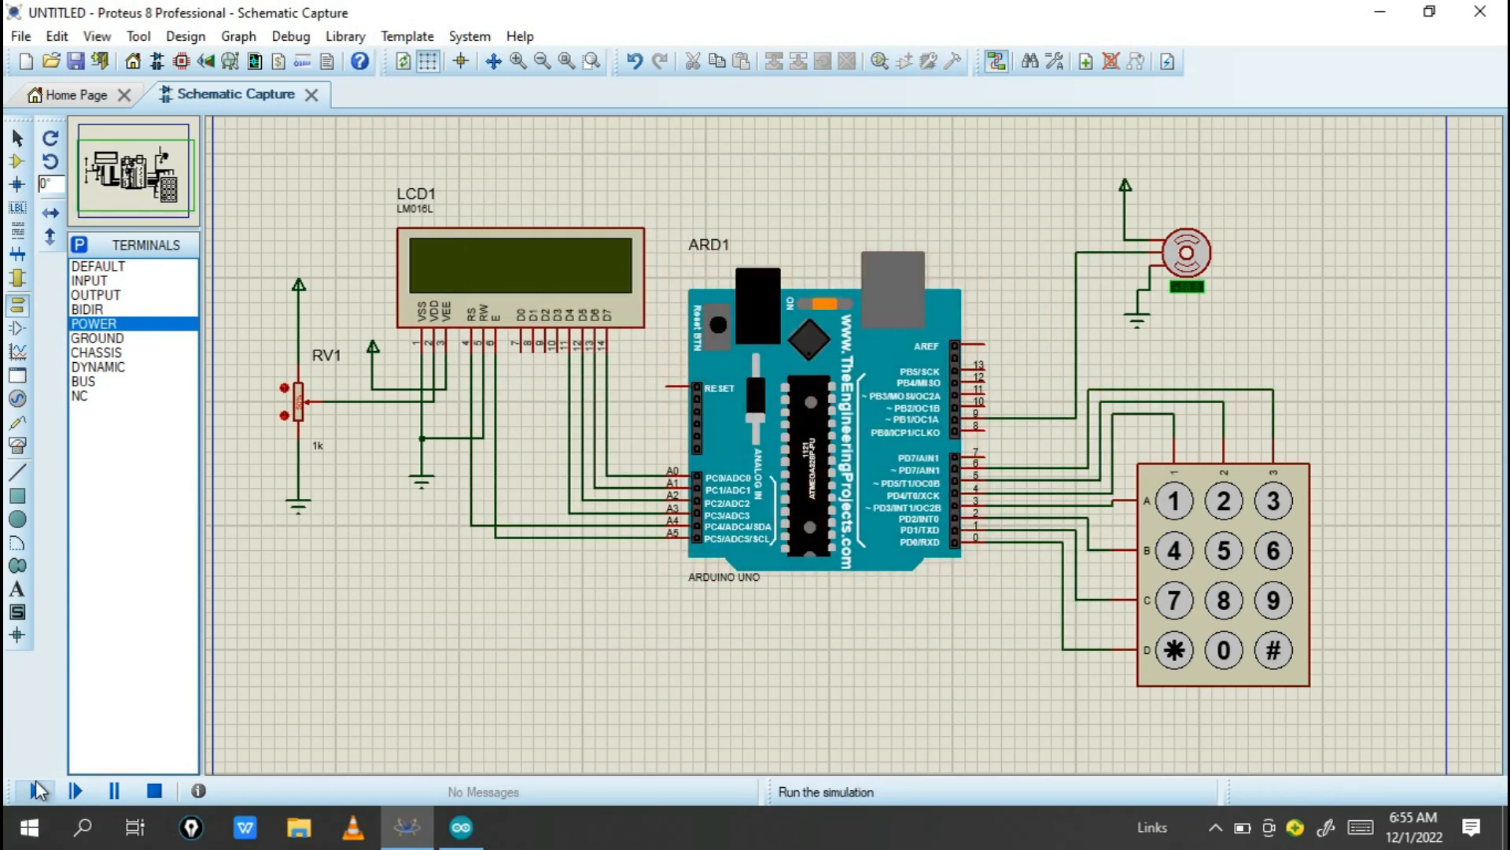
left_click(35, 790)
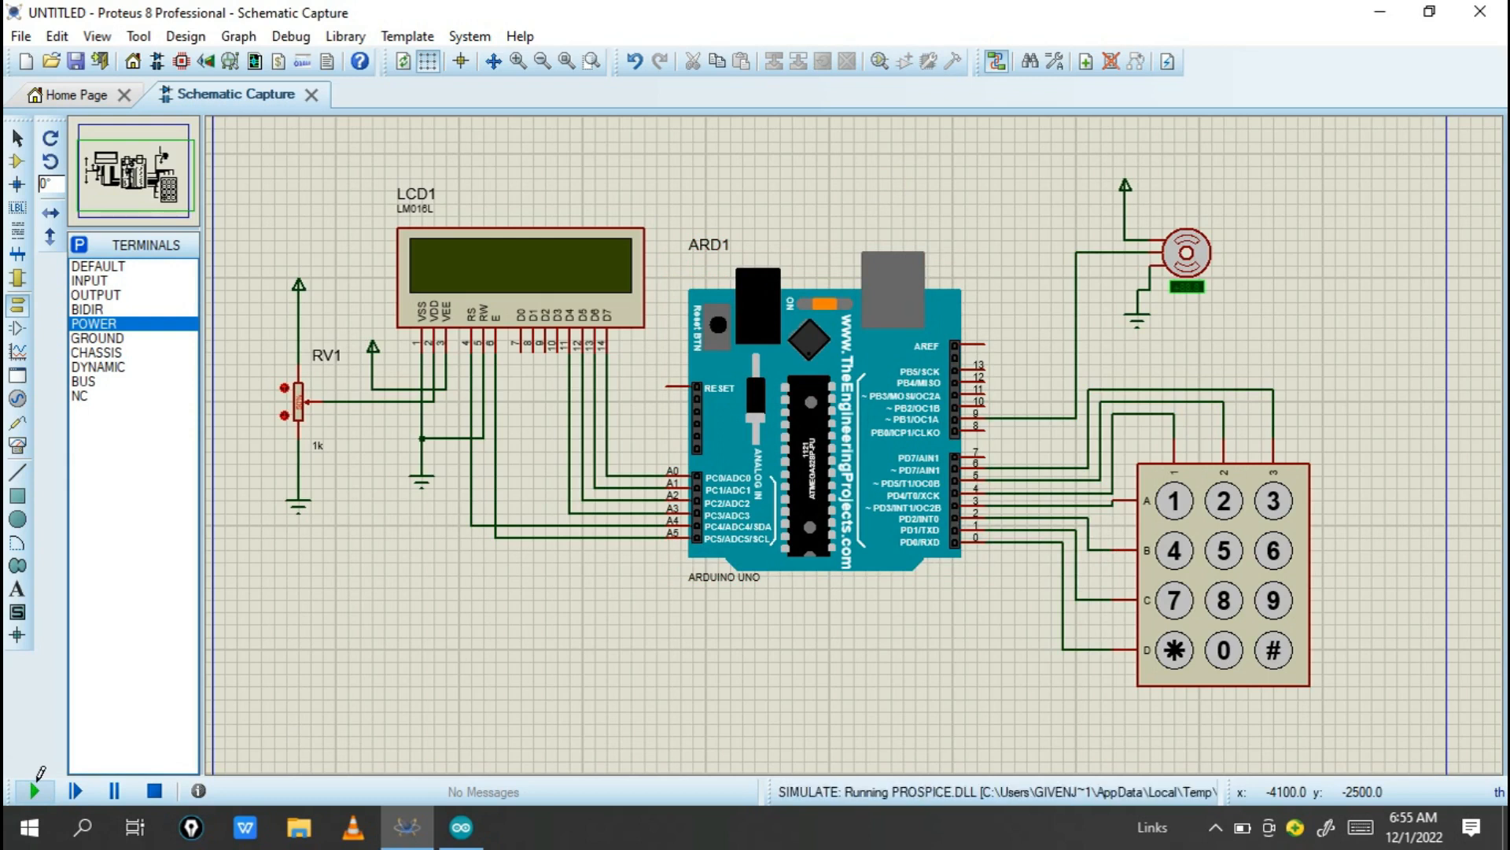
left_click(35, 790)
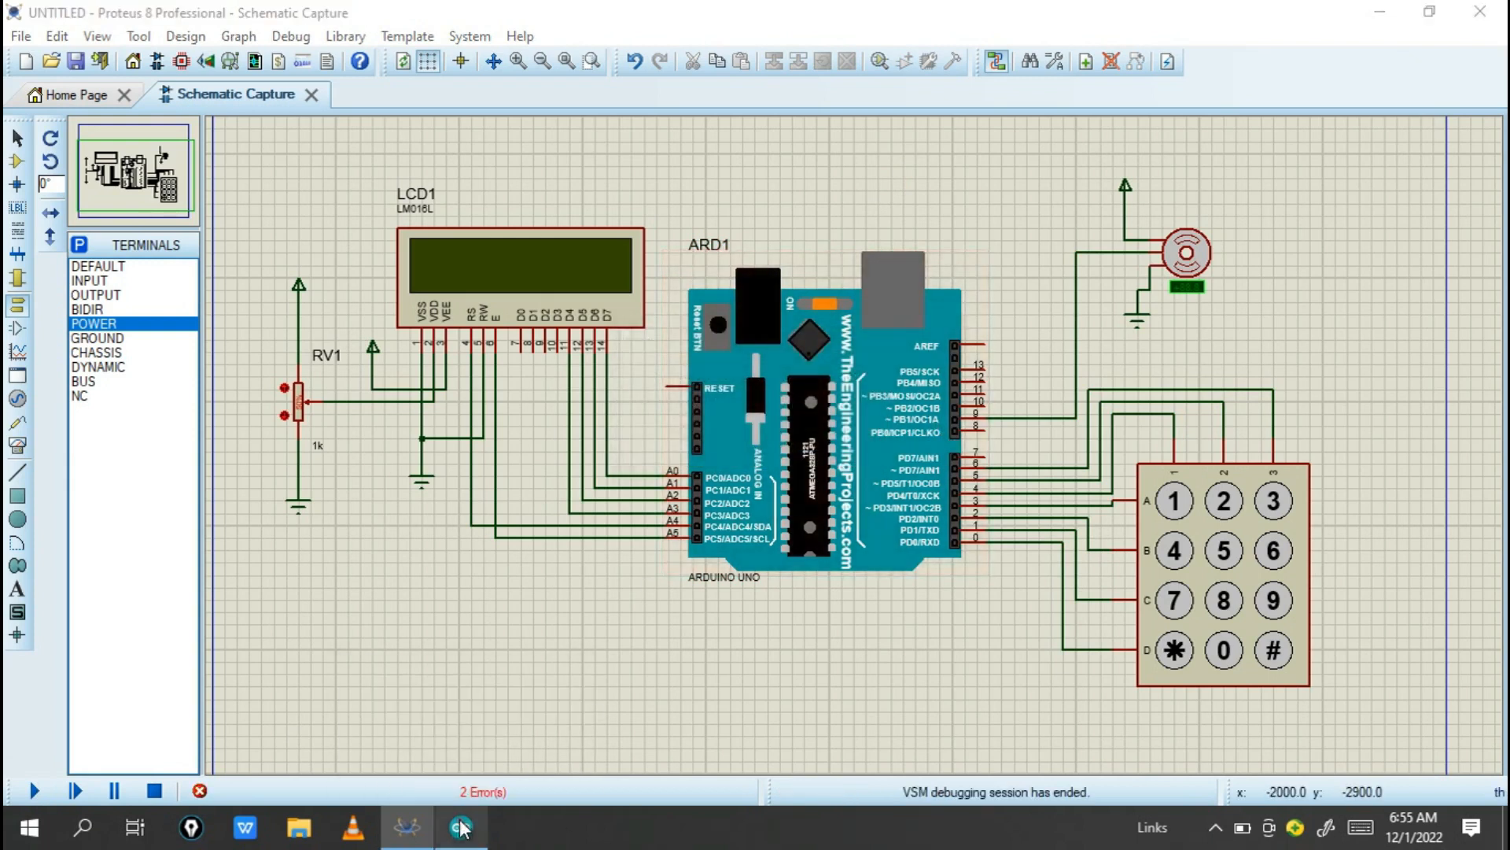
left_click(460, 827)
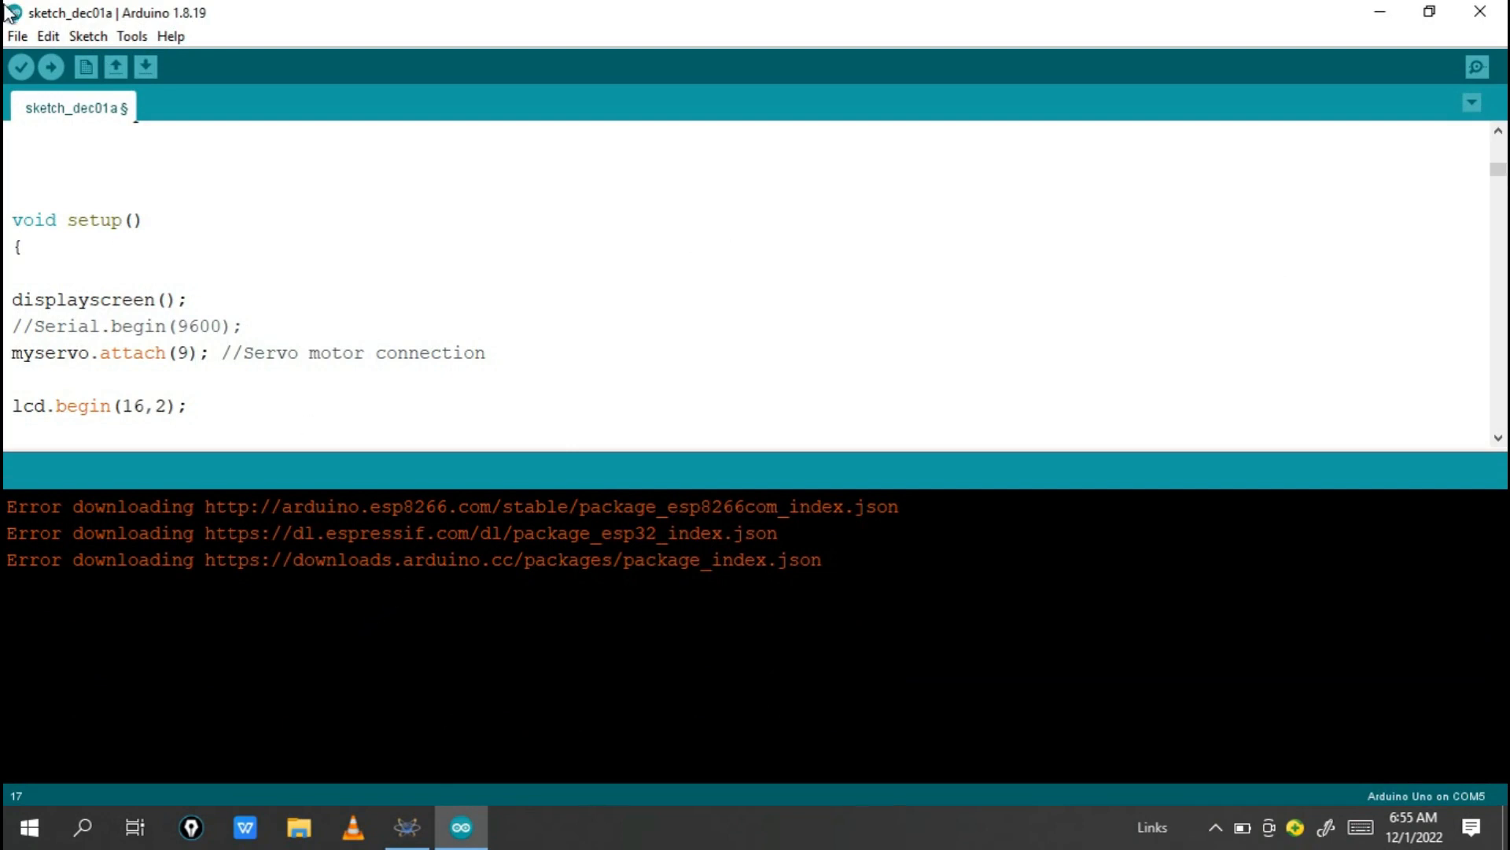
Enable 'Show verbose output during compilation' in the Arduino IDE Preferences.
left_click(16, 36)
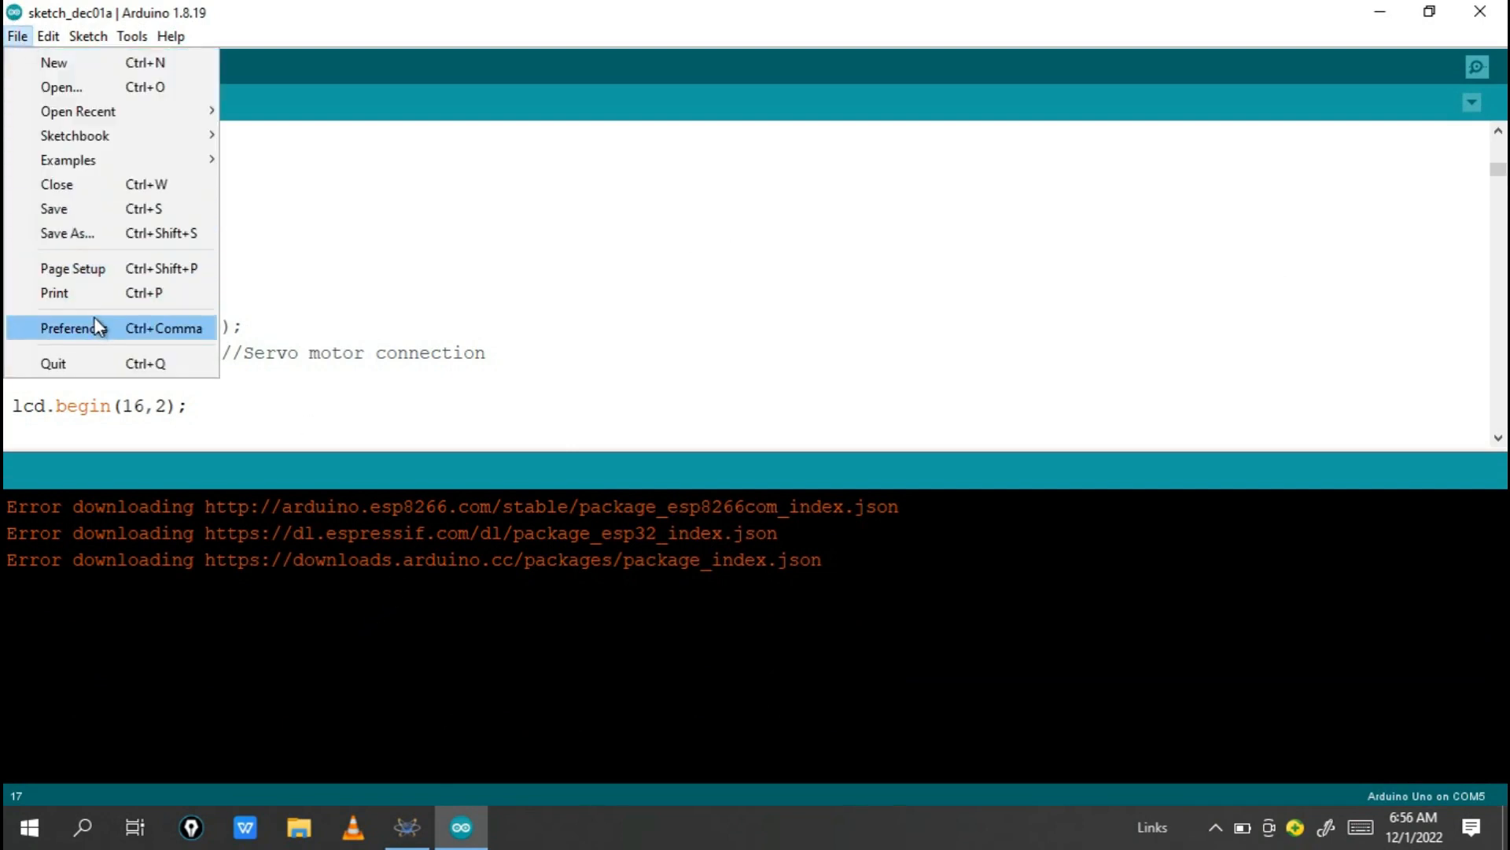
left_click(69, 327)
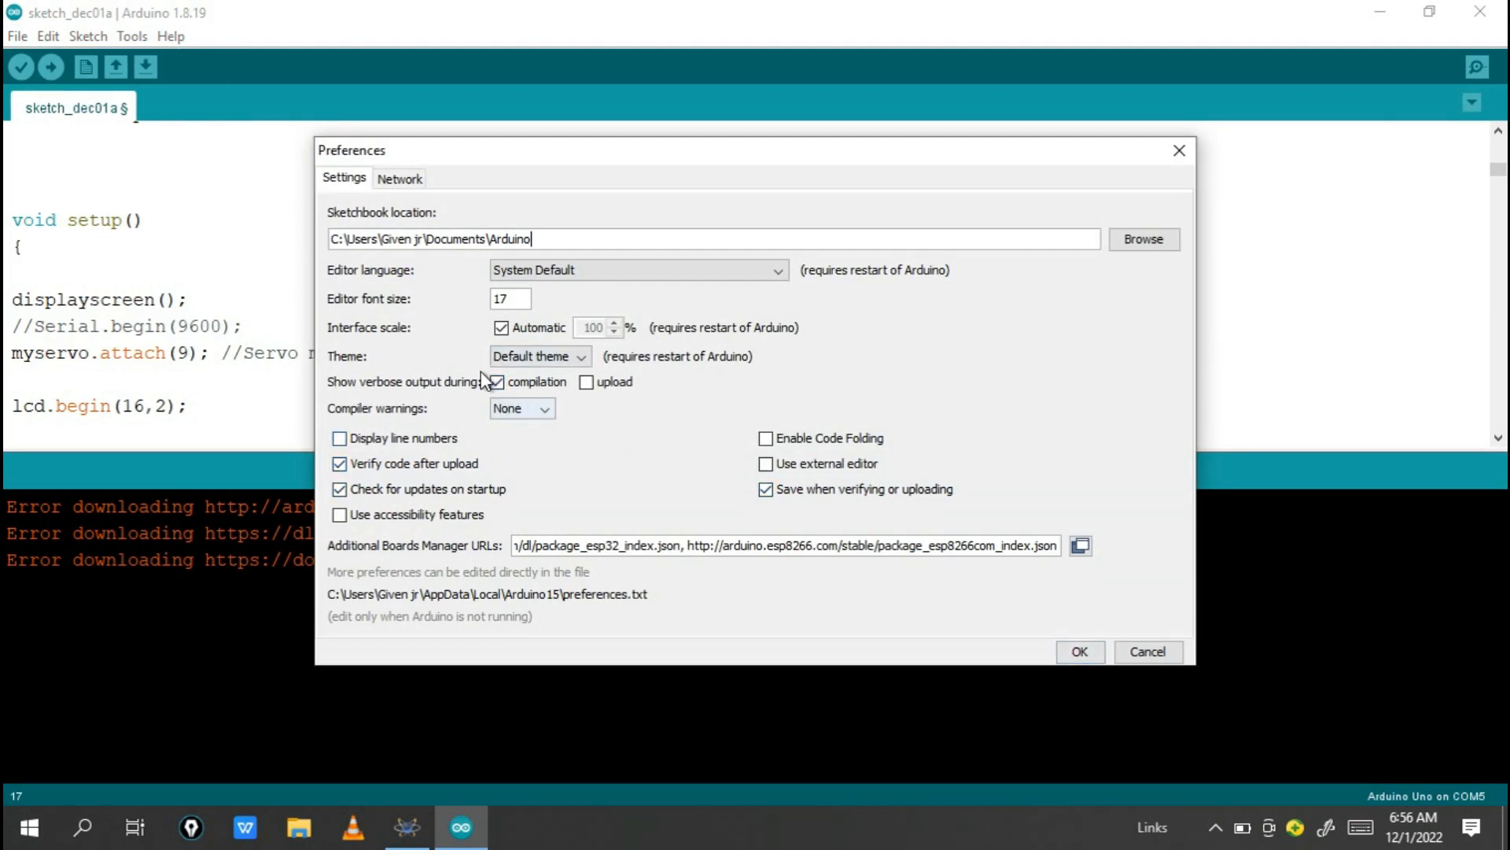
left_click(1078, 652)
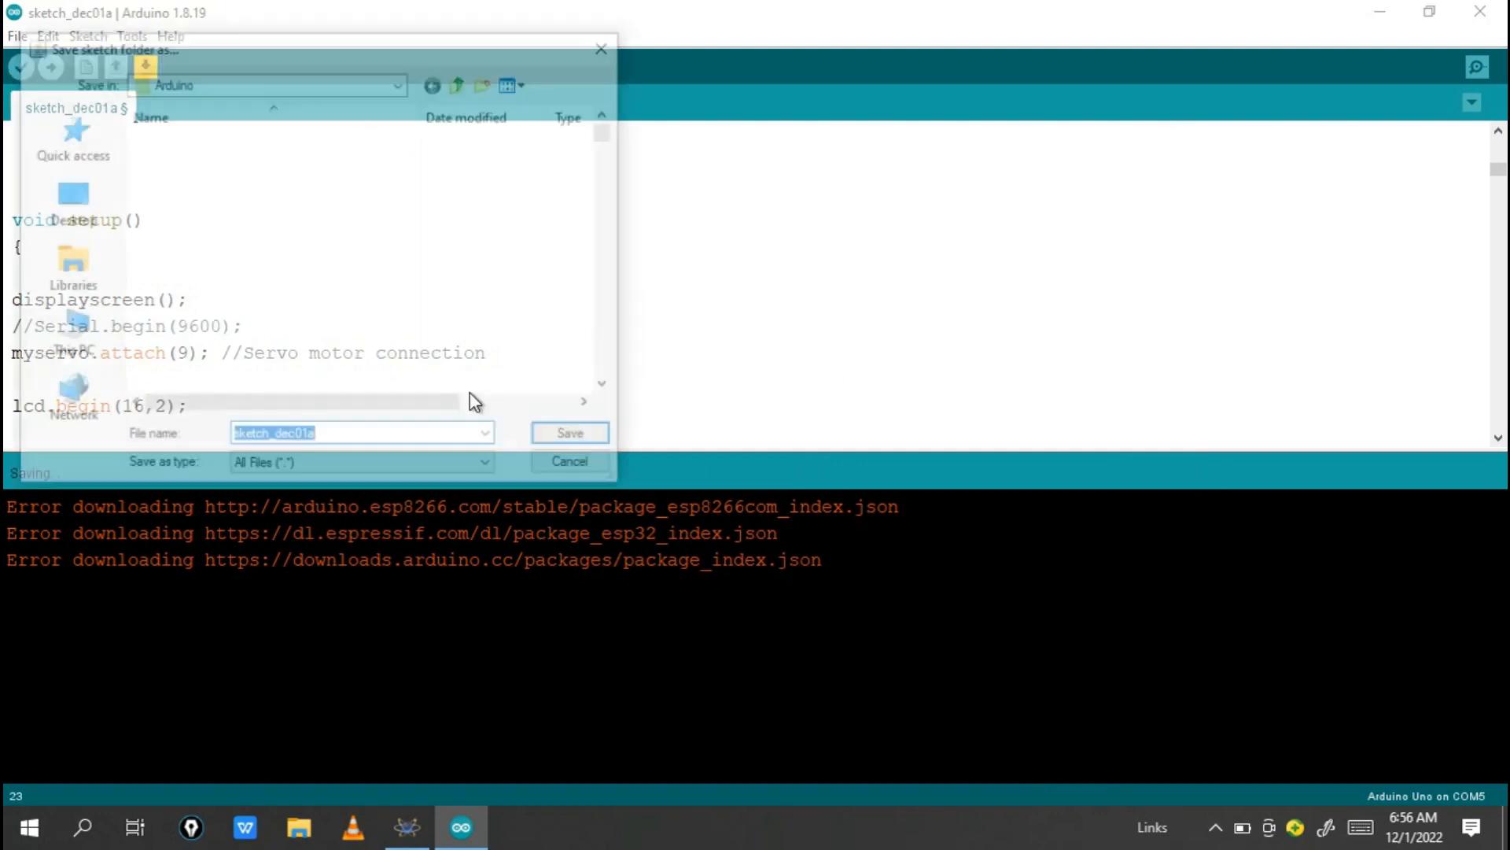
Save the sketch under its current name and scroll the verbose output to the .hex path.
left_click(568, 432)
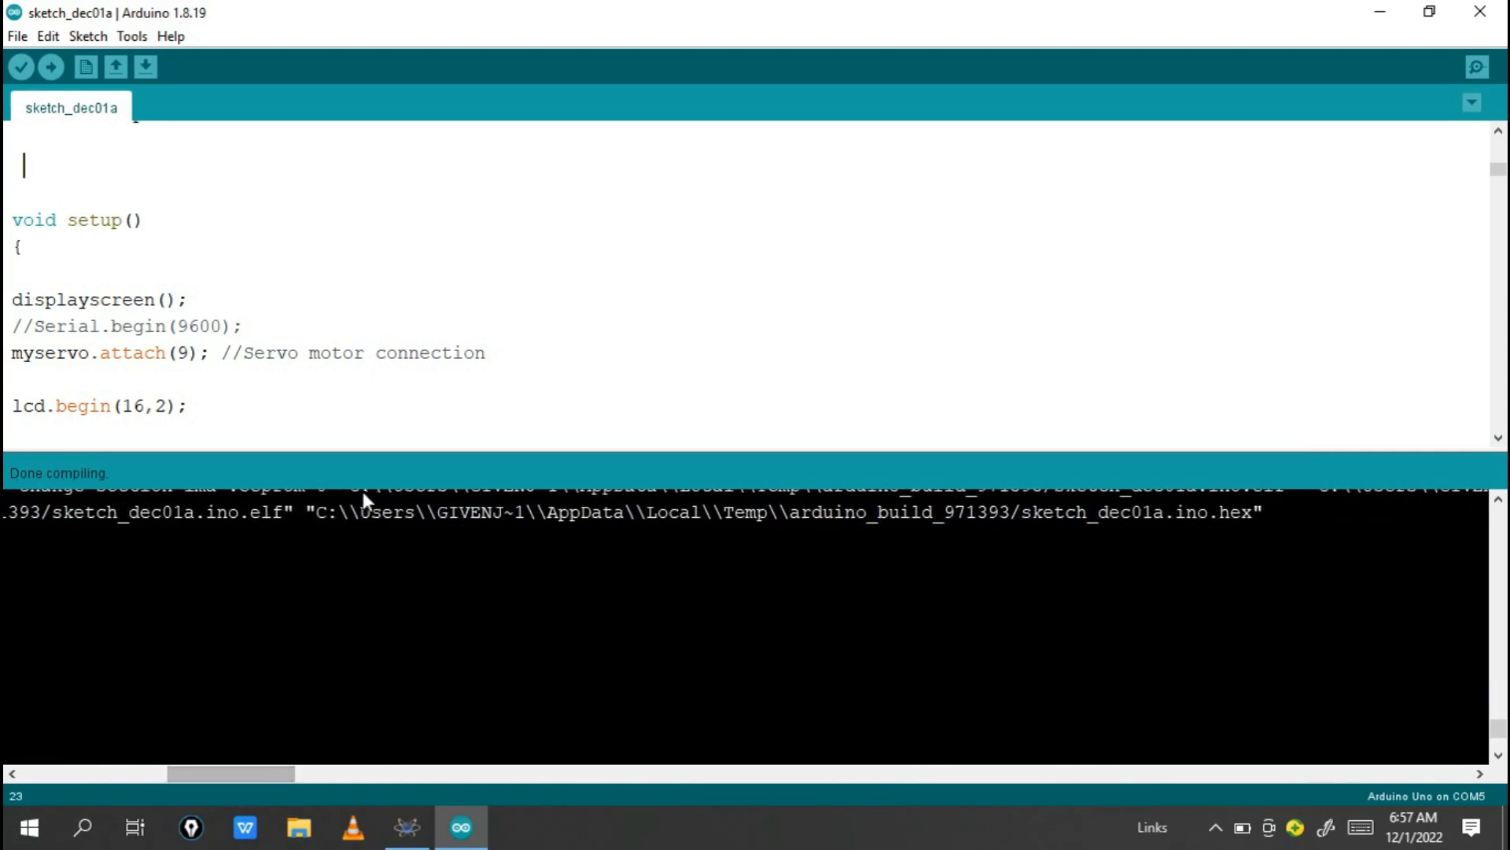
mouse_move(1048, 528)
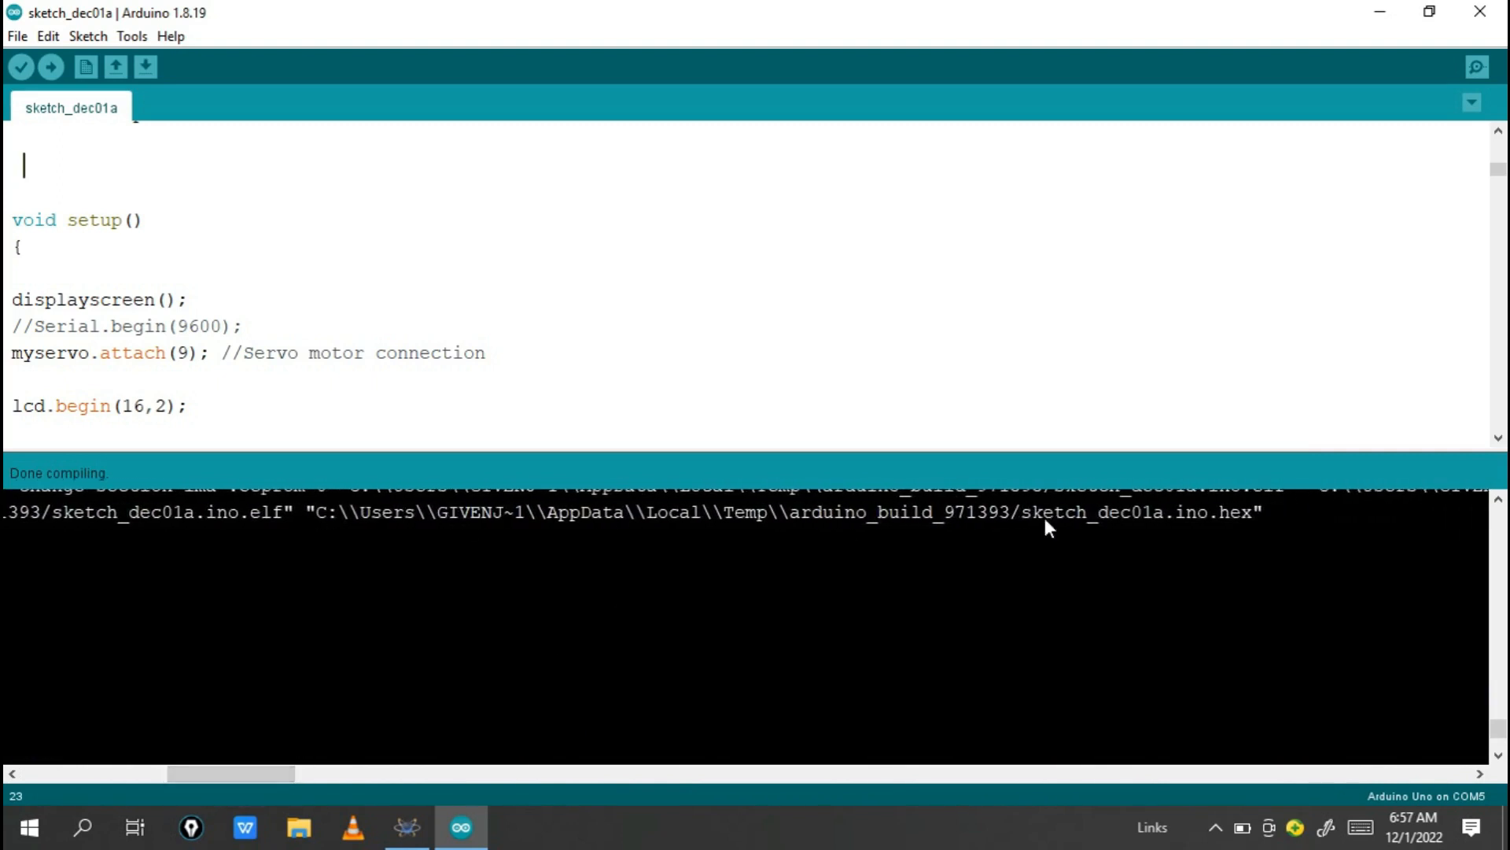
mouse_move(309, 519)
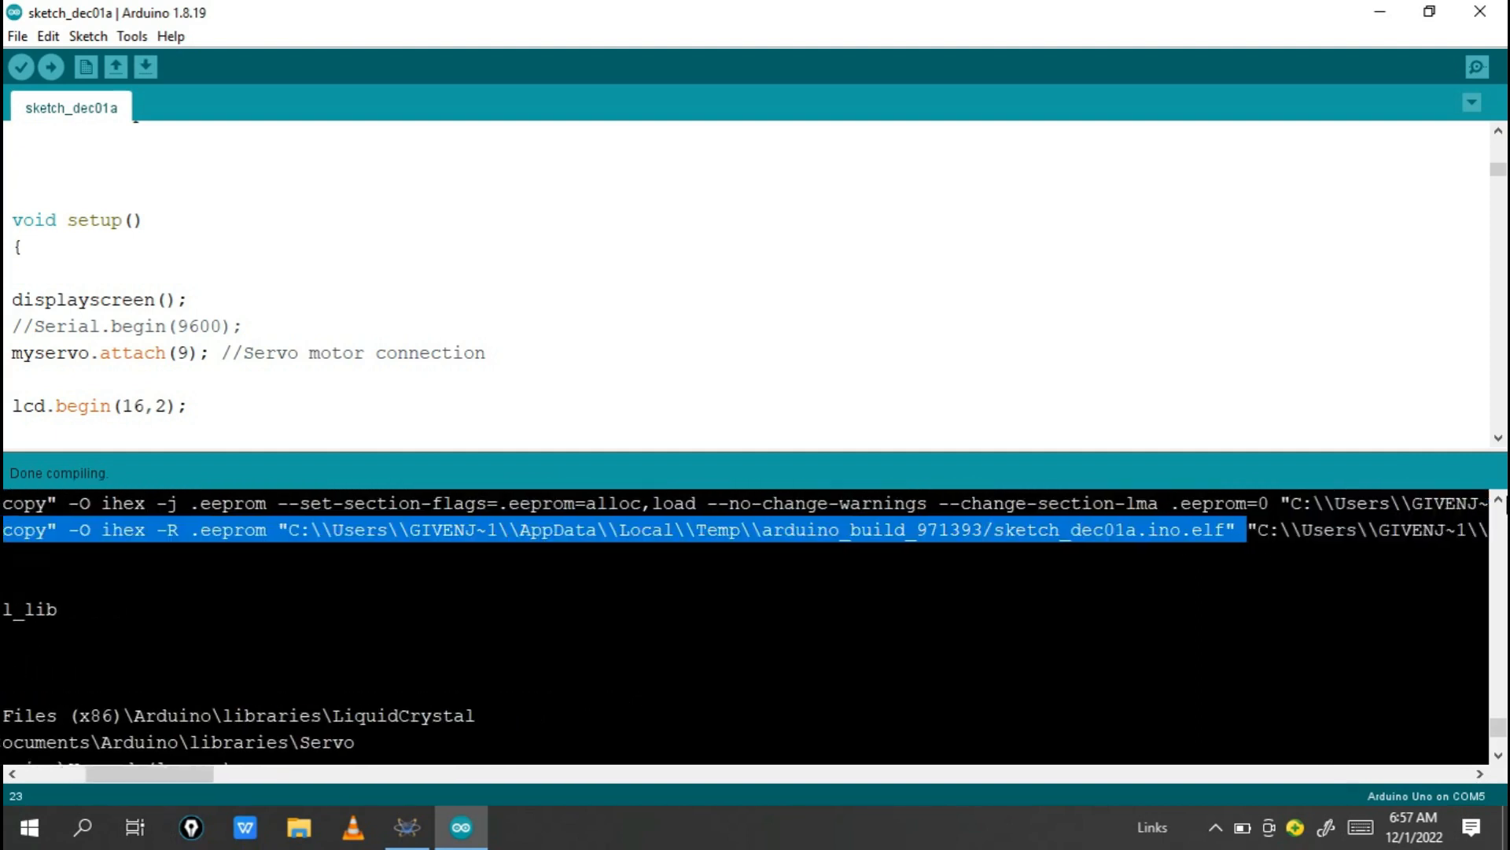
scroll("right", 3)
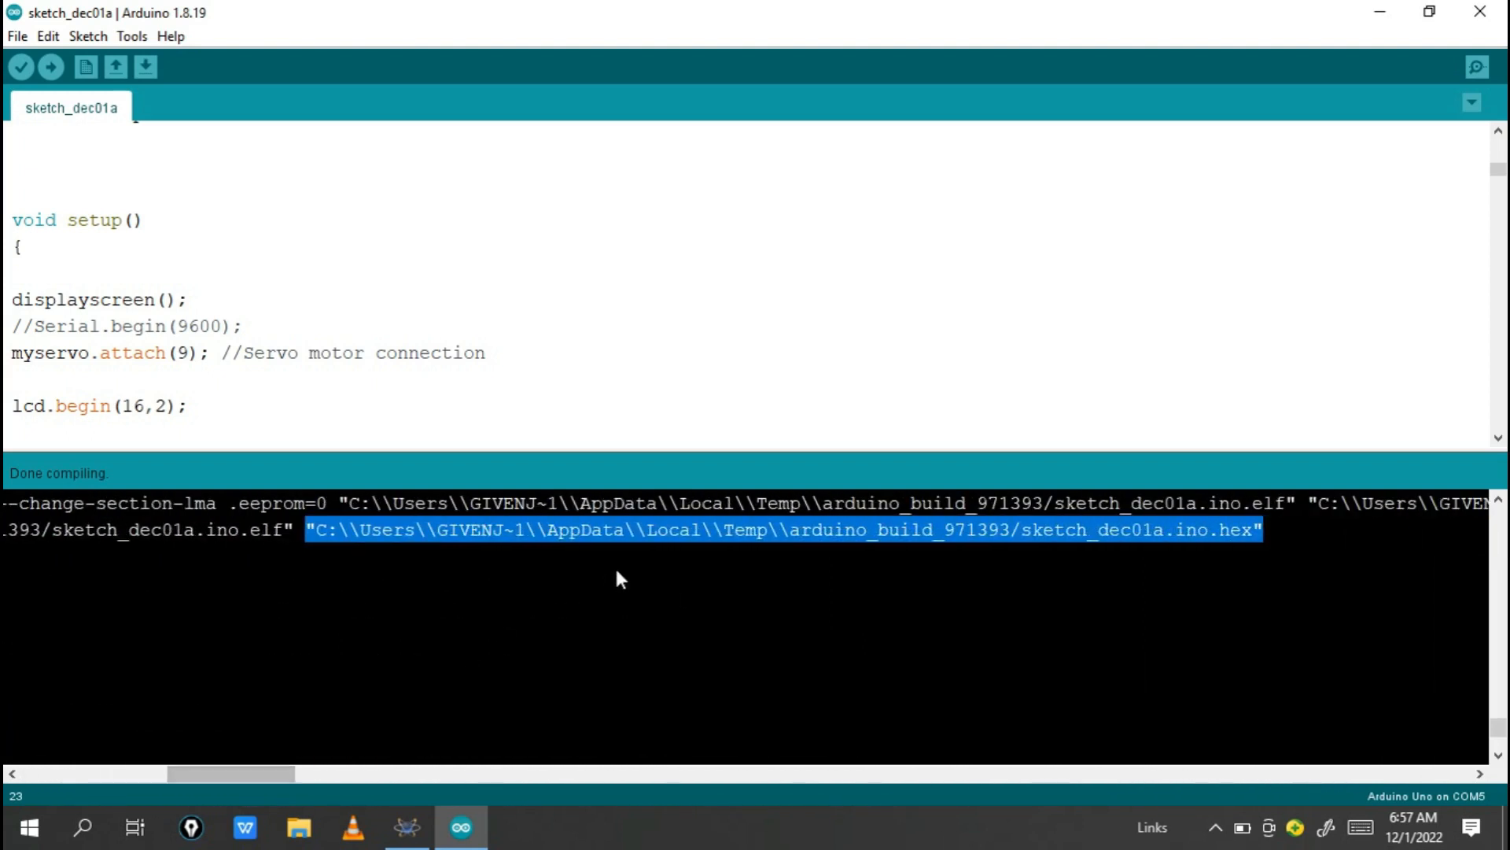
mouse_move(580, 732)
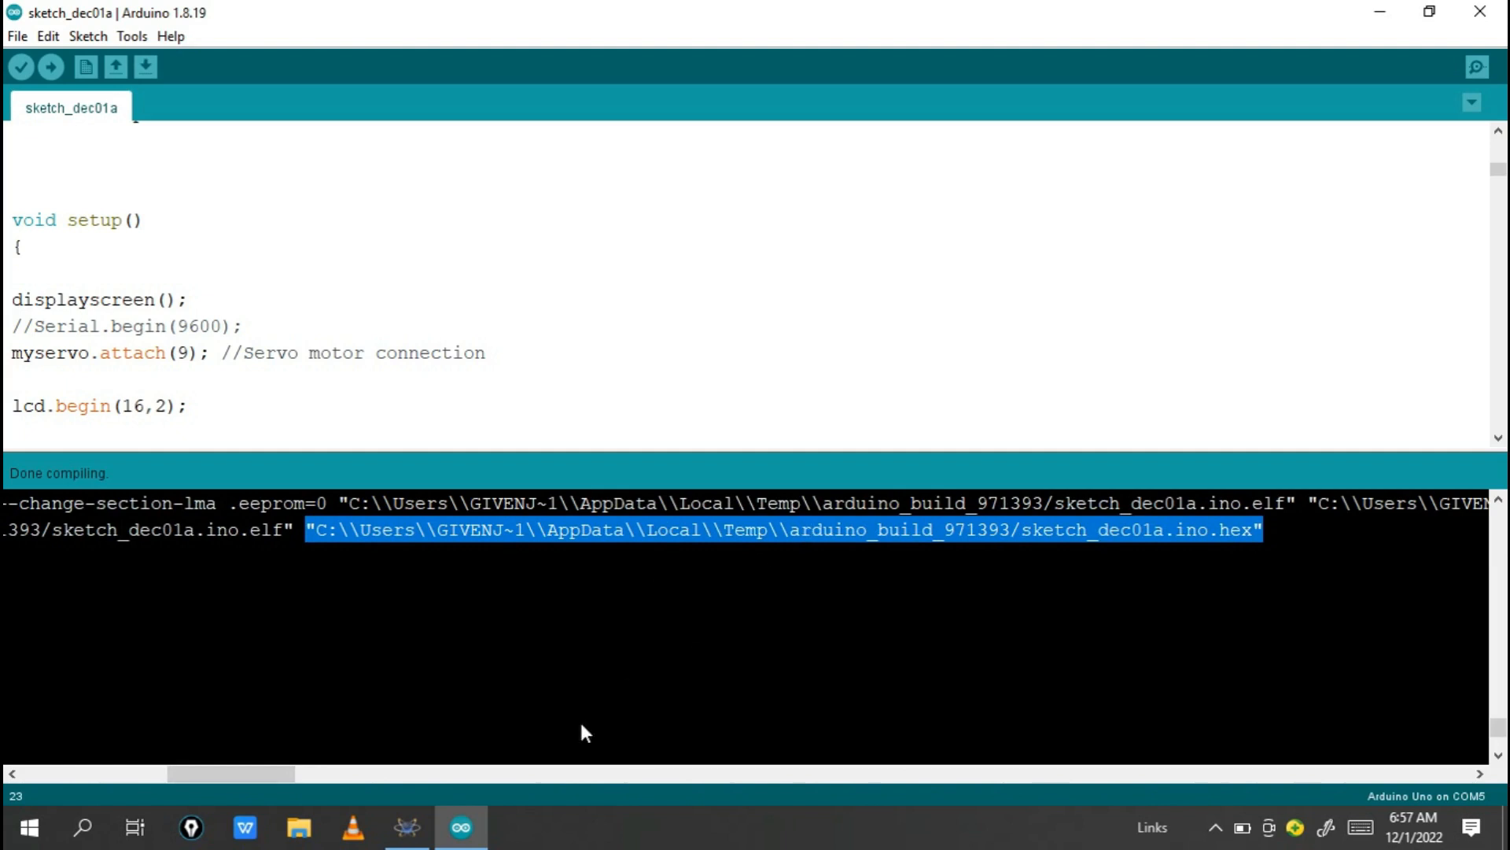
Revisit the Proteus schematic and Arduino board options, then return to the Arduino IDE.
left_click(407, 827)
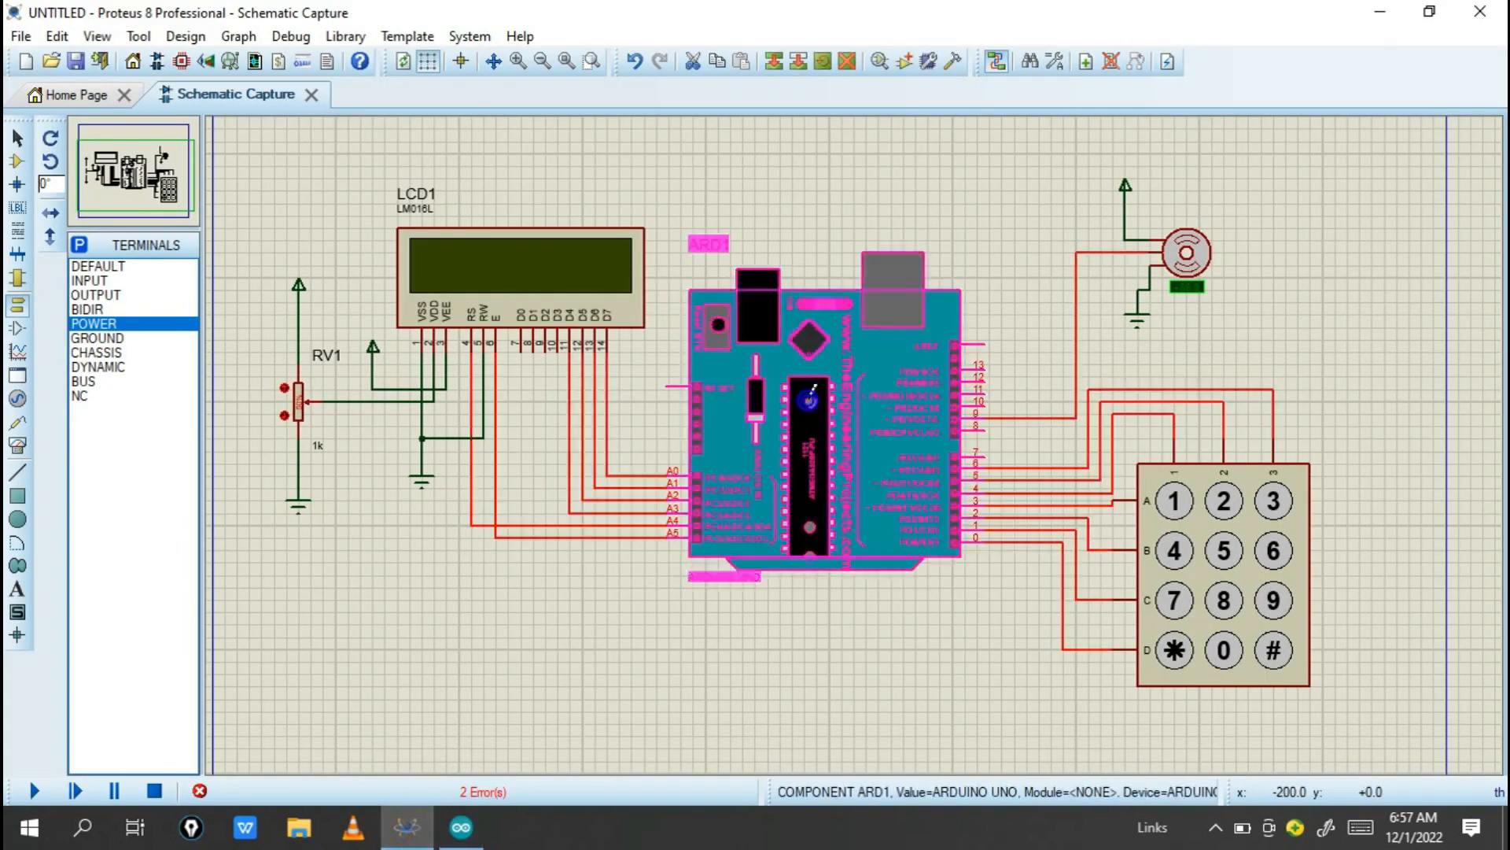
right_click(737, 327)
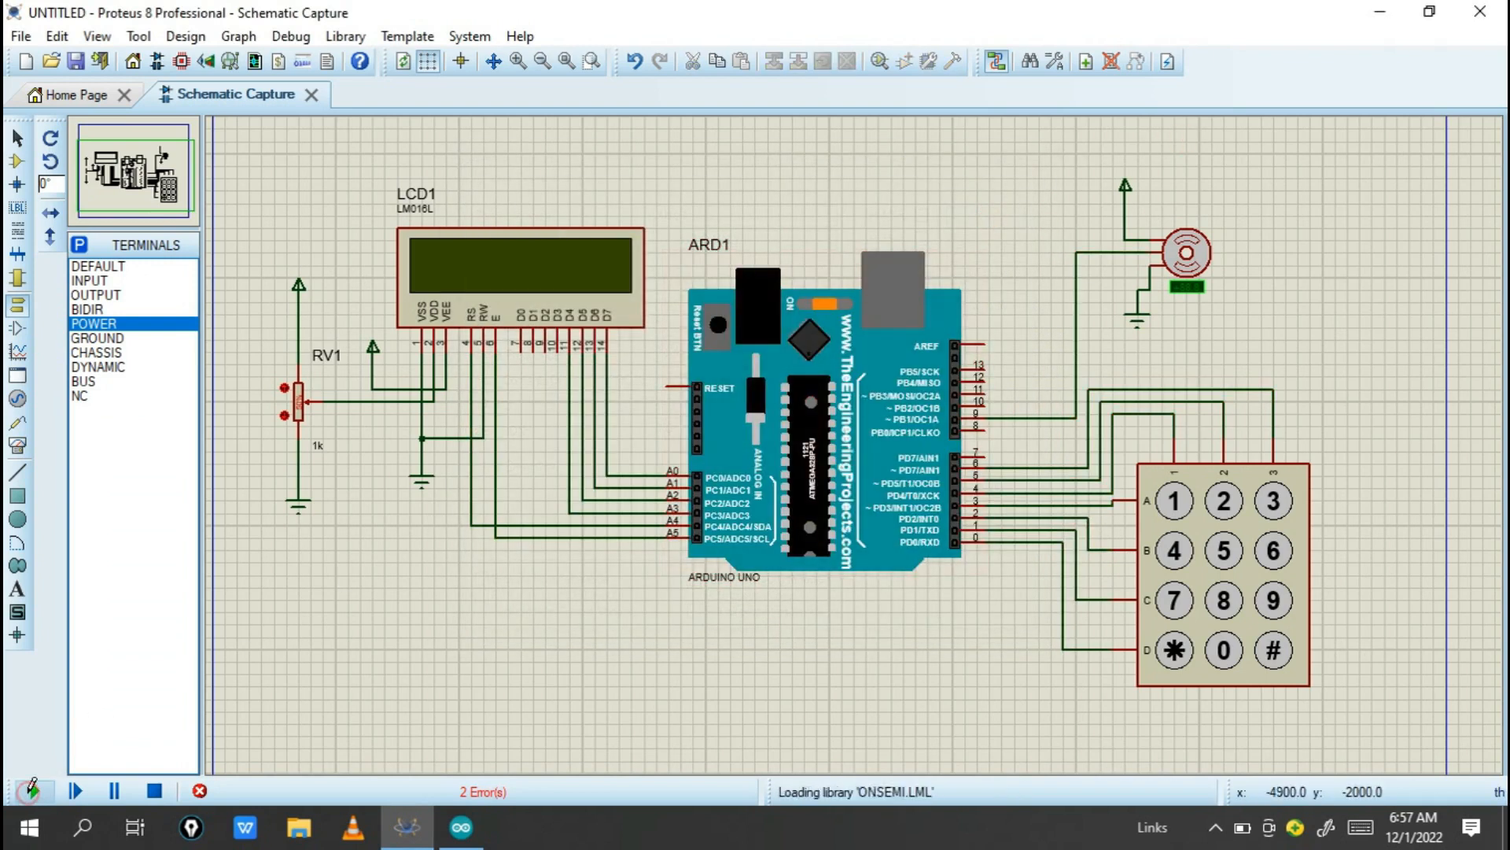
left_click(32, 790)
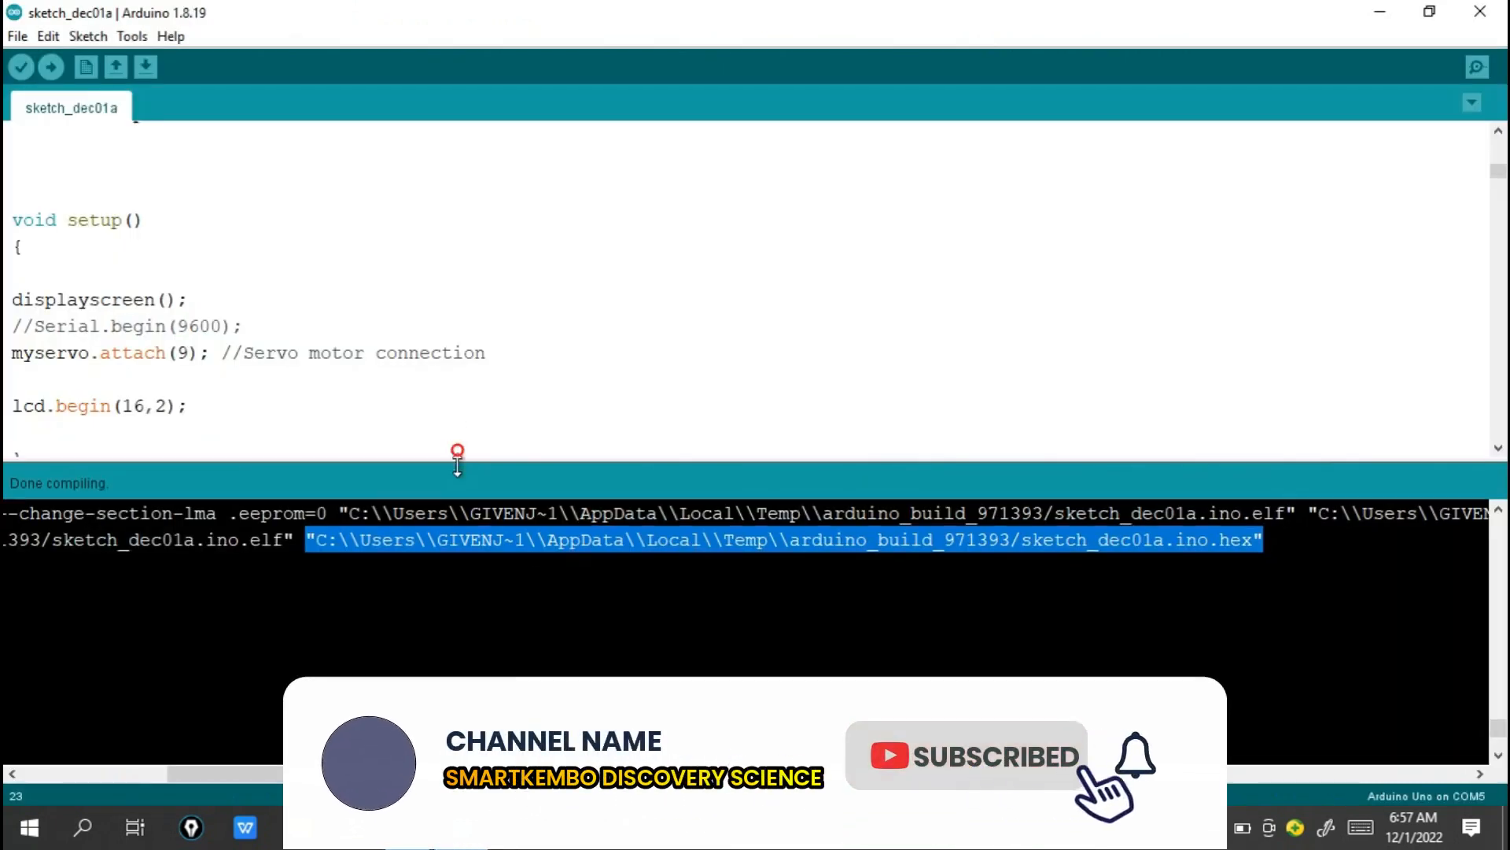
scroll("up", 3)
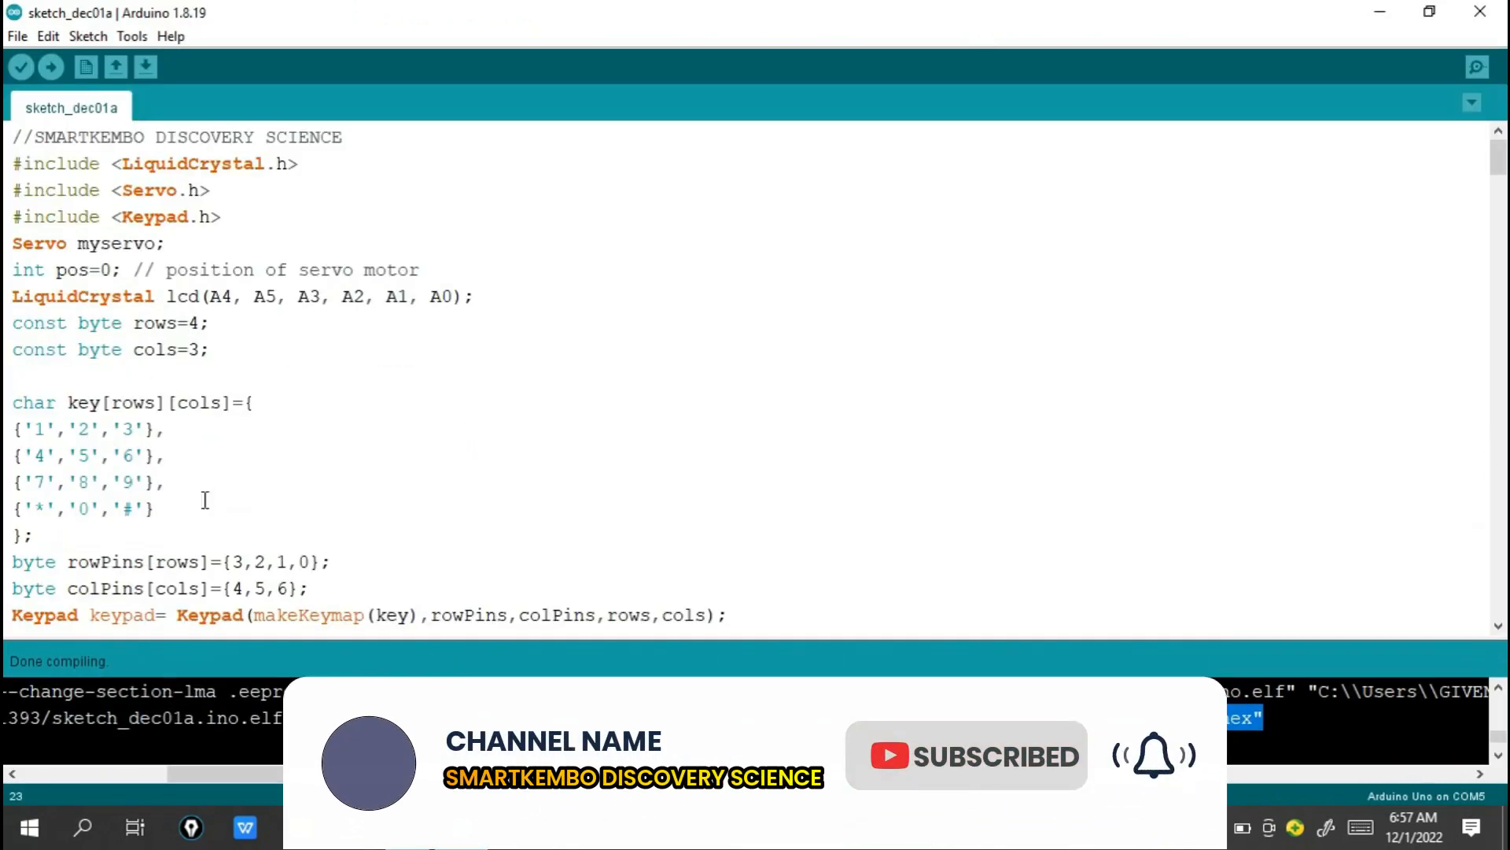
scroll("down", 3)
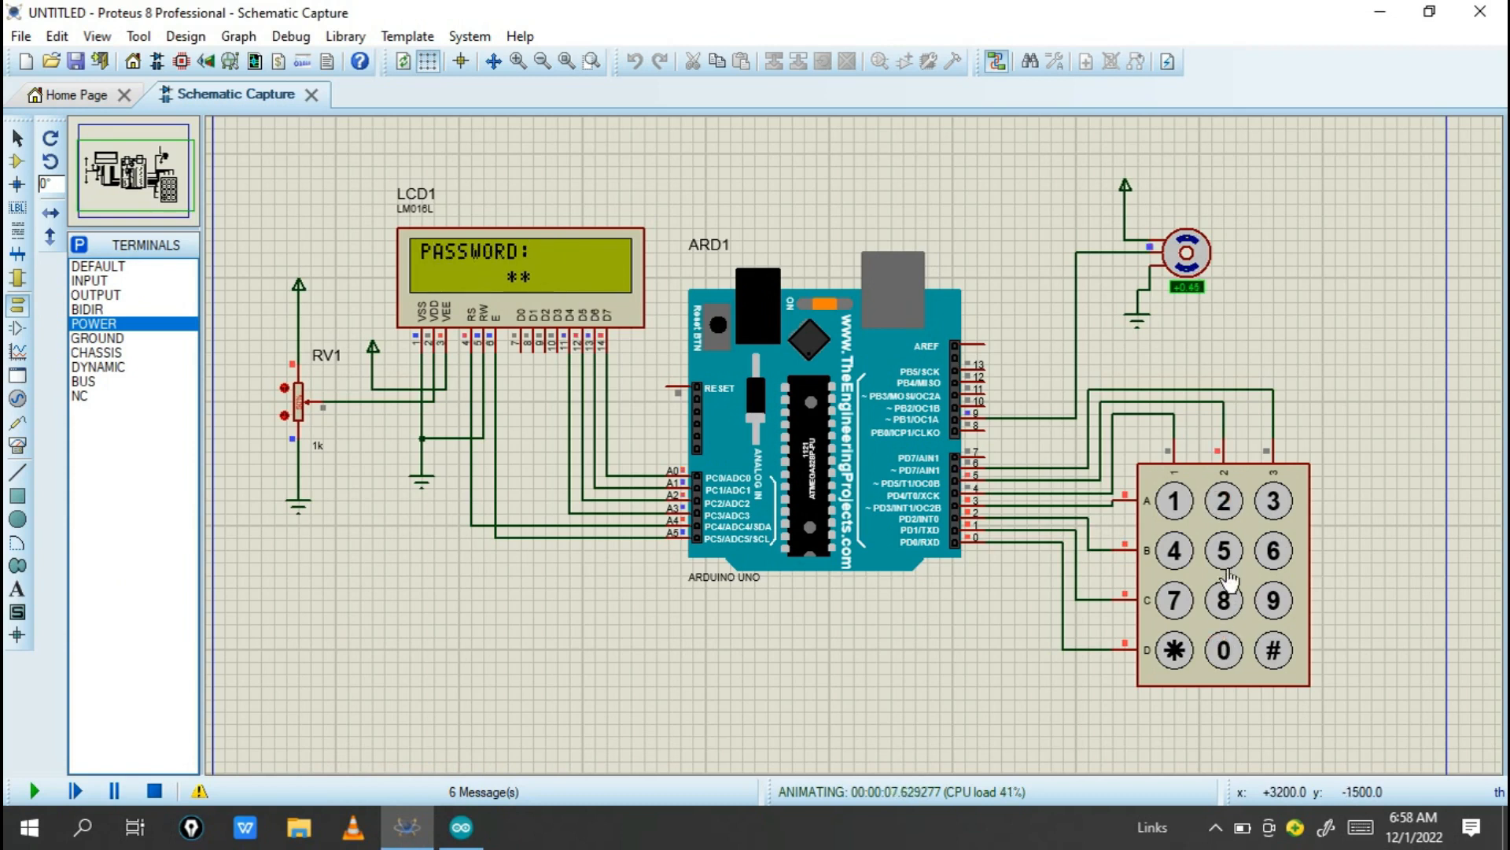
Key in the correct door code so the LCD reads 'Access Granted WELCOME!!'.
left_click(1223, 500)
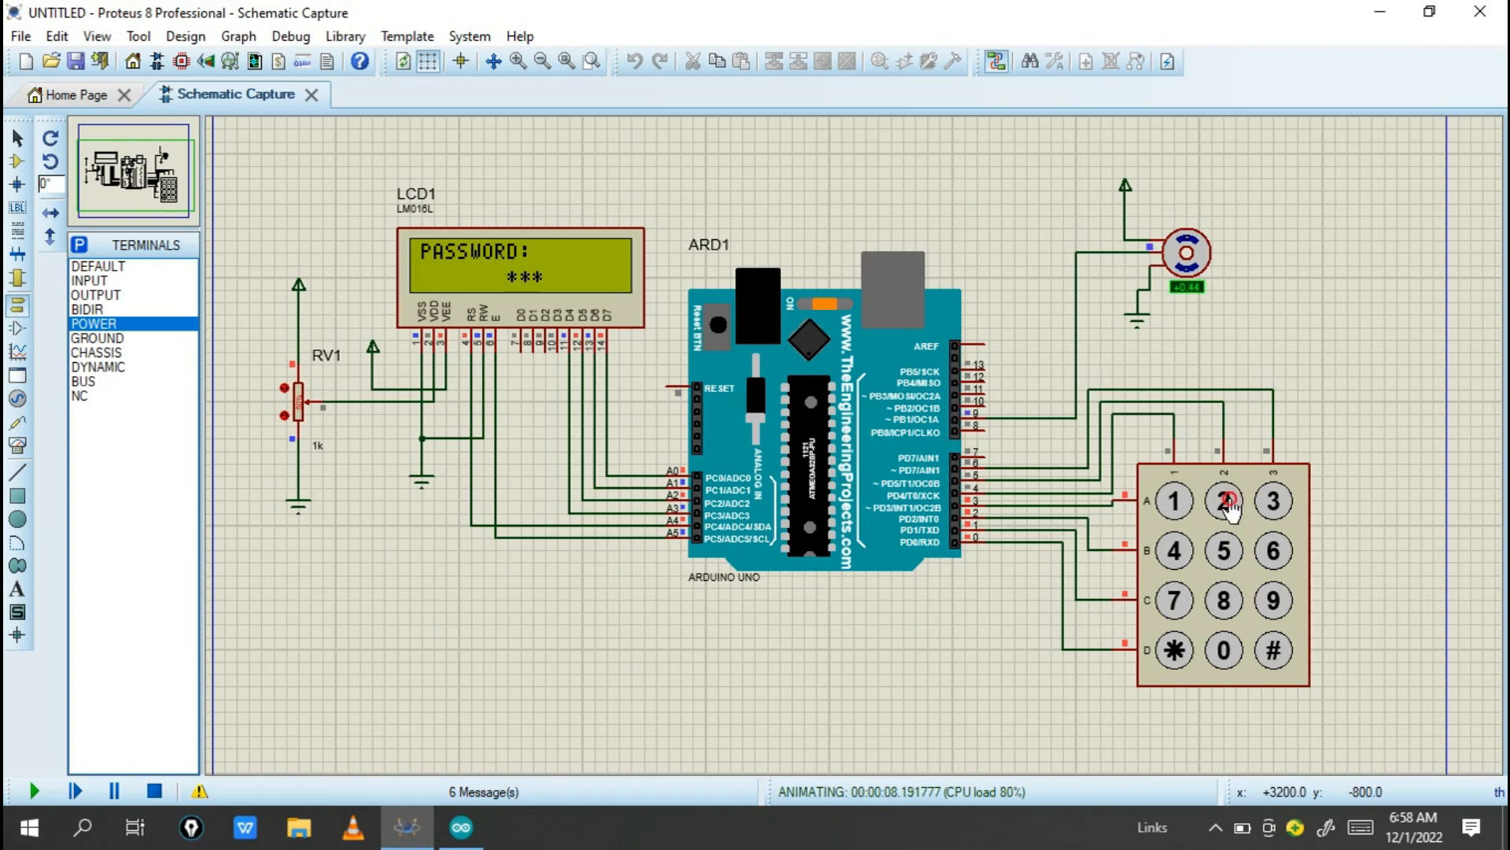
left_click(1225, 502)
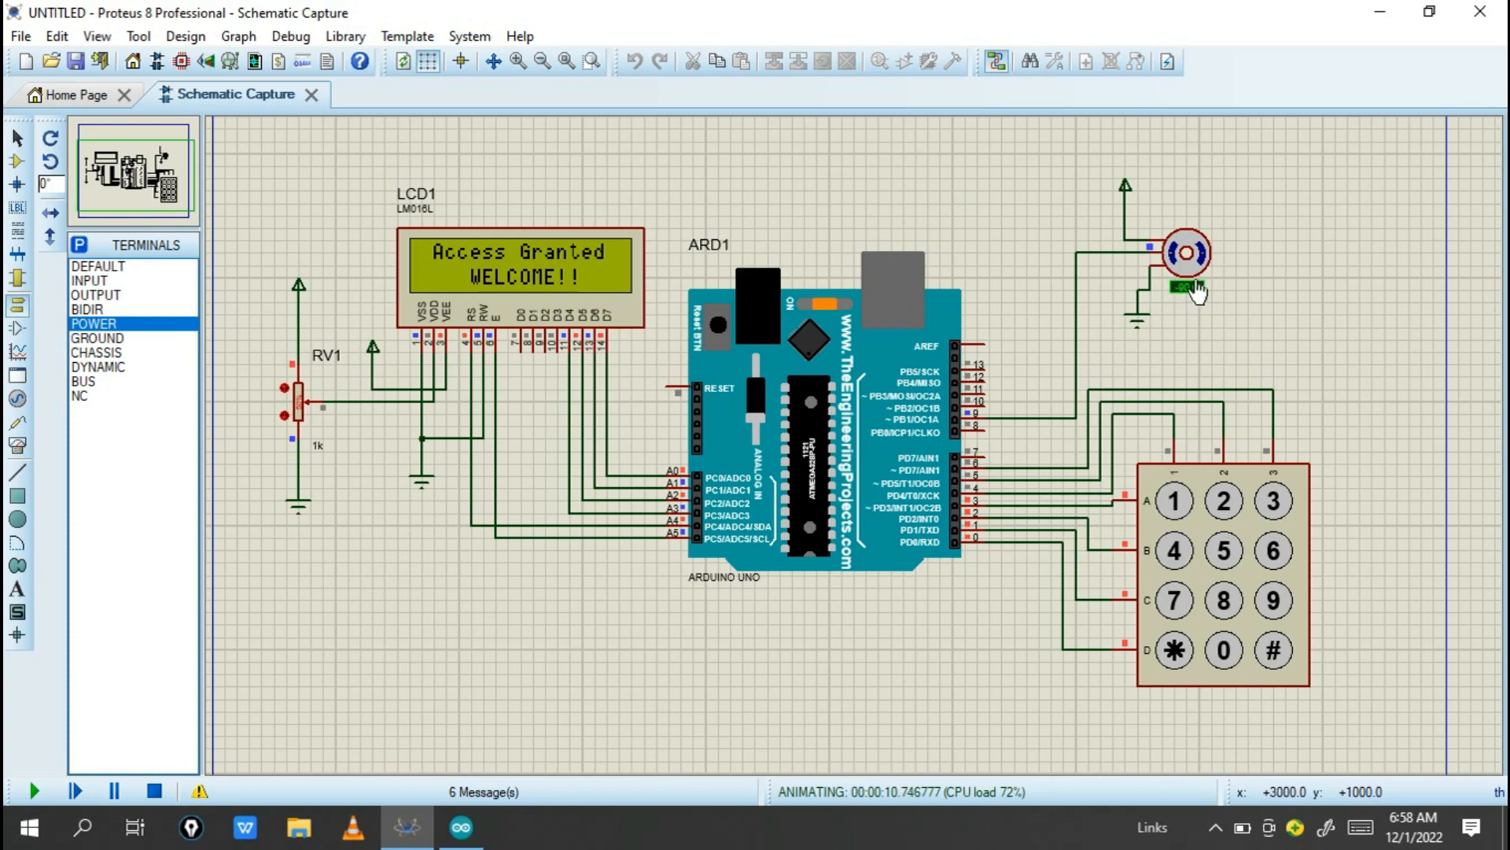
mouse_move(1173, 311)
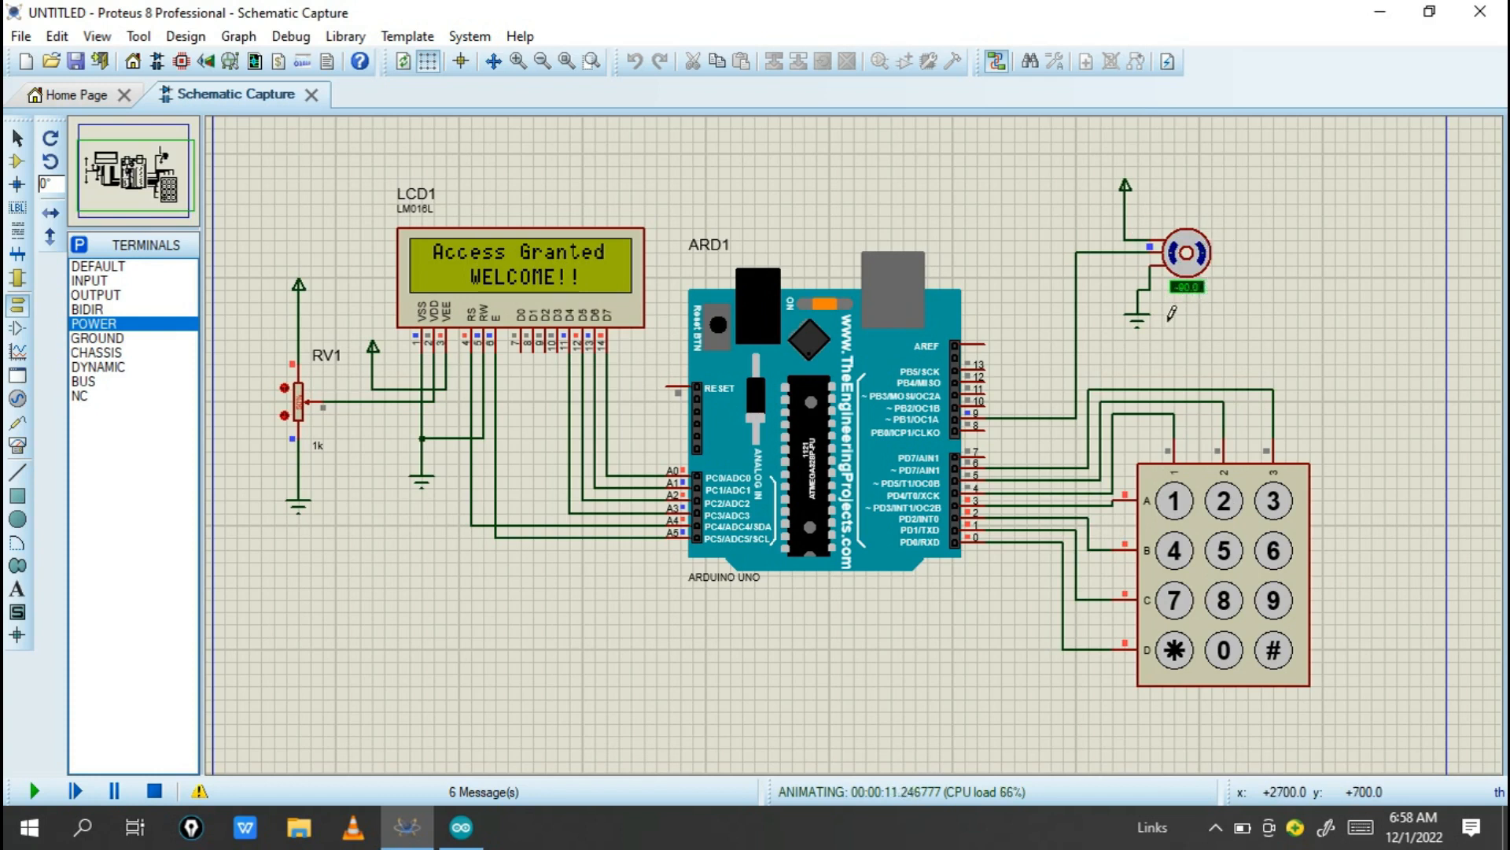
mouse_move(1206, 453)
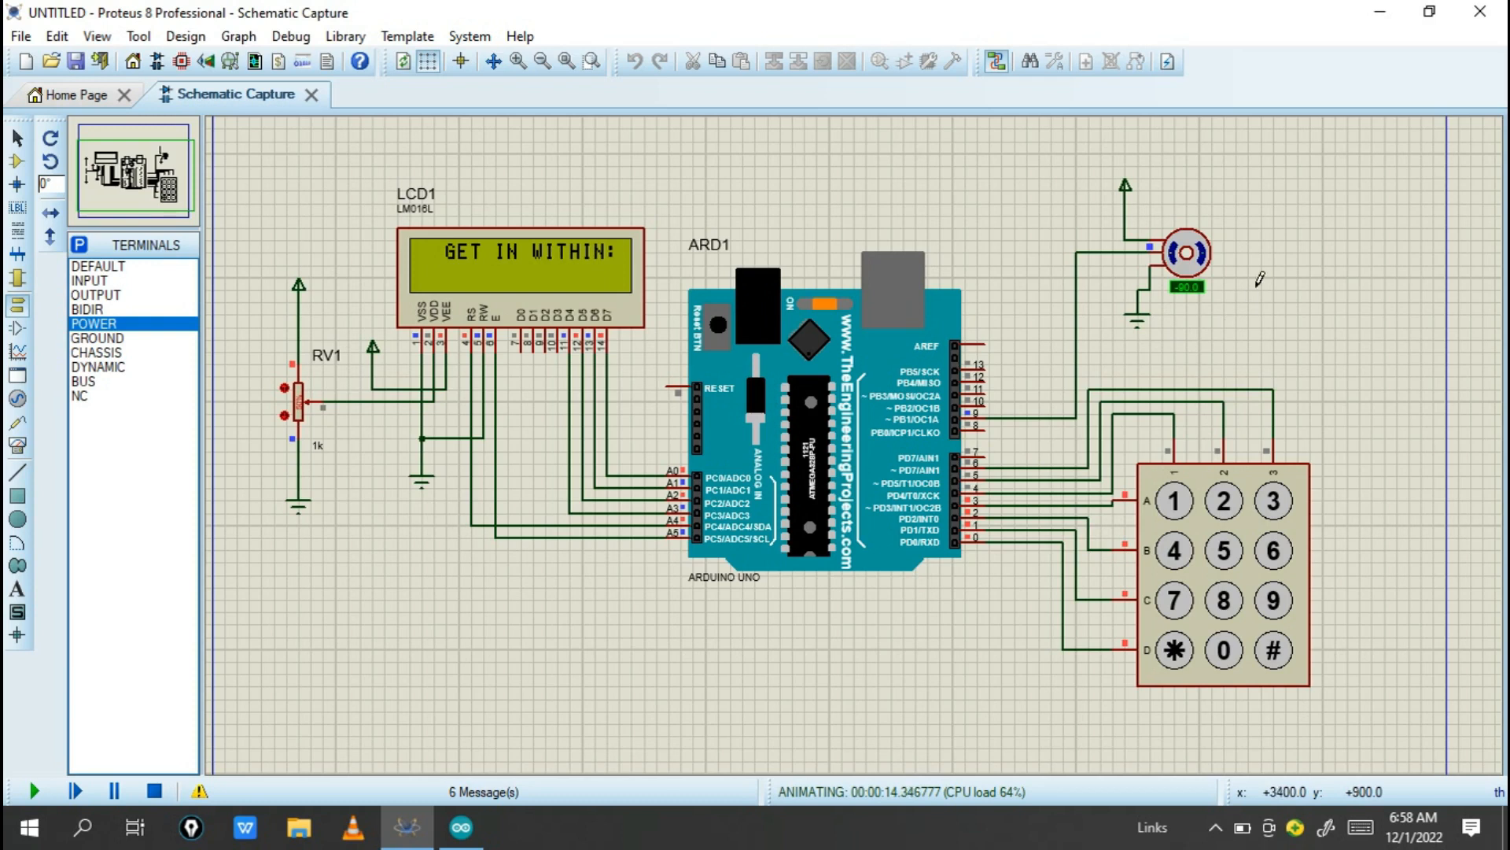
mouse_move(1212, 329)
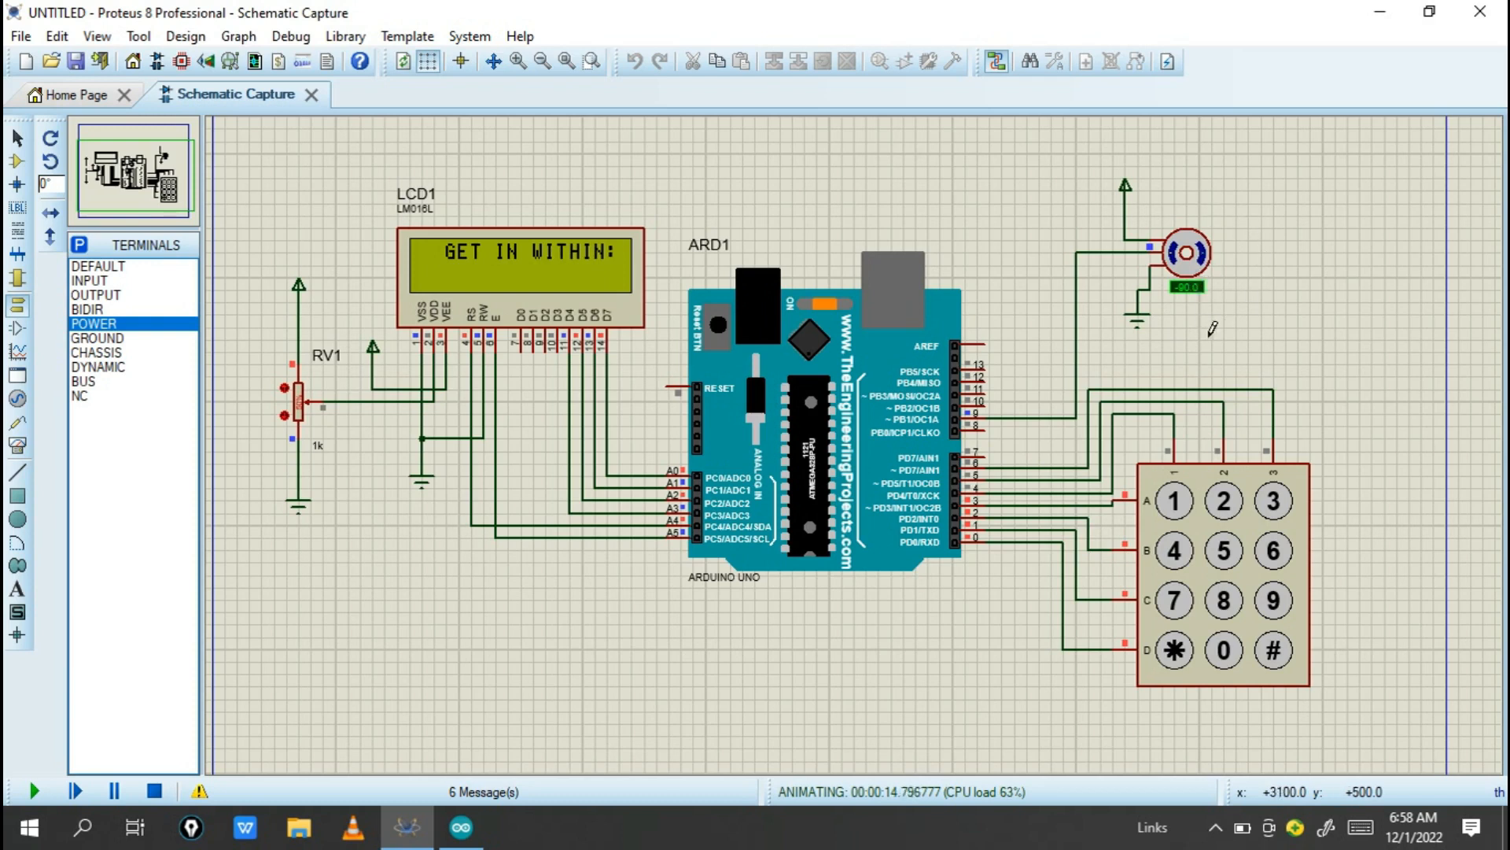
mouse_move(588, 313)
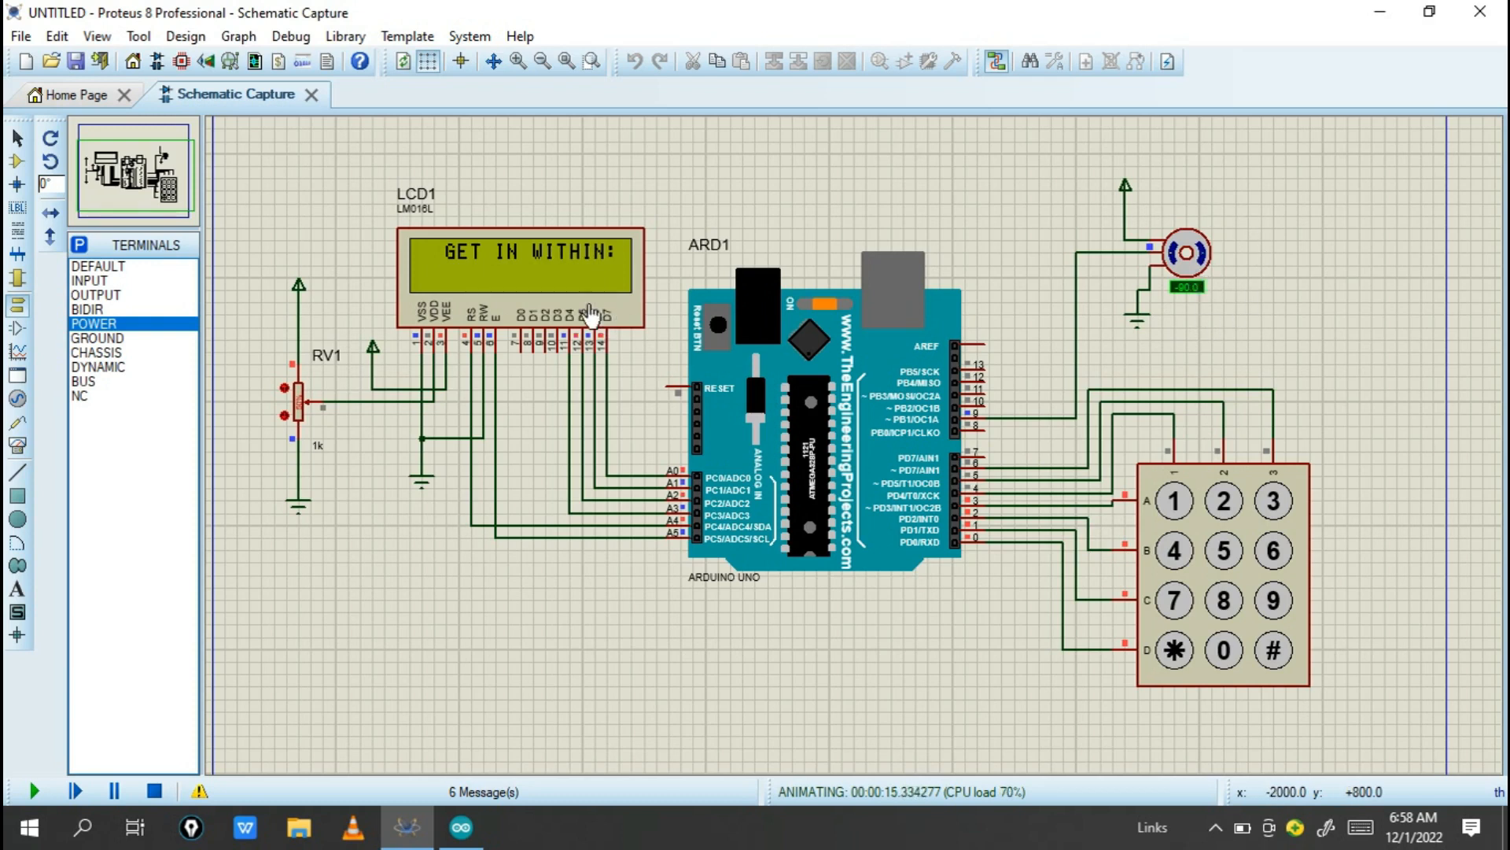
mouse_move(501, 308)
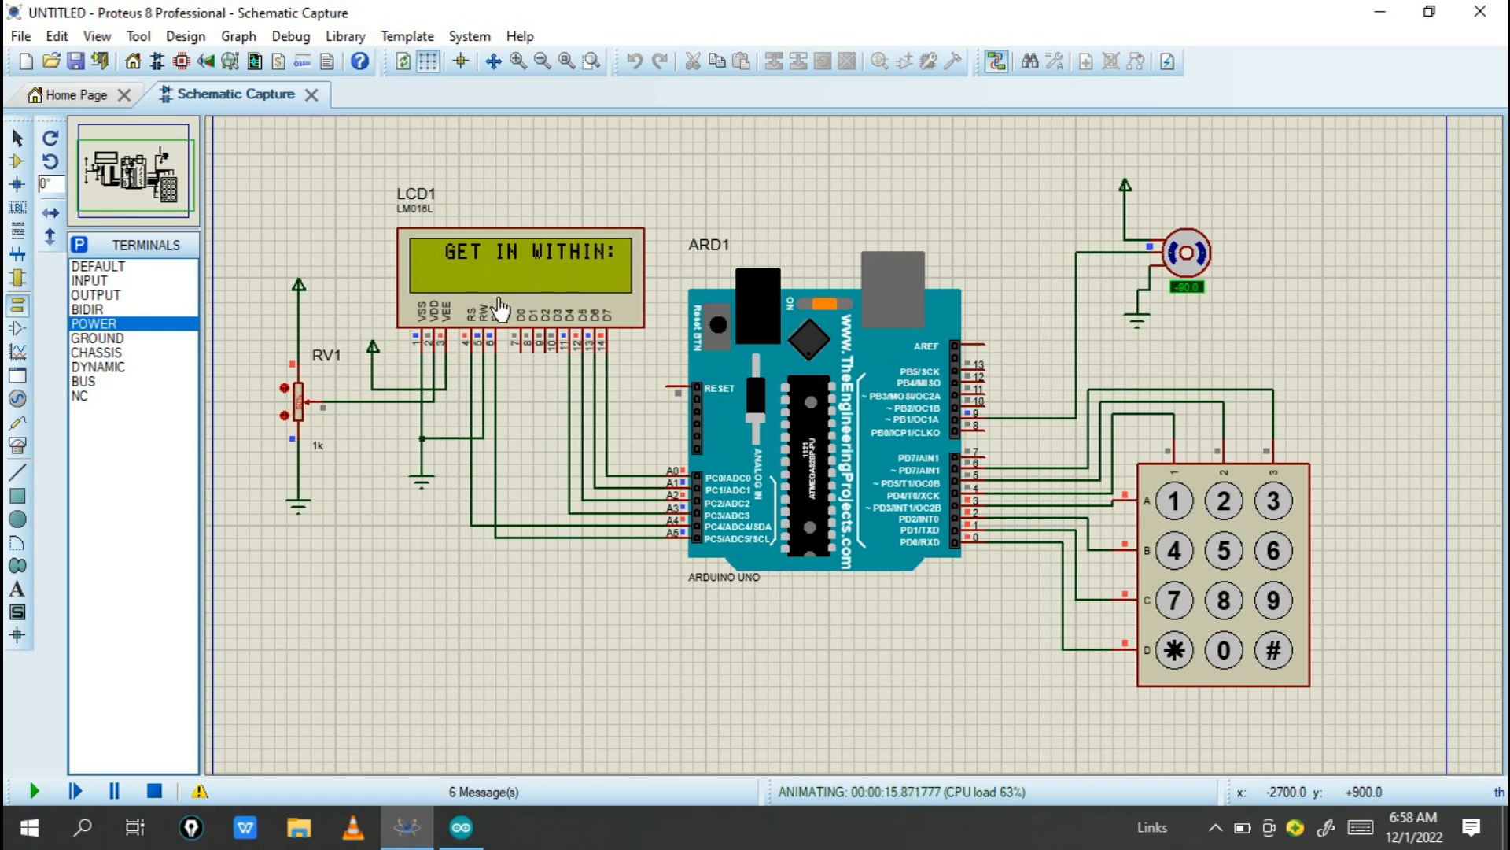
mouse_move(516, 292)
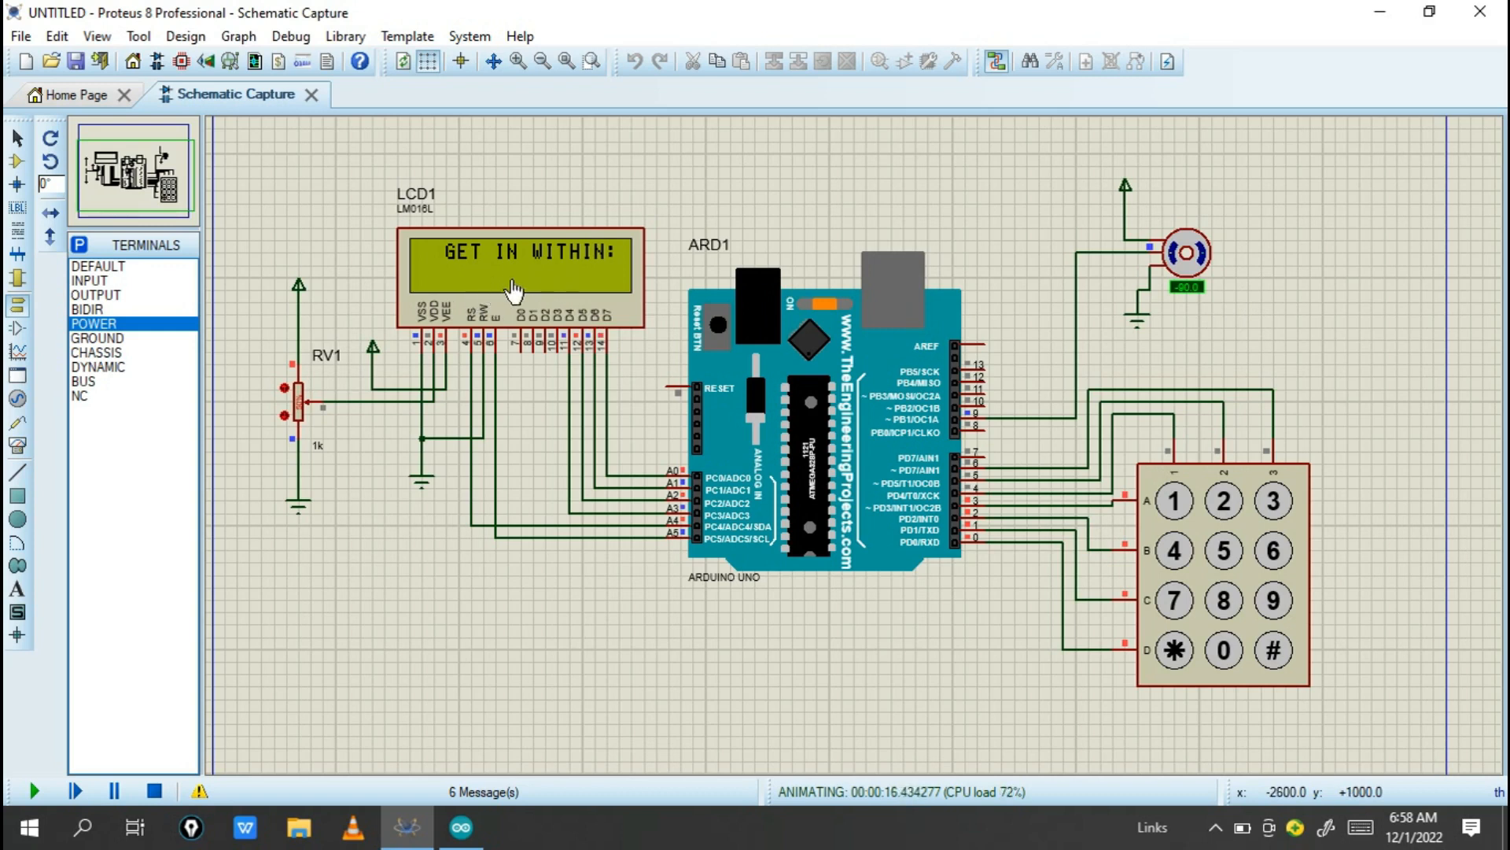
mouse_move(517, 299)
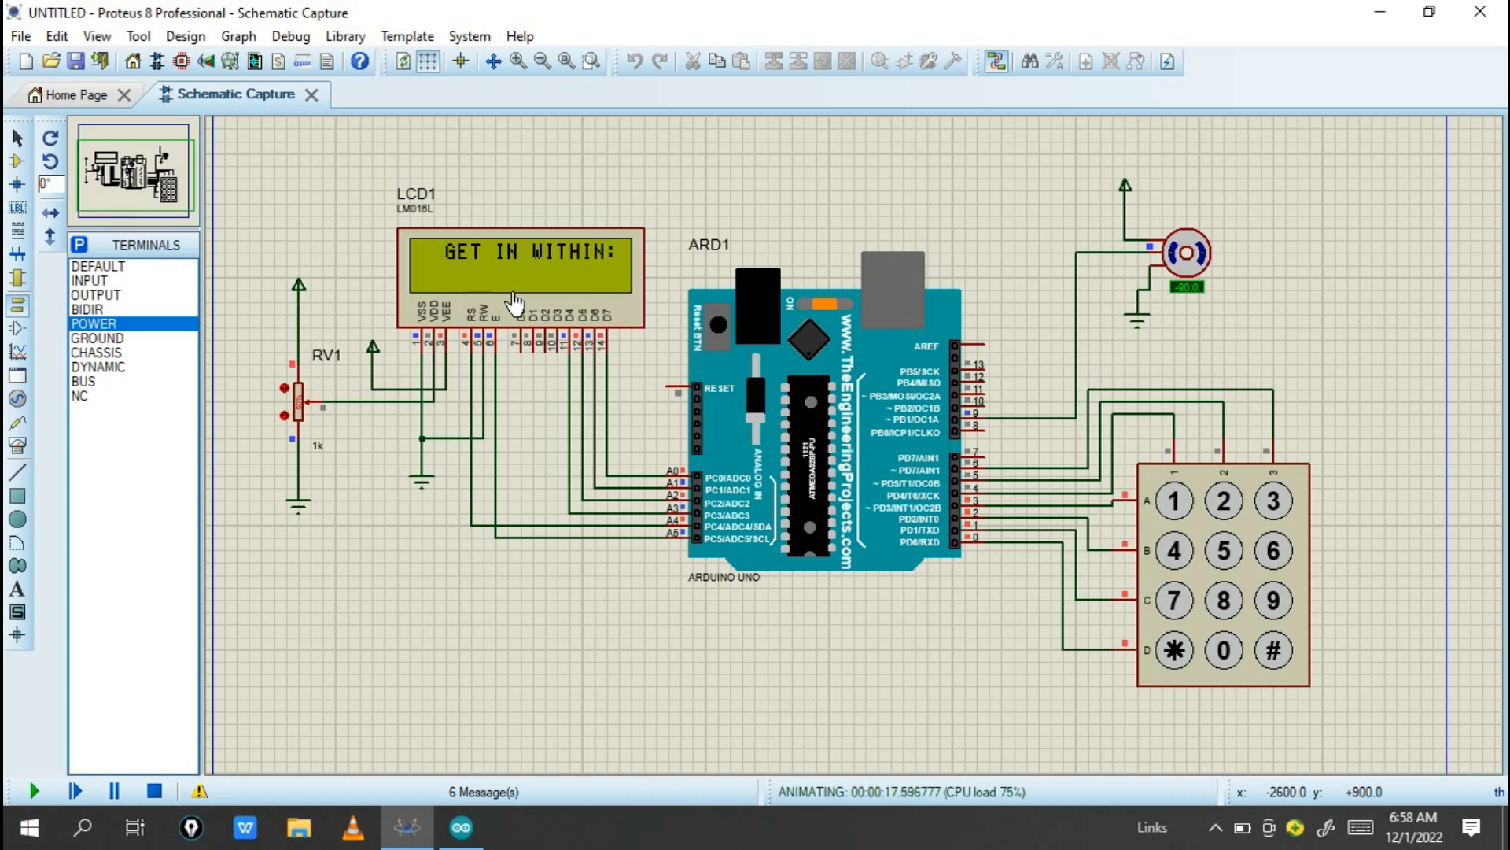
mouse_move(754, 369)
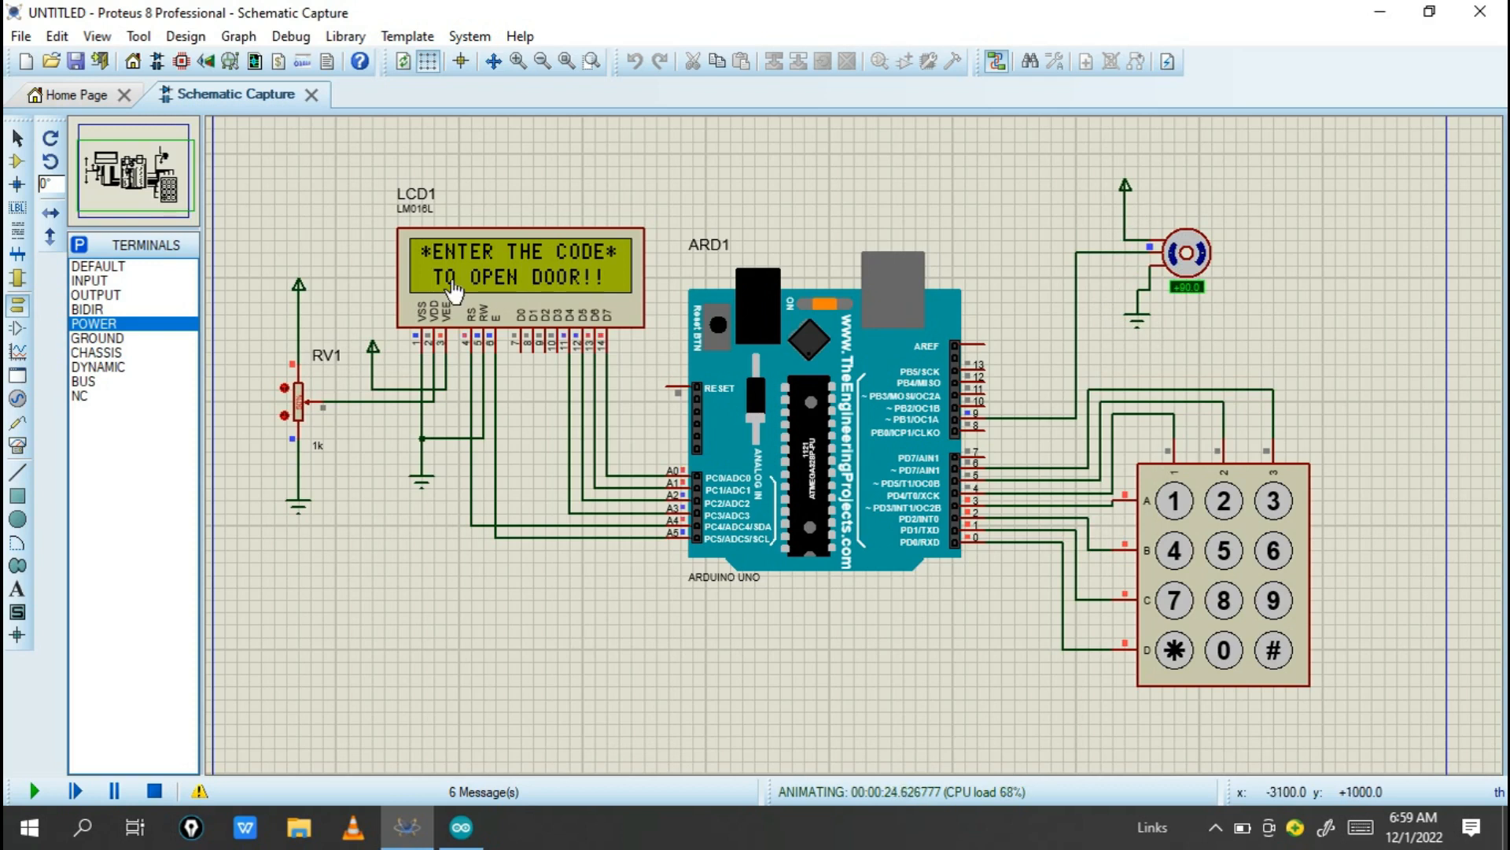
mouse_move(1212, 276)
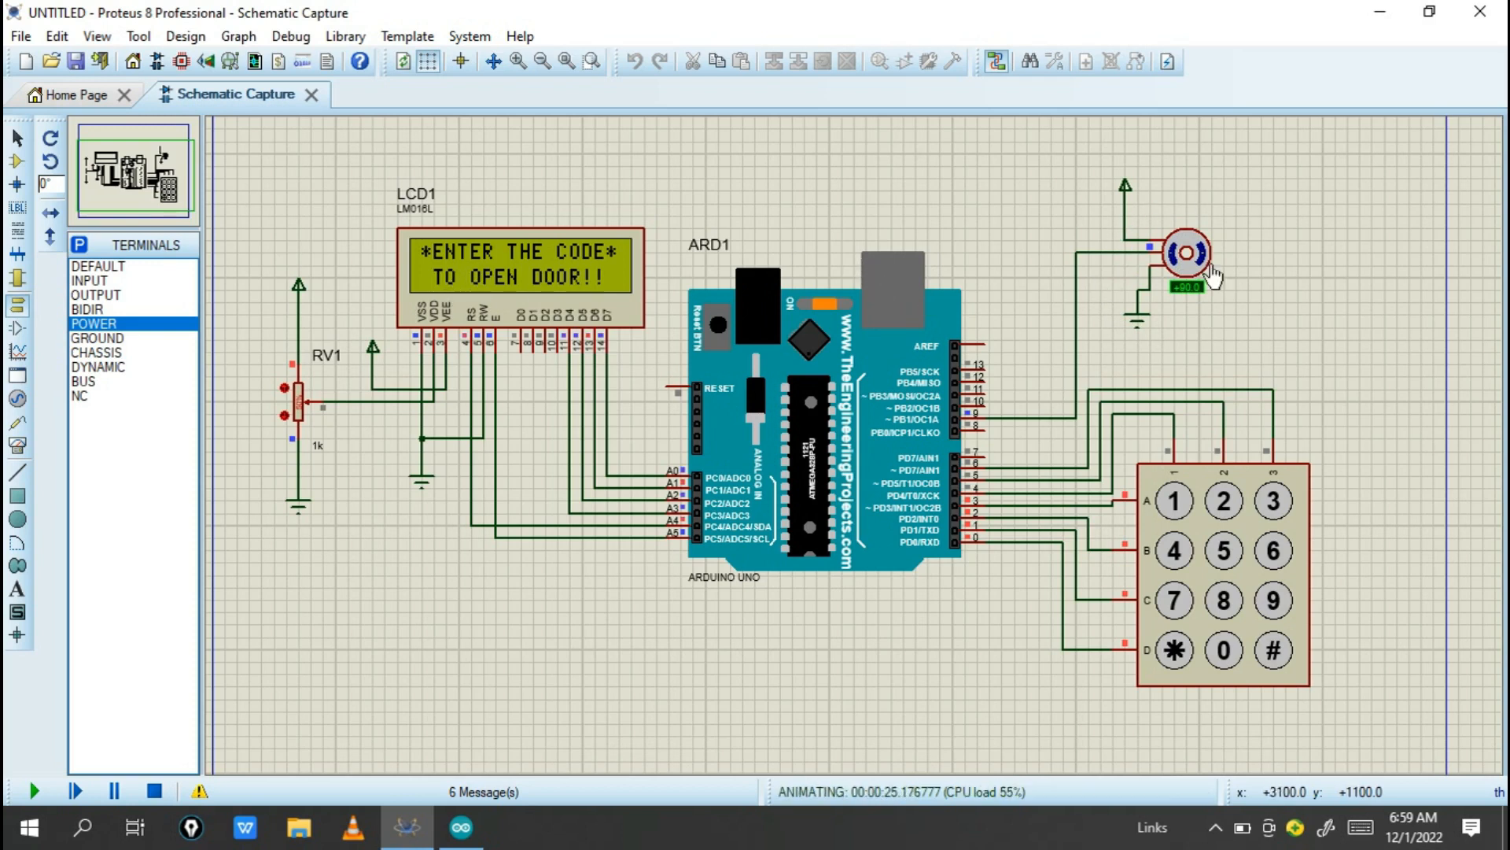
mouse_move(553, 278)
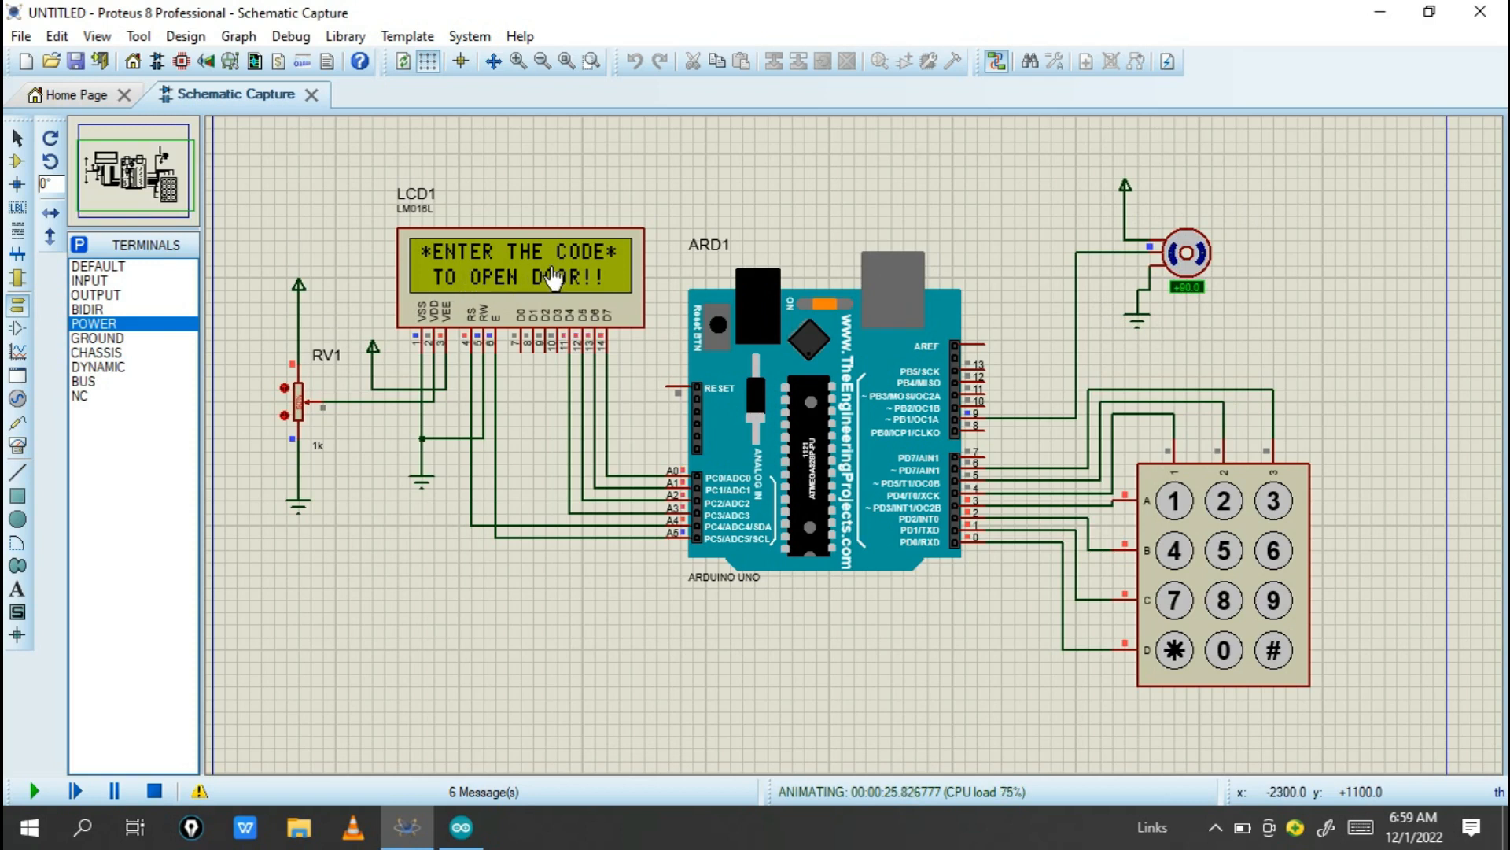
mouse_move(509, 303)
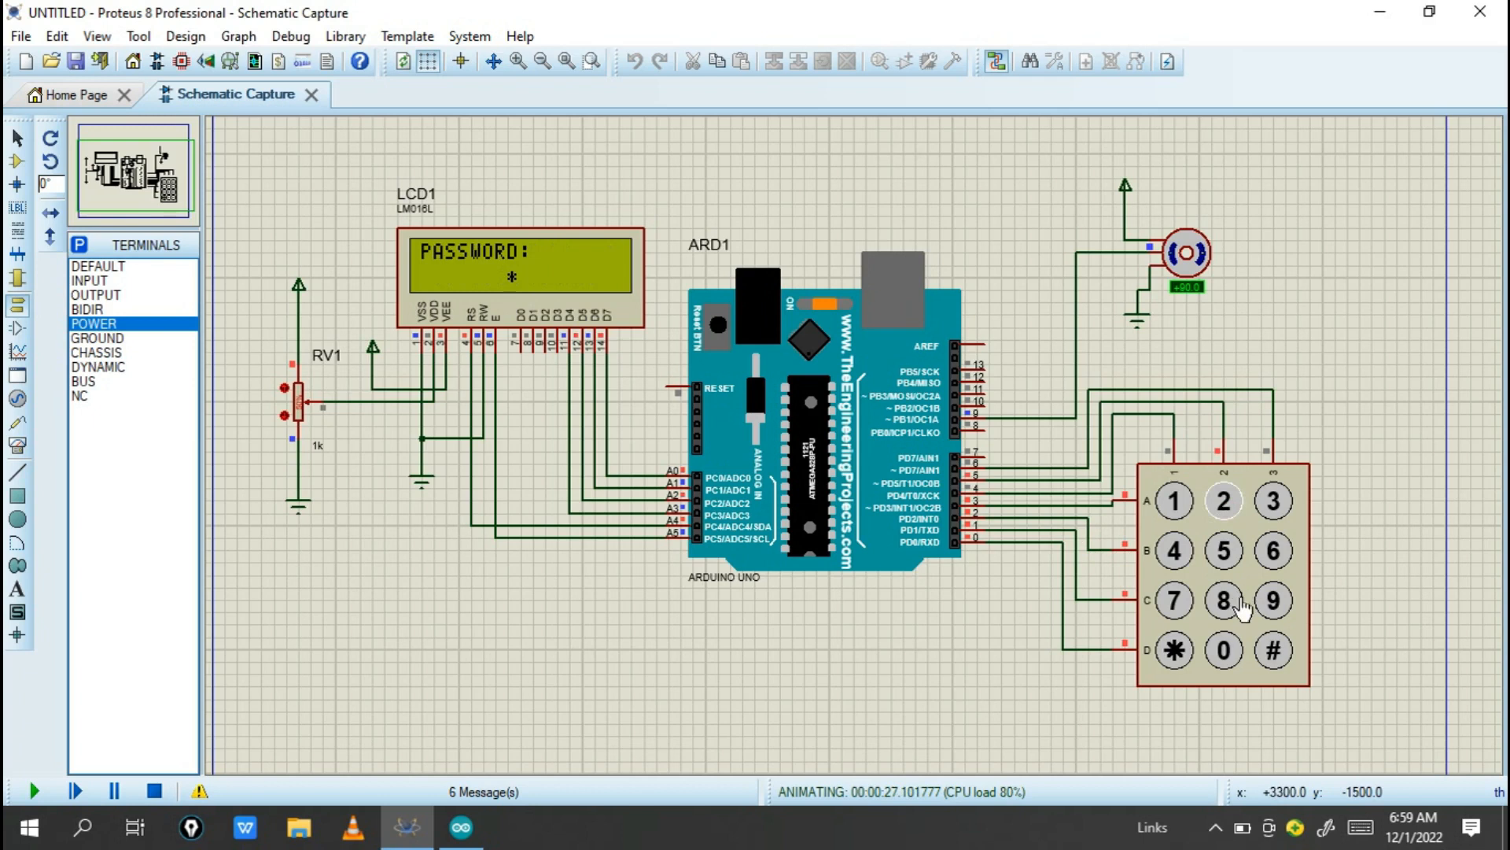
Enter a wrong code on the keypad, triggering 'CODE INCORRECT GET AWAY!'.
left_click(1271, 600)
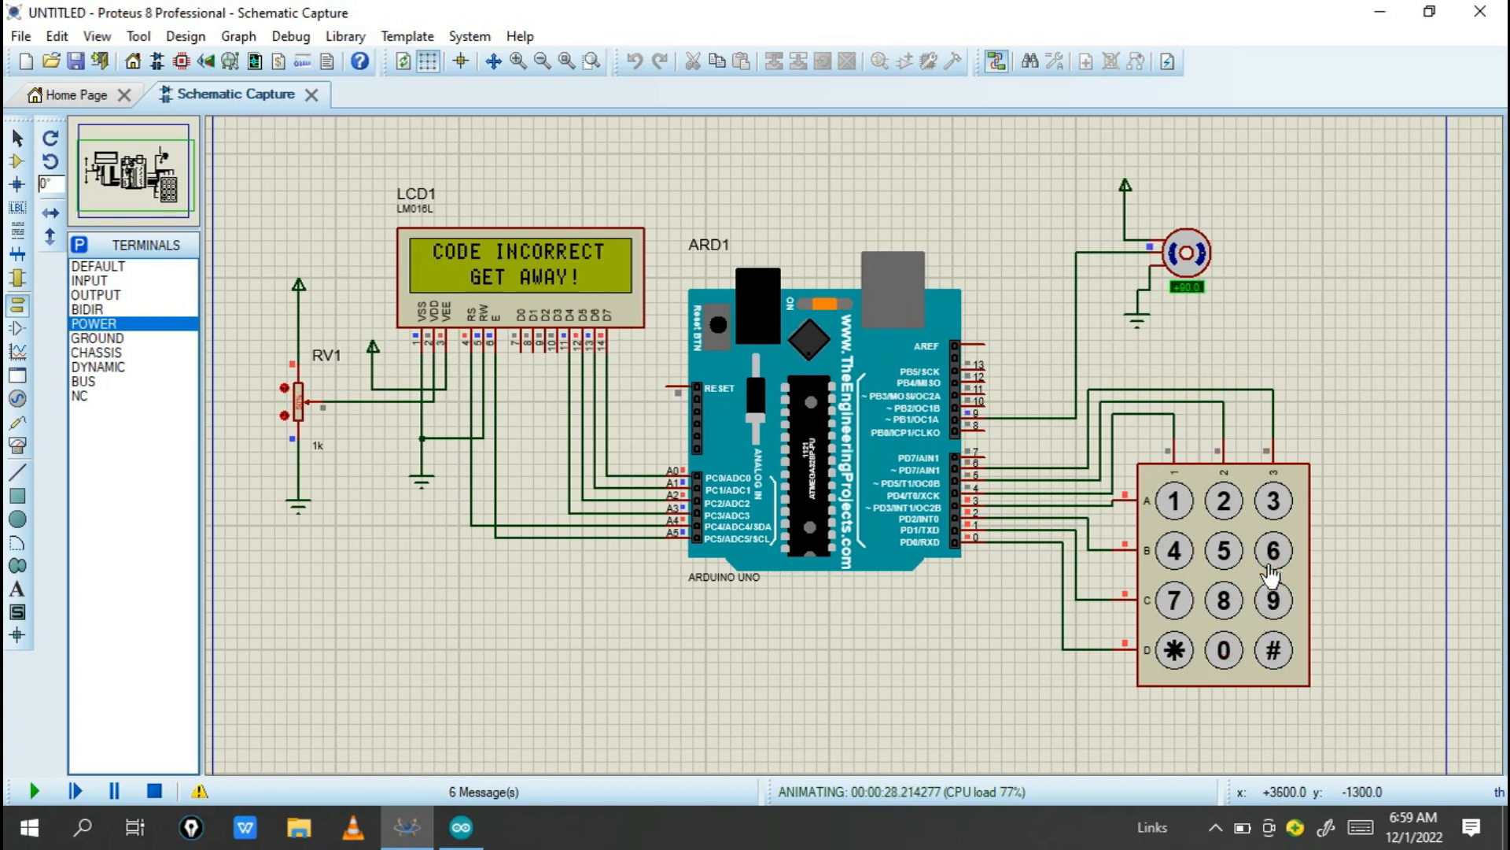
mouse_move(497, 299)
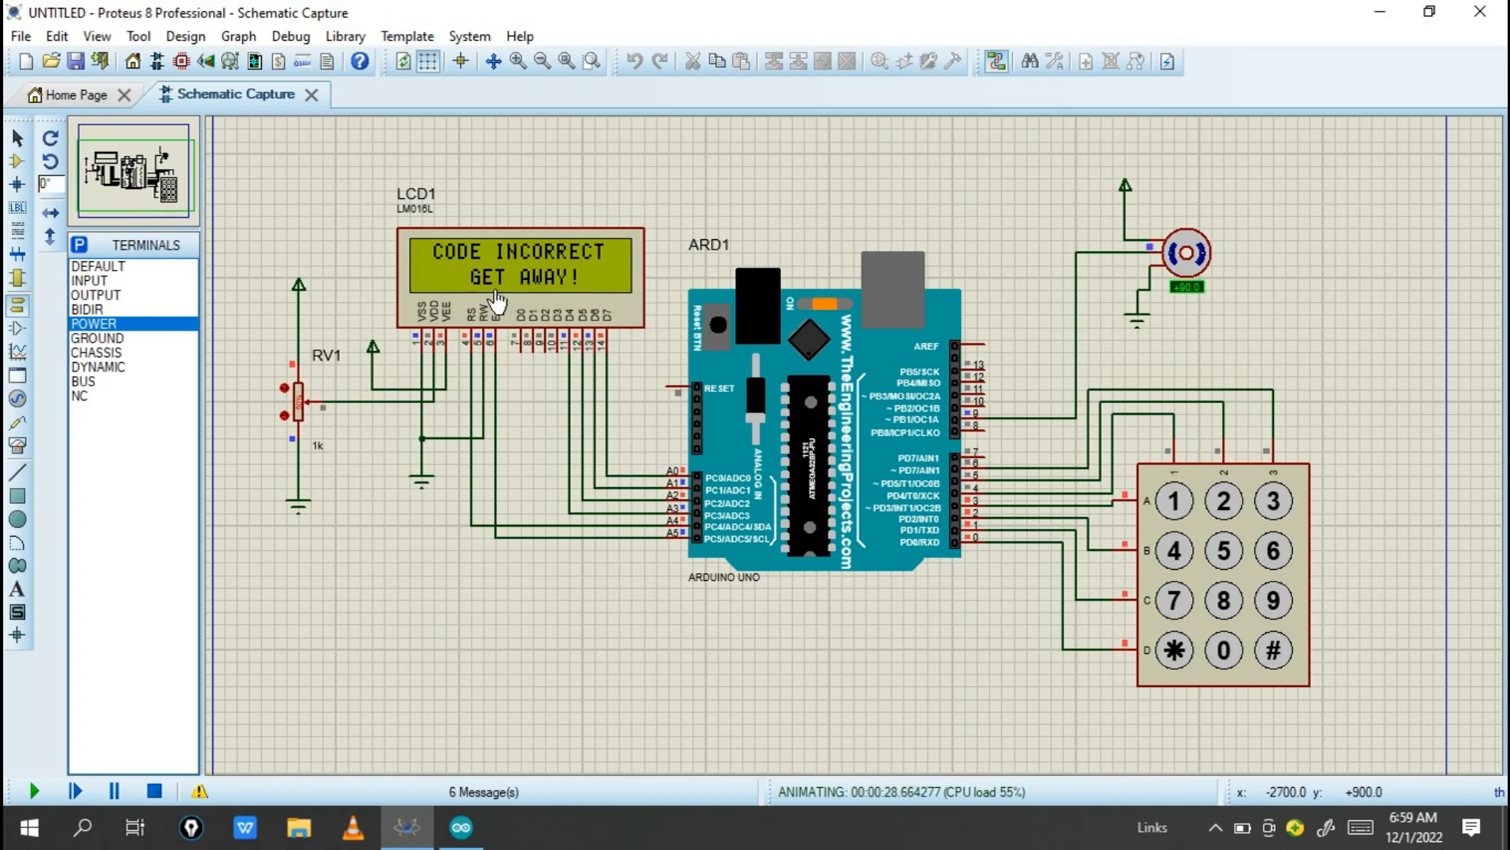
mouse_move(617, 313)
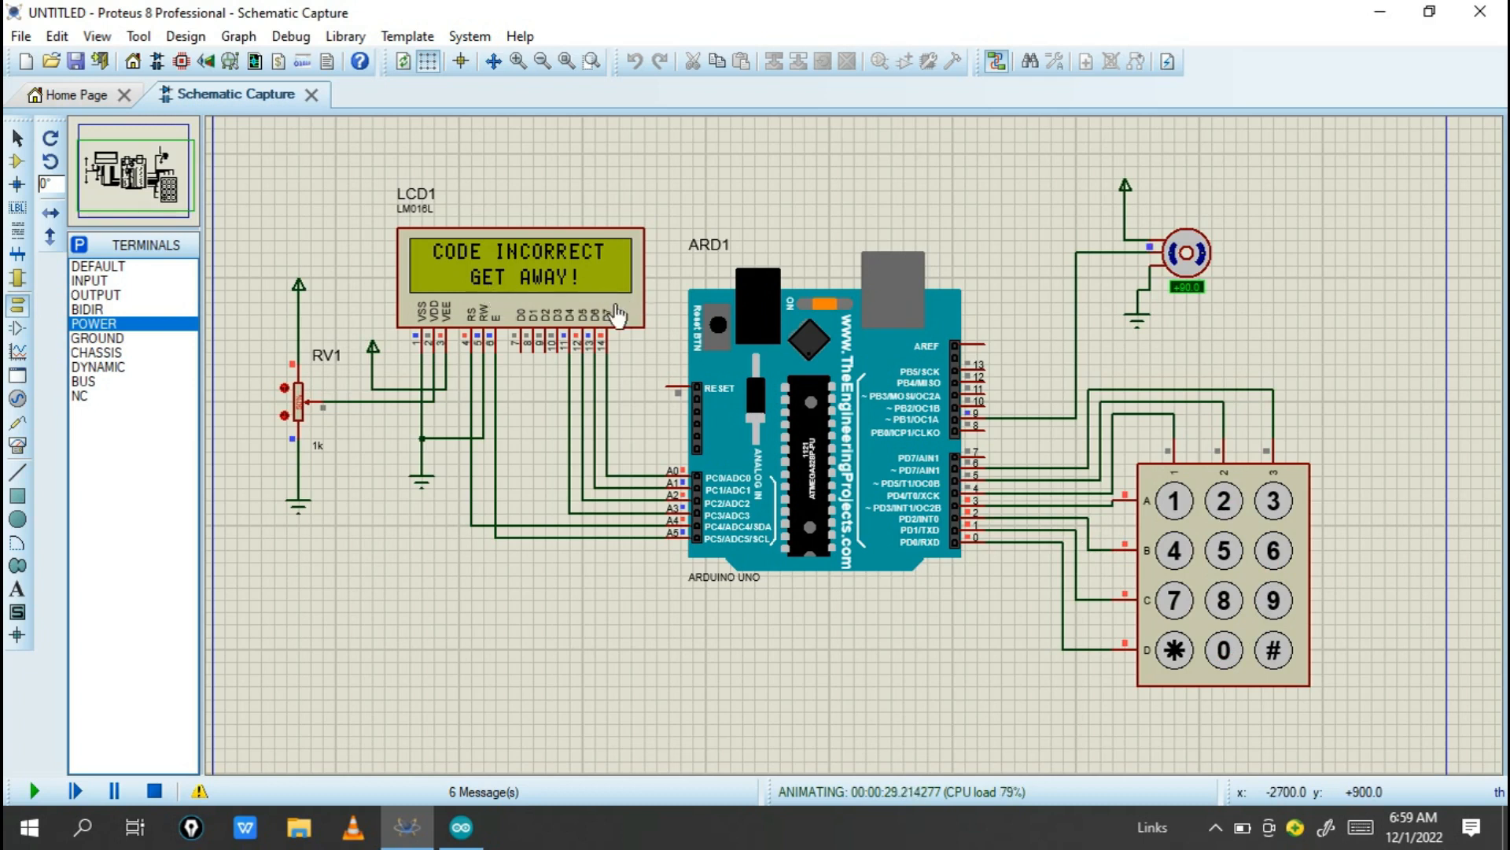
mouse_move(1224, 510)
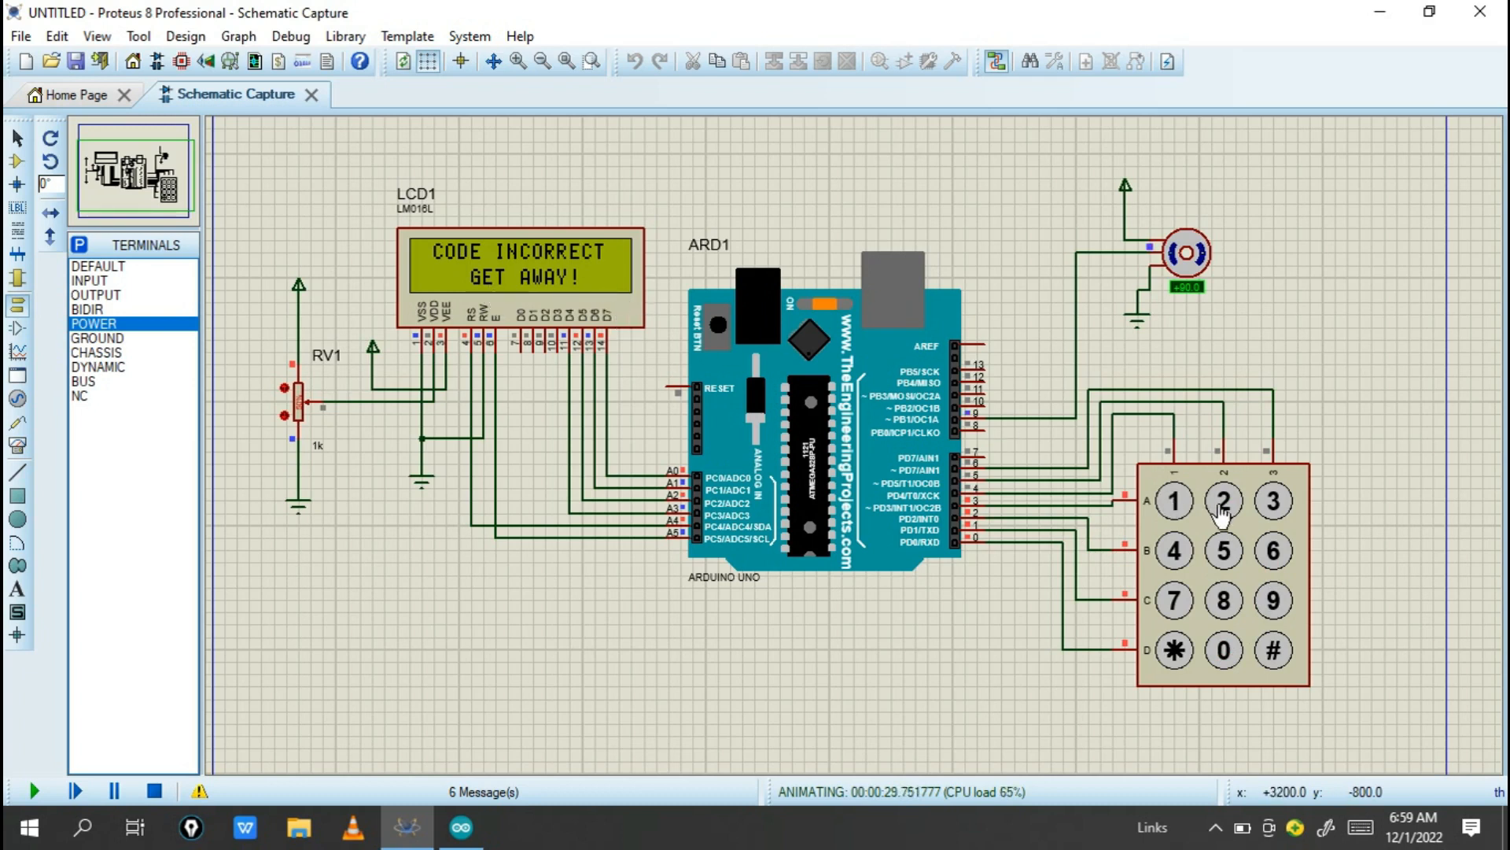
mouse_move(1189, 520)
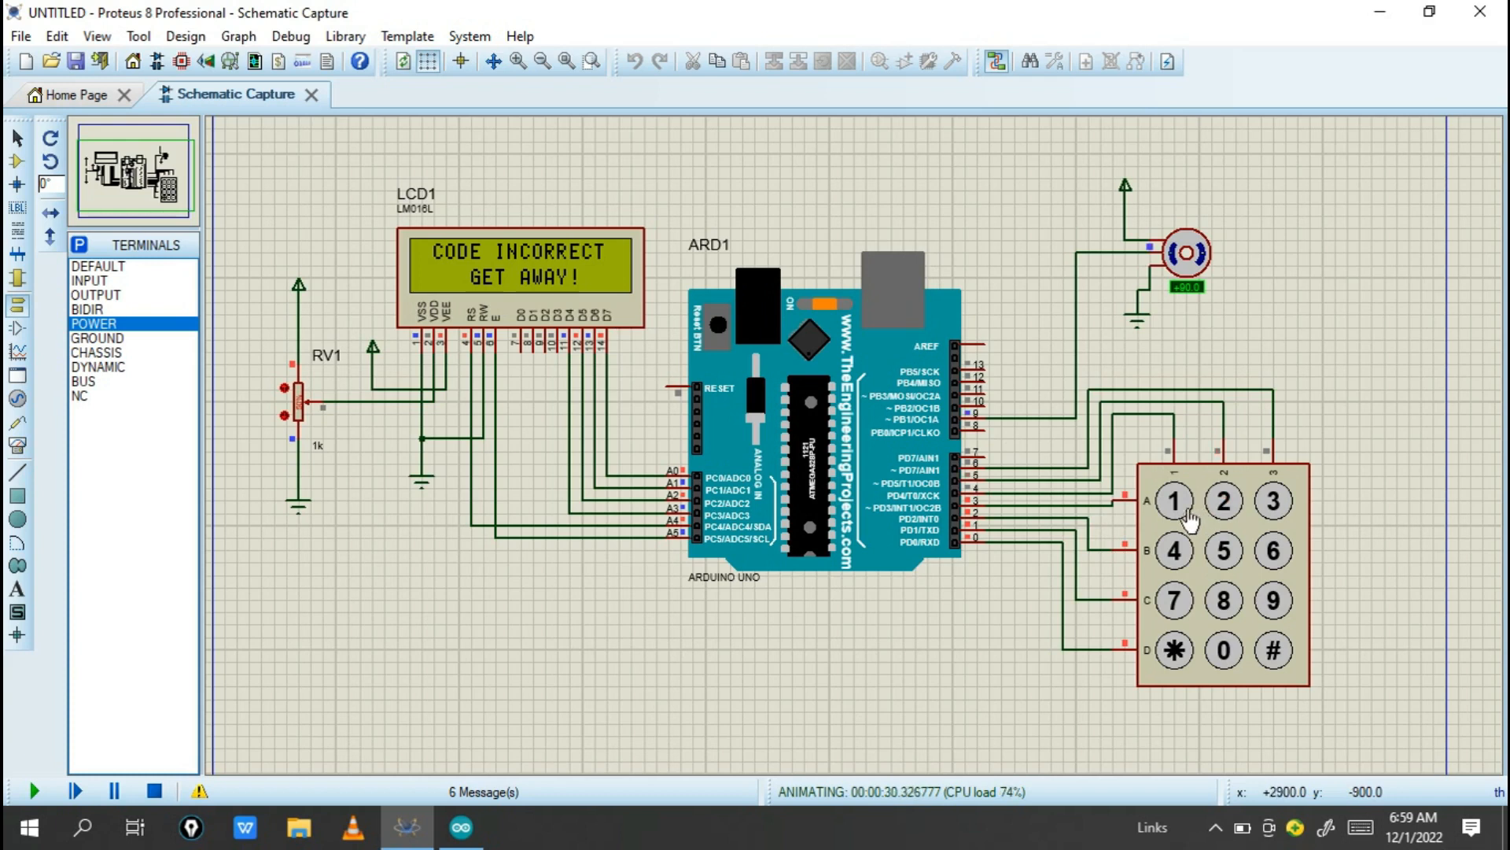
mouse_move(1218, 554)
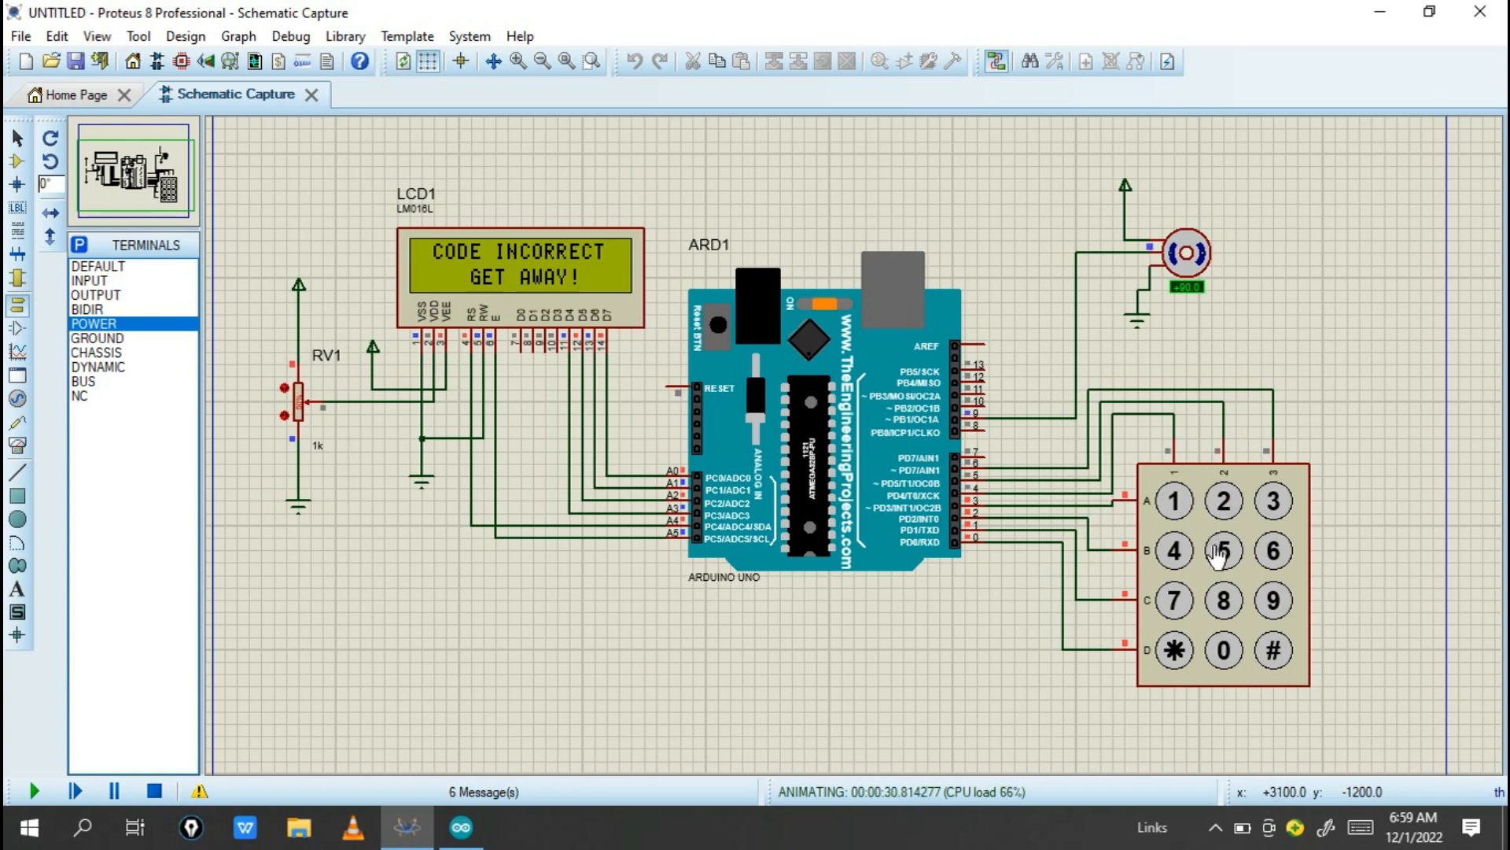
left_click(1223, 550)
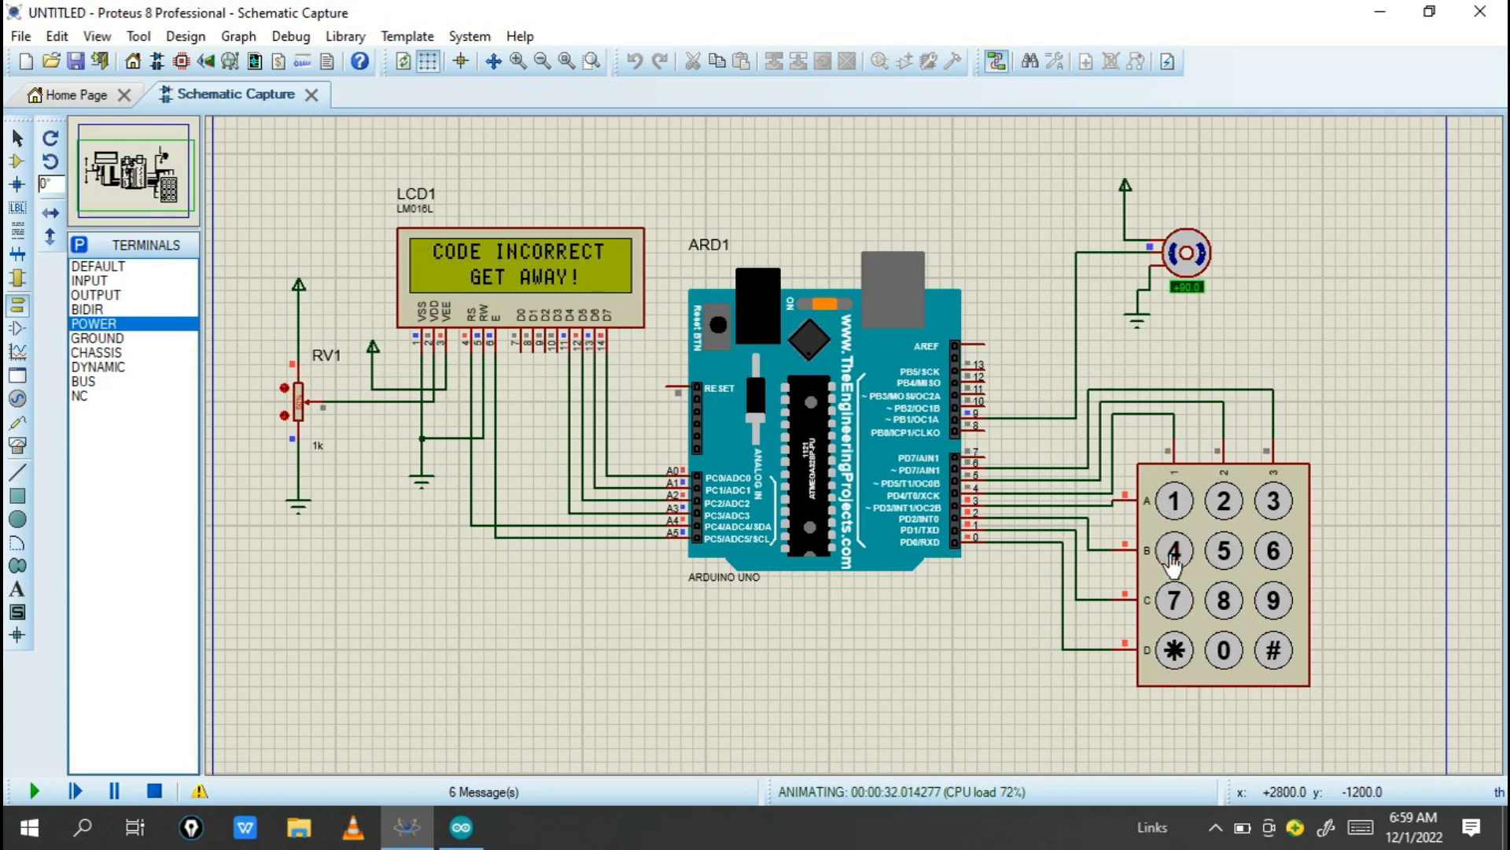
mouse_move(1048, 523)
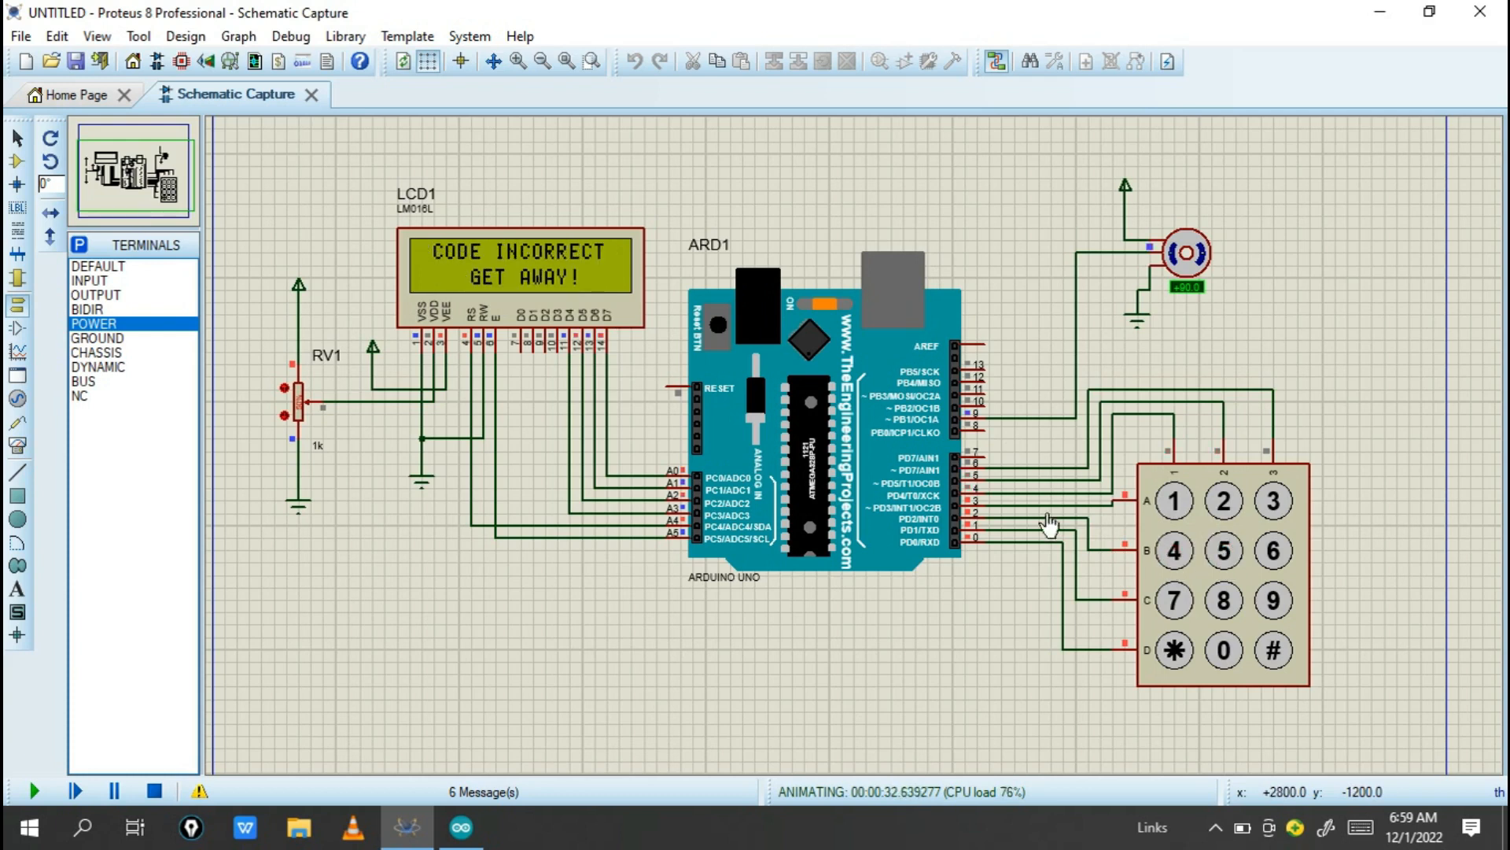
mouse_move(539, 299)
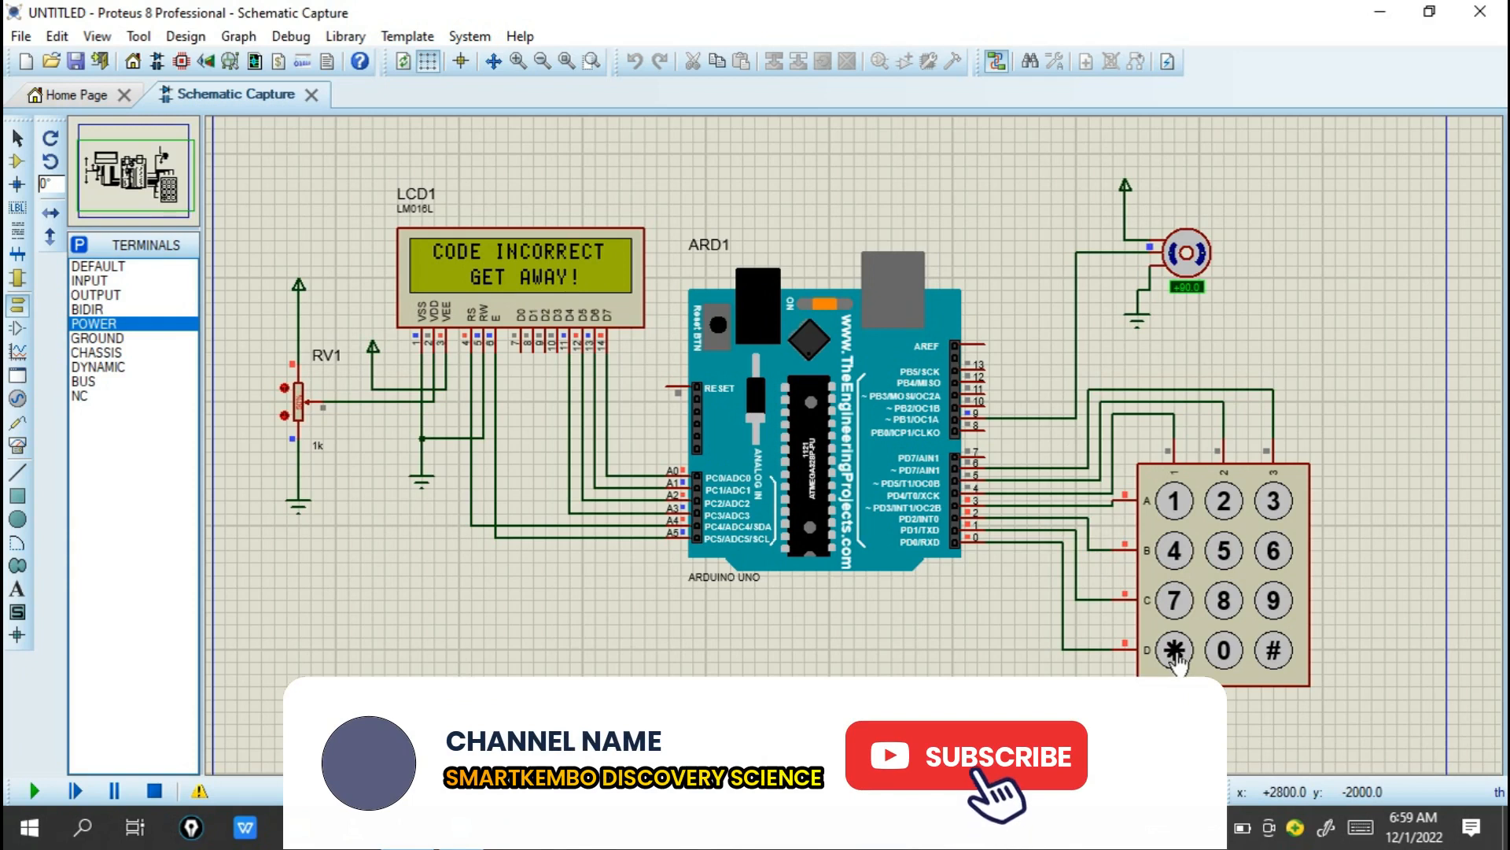
left_click(966, 755)
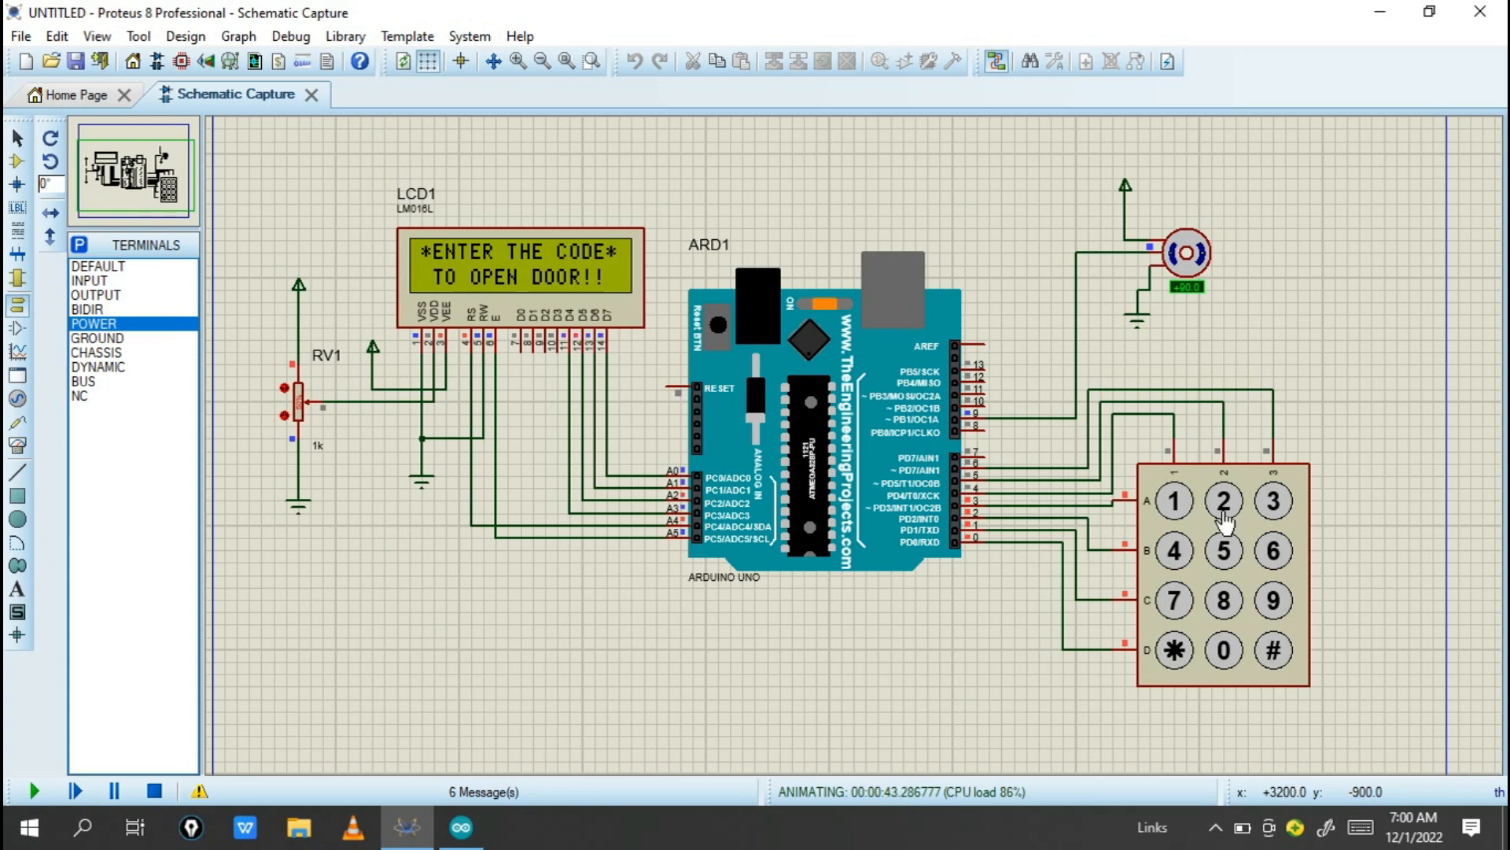
Re-enter code digits as masked stars until the LCD returns to 'ENTER THE CODE'.
left_click(1224, 501)
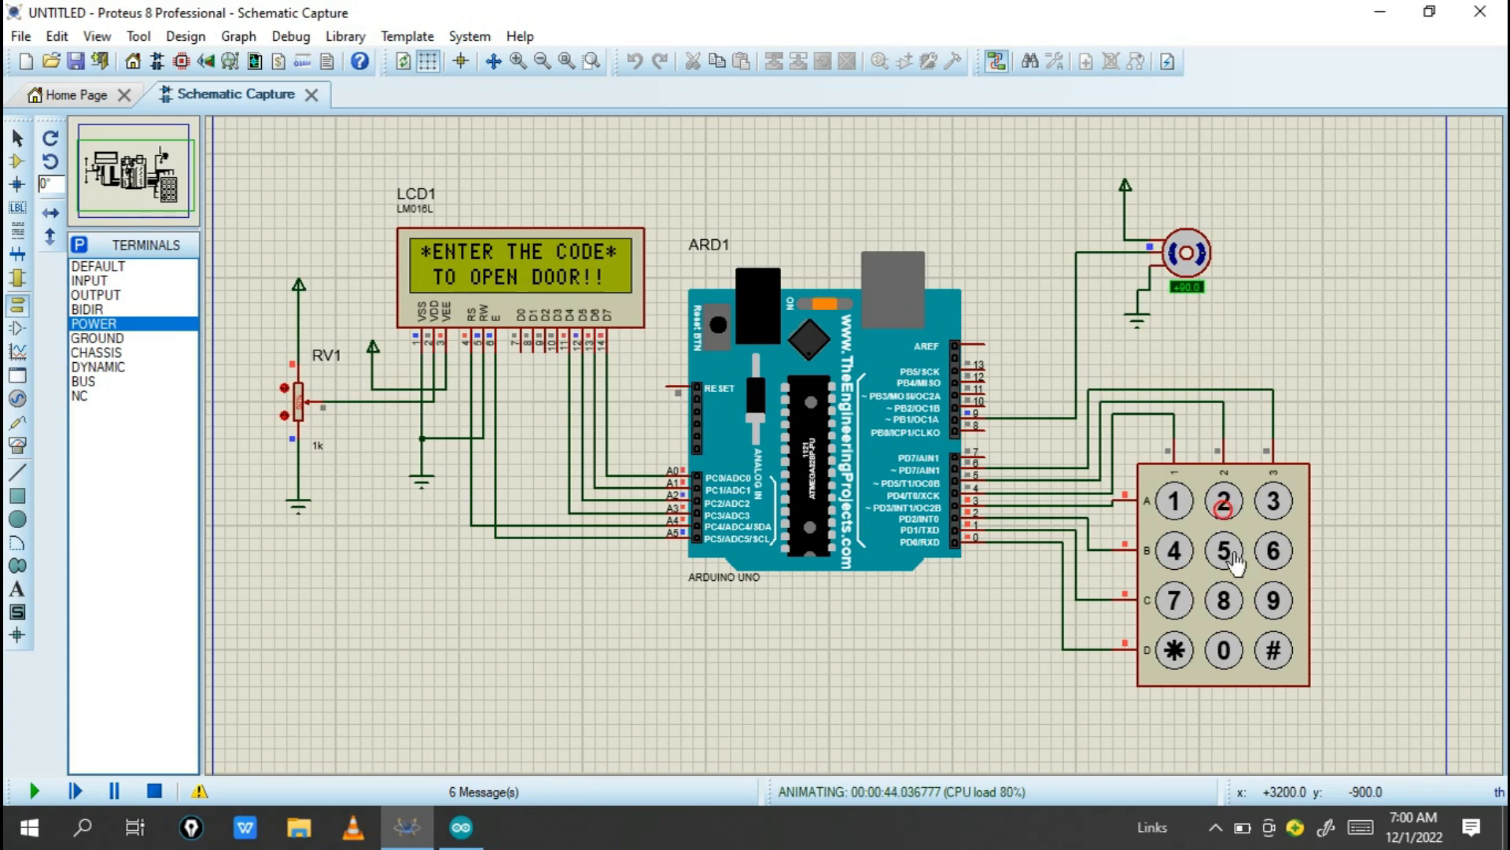
left_click(1223, 500)
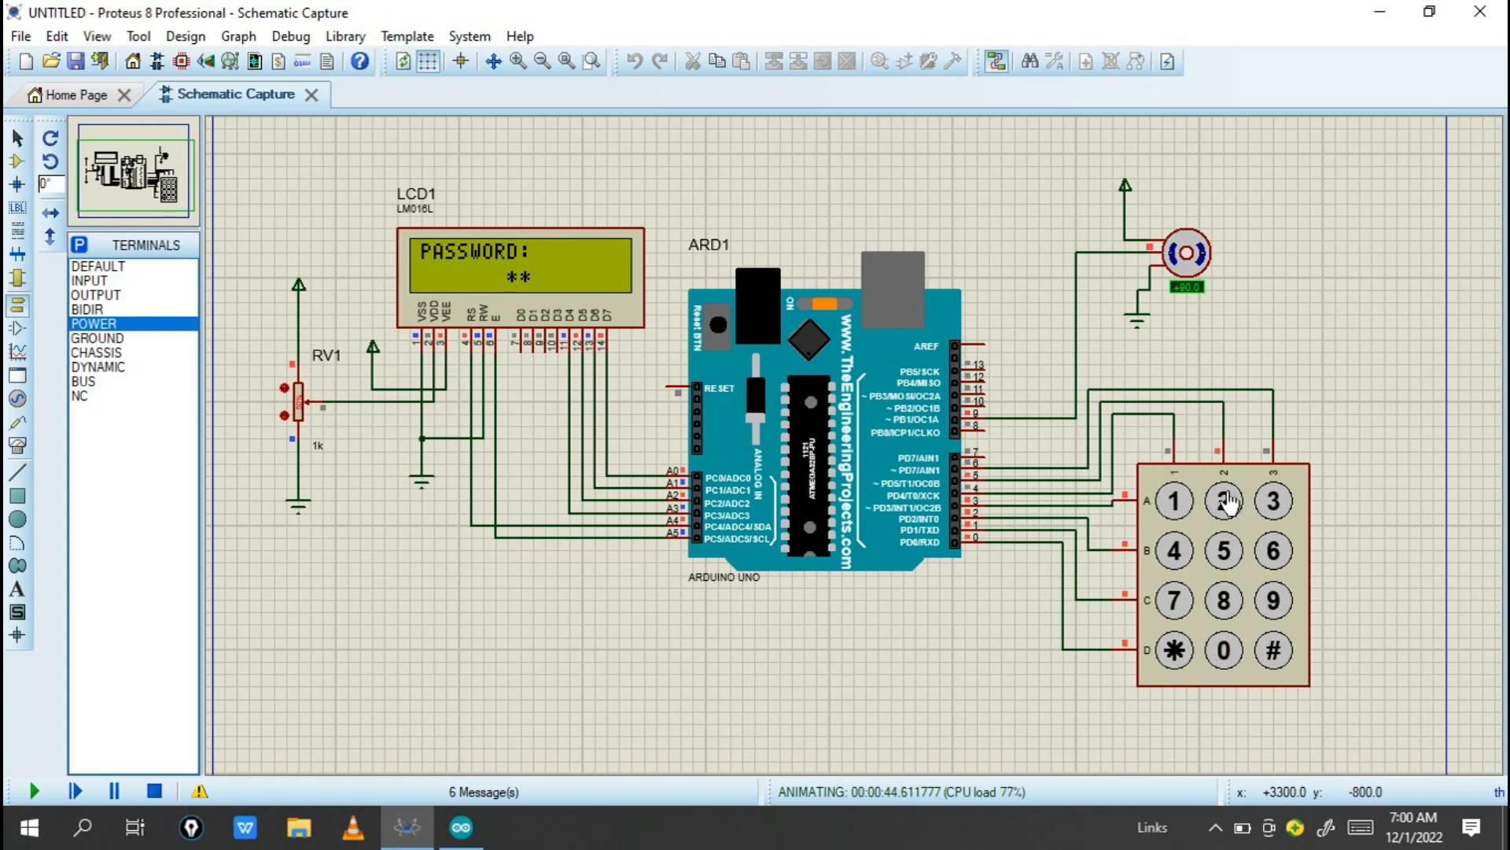
left_click(1223, 500)
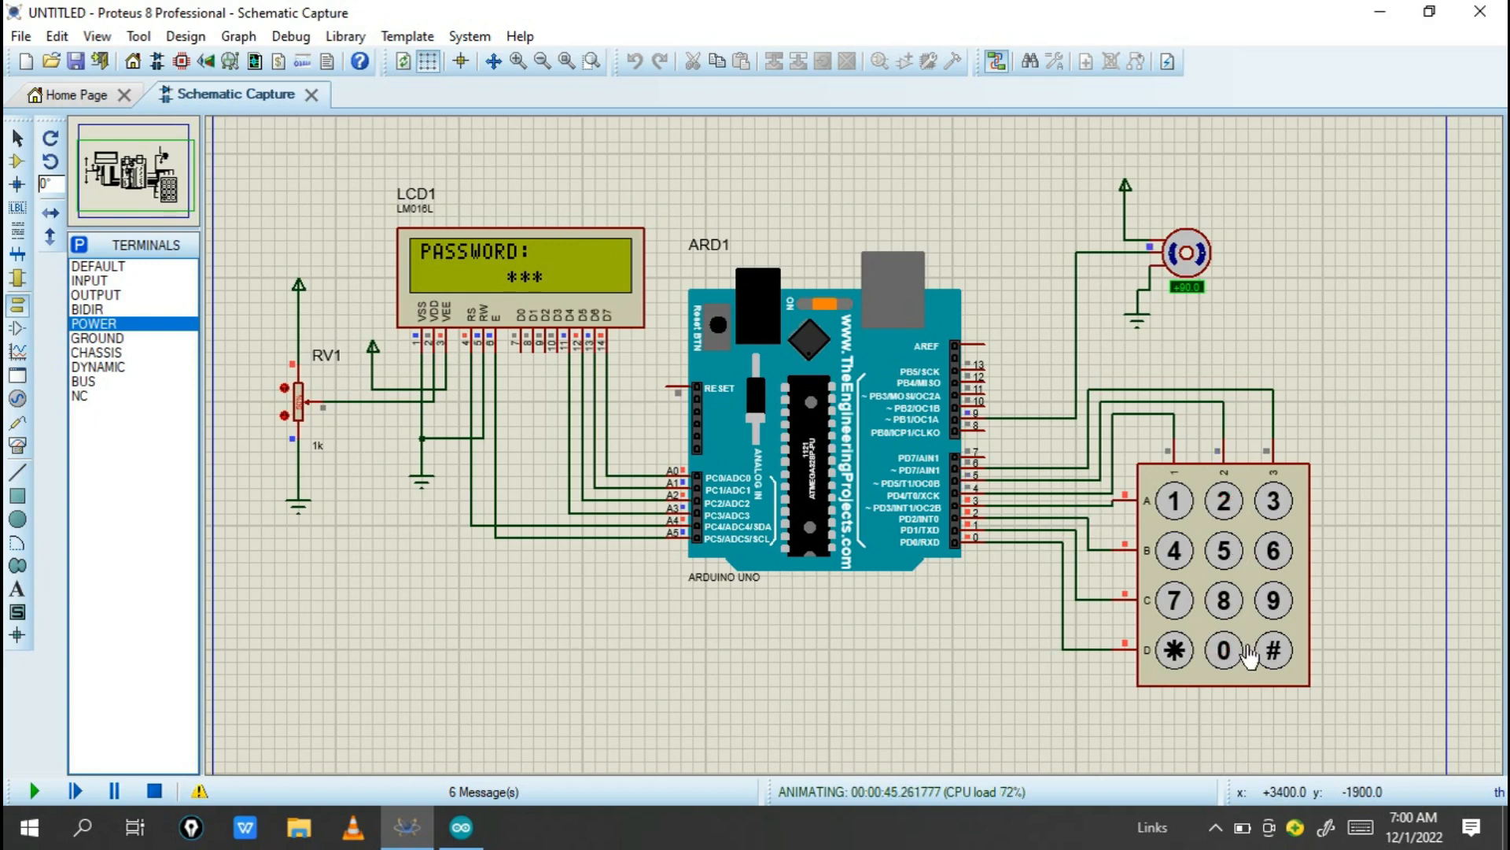
left_click(1223, 500)
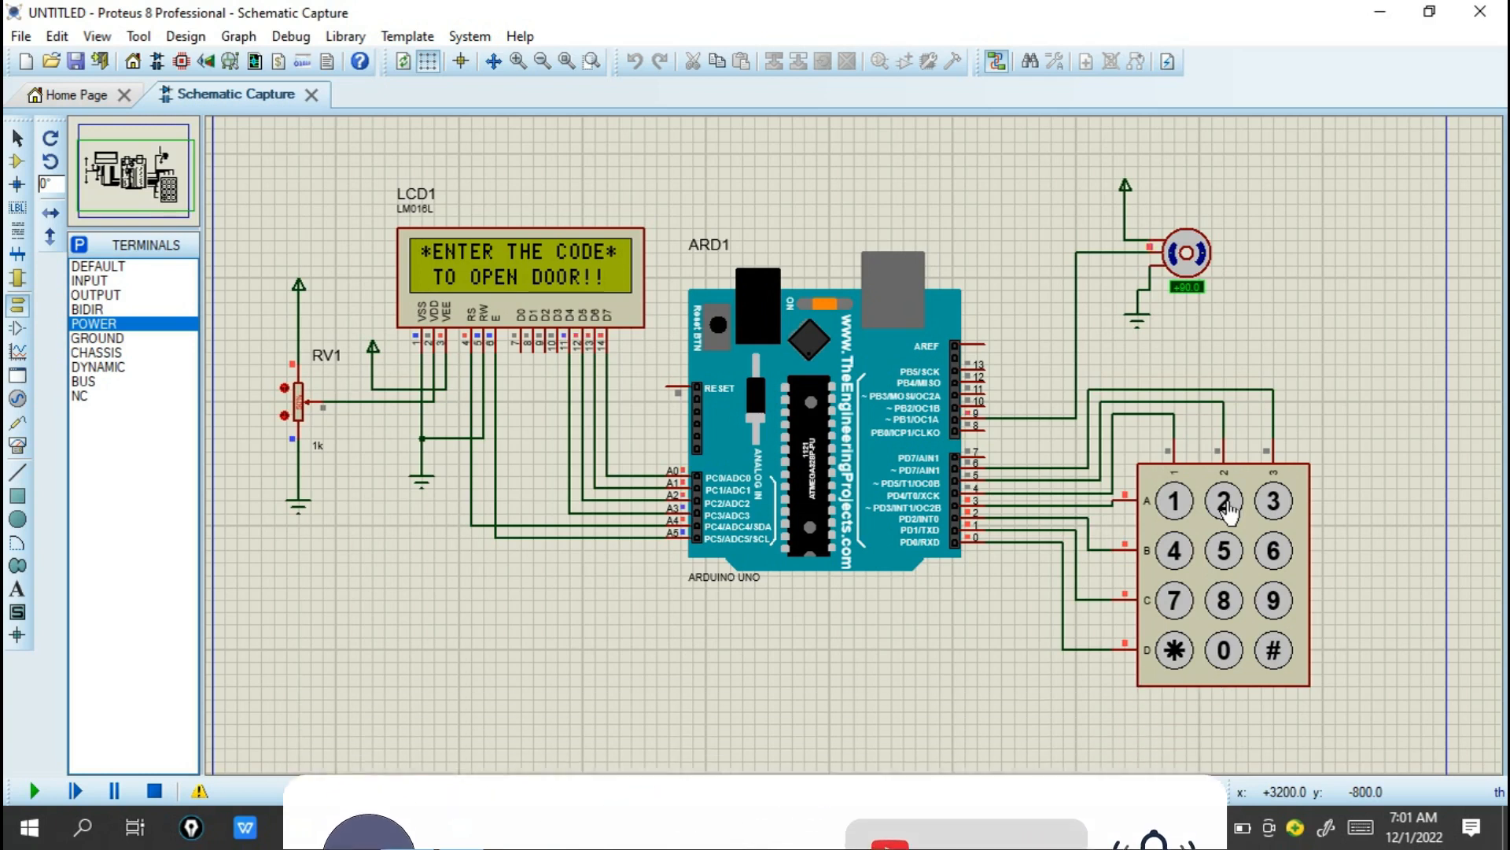
left_click(31, 791)
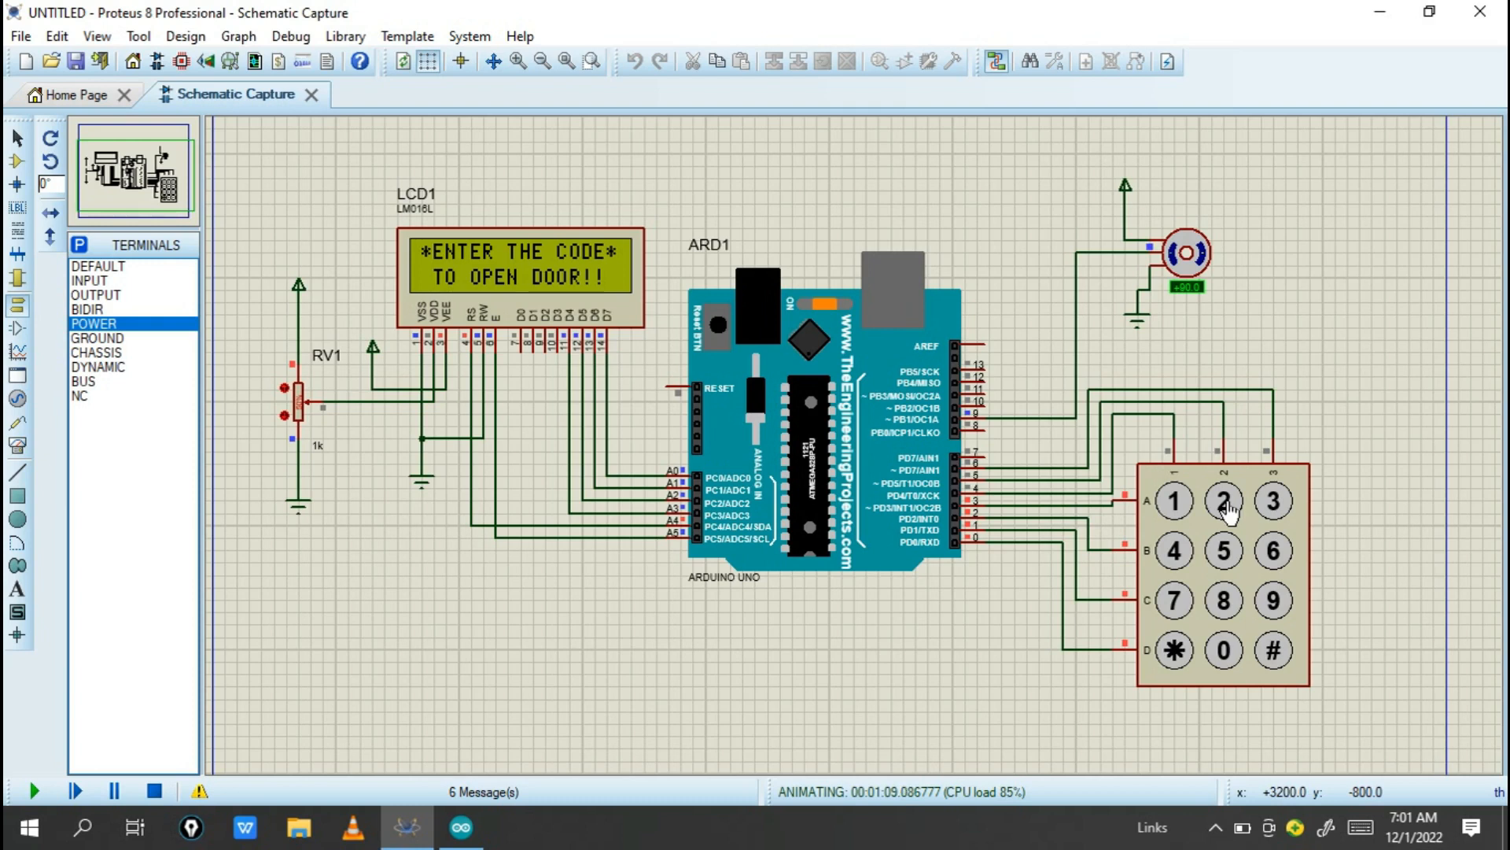